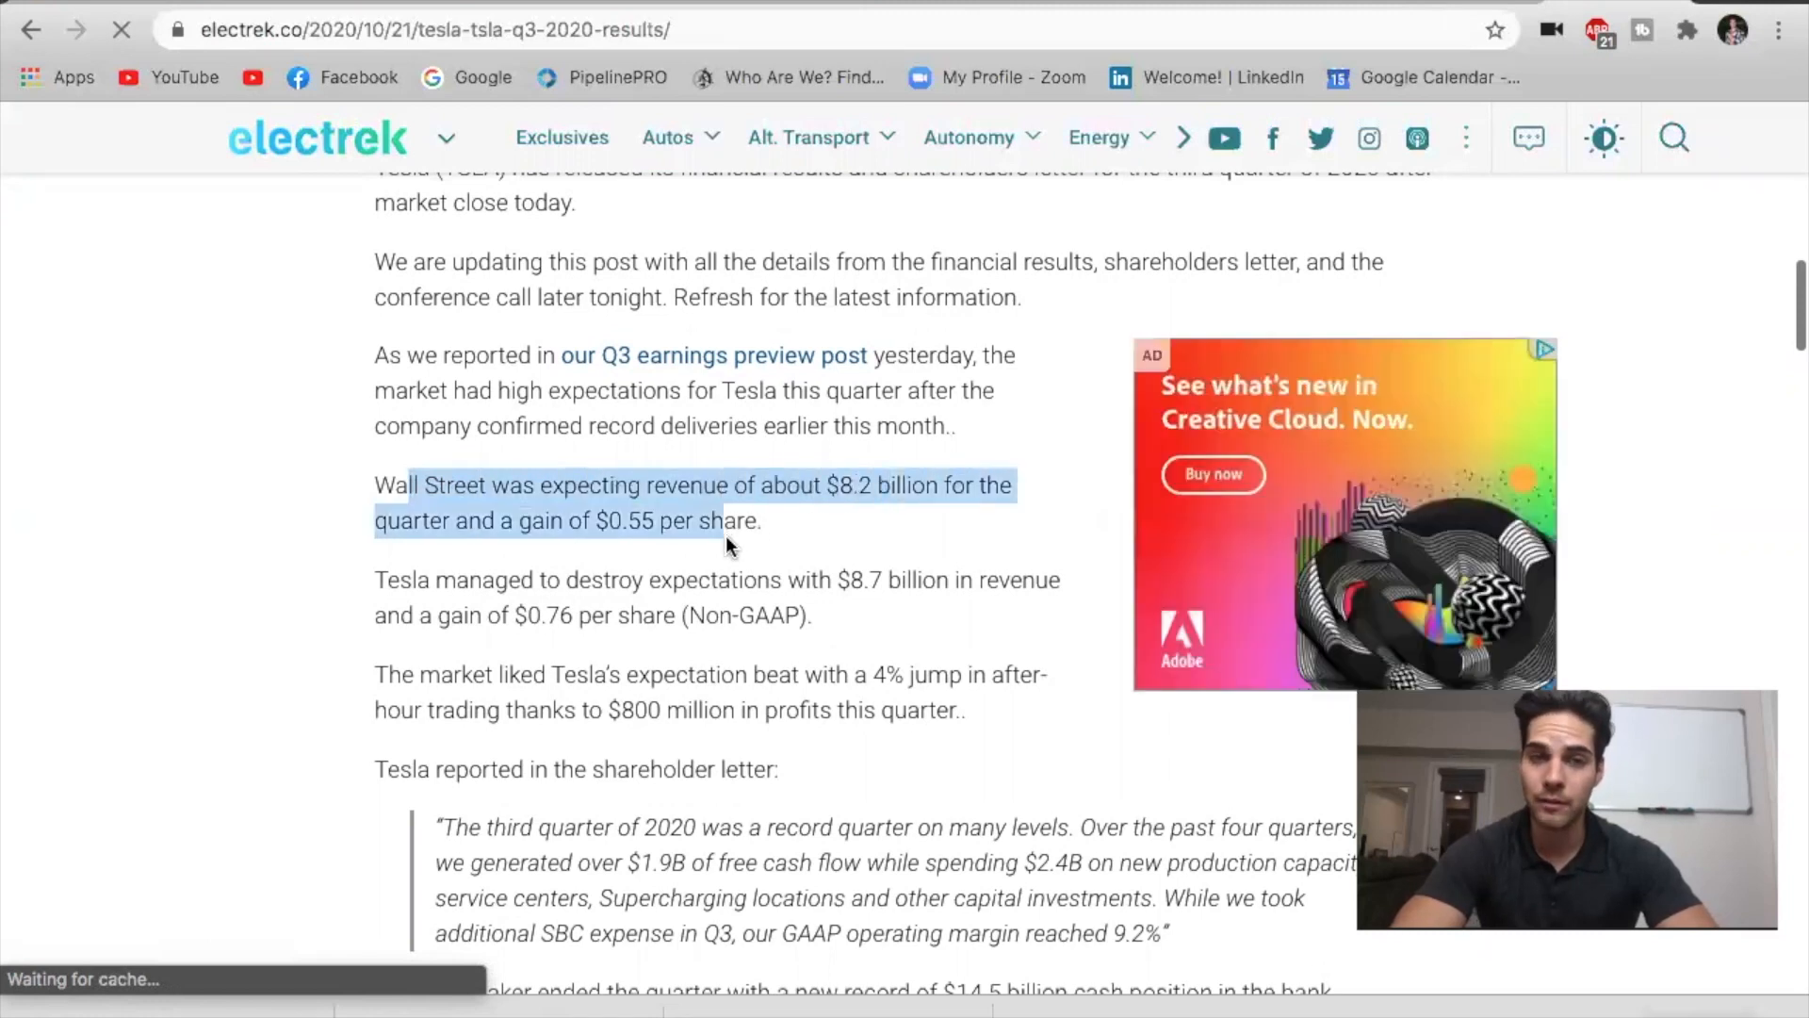
pyautogui.moveTo(560, 582)
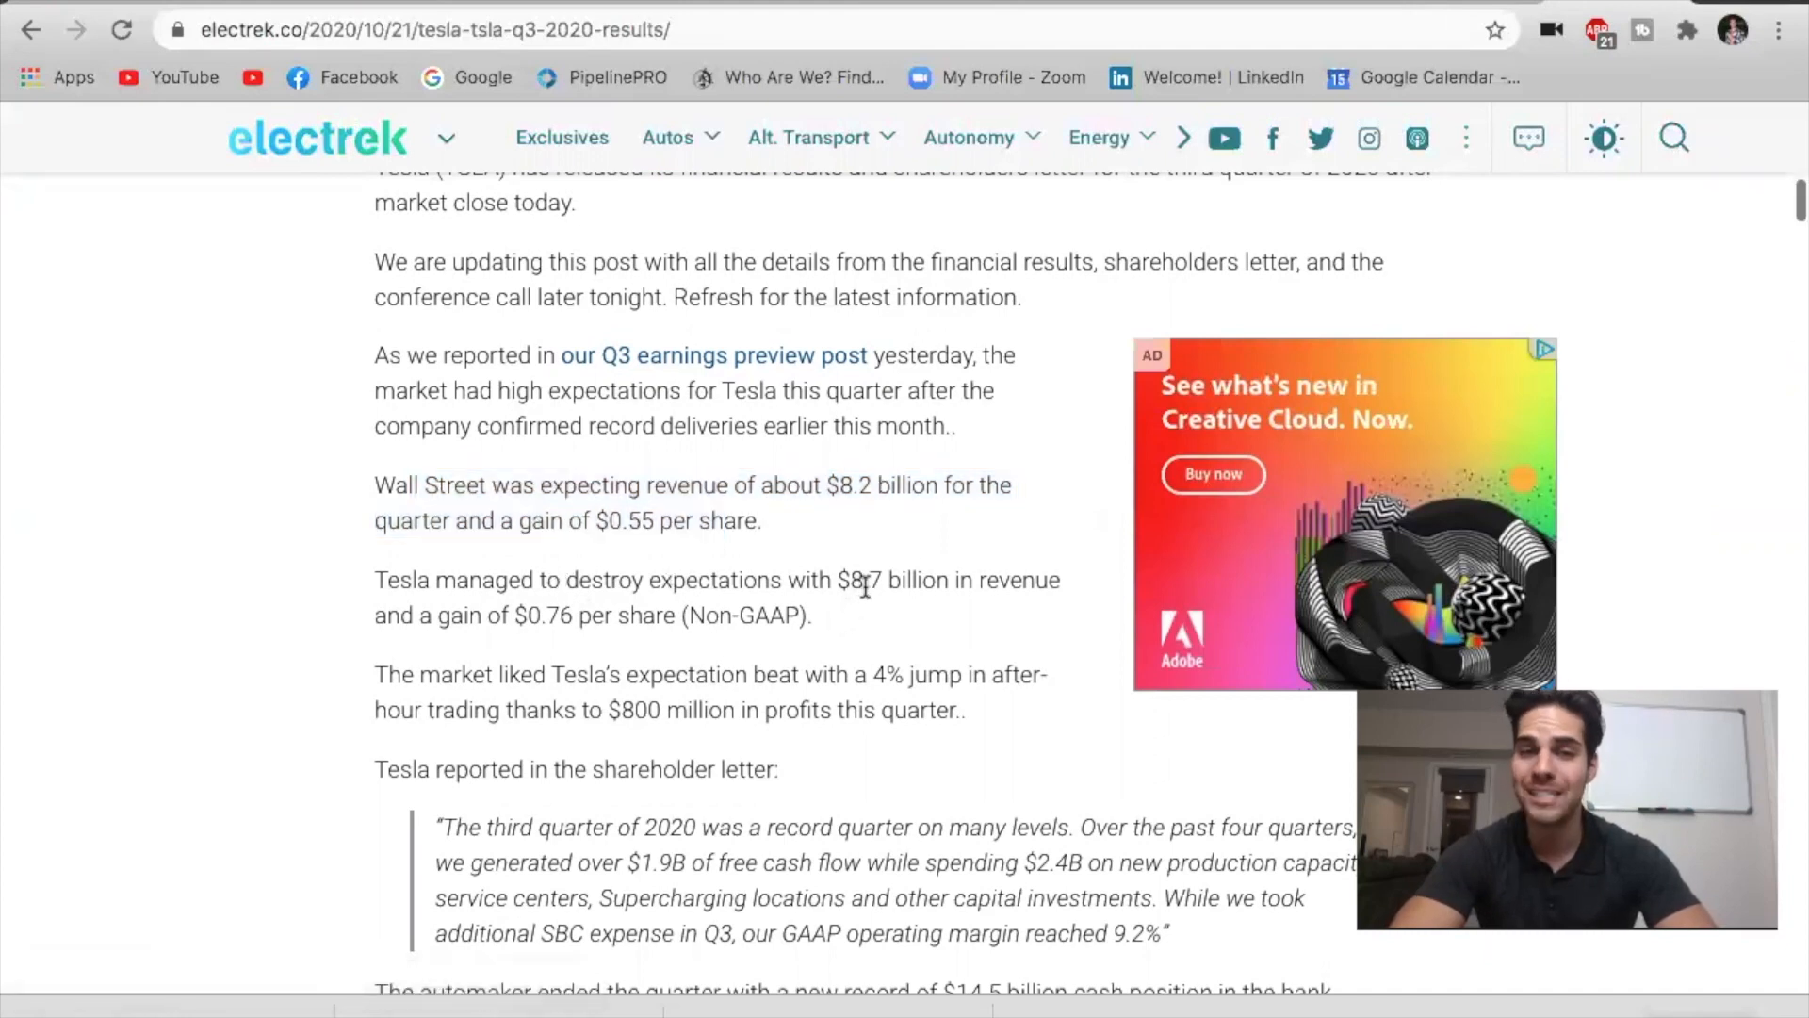
# Highlight the $8.7 billion revenue and $14.5B cash figures on the Highlights page.
pyautogui.doubleClick(860, 579)
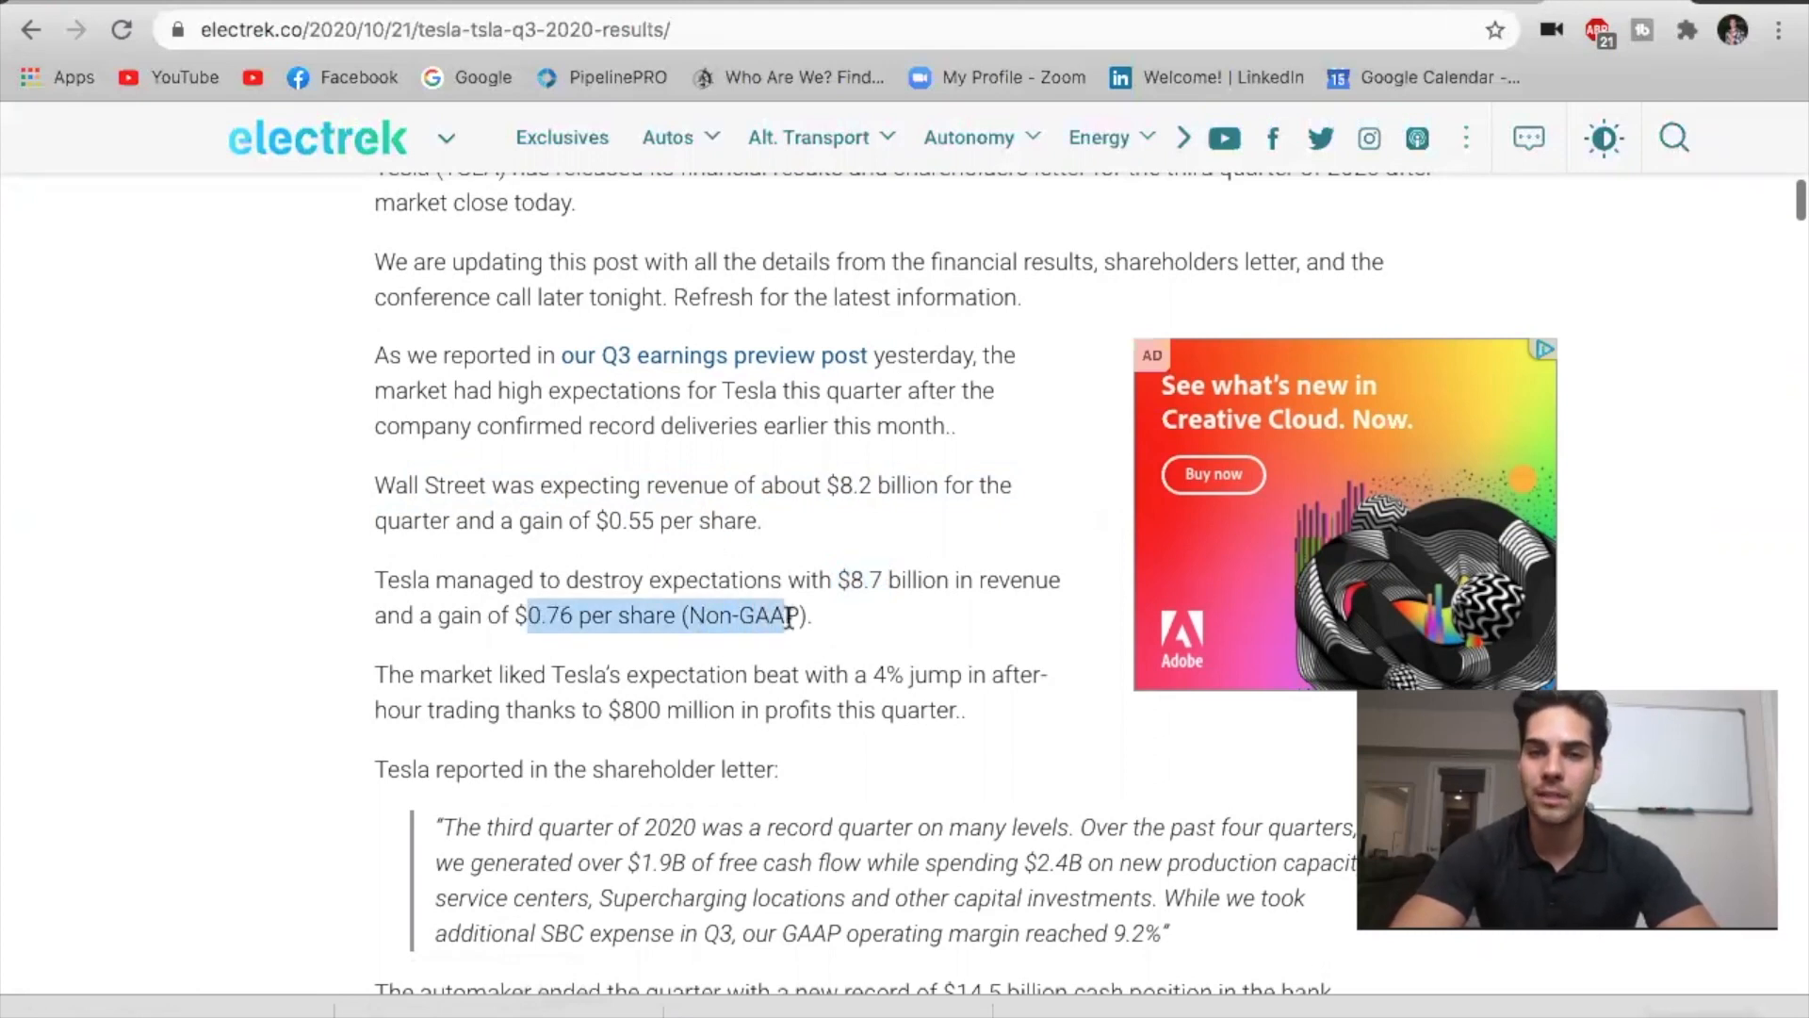
pyautogui.moveTo(675, 577)
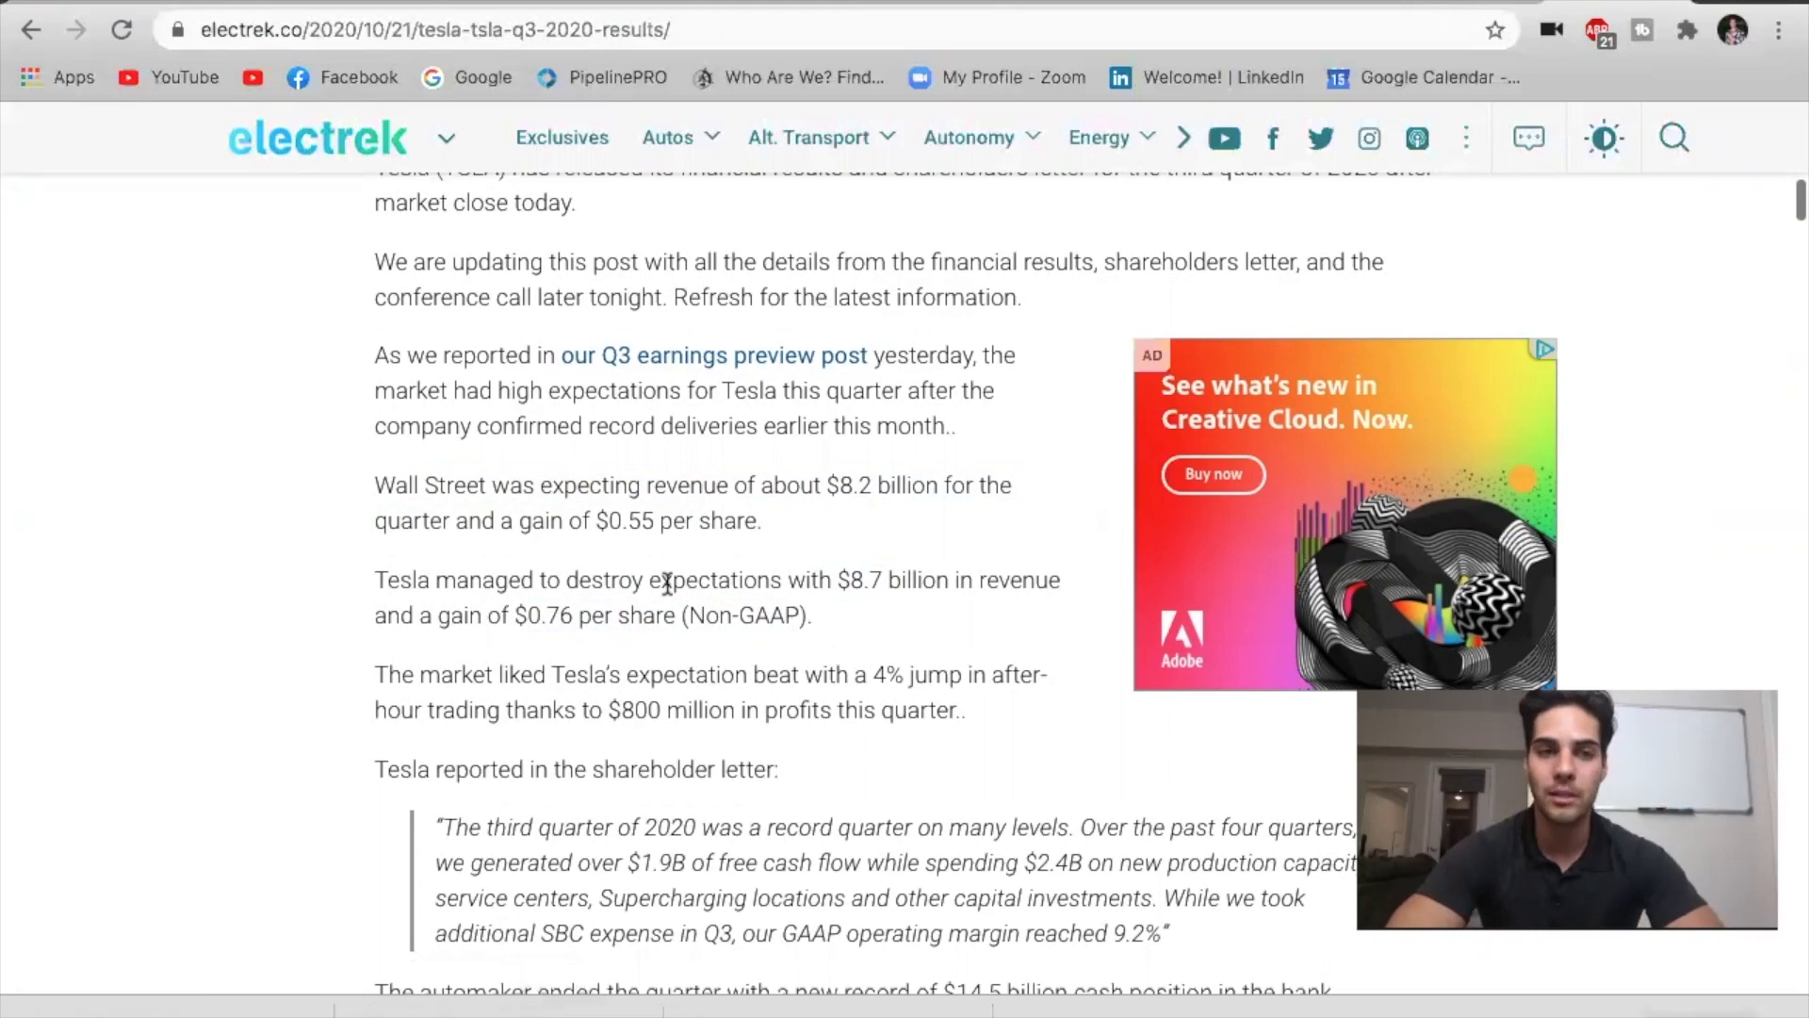
pyautogui.moveTo(1091, 430)
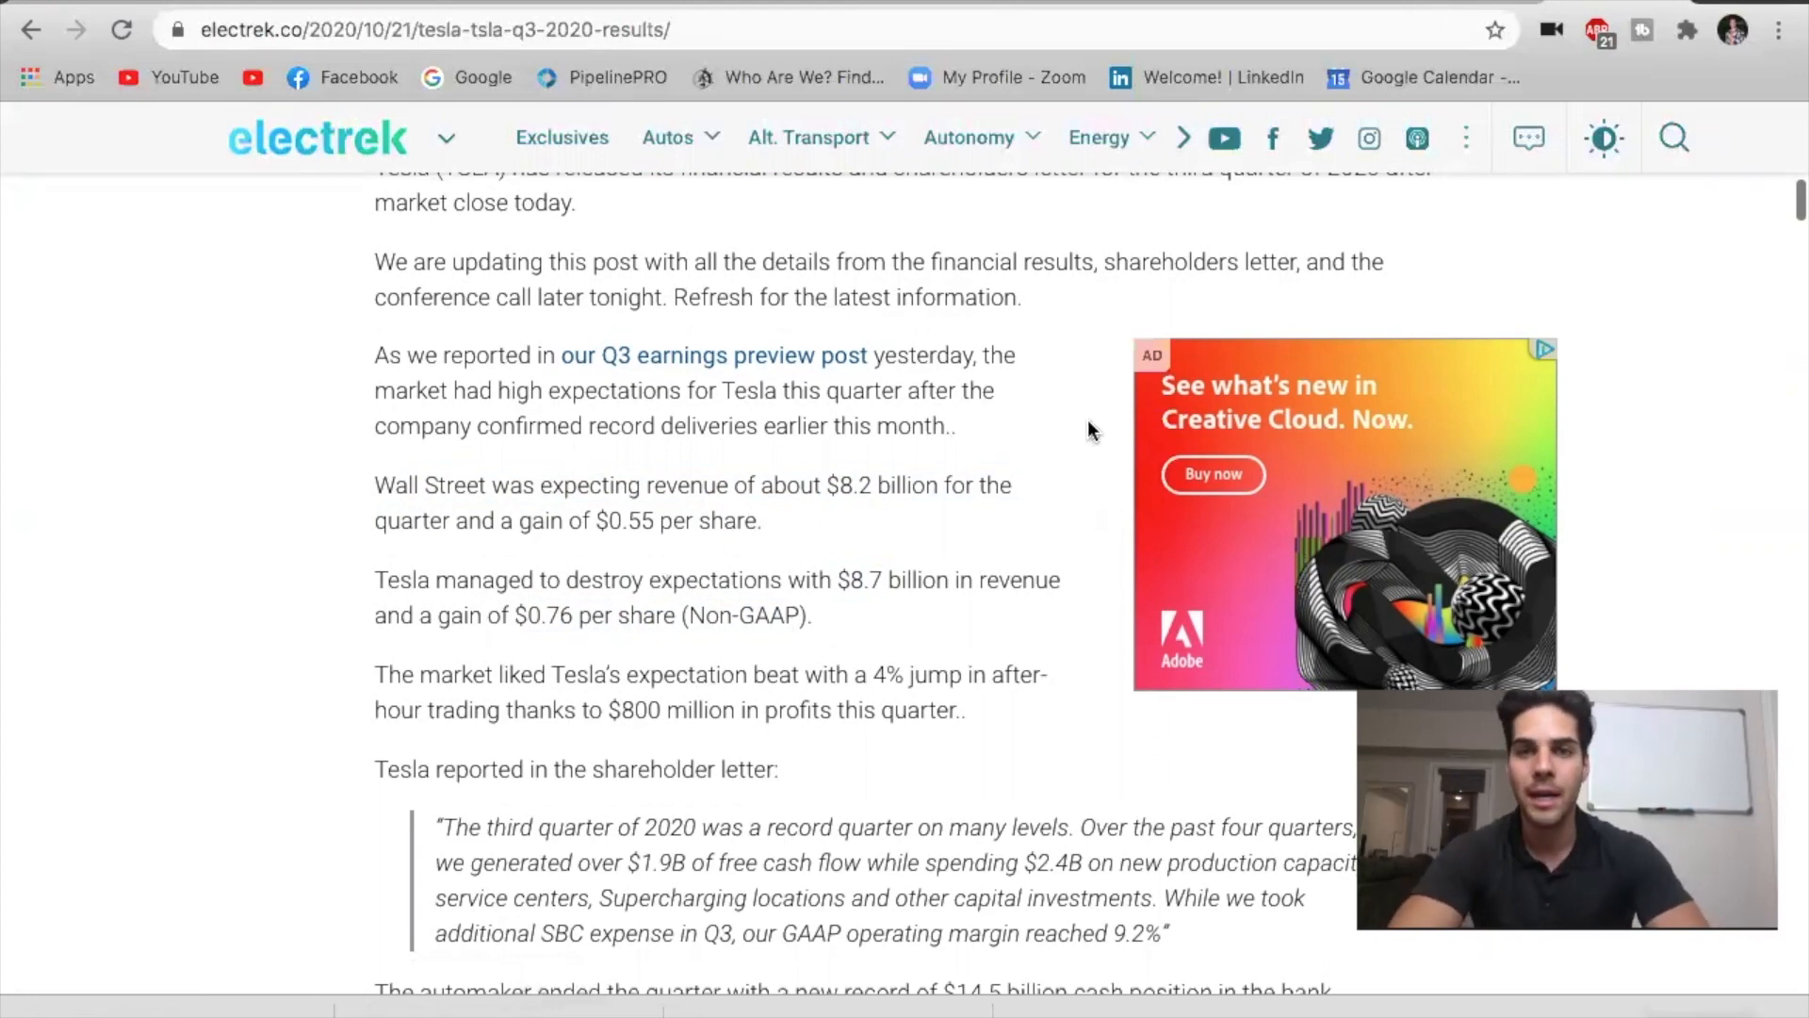
pyautogui.moveTo(1082, 346)
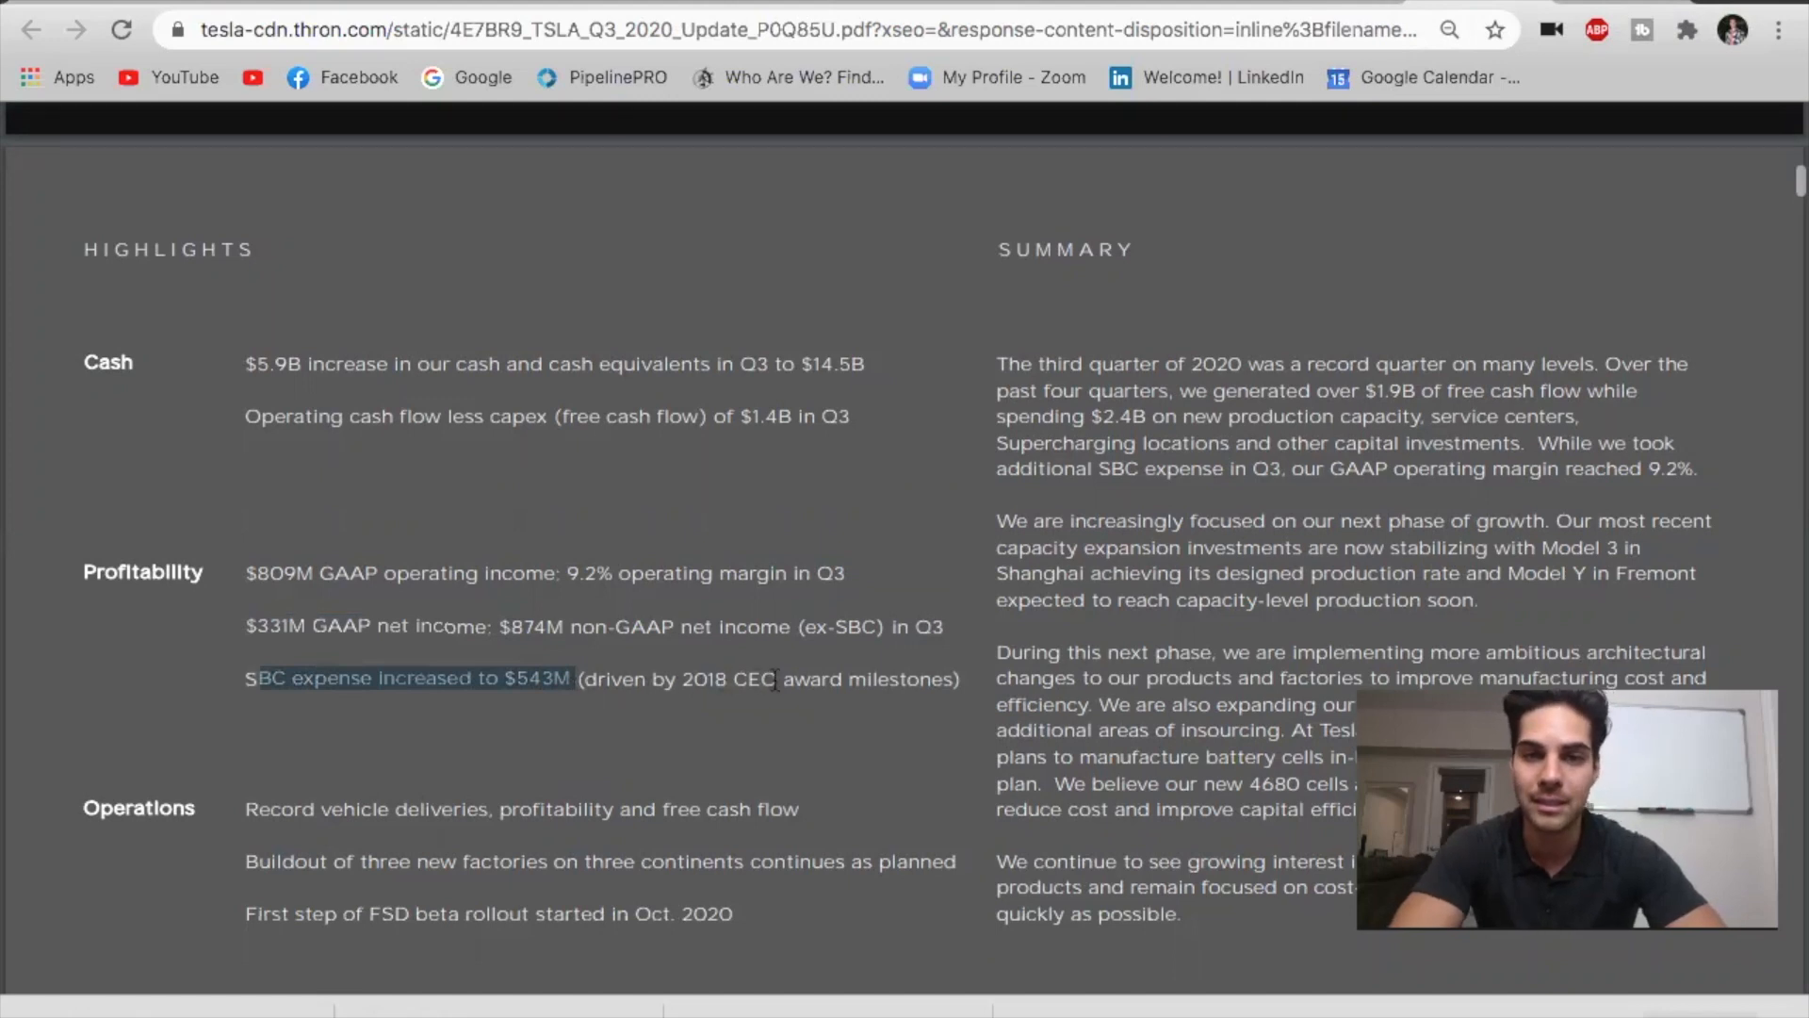
pyautogui.moveTo(823, 654)
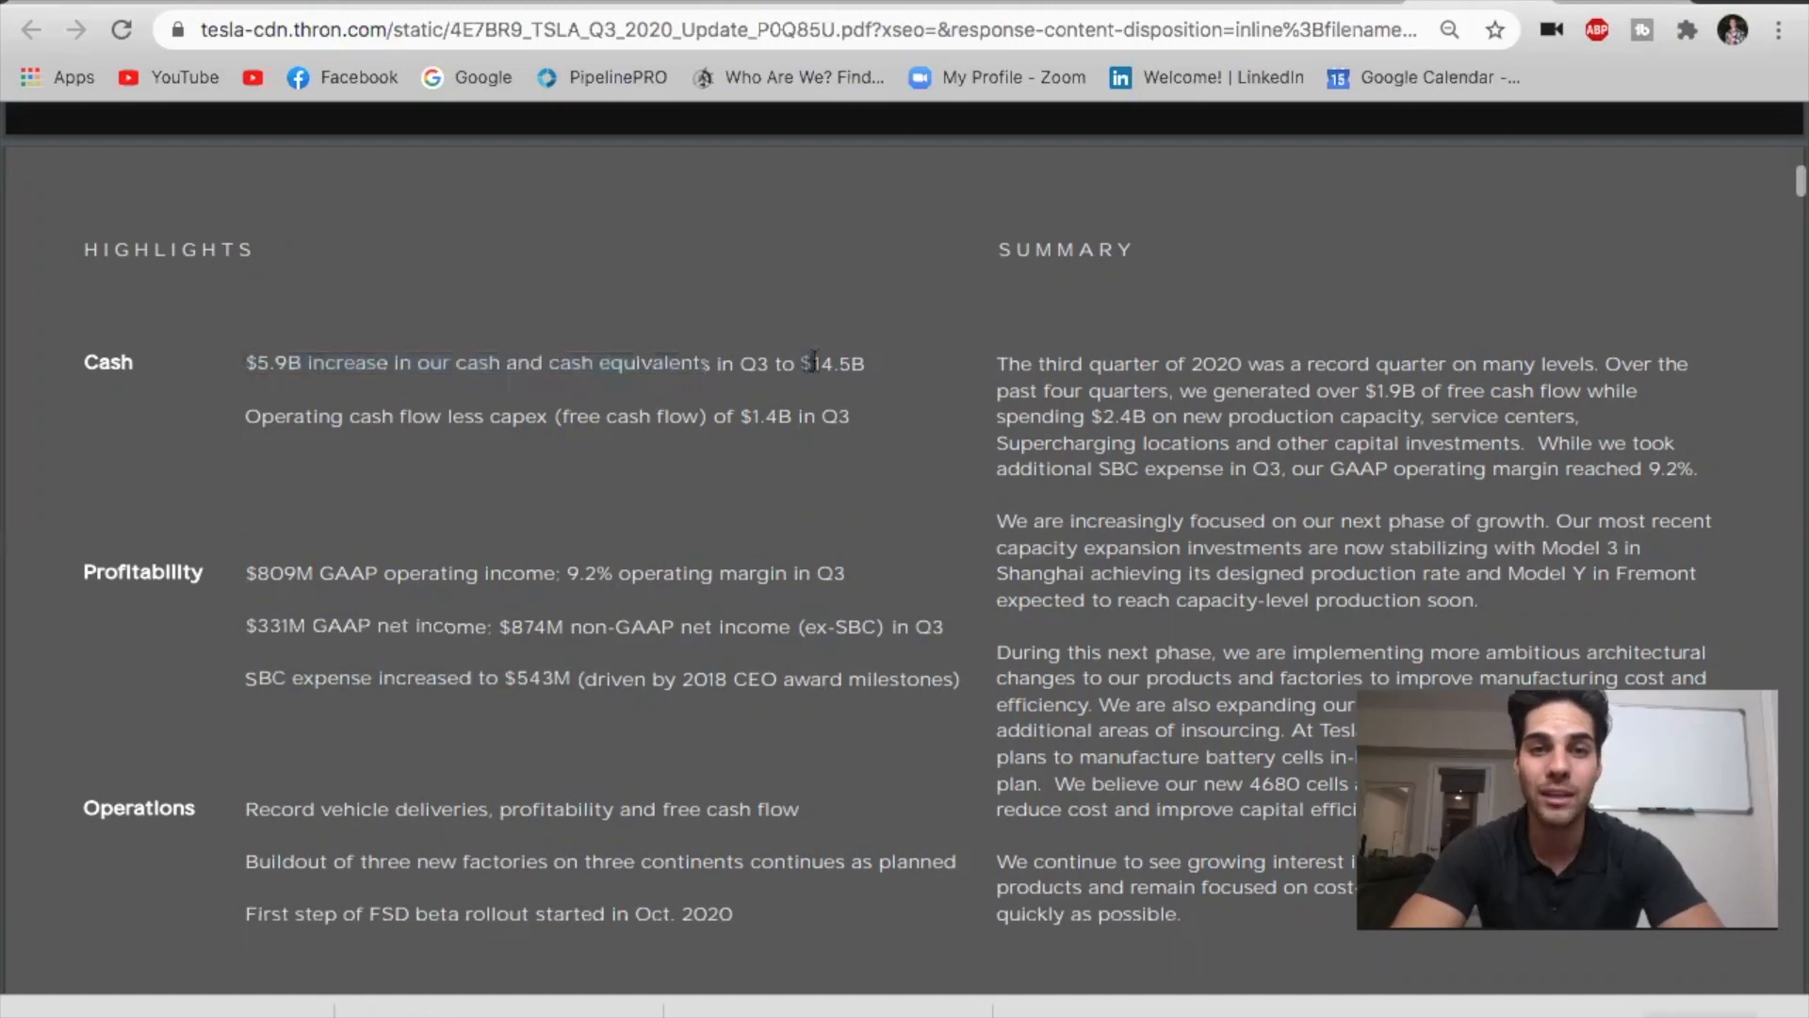
pyautogui.doubleClick(835, 362)
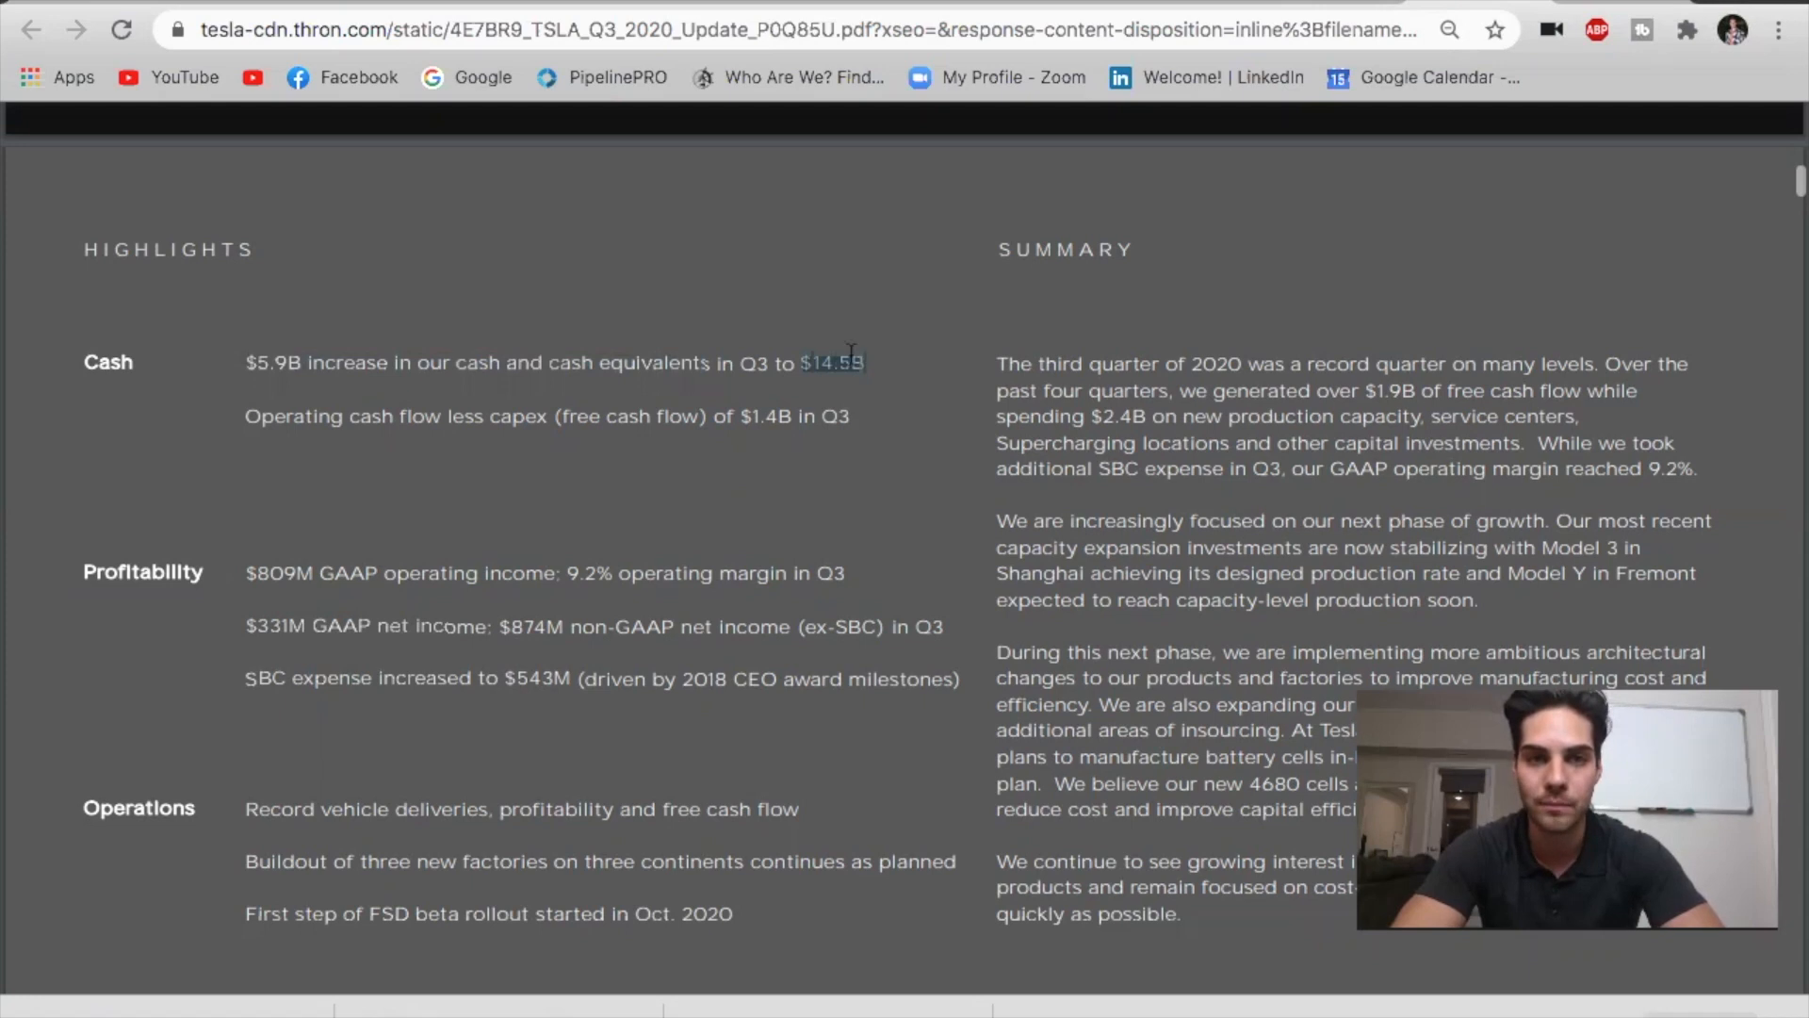
pyautogui.moveTo(480, 412)
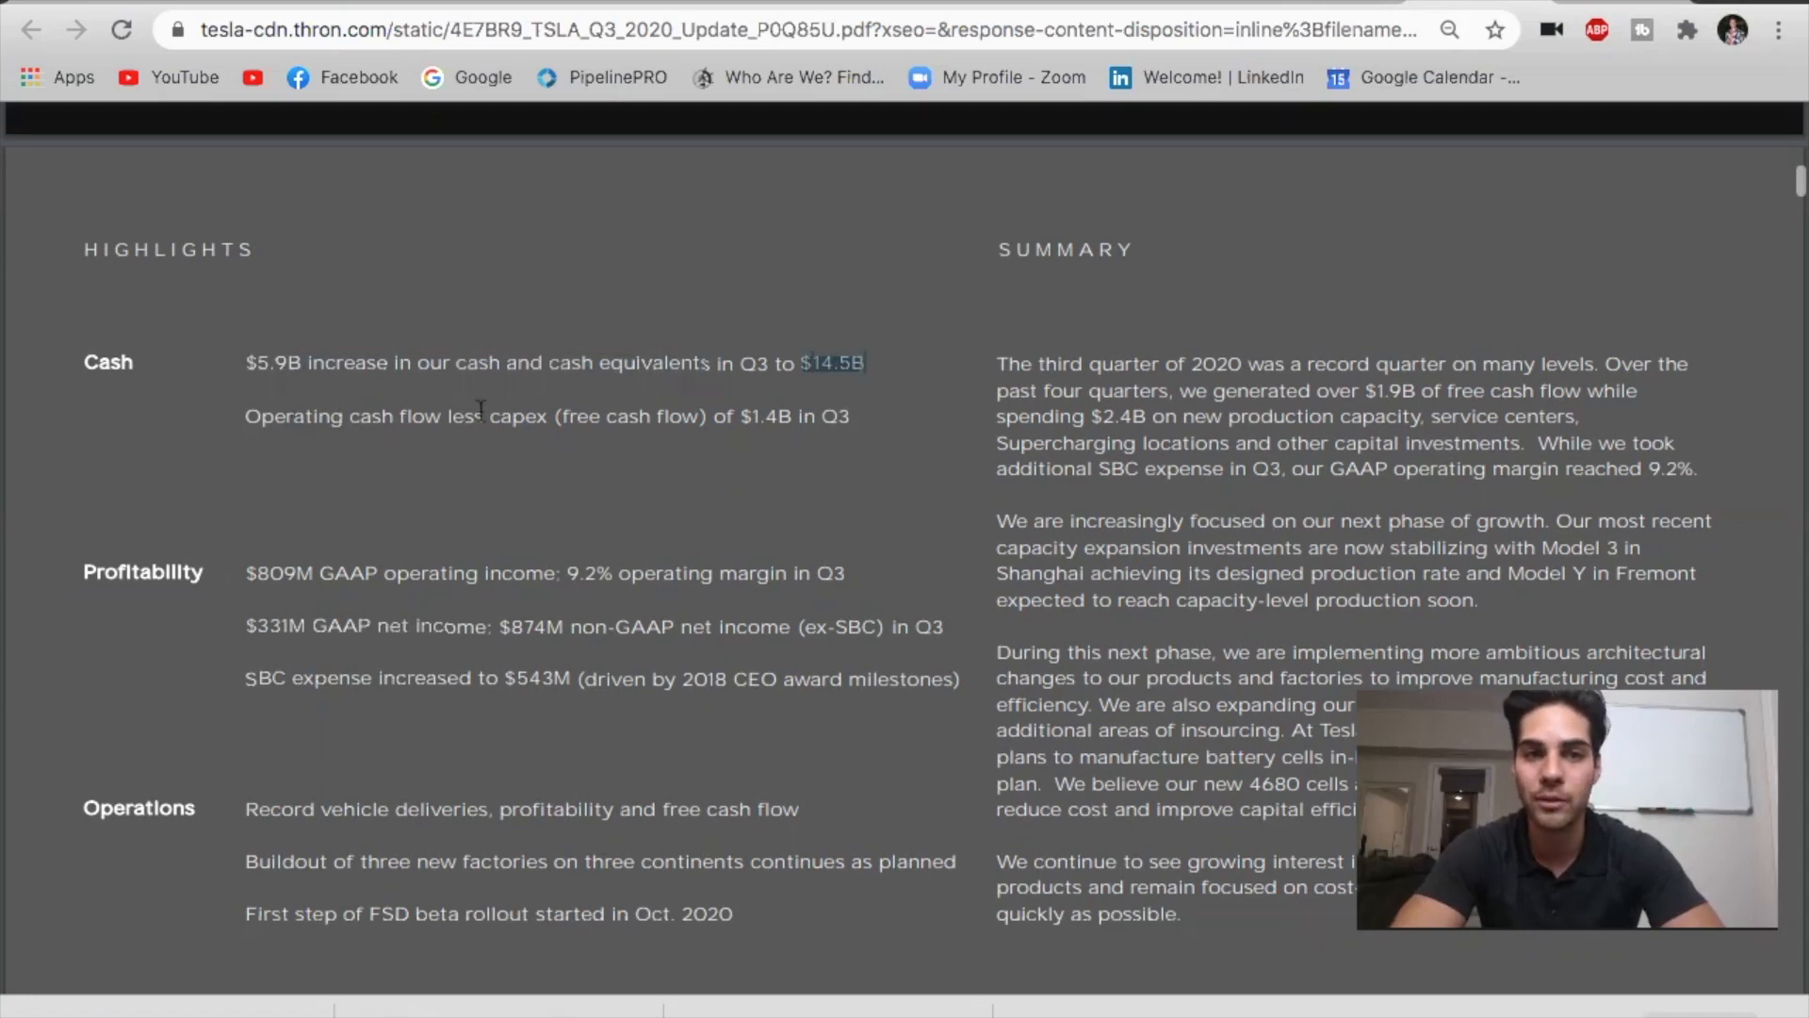
pyautogui.moveTo(671, 409)
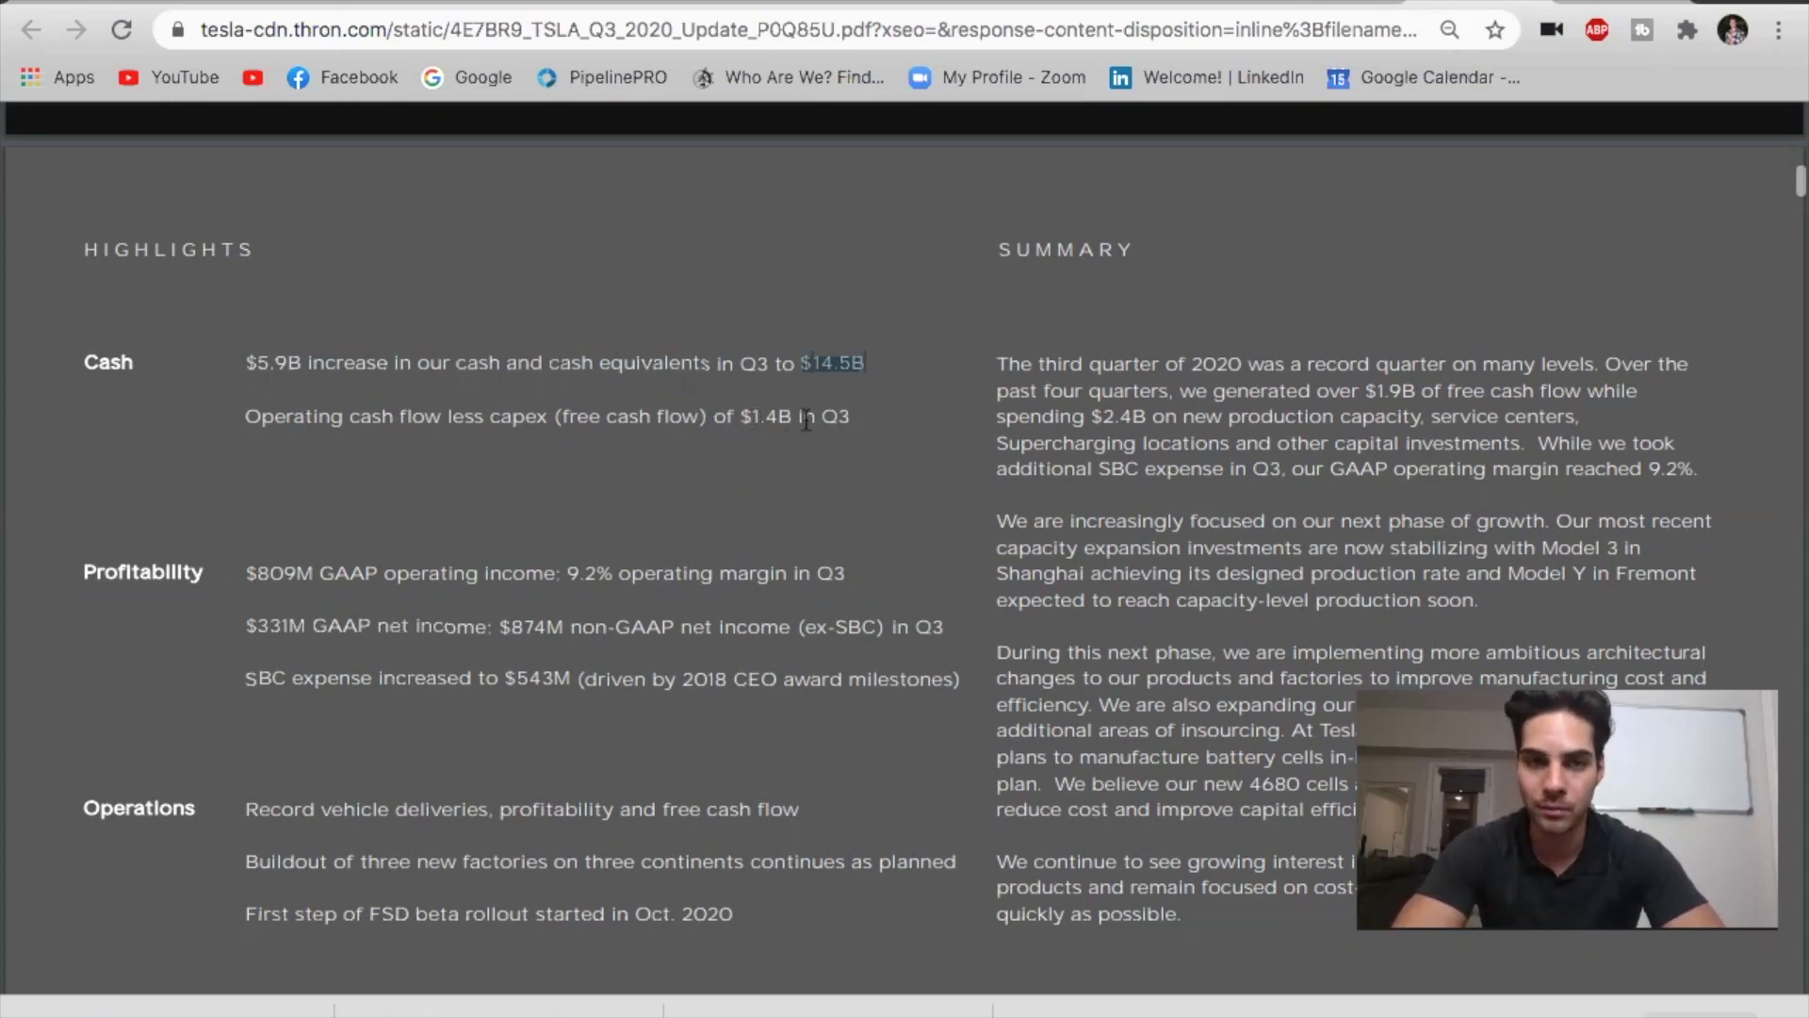
pyautogui.scroll(-3)
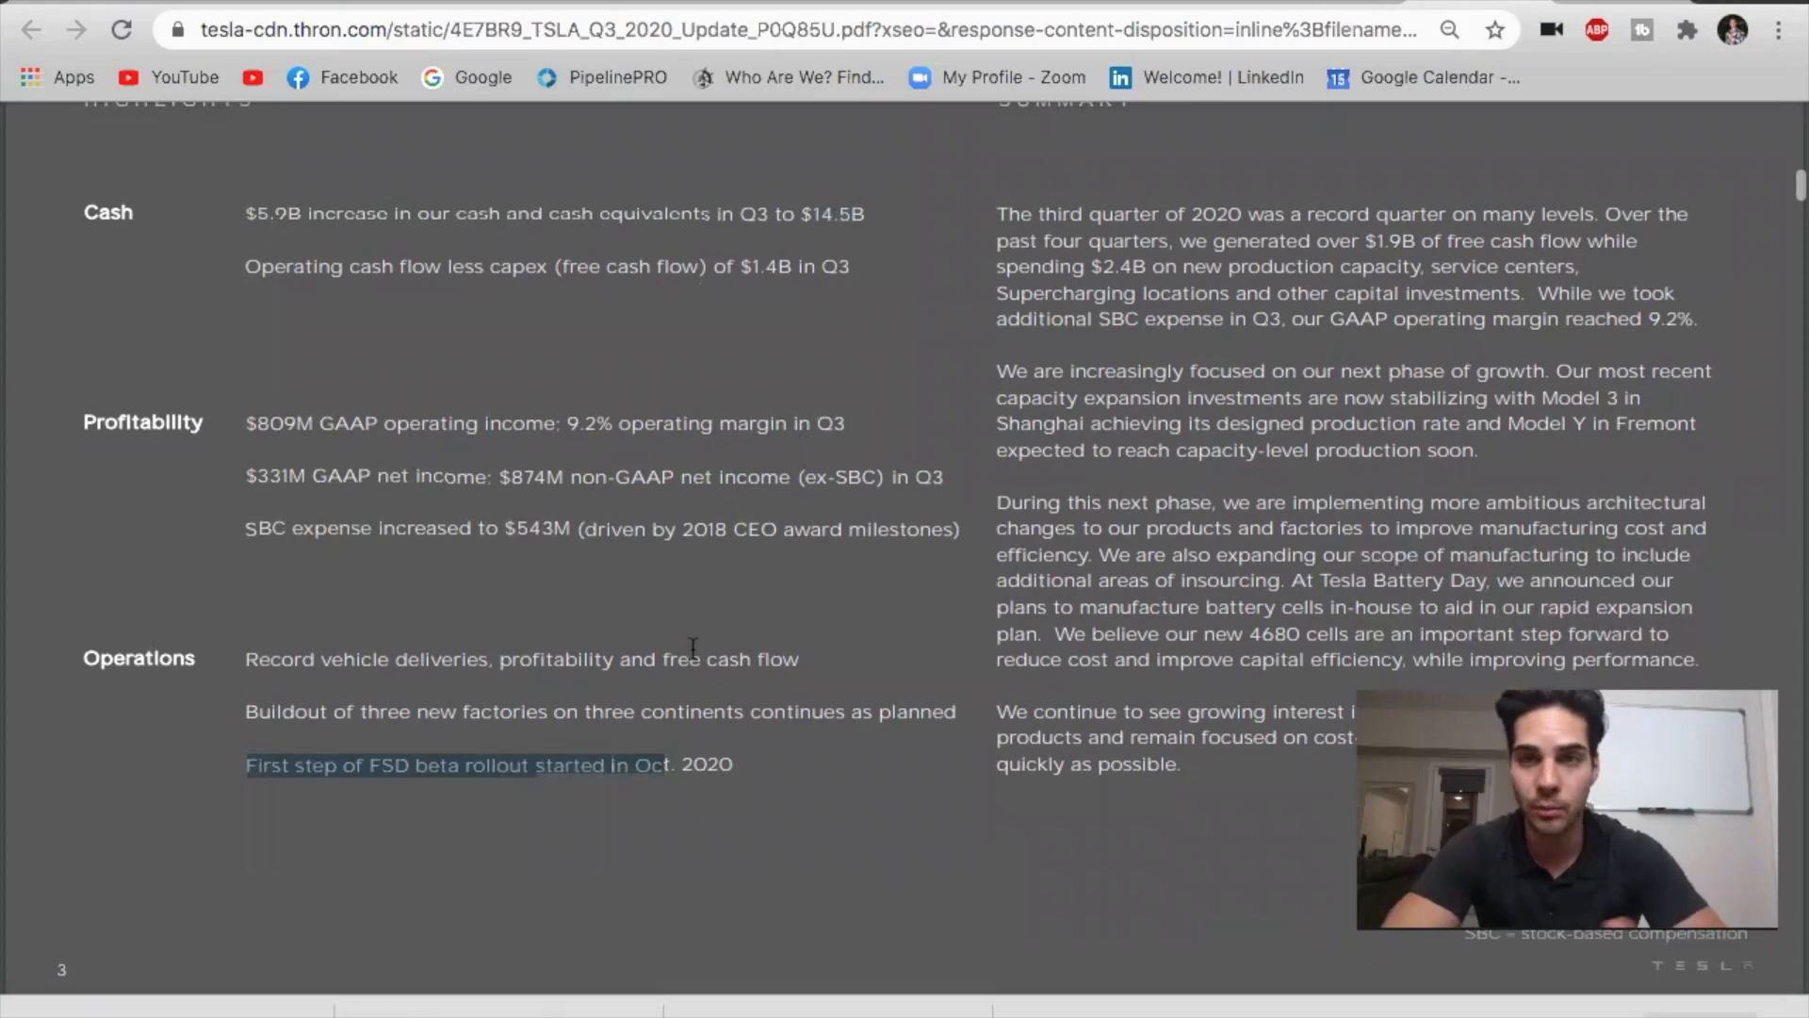
# Scroll down to page 4's Financial Summary table of Q3-2019 through Q3-2020 figures.
pyautogui.scroll(-3)
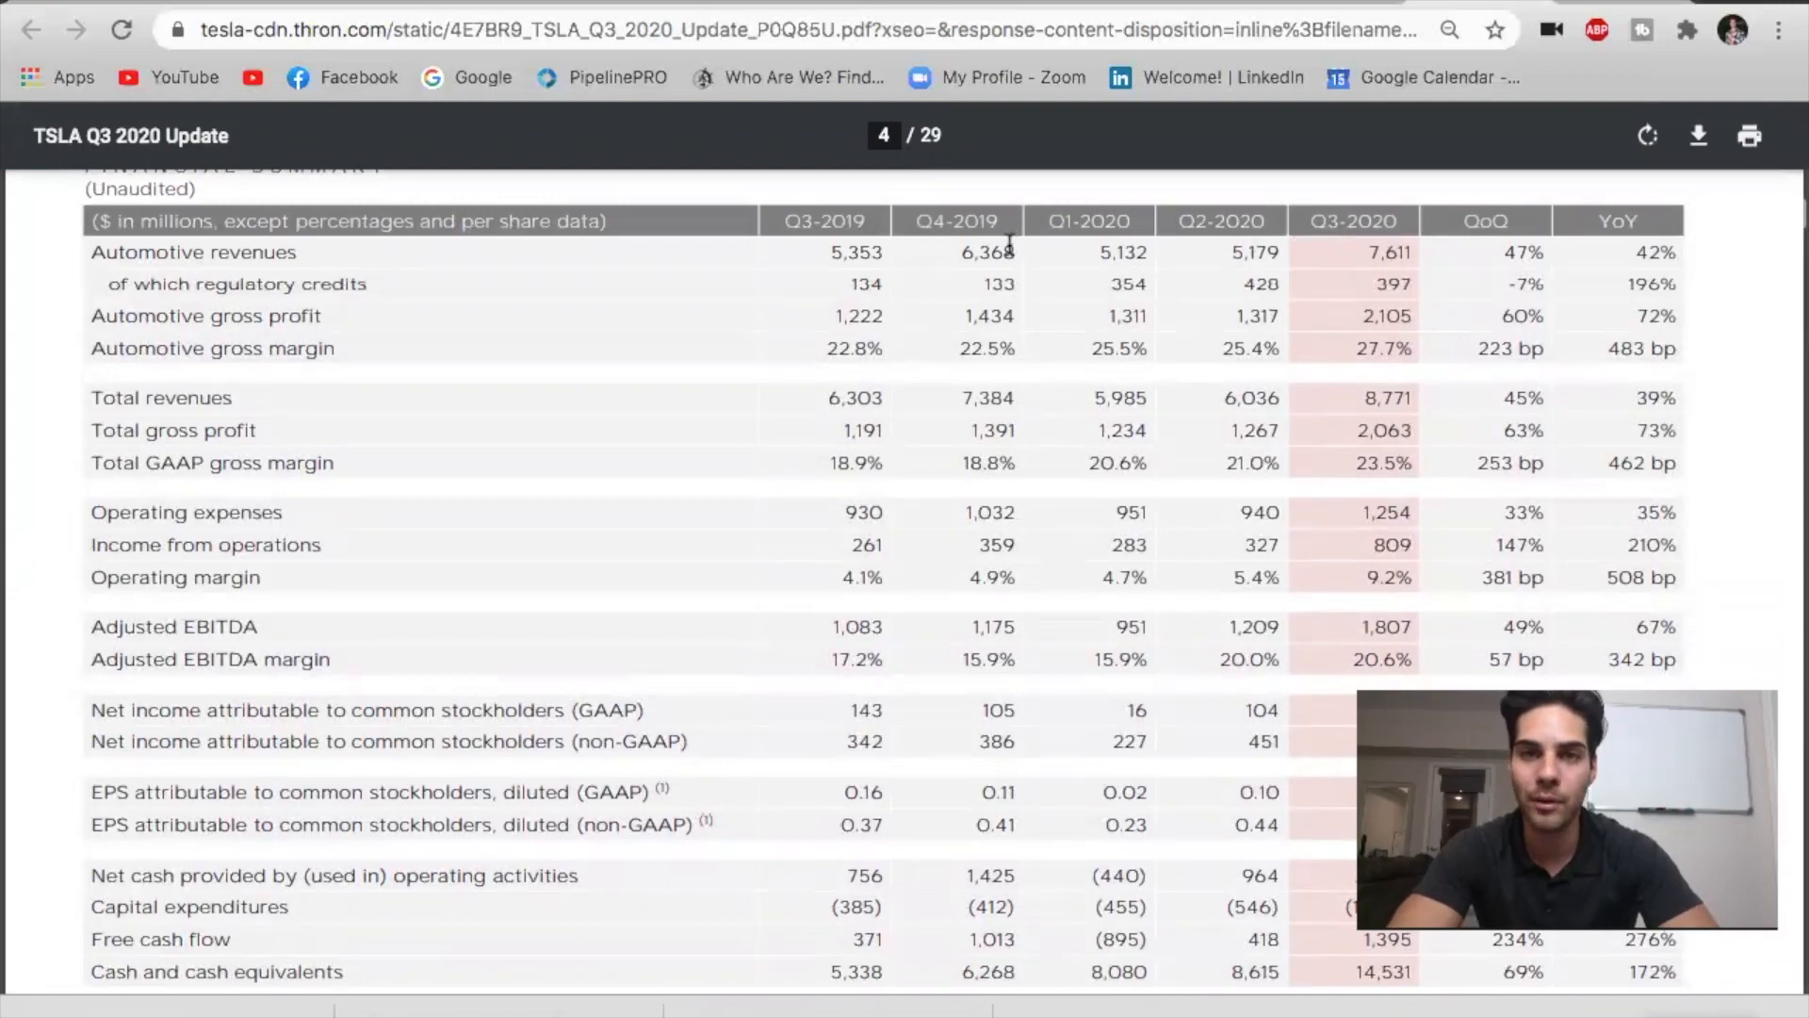
pyautogui.moveTo(1325, 266)
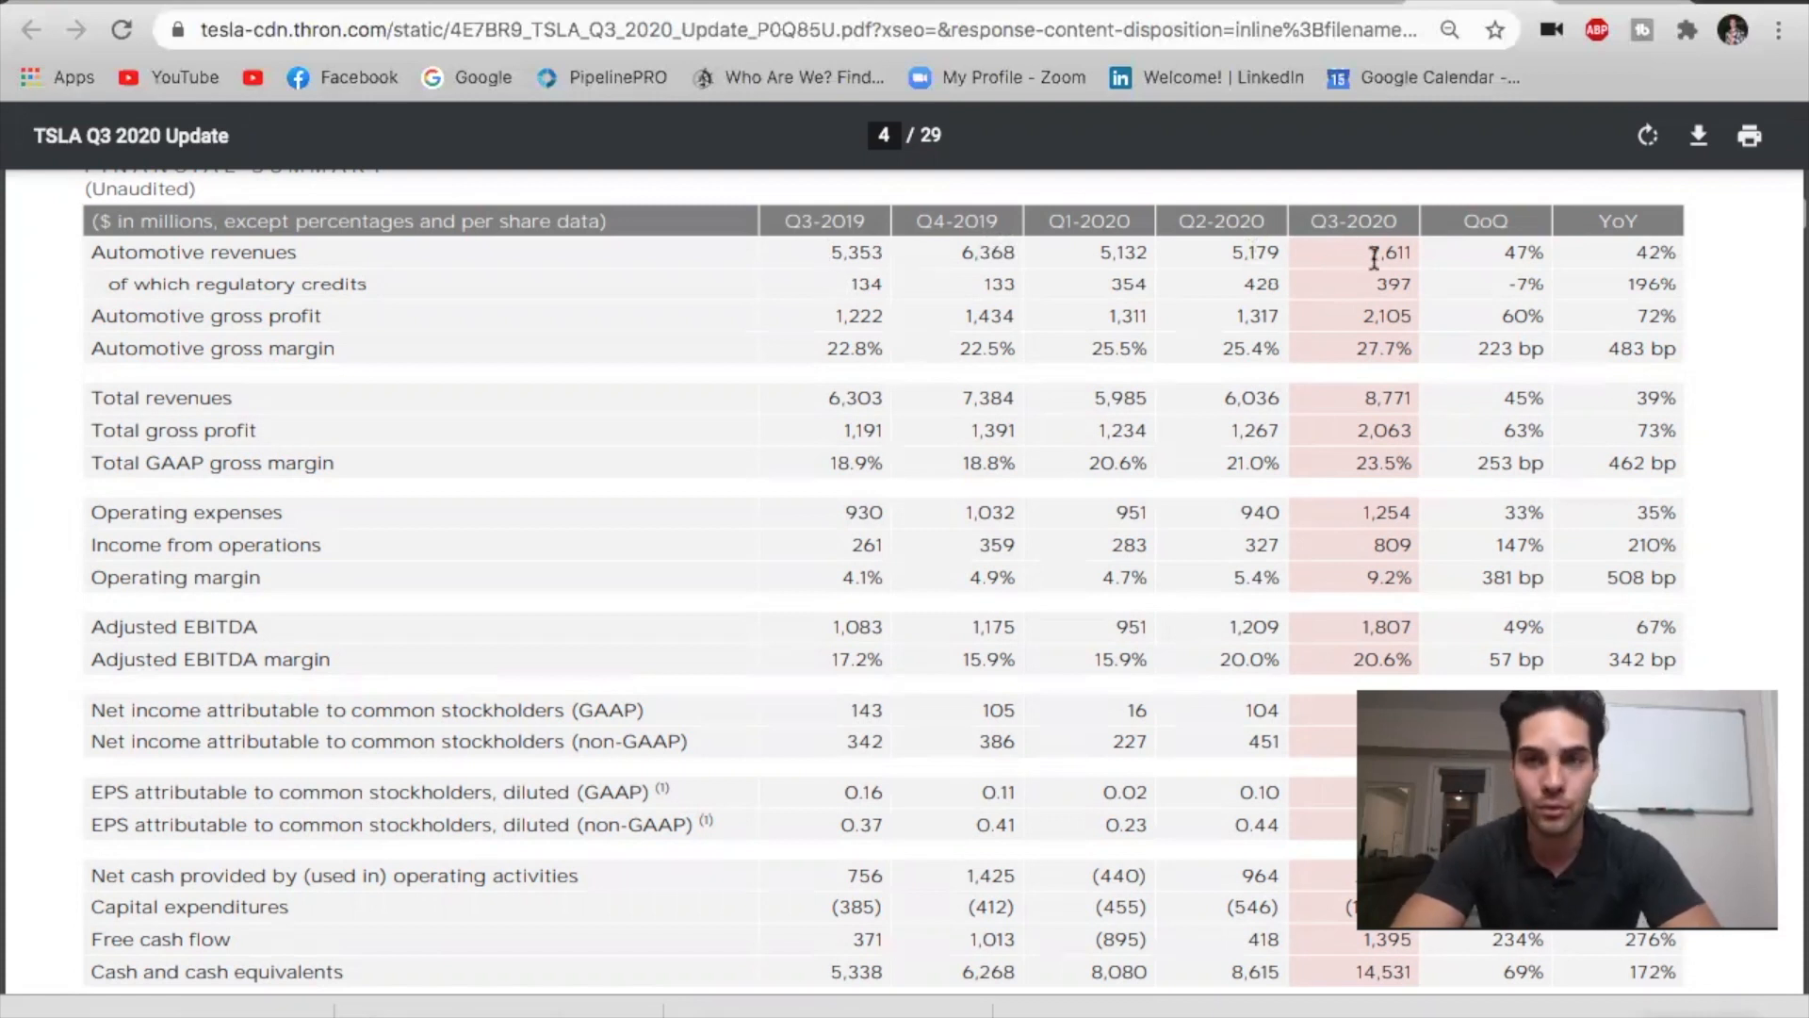
pyautogui.moveTo(1495, 249)
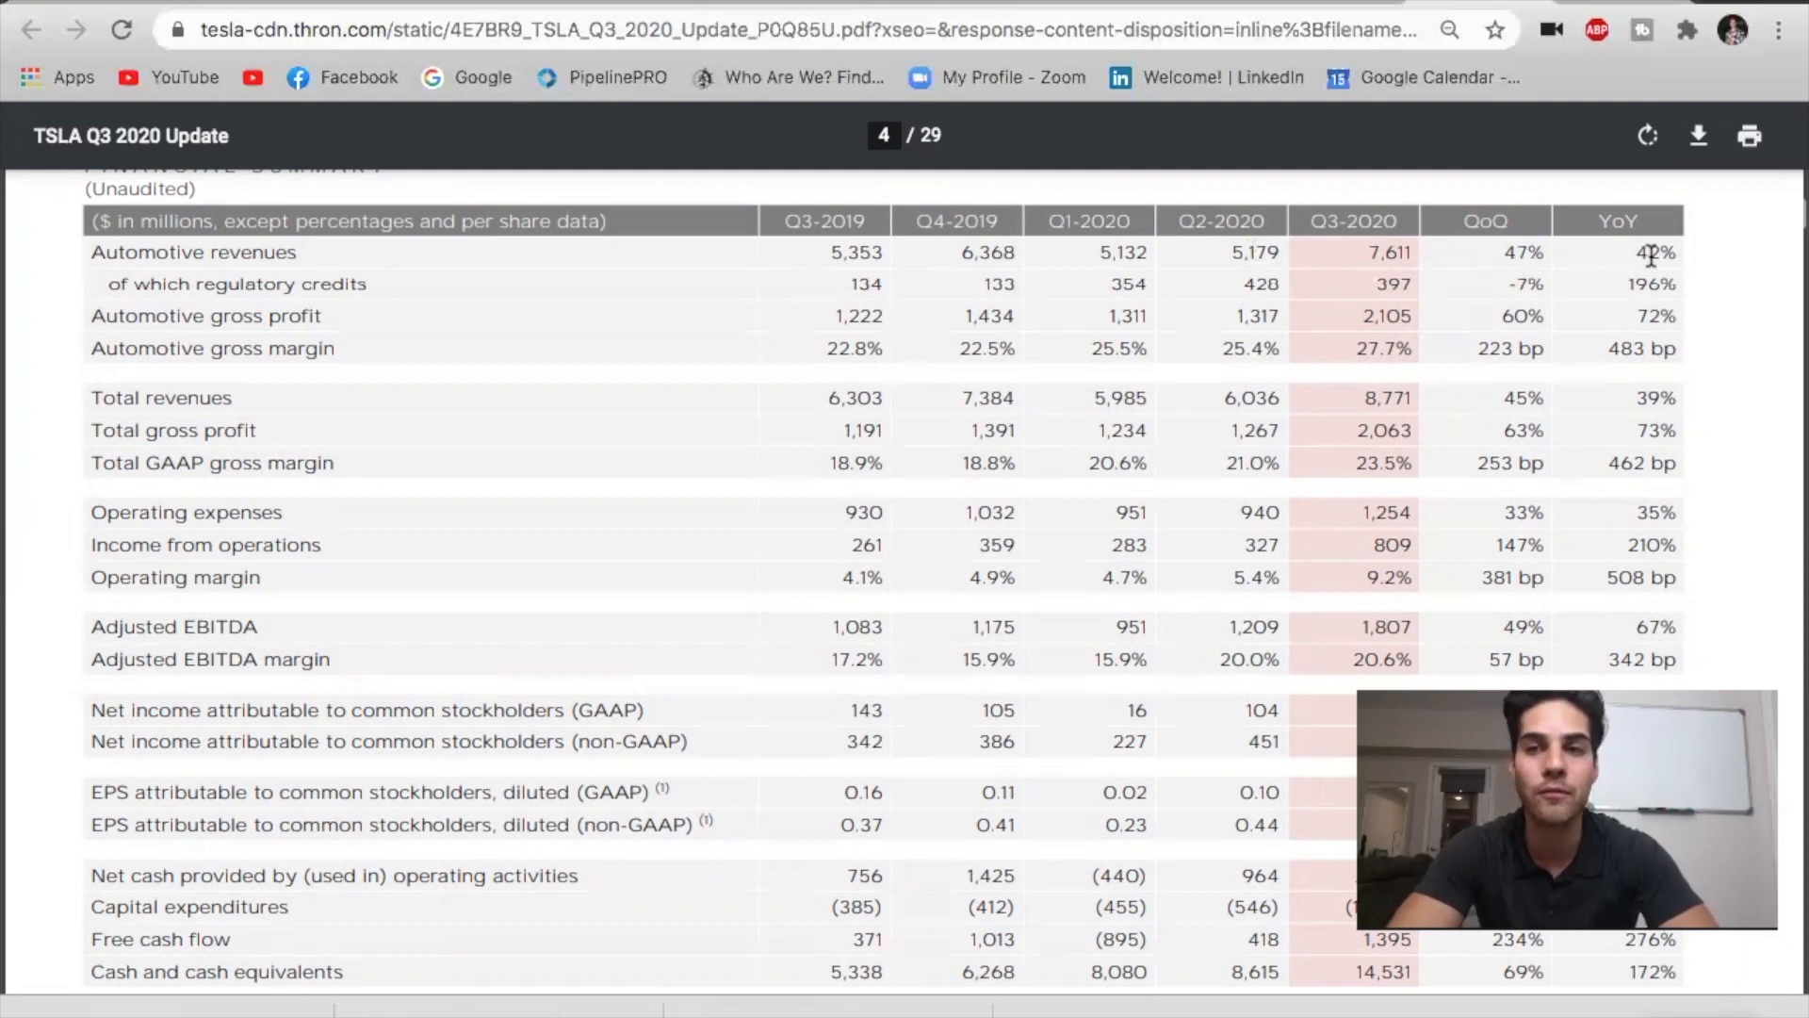
pyautogui.moveTo(1530, 260)
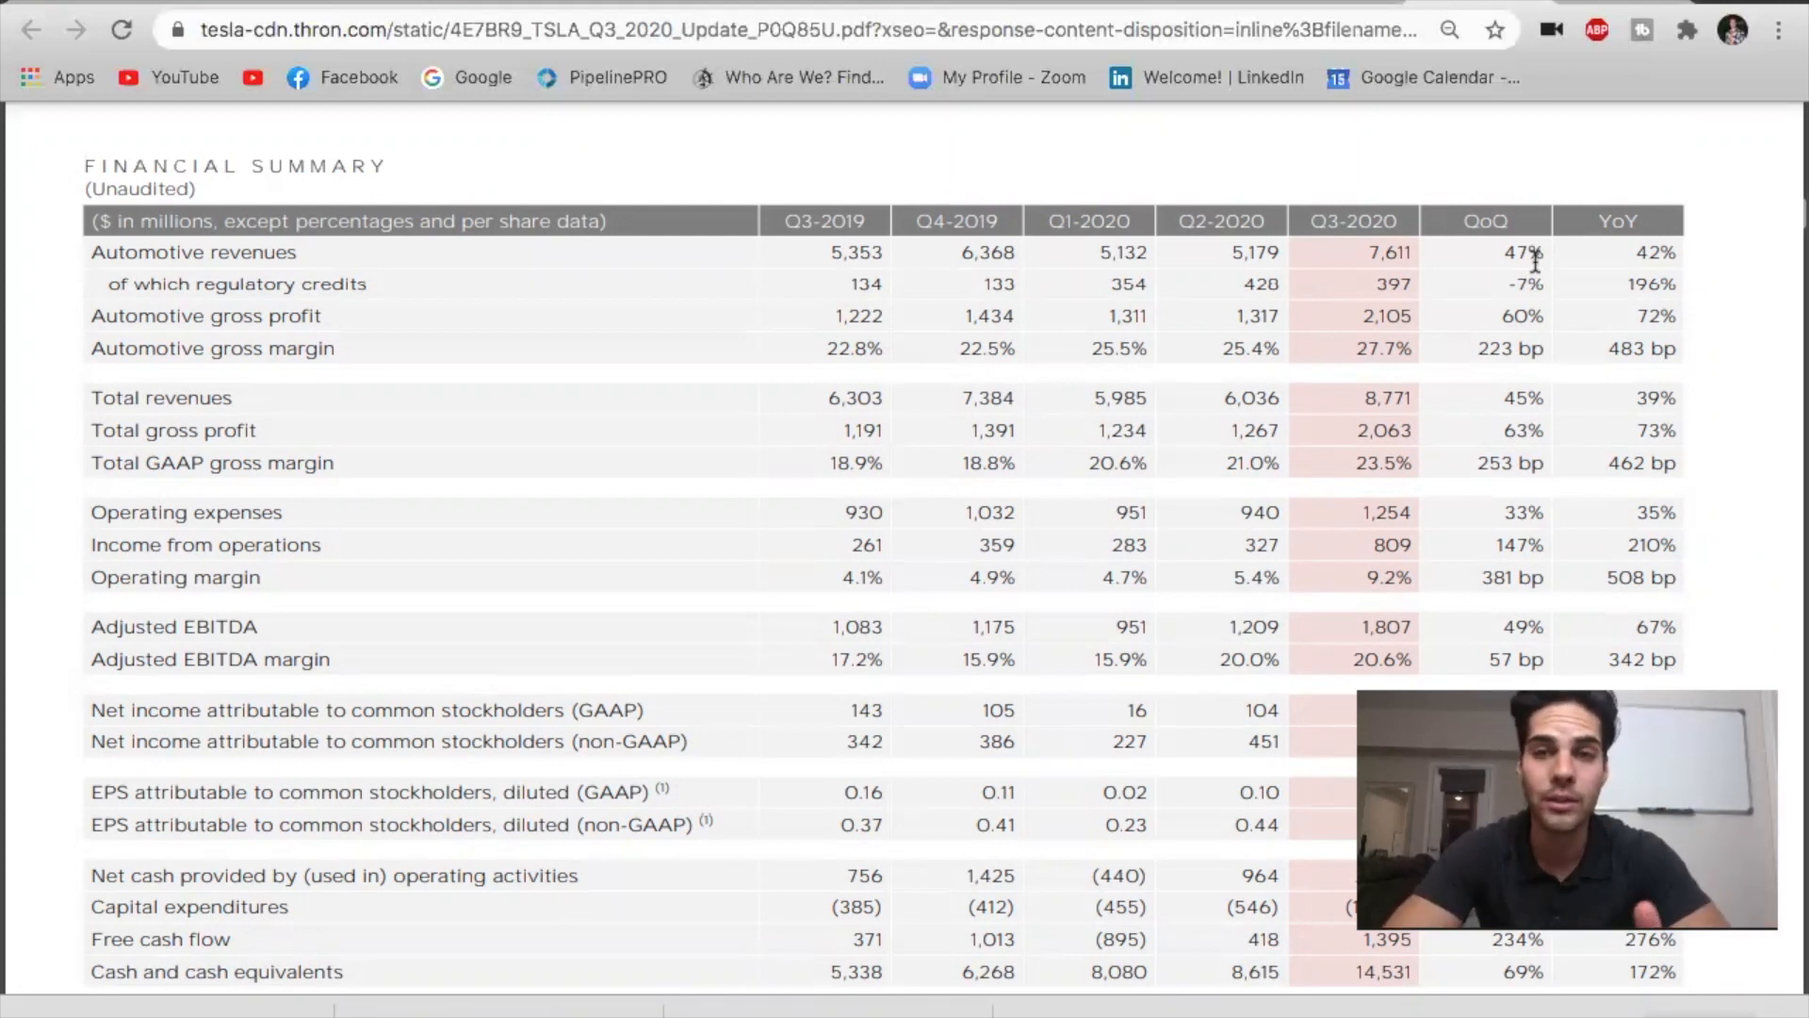
pyautogui.moveTo(1333, 317)
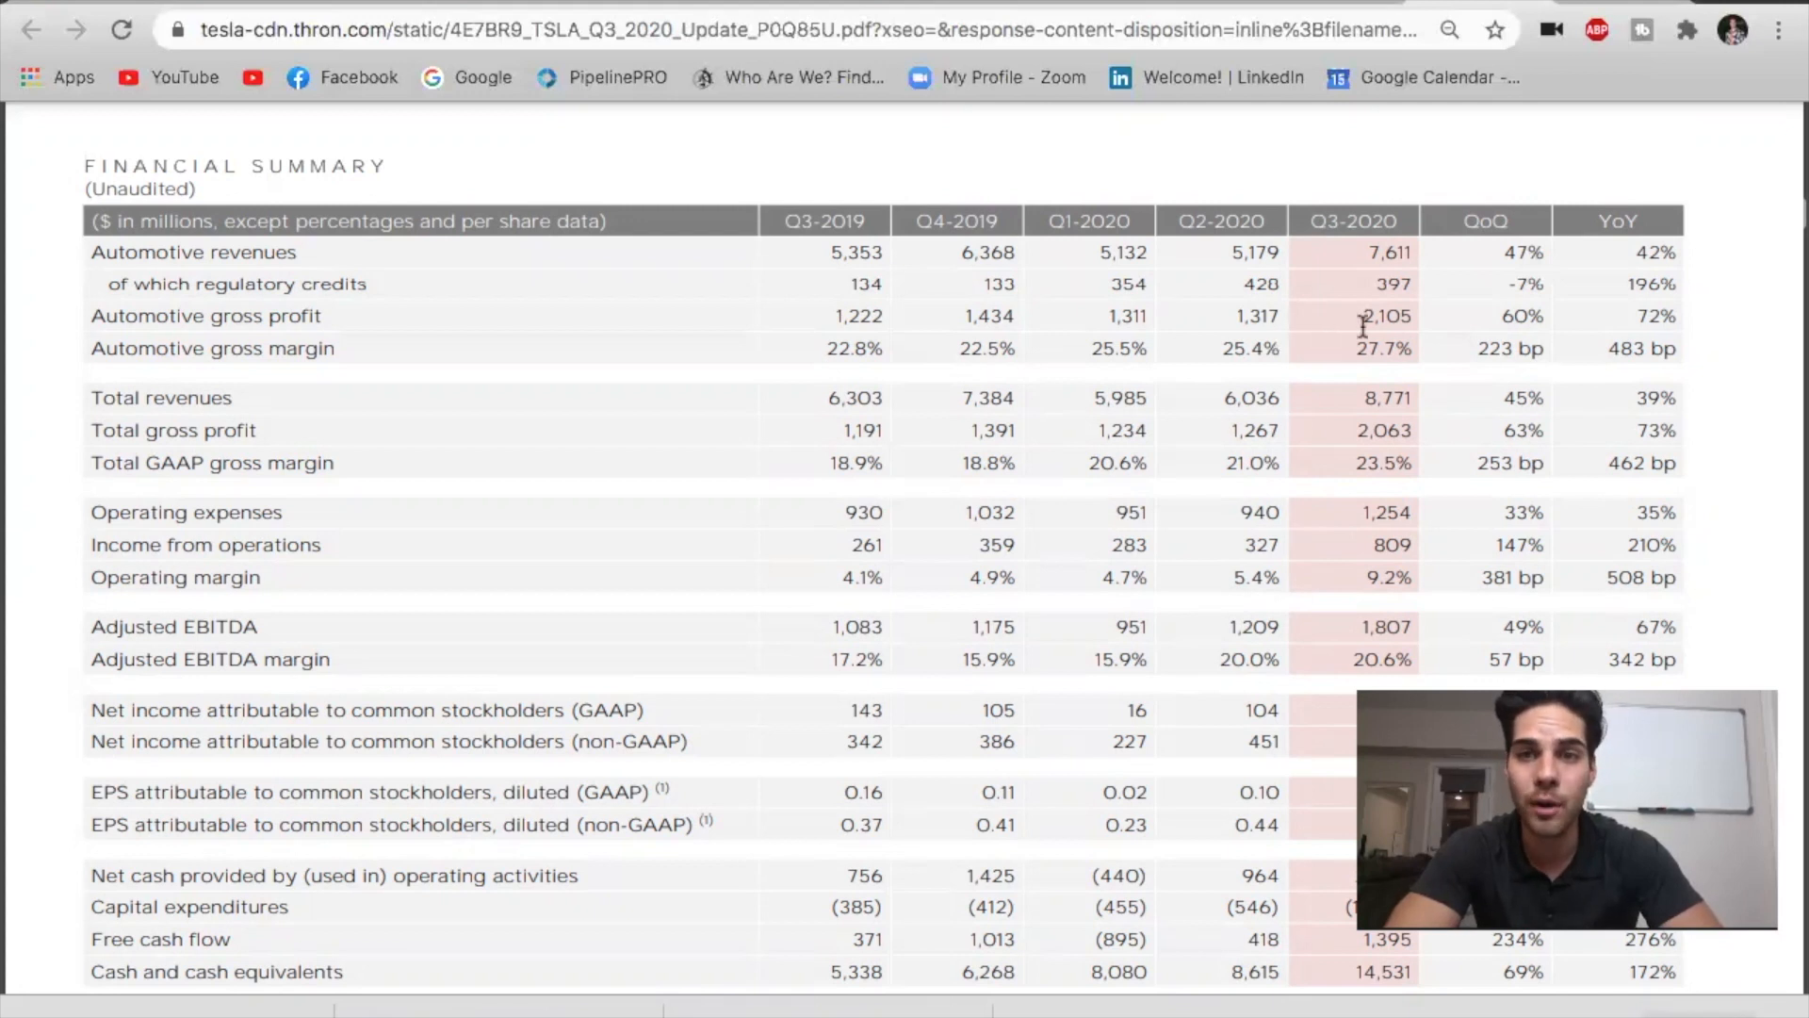
pyautogui.moveTo(1354, 343)
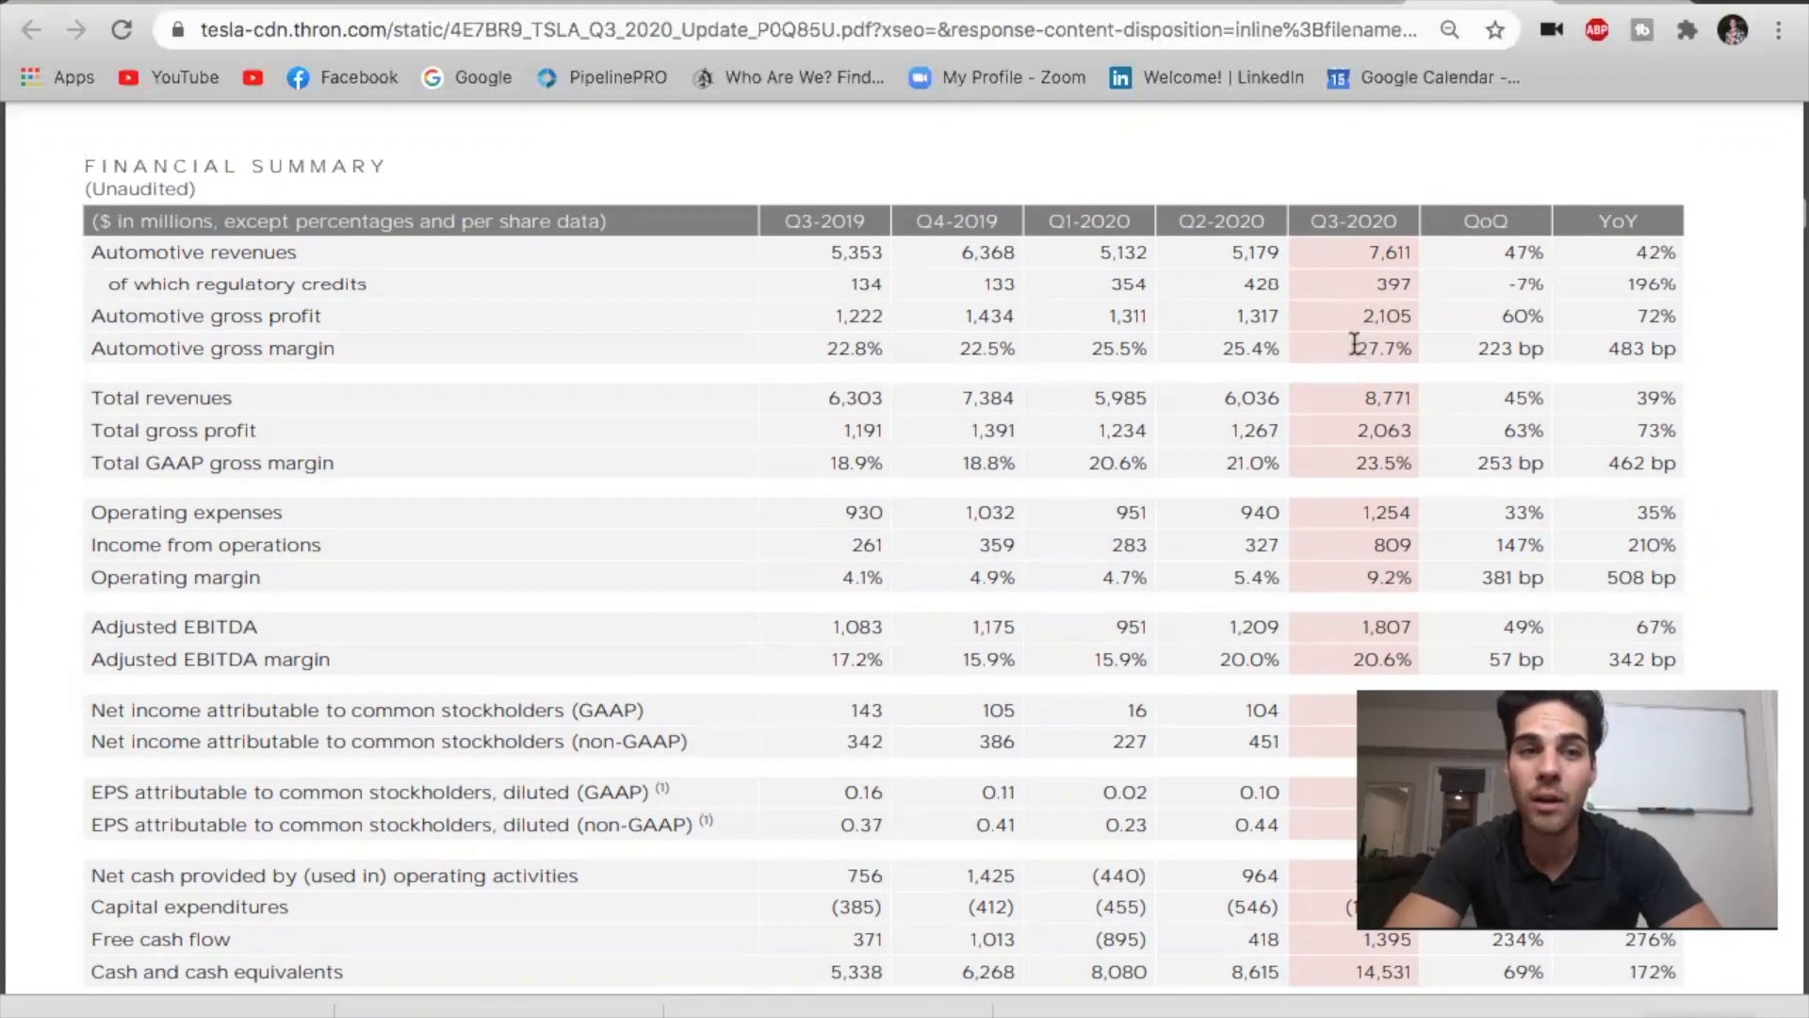
pyautogui.moveTo(1342, 369)
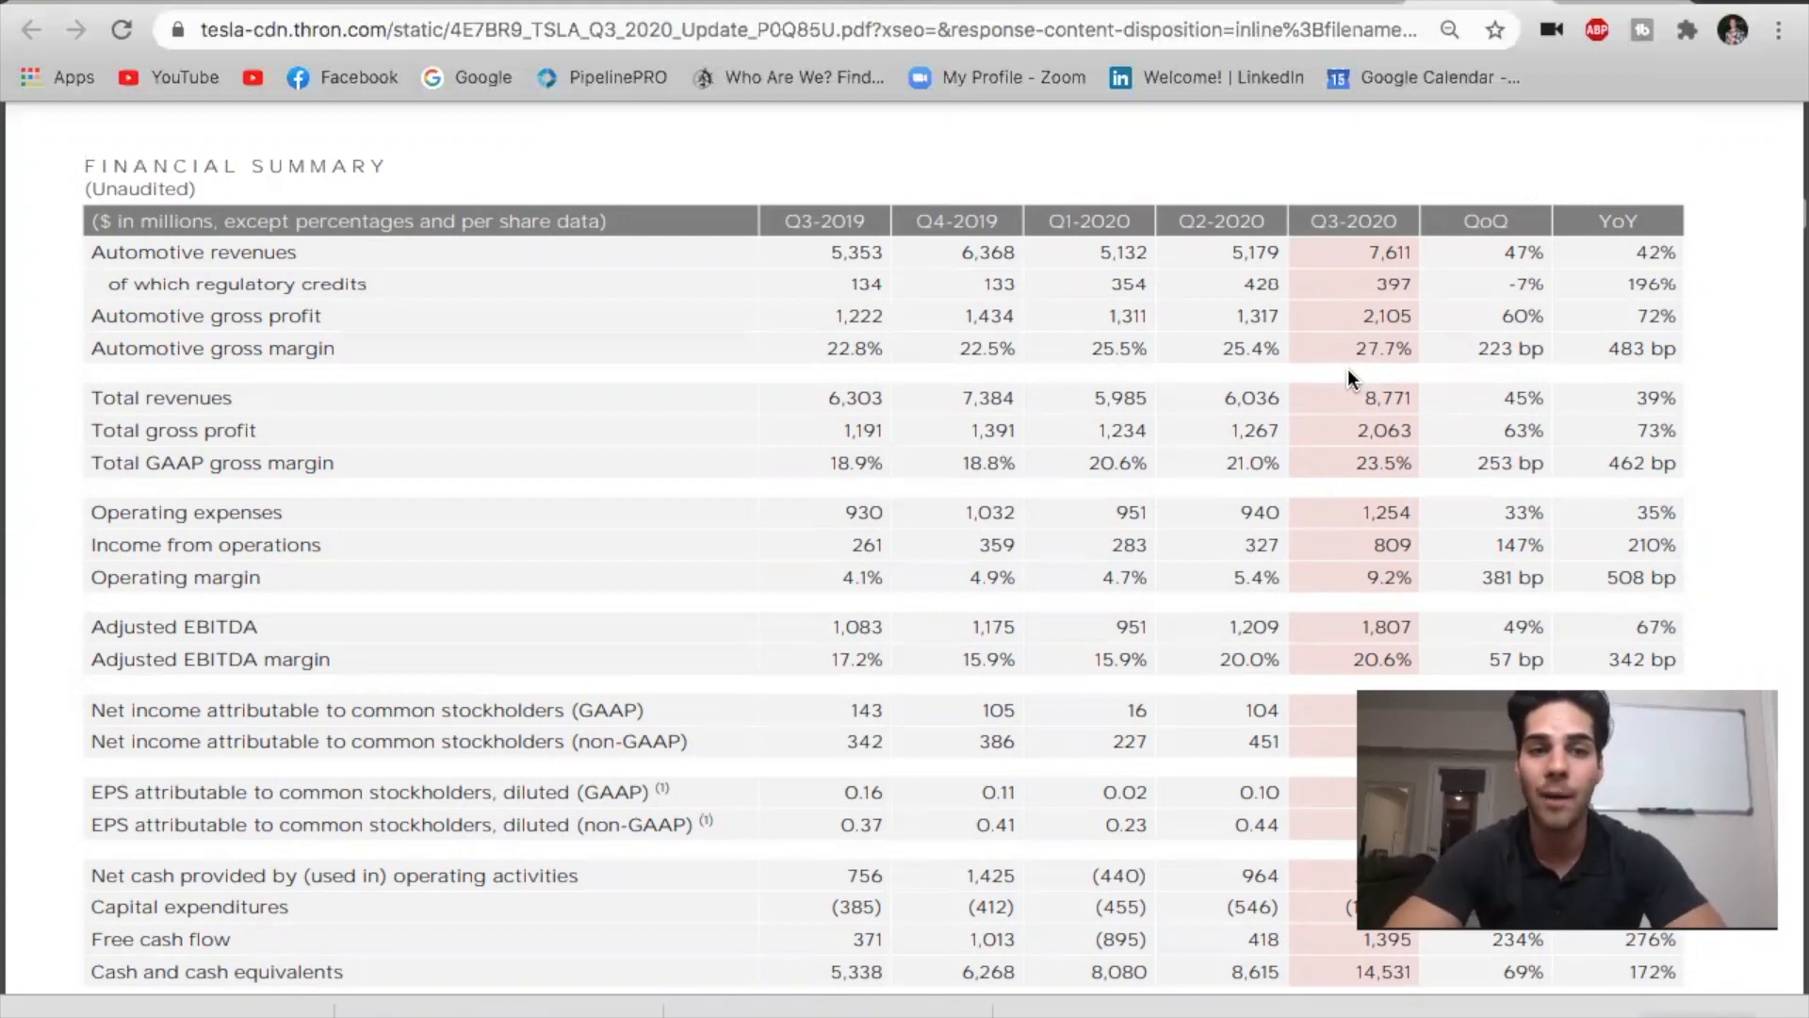
pyautogui.moveTo(1310, 348)
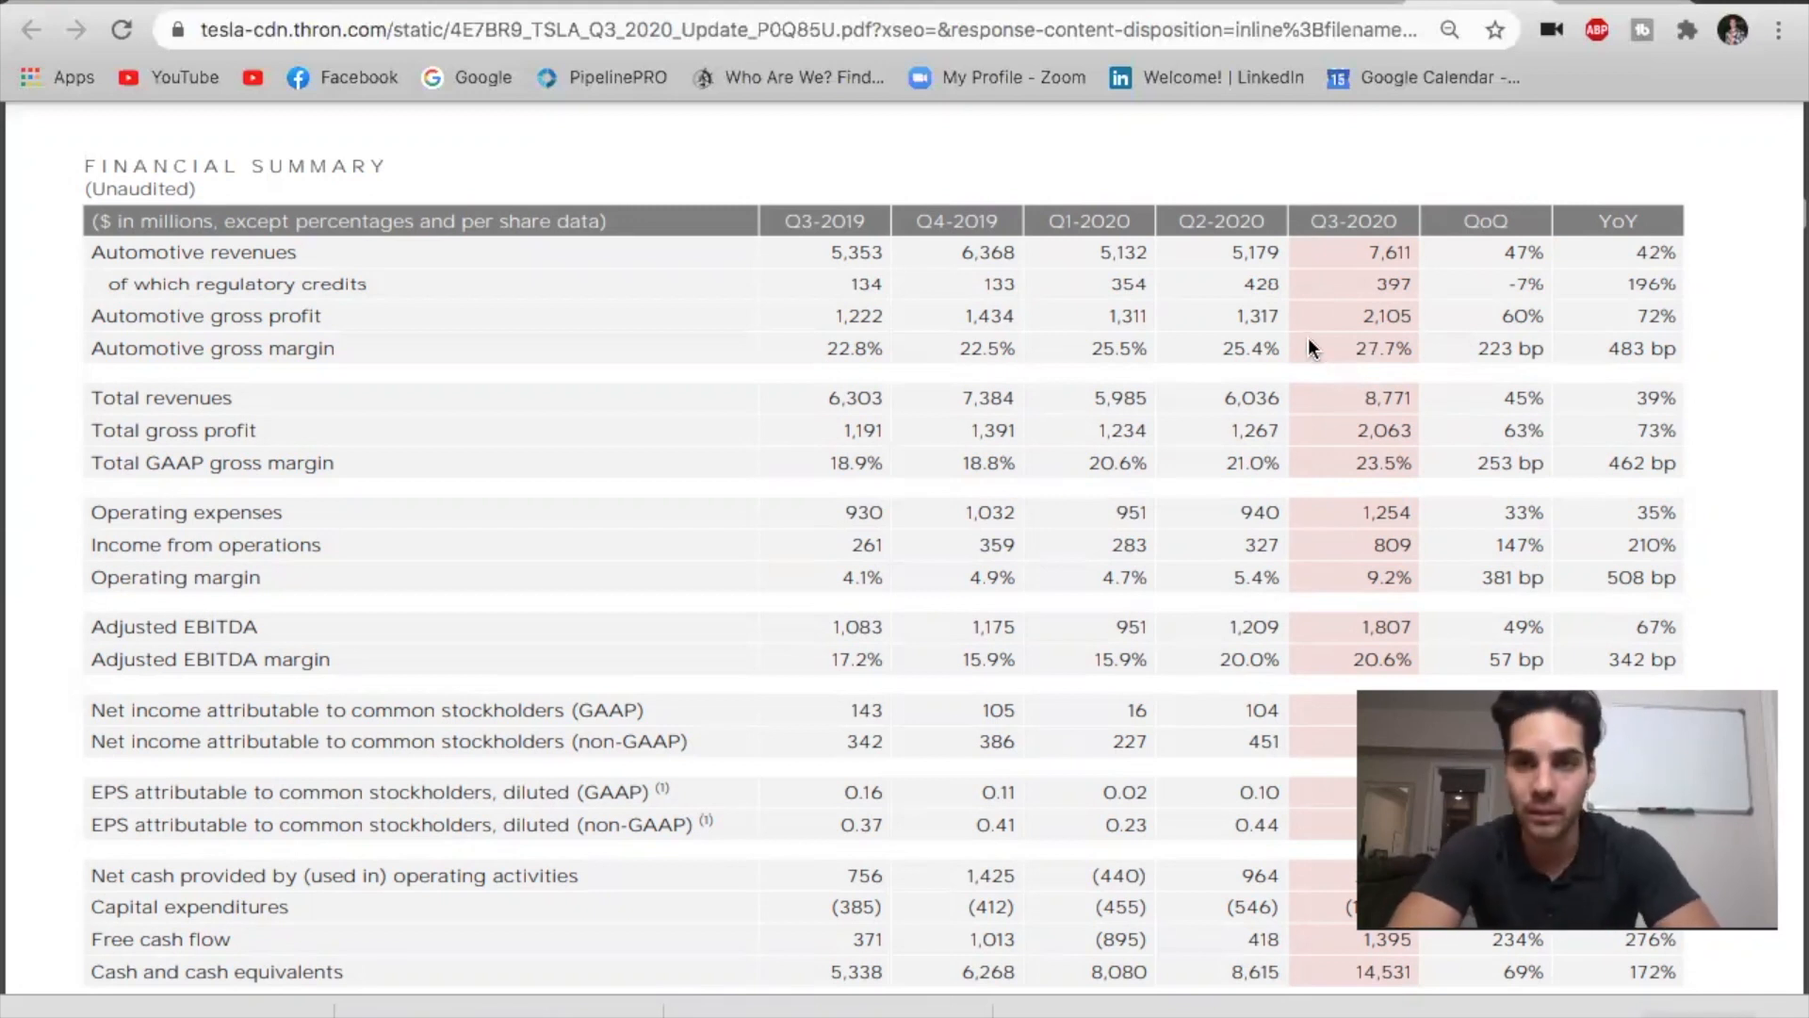
pyautogui.moveTo(1338, 373)
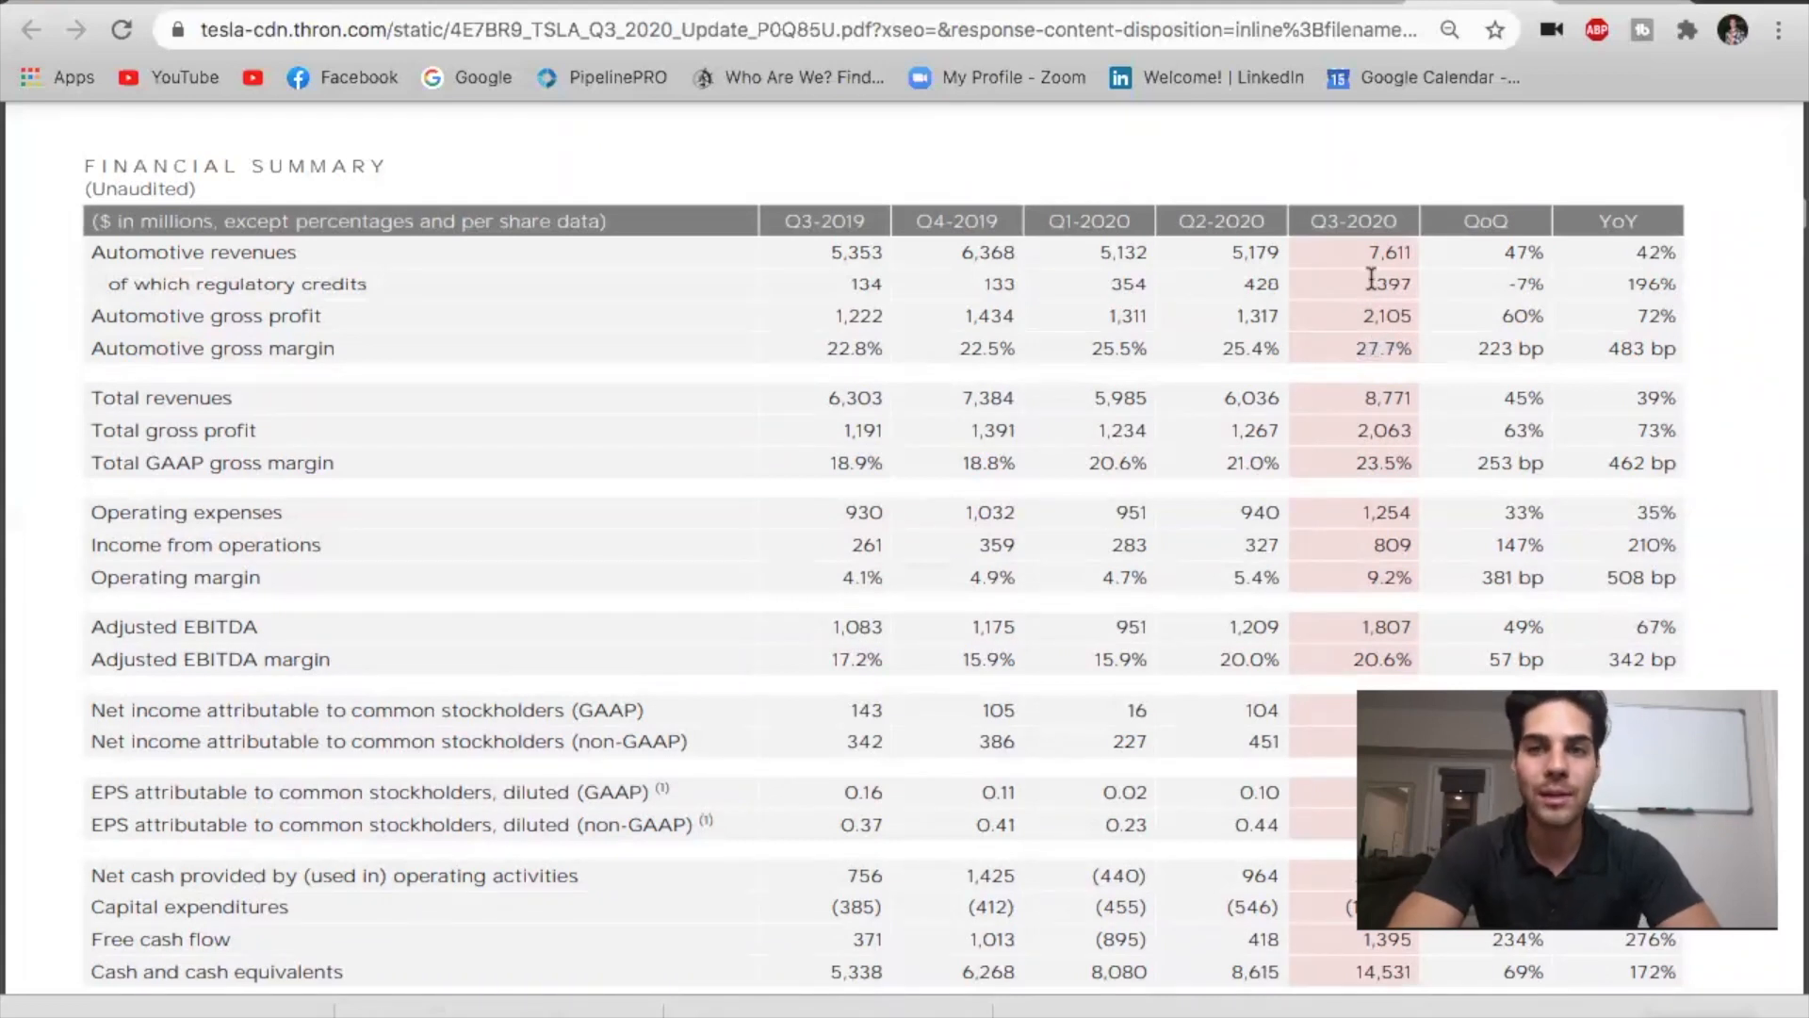
pyautogui.rightClick(1327, 336)
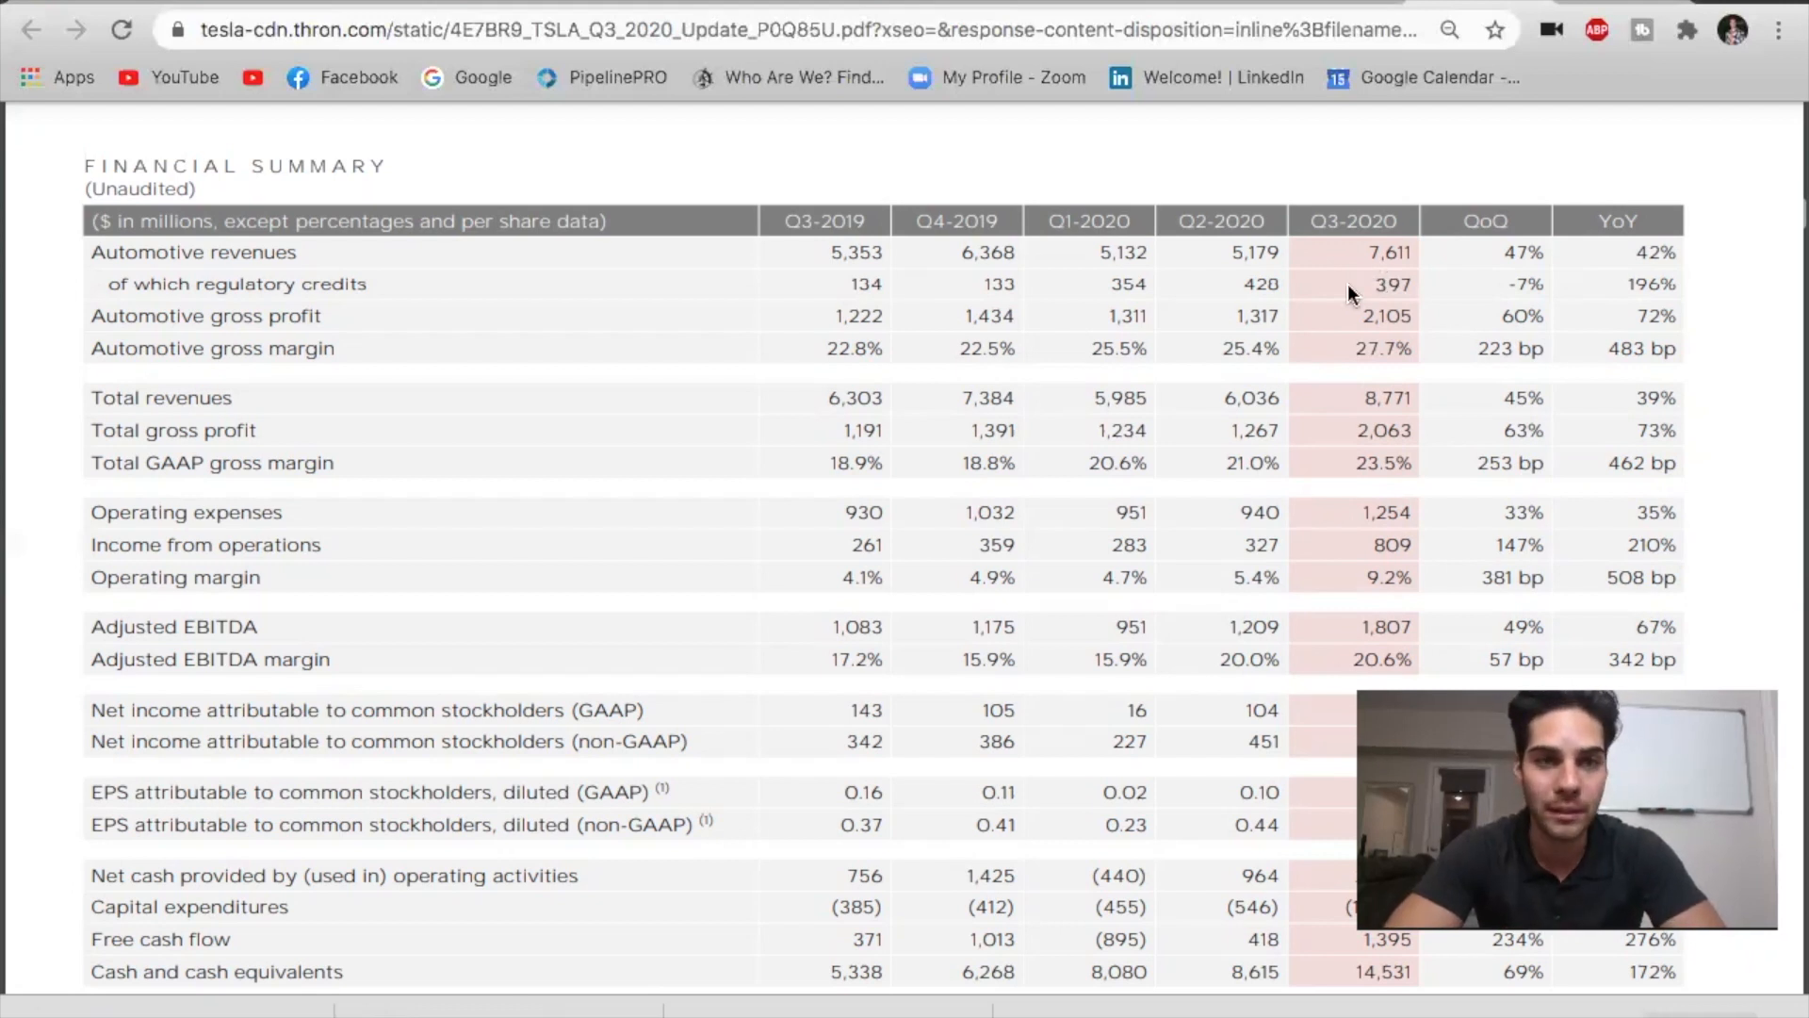
pyautogui.moveTo(1374, 289)
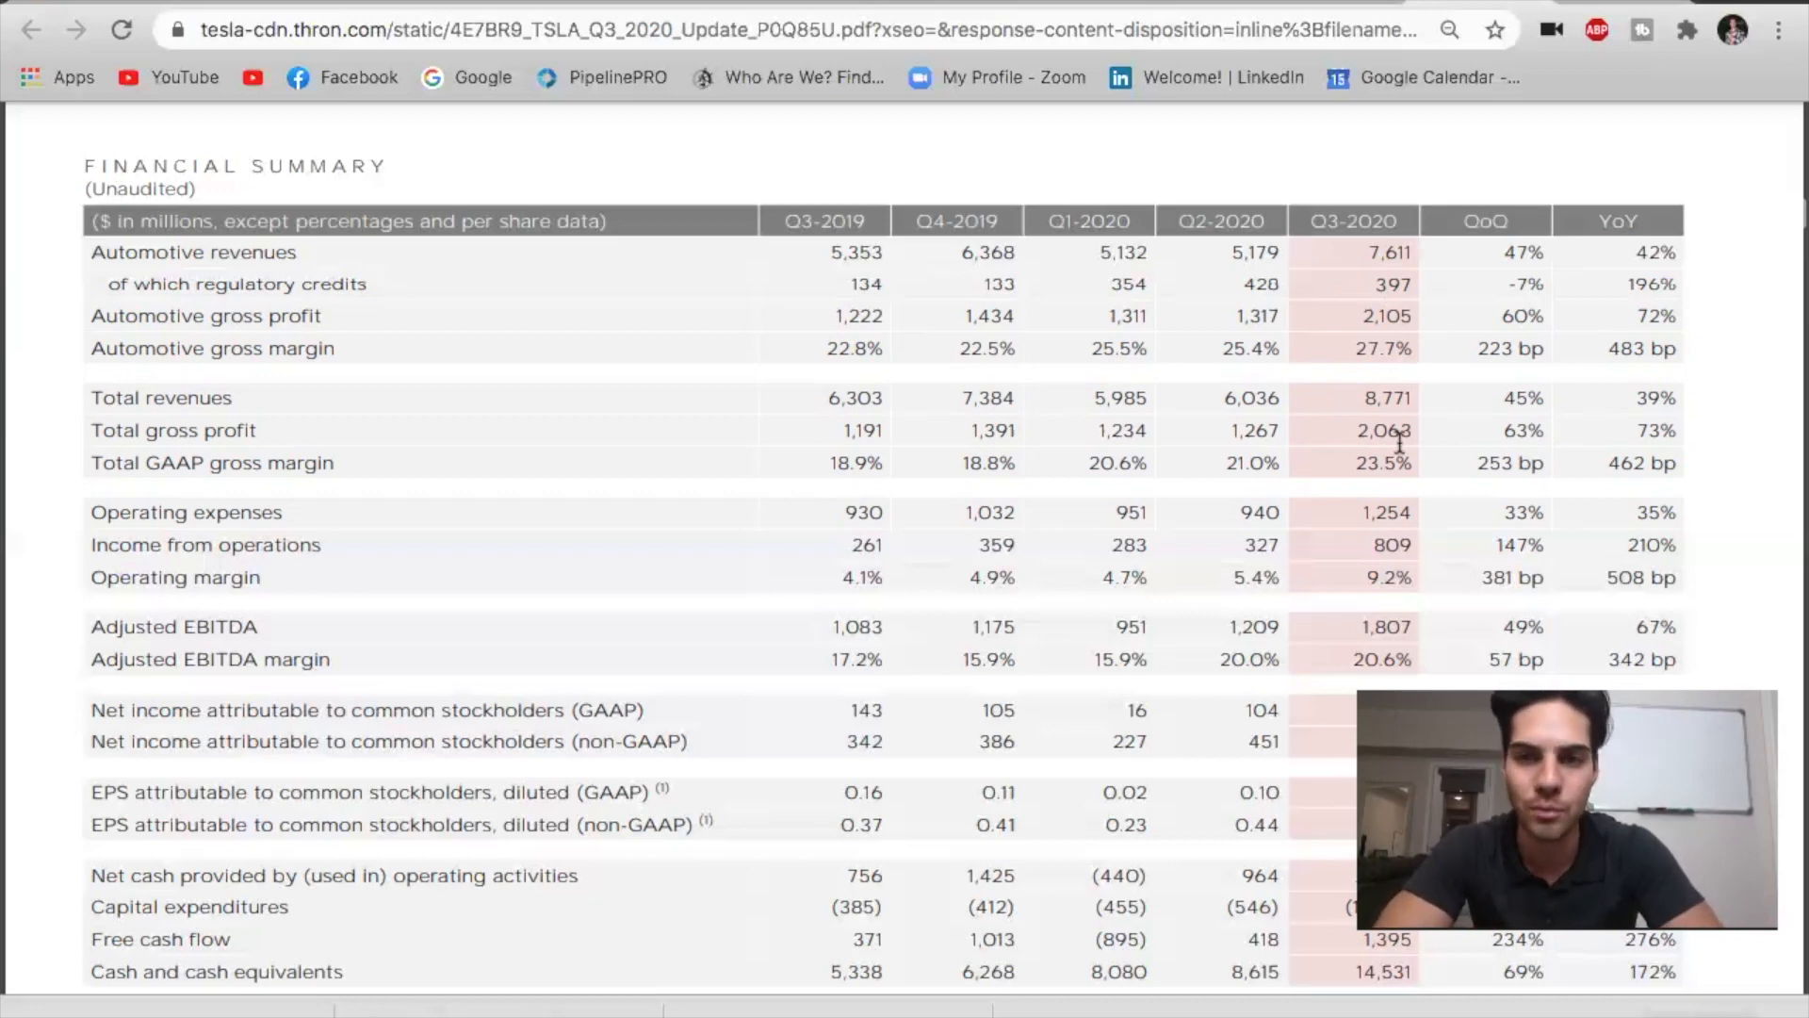
# Highlight the '39% YoY in Q3' revenue growth phrase in the Financial Summary text.
pyautogui.scroll(-3)
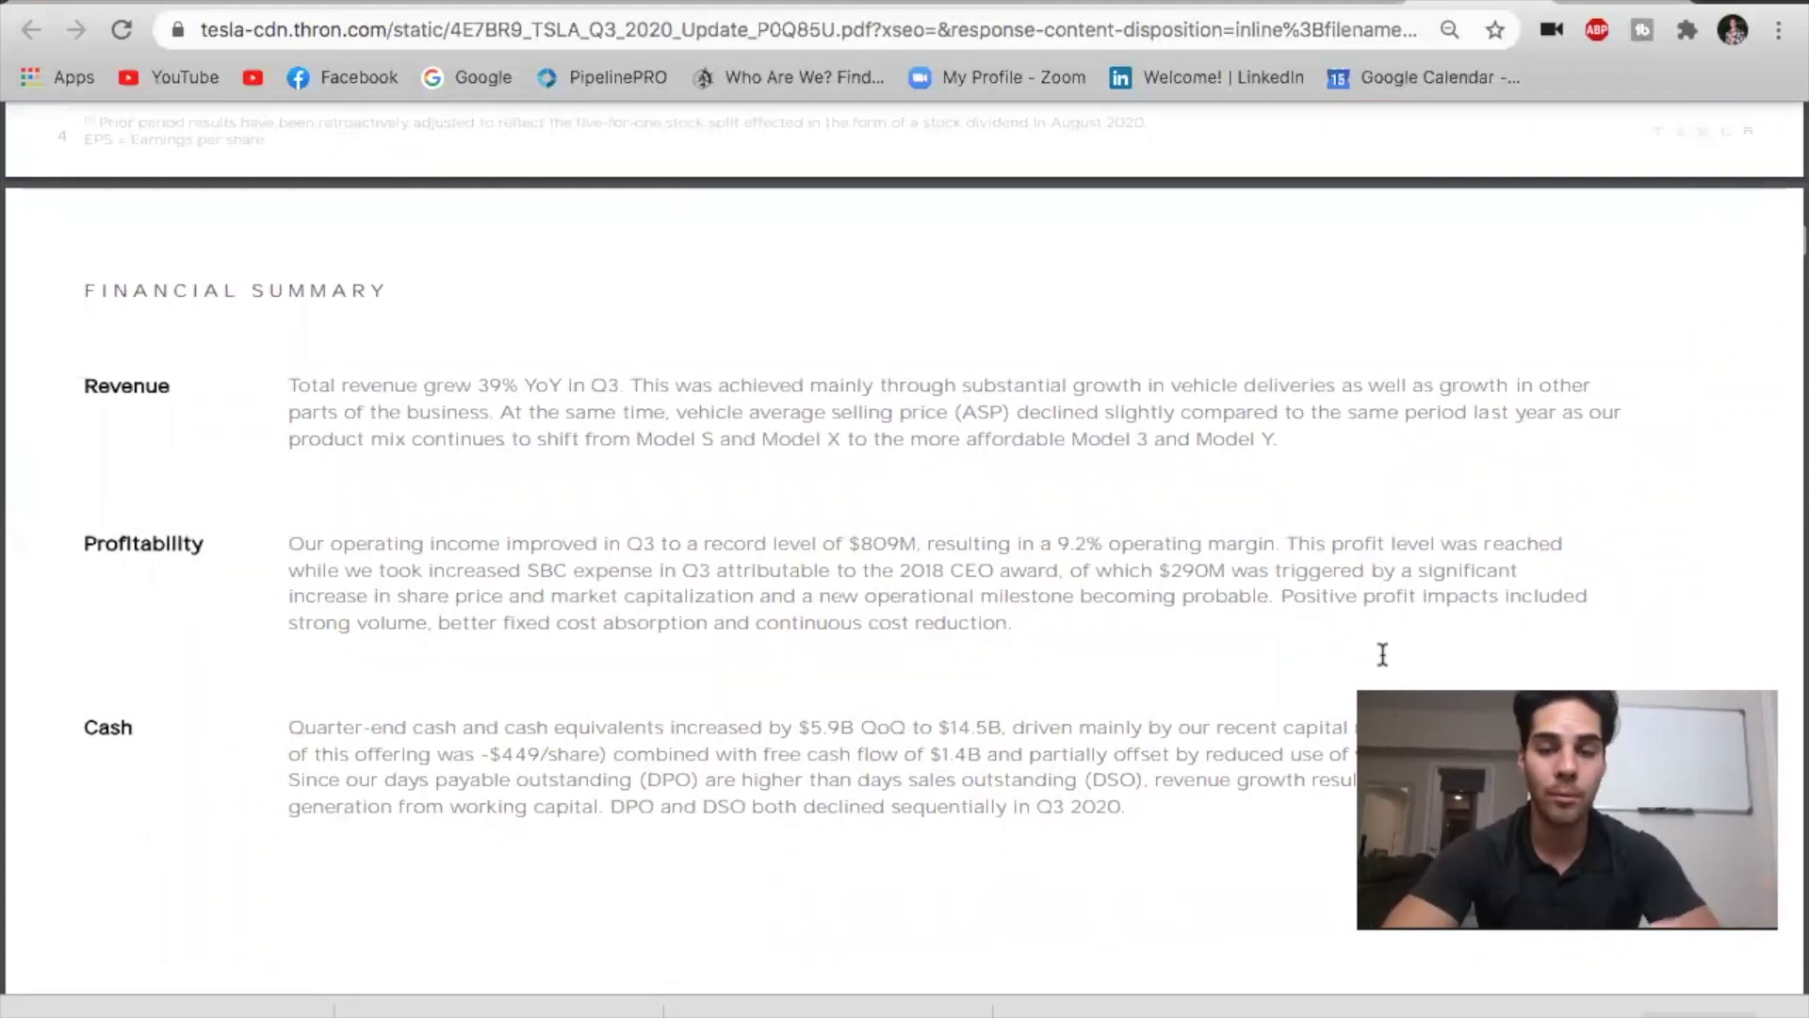
pyautogui.moveTo(955, 528)
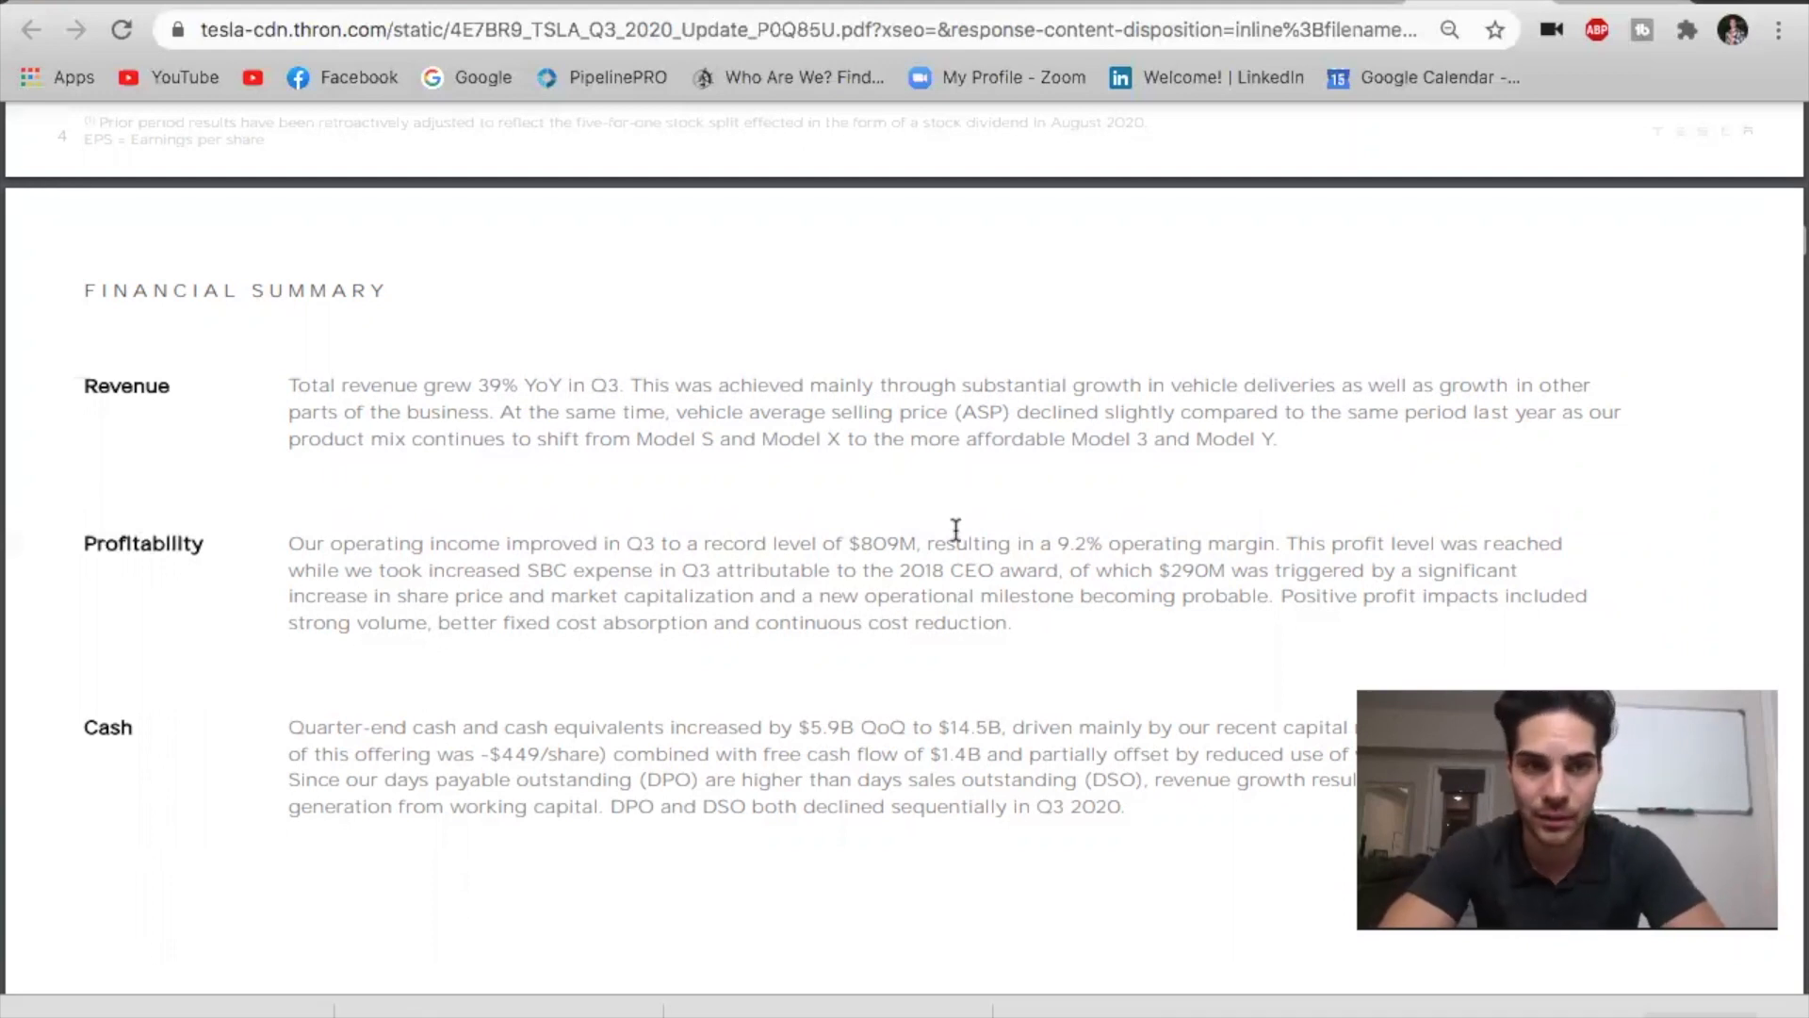
pyautogui.doubleClick(484, 385)
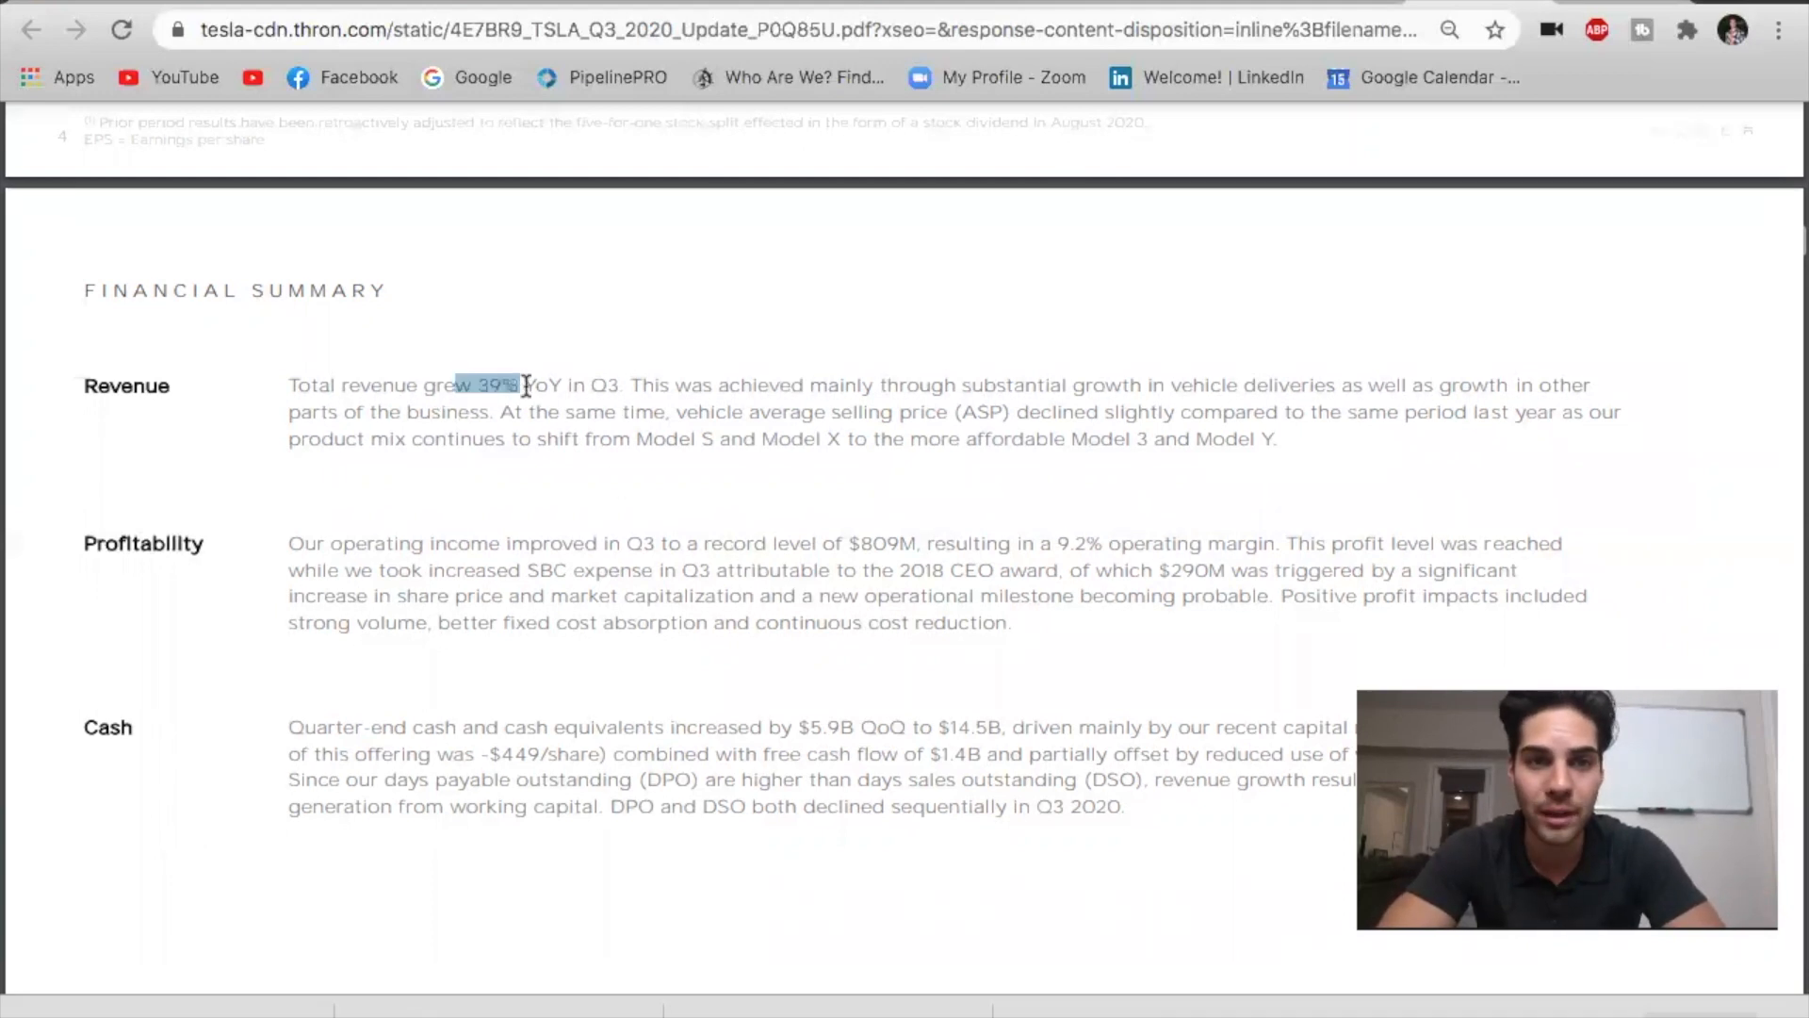
pyautogui.moveTo(520, 384); pyautogui.dragTo(620, 384)
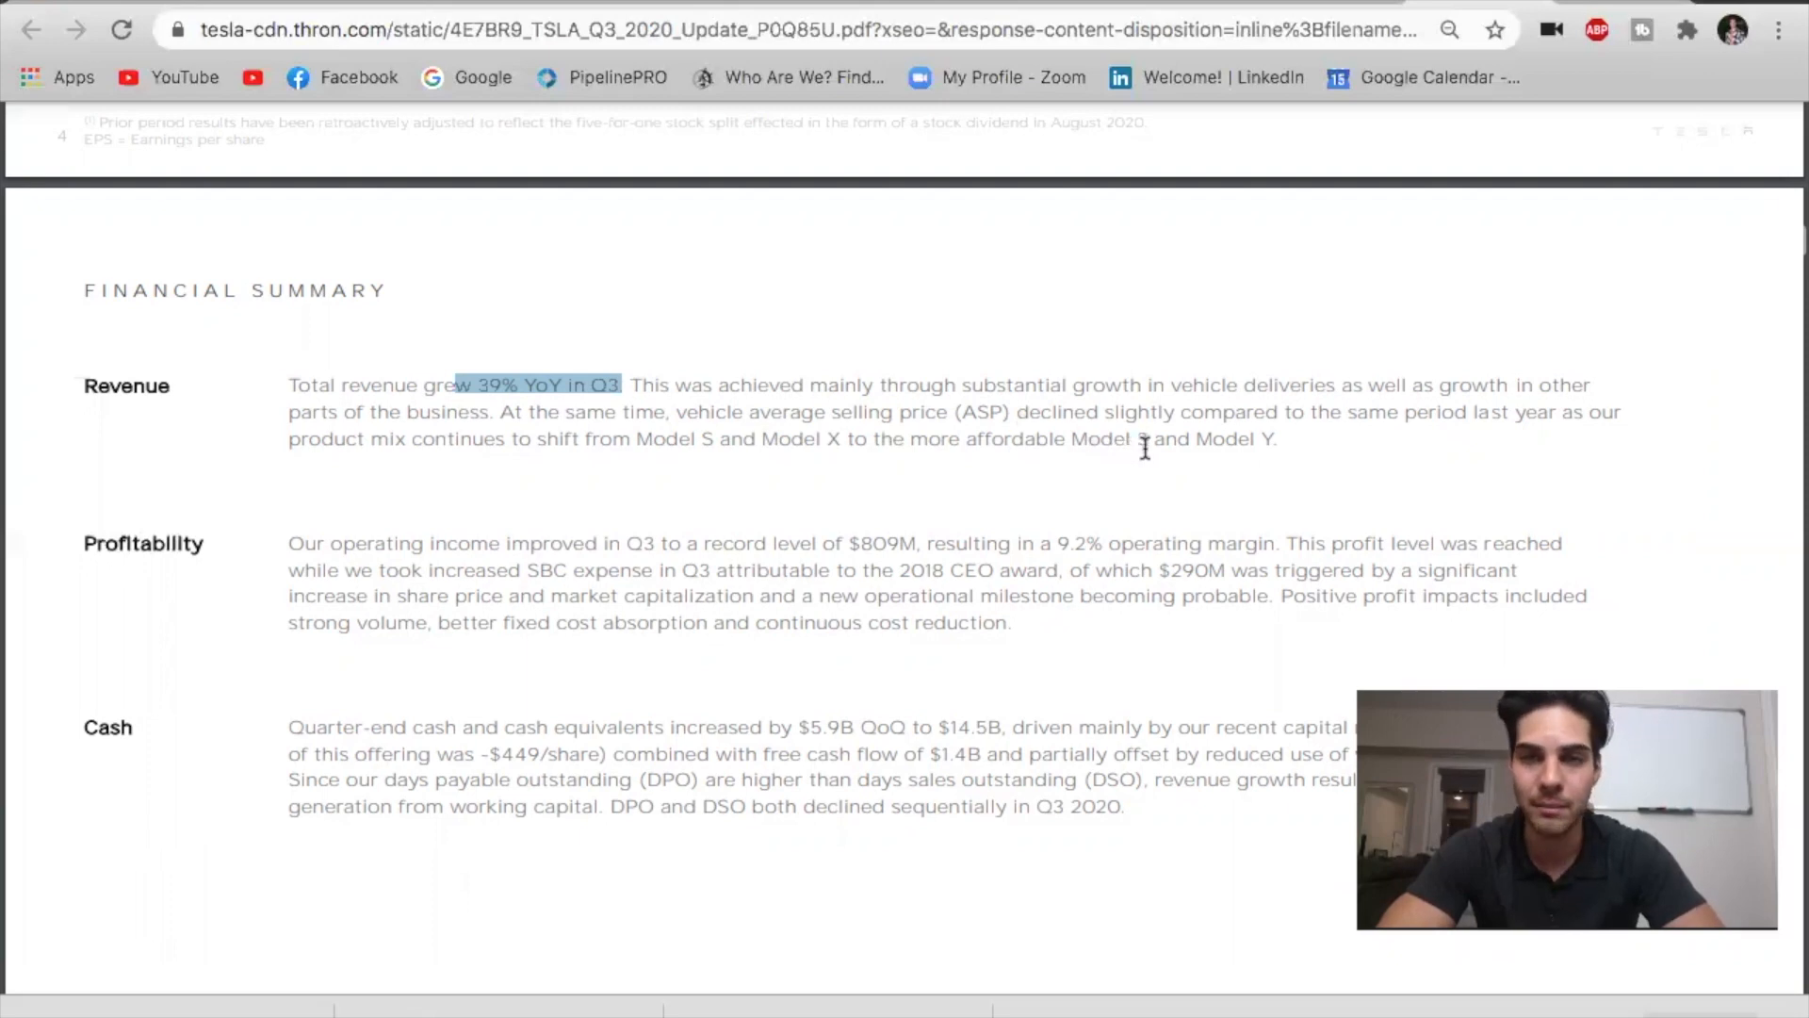
pyautogui.moveTo(696, 439)
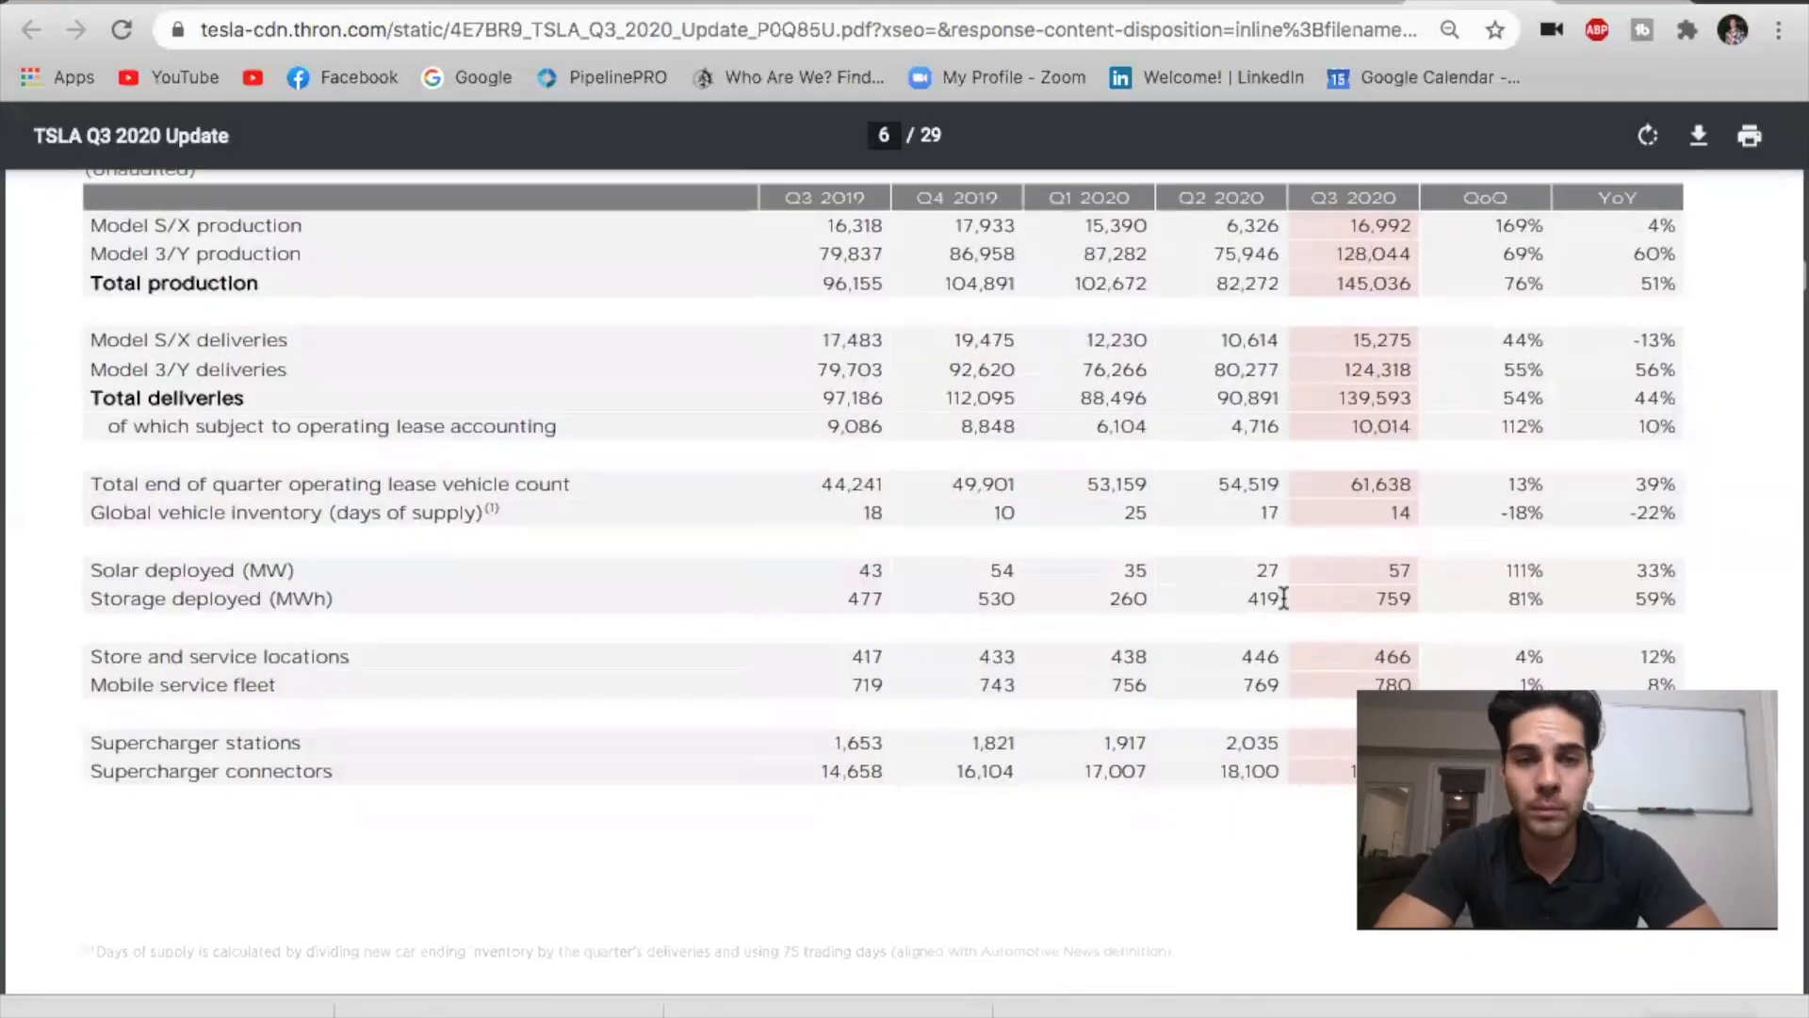
pyautogui.moveTo(1521, 565)
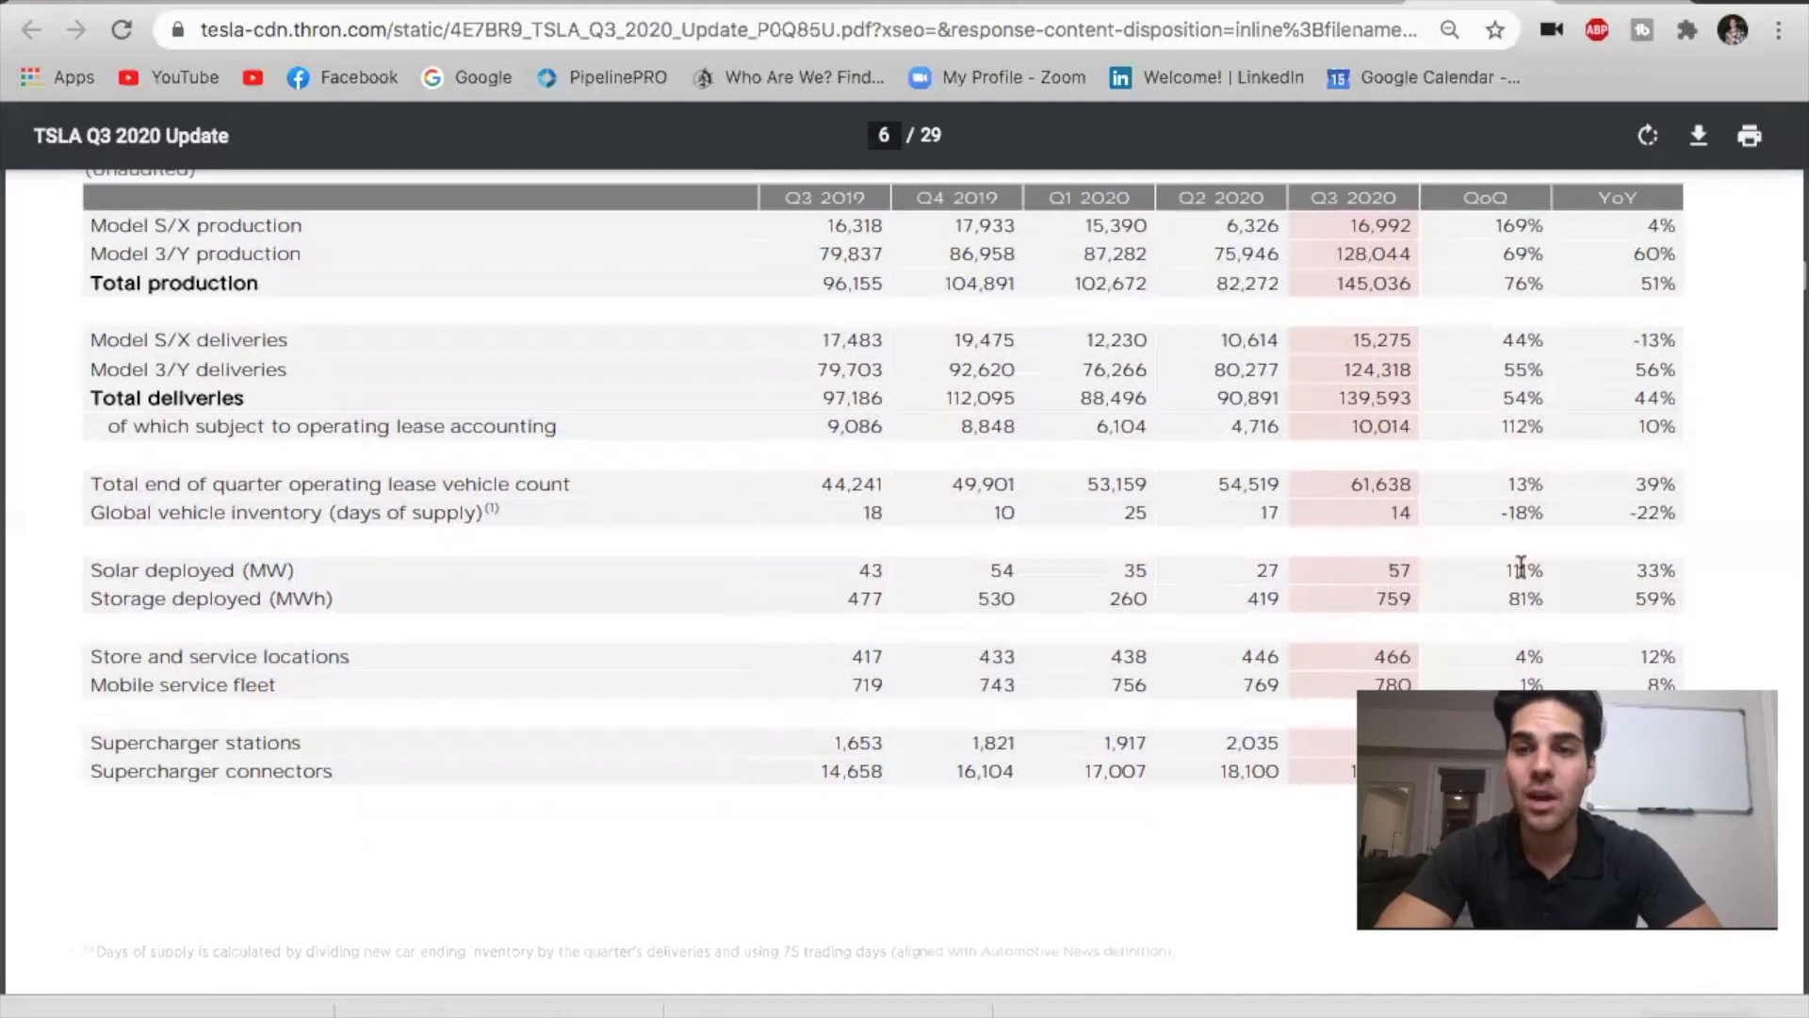
pyautogui.moveTo(1647, 567)
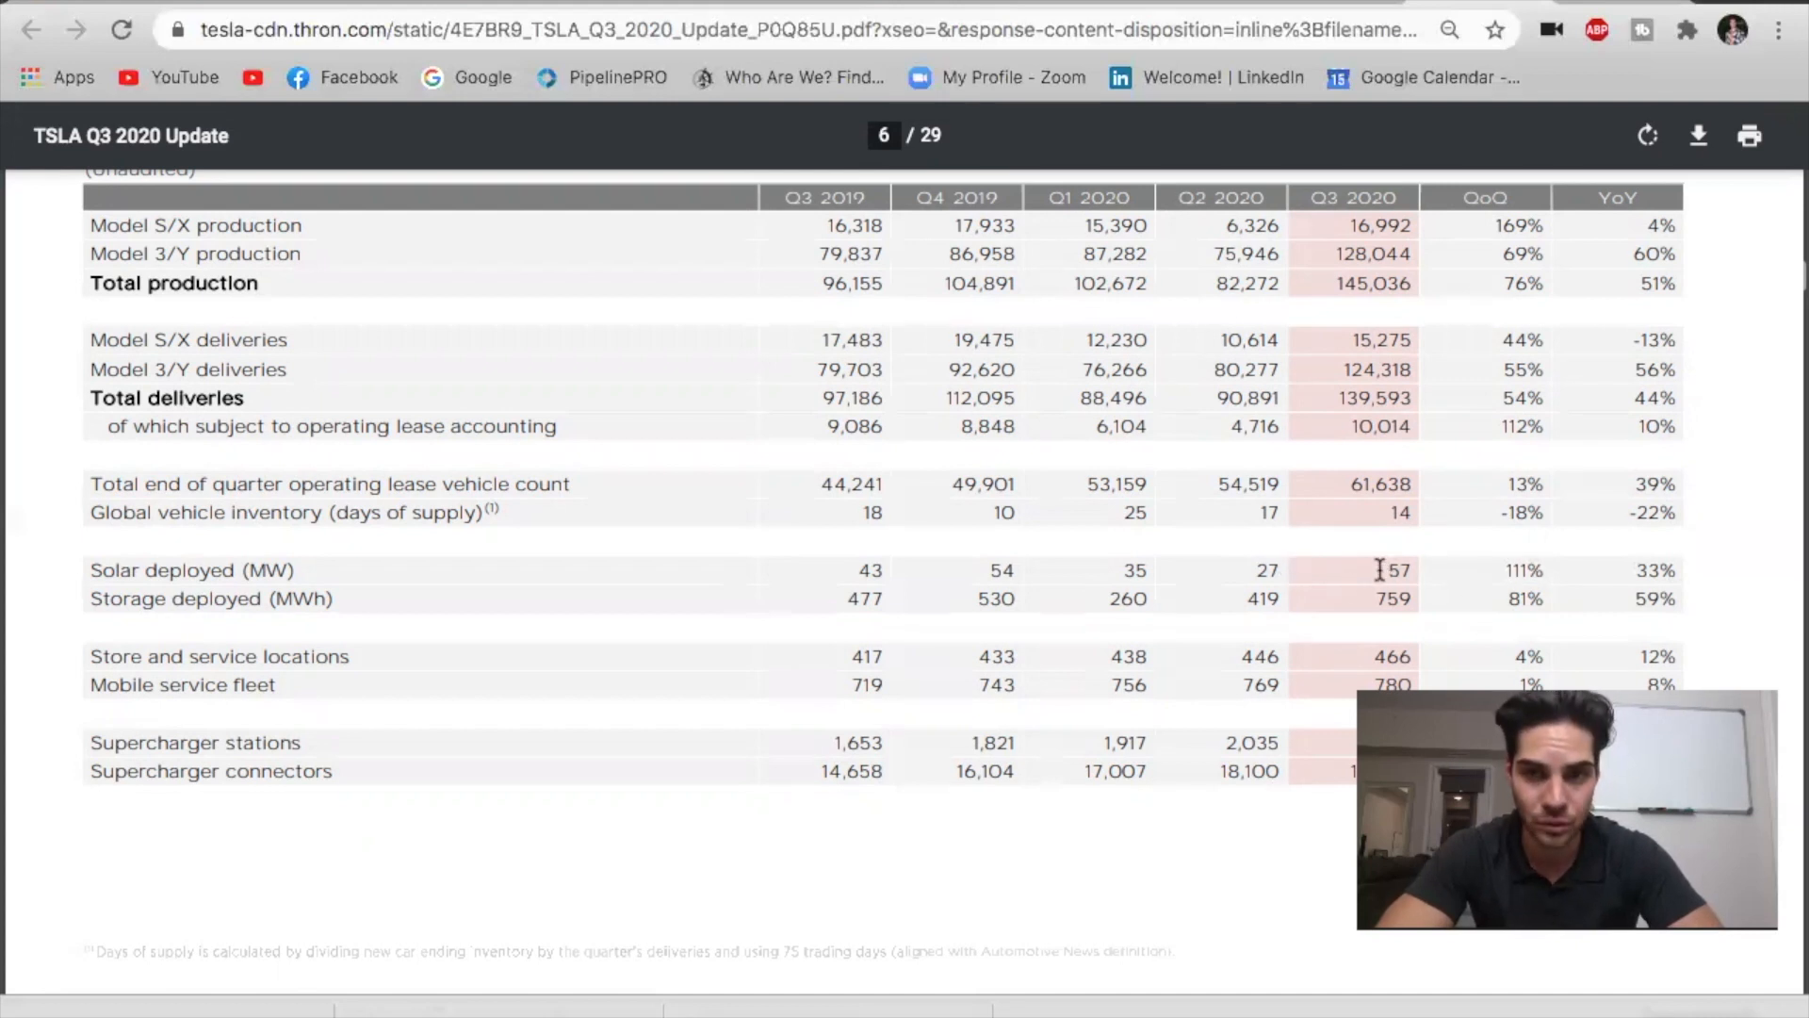
pyautogui.moveTo(1342, 626)
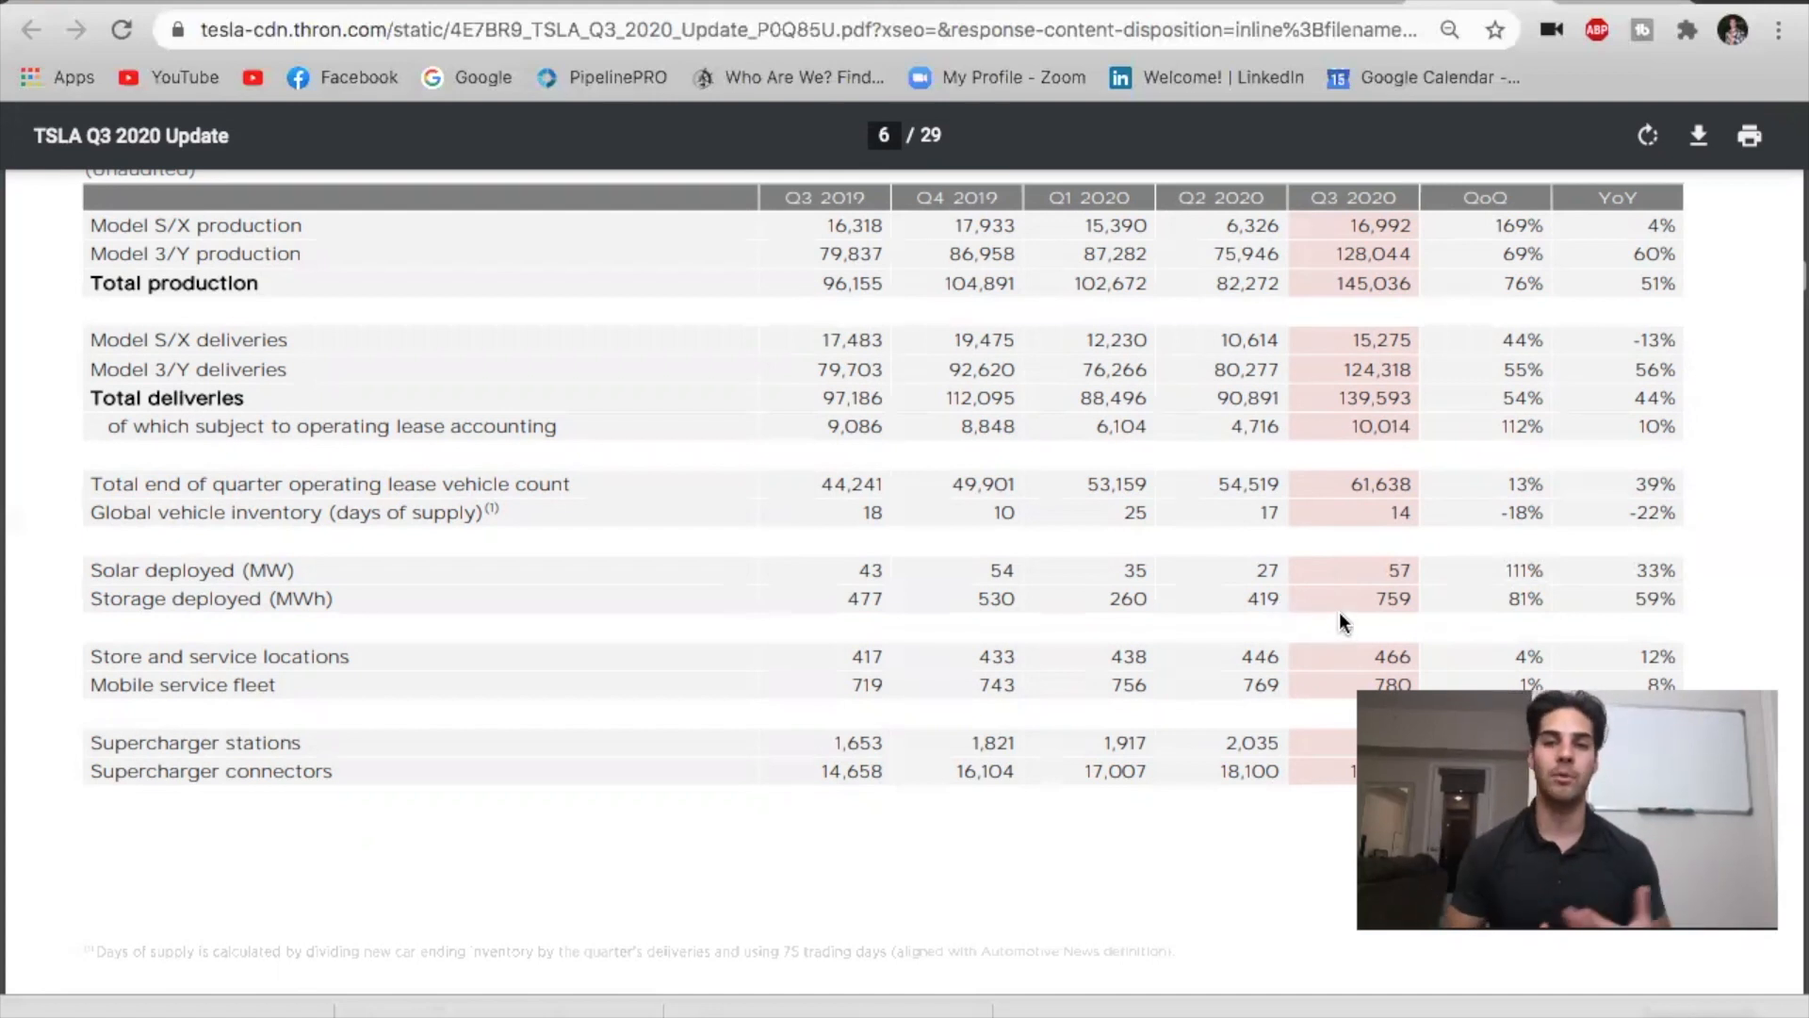
# Scroll to the Operational Summary table of production, deliveries and Superchargers.
pyautogui.scroll(3)
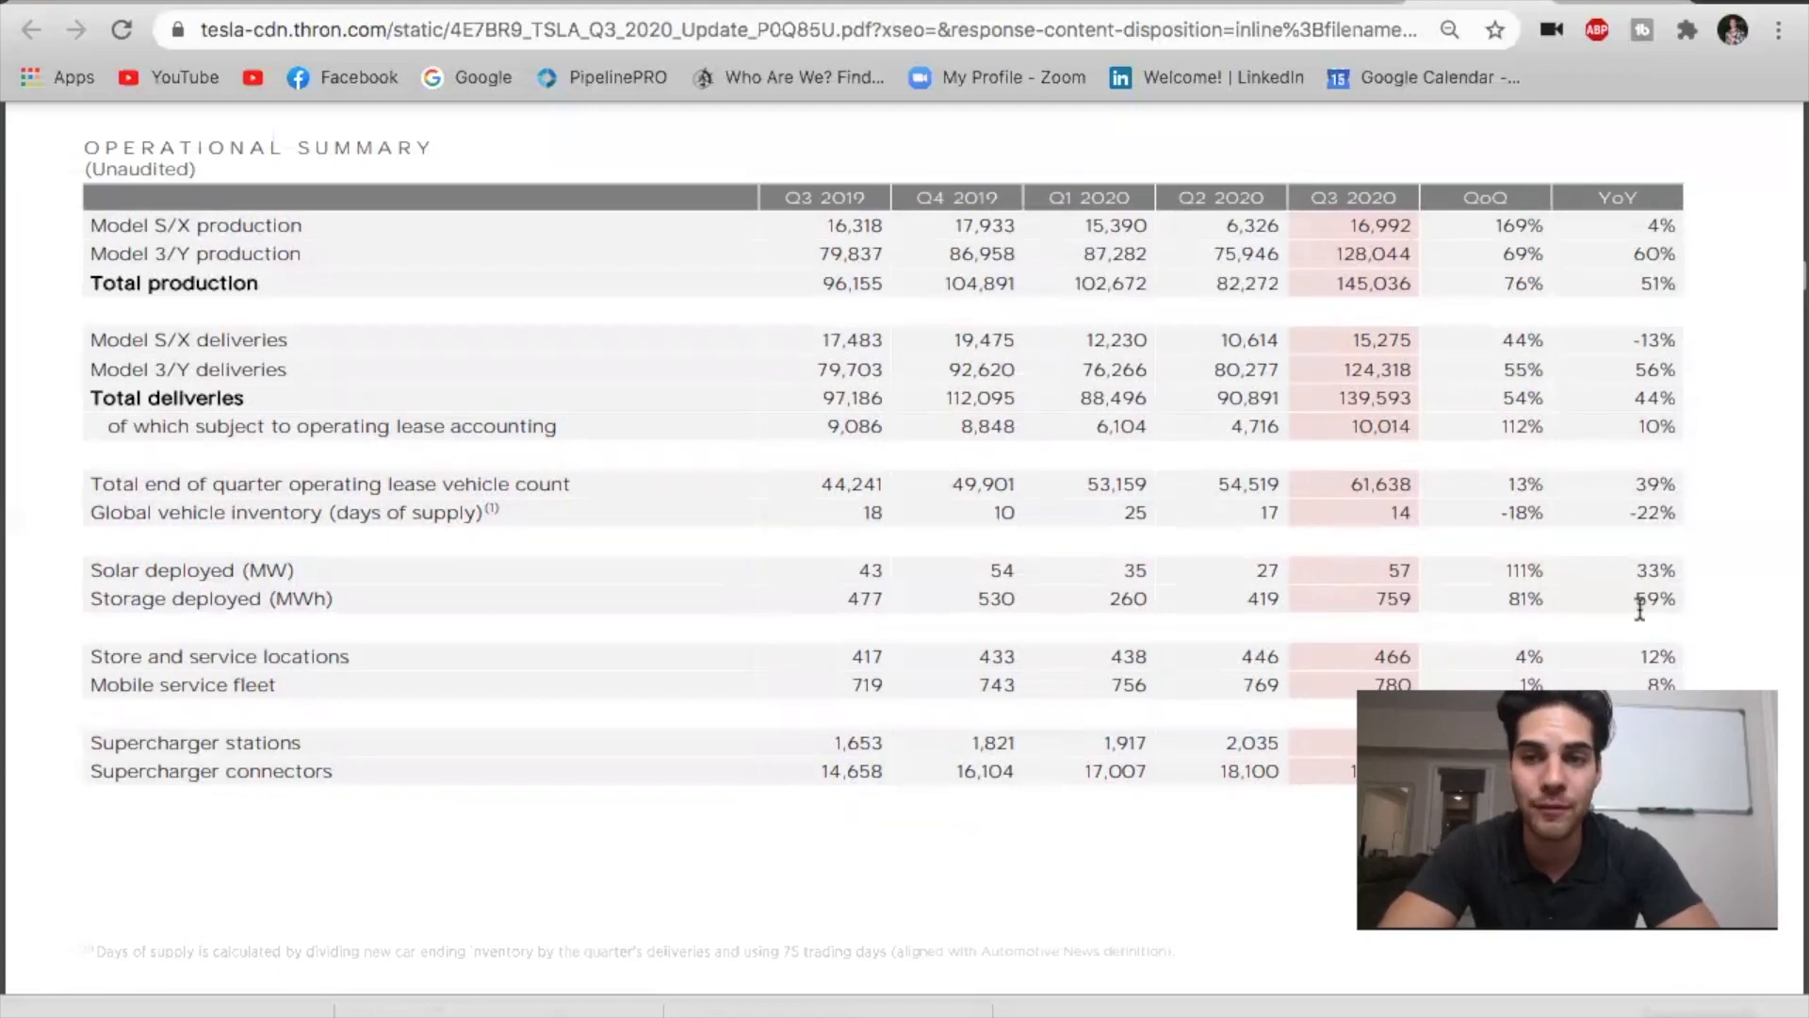
pyautogui.moveTo(1451, 603)
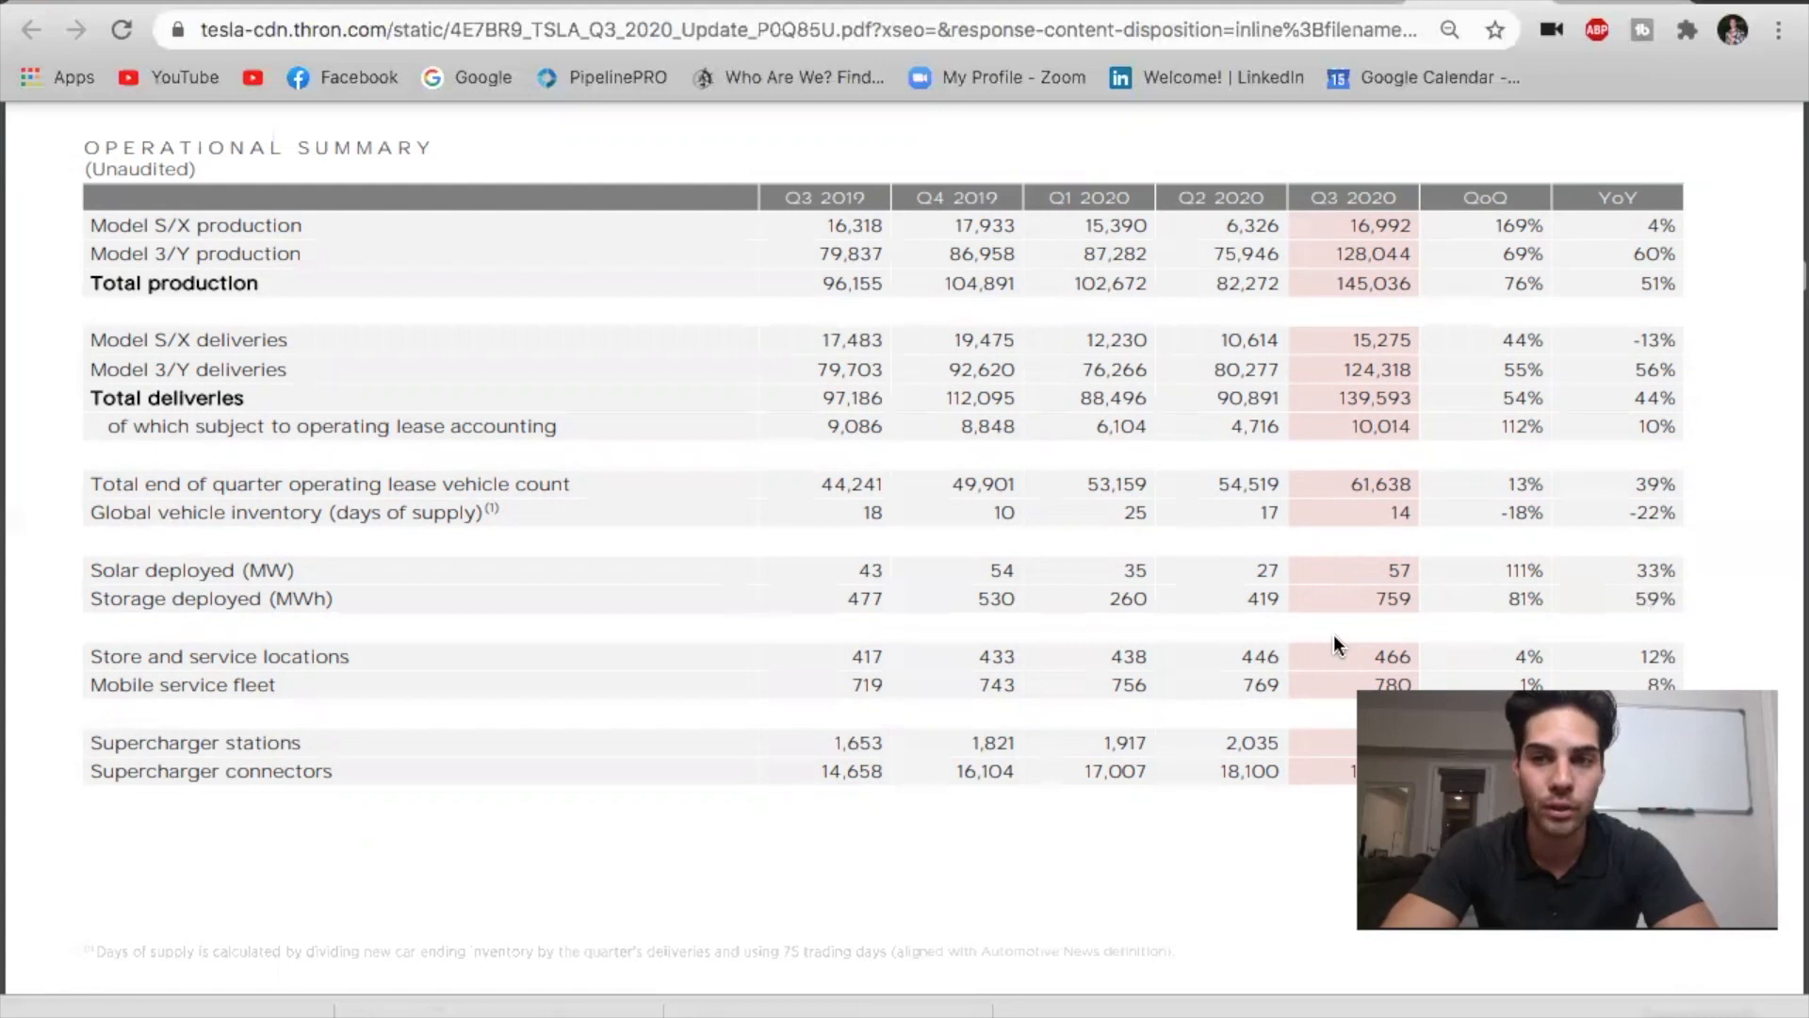
pyautogui.moveTo(1338, 567)
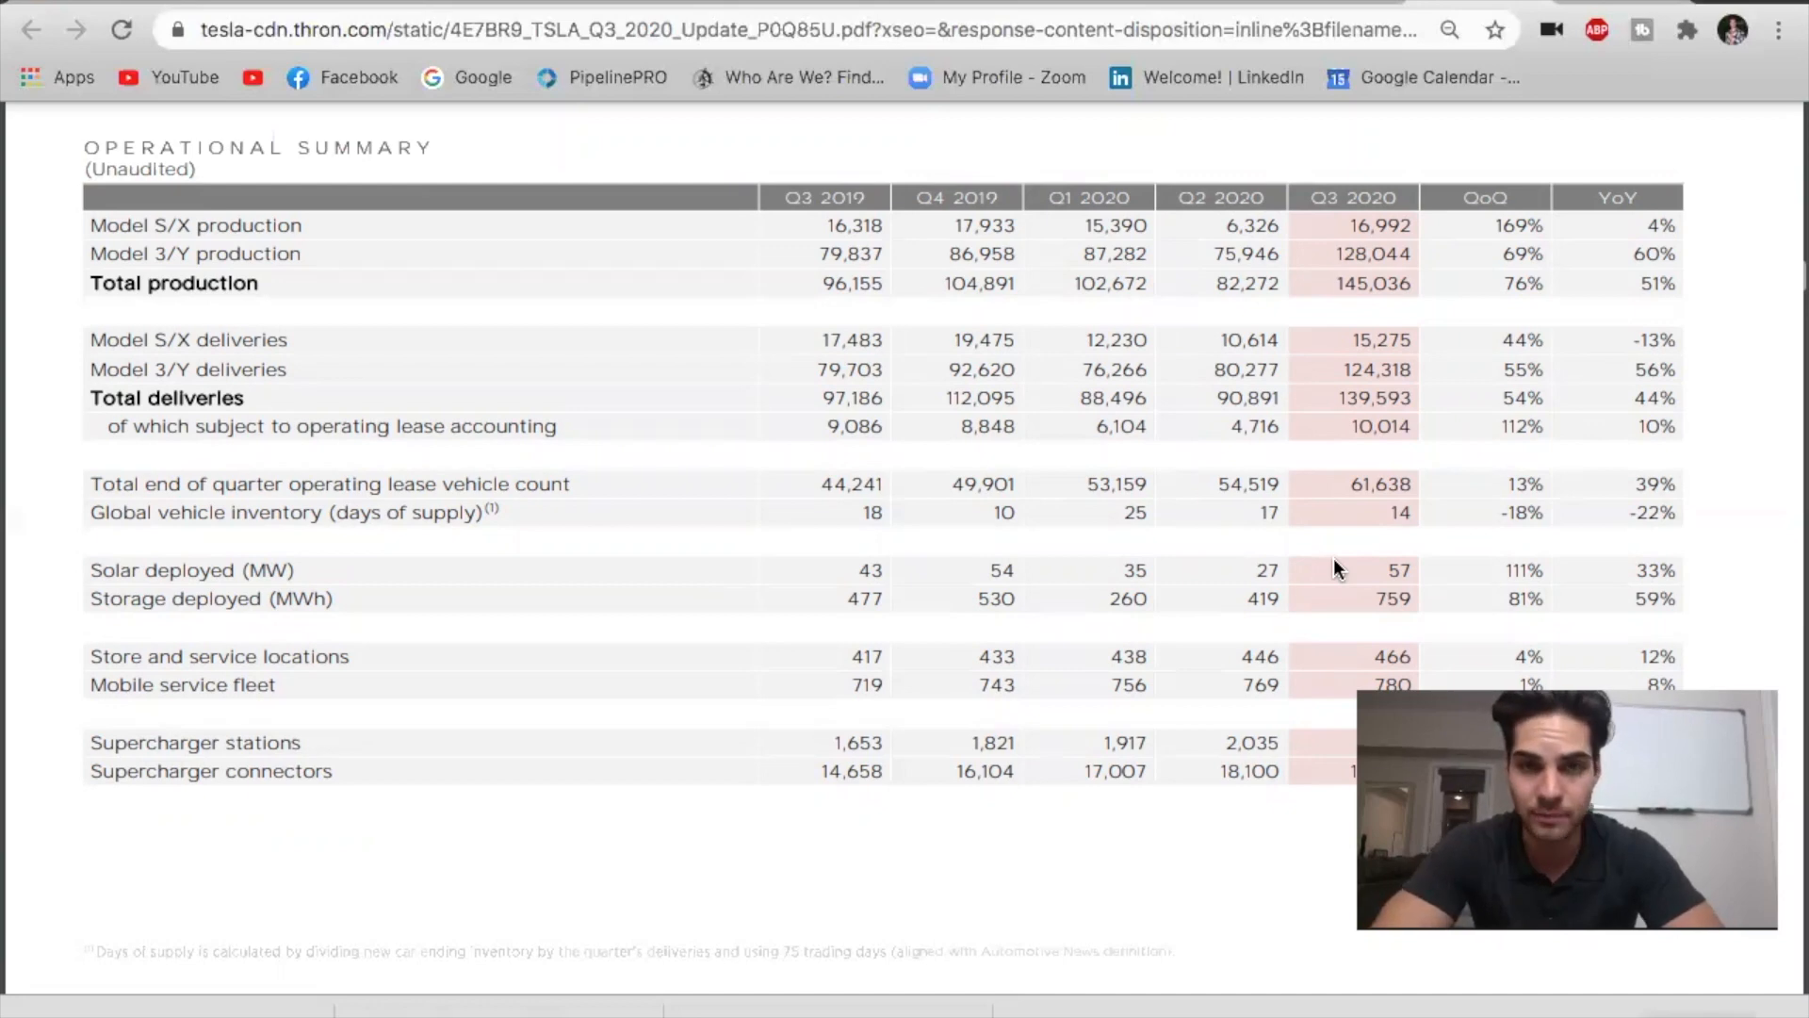
# Scroll down to the Vehicle Capacity page's Installed Annual Capacity table.
pyautogui.scroll(-3)
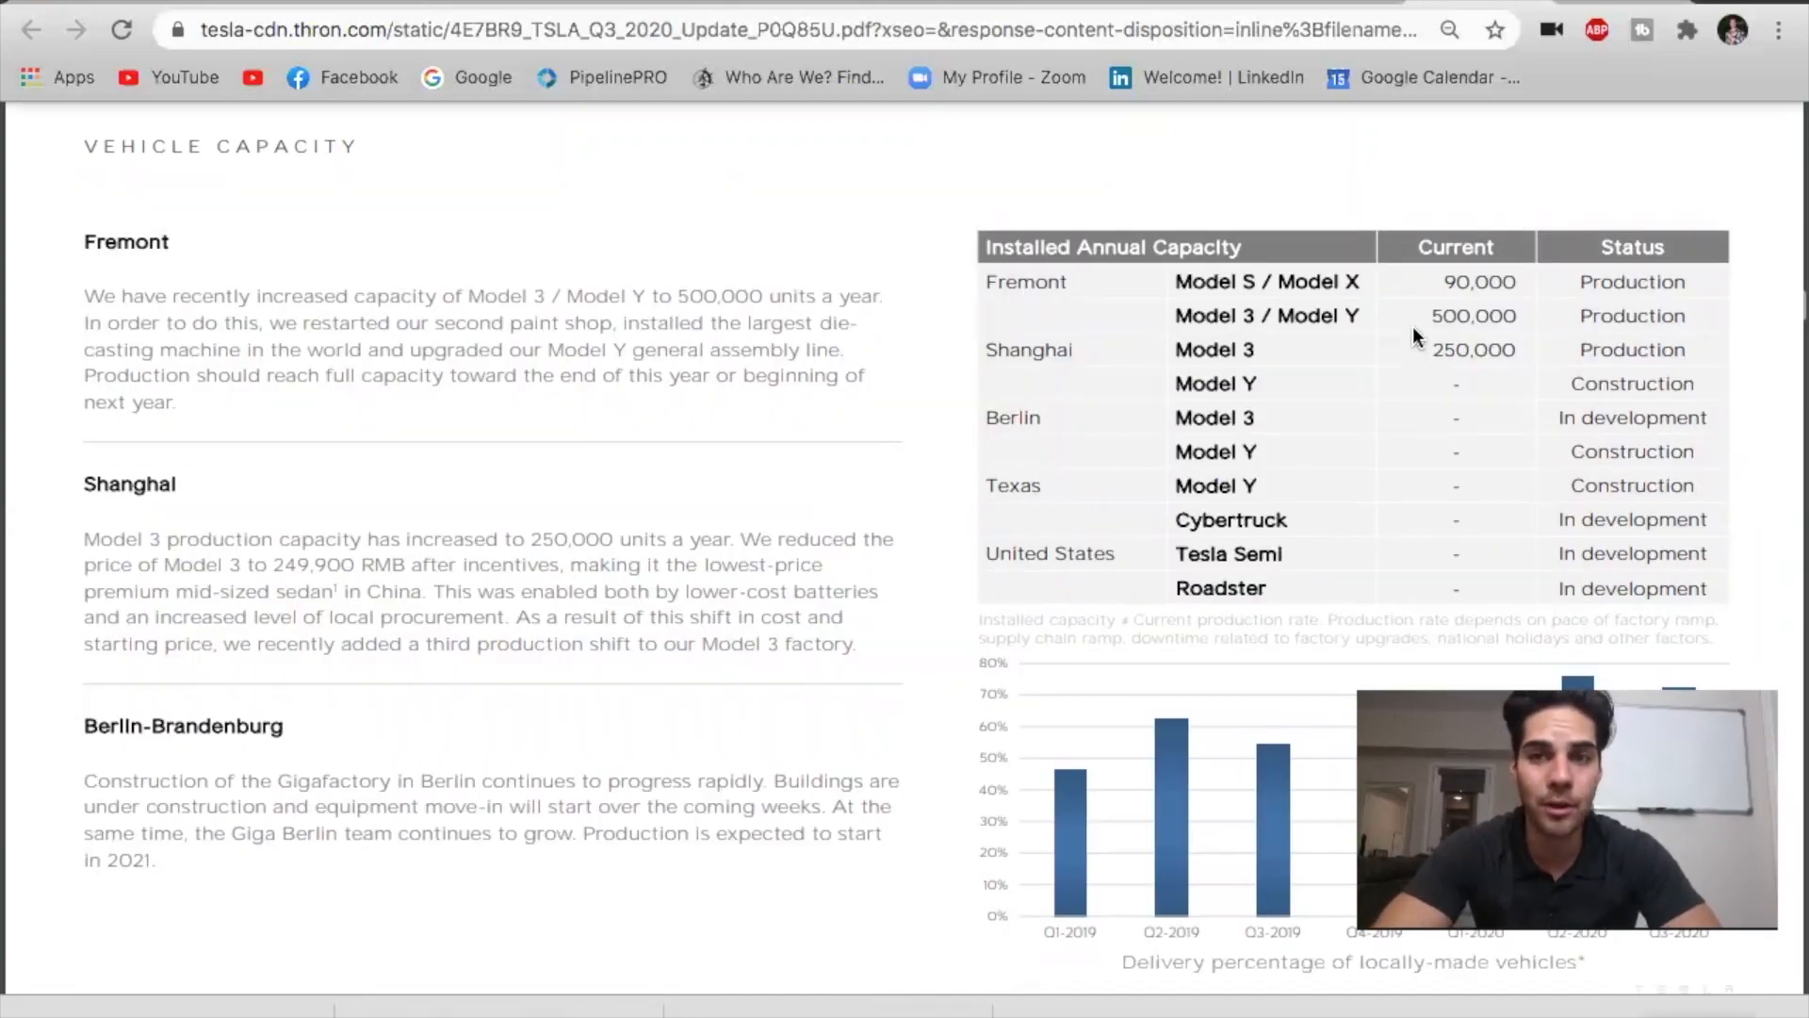
pyautogui.moveTo(1429, 294)
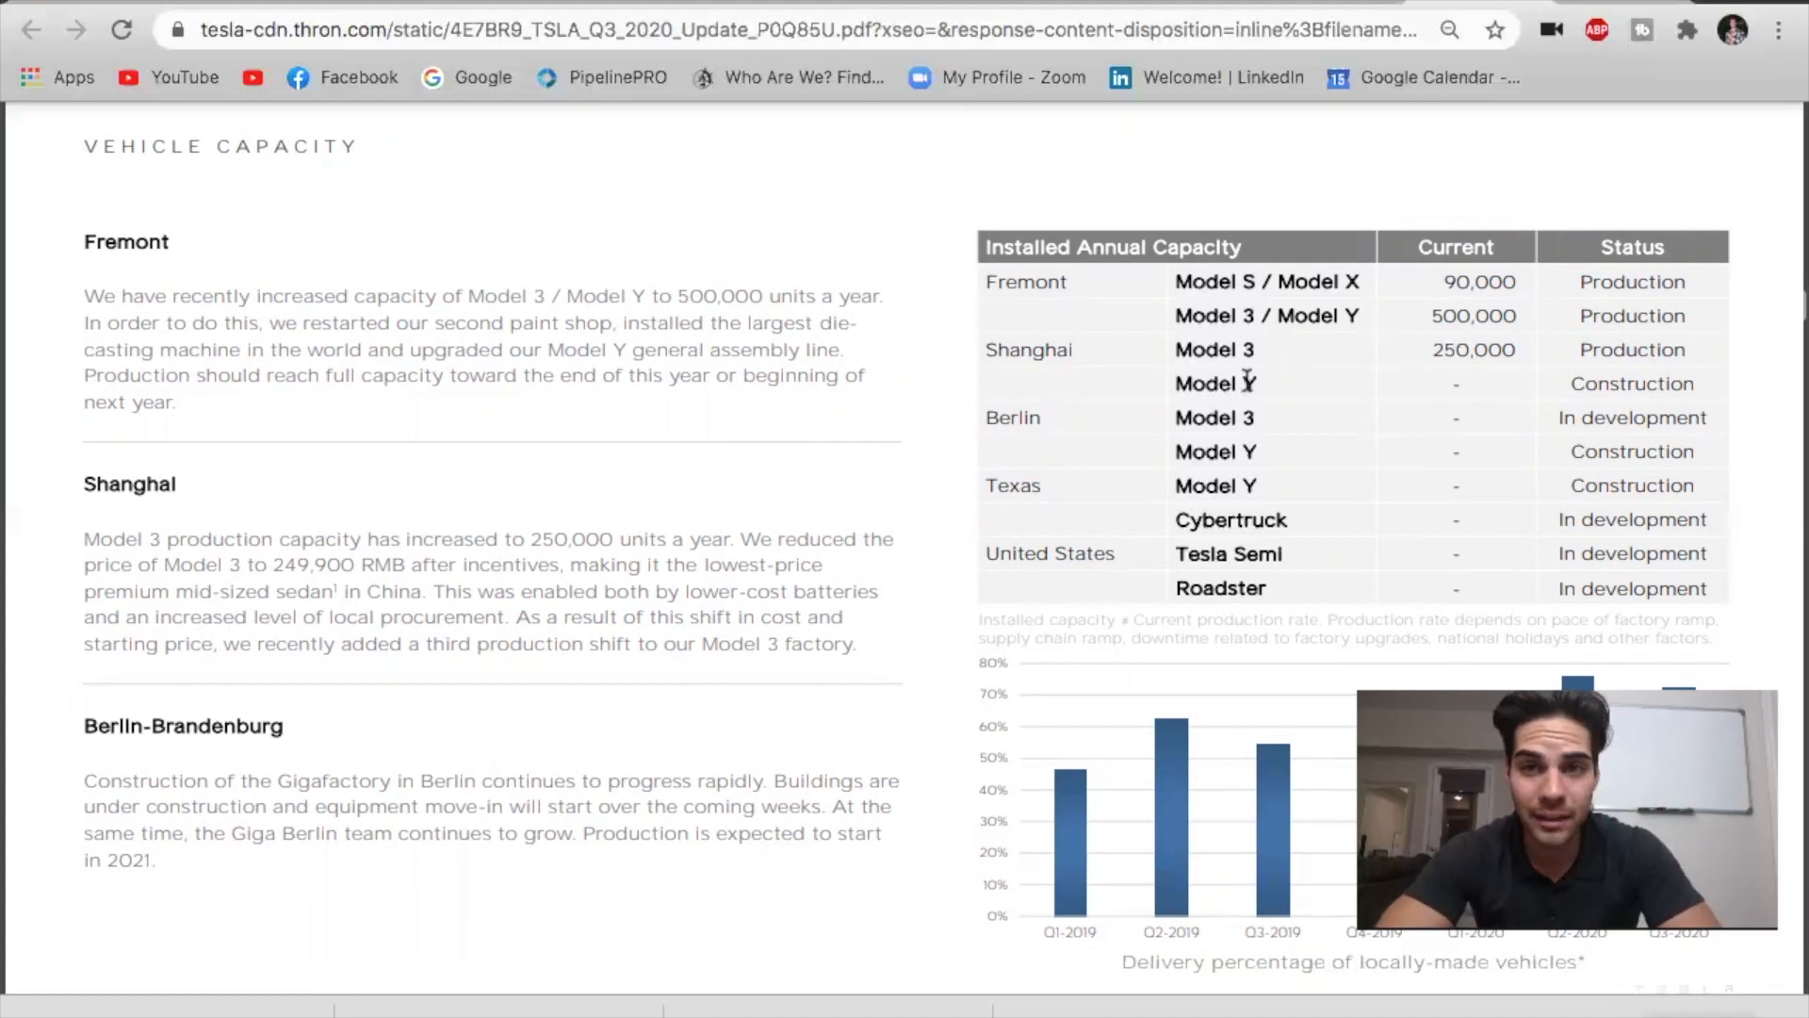
pyautogui.moveTo(1447, 388)
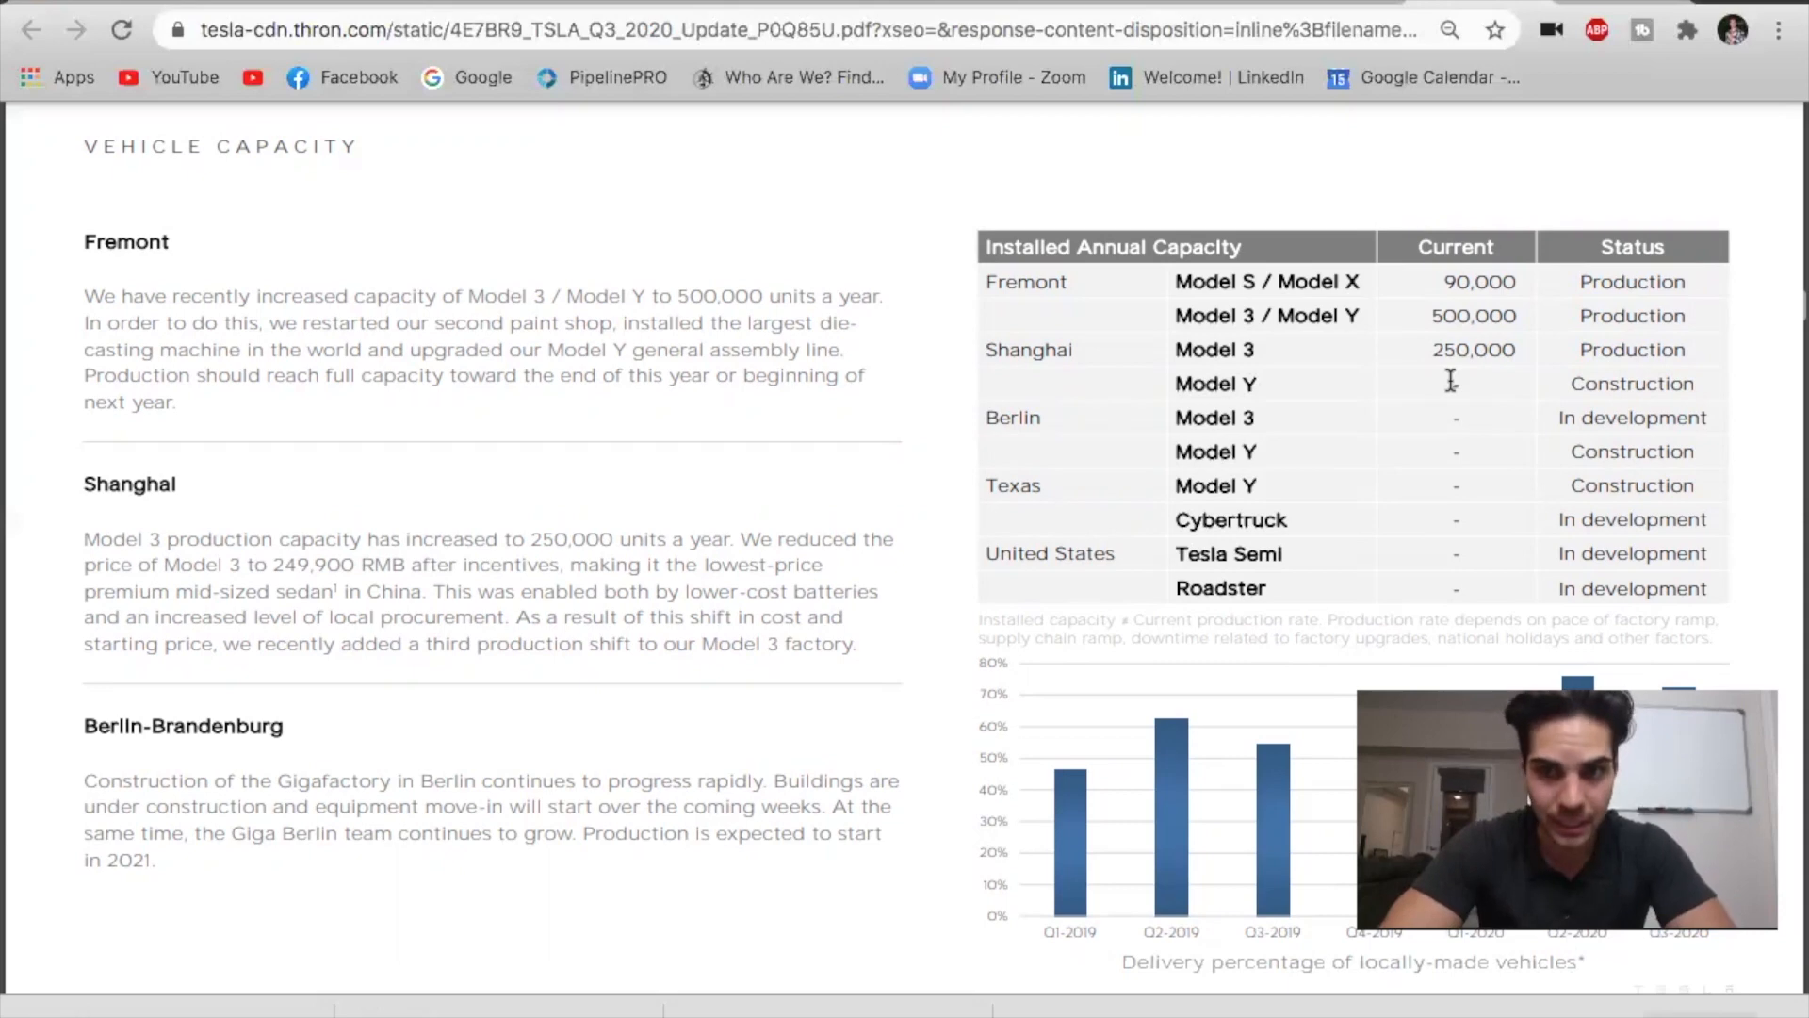
# Scroll to Battery & Powertrain and clear the marked $25,000 vehicle phrase.
pyautogui.scroll(-3)
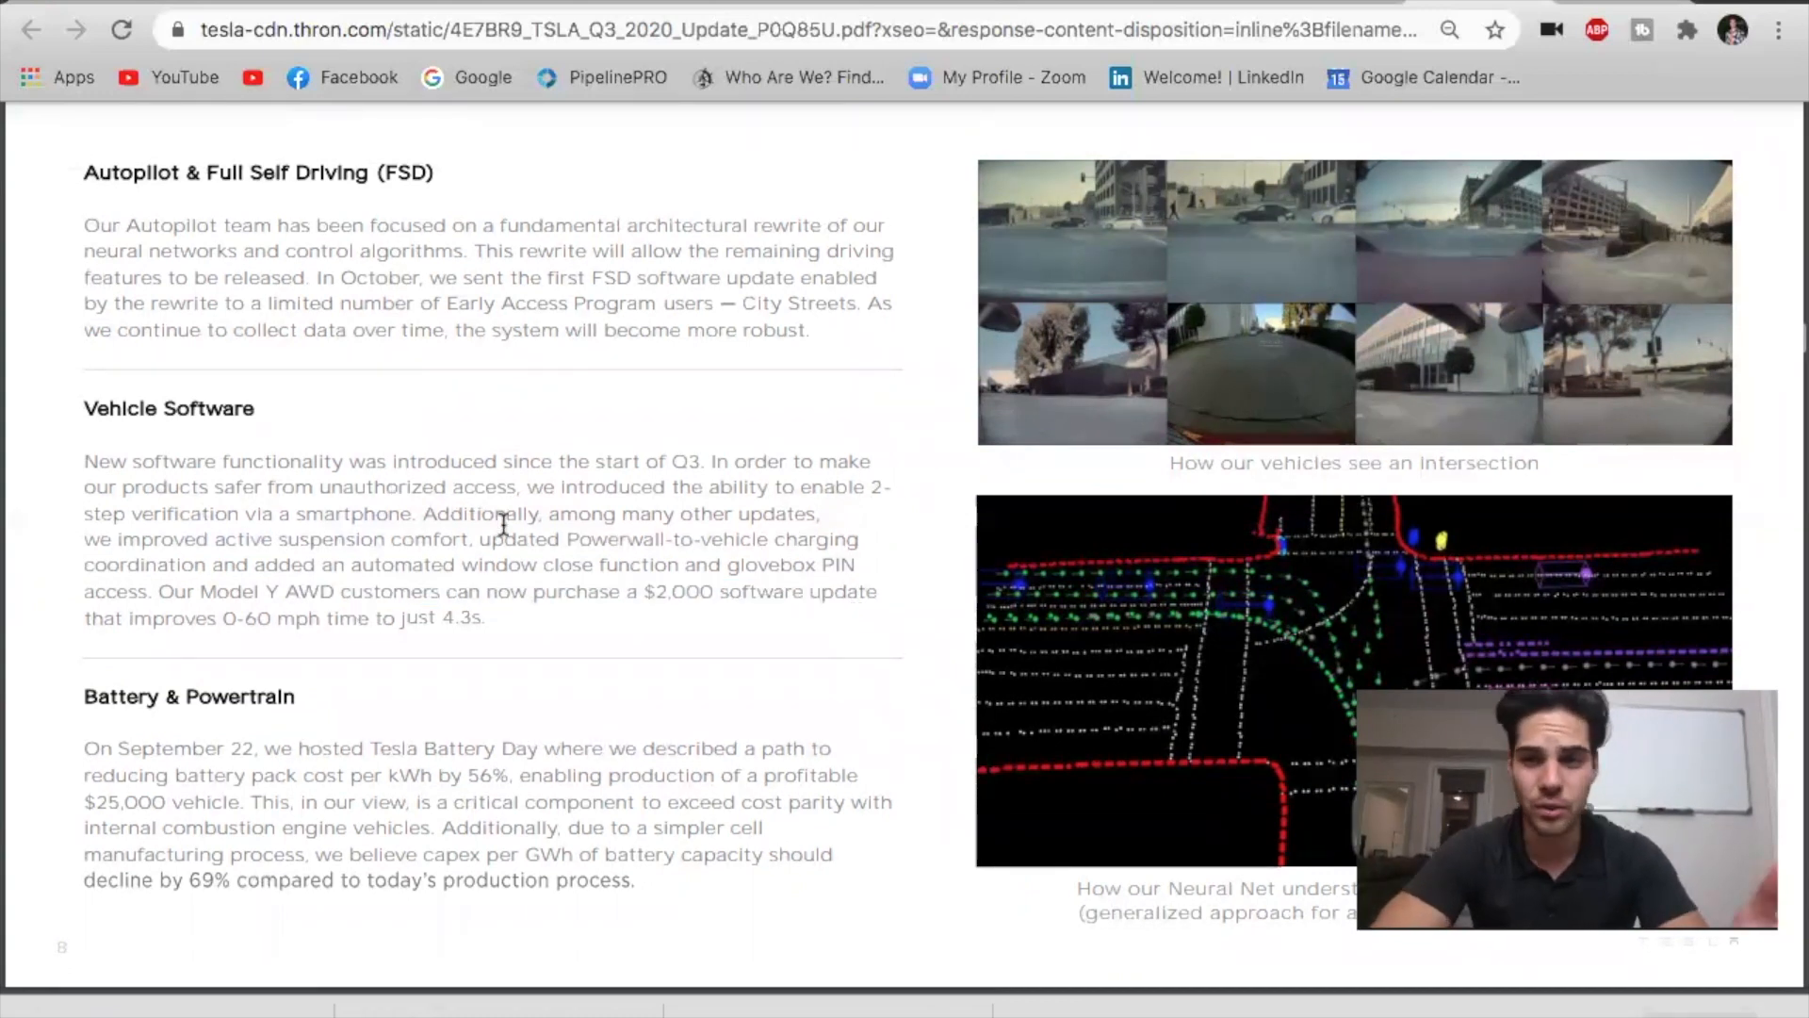
pyautogui.scroll(-3)
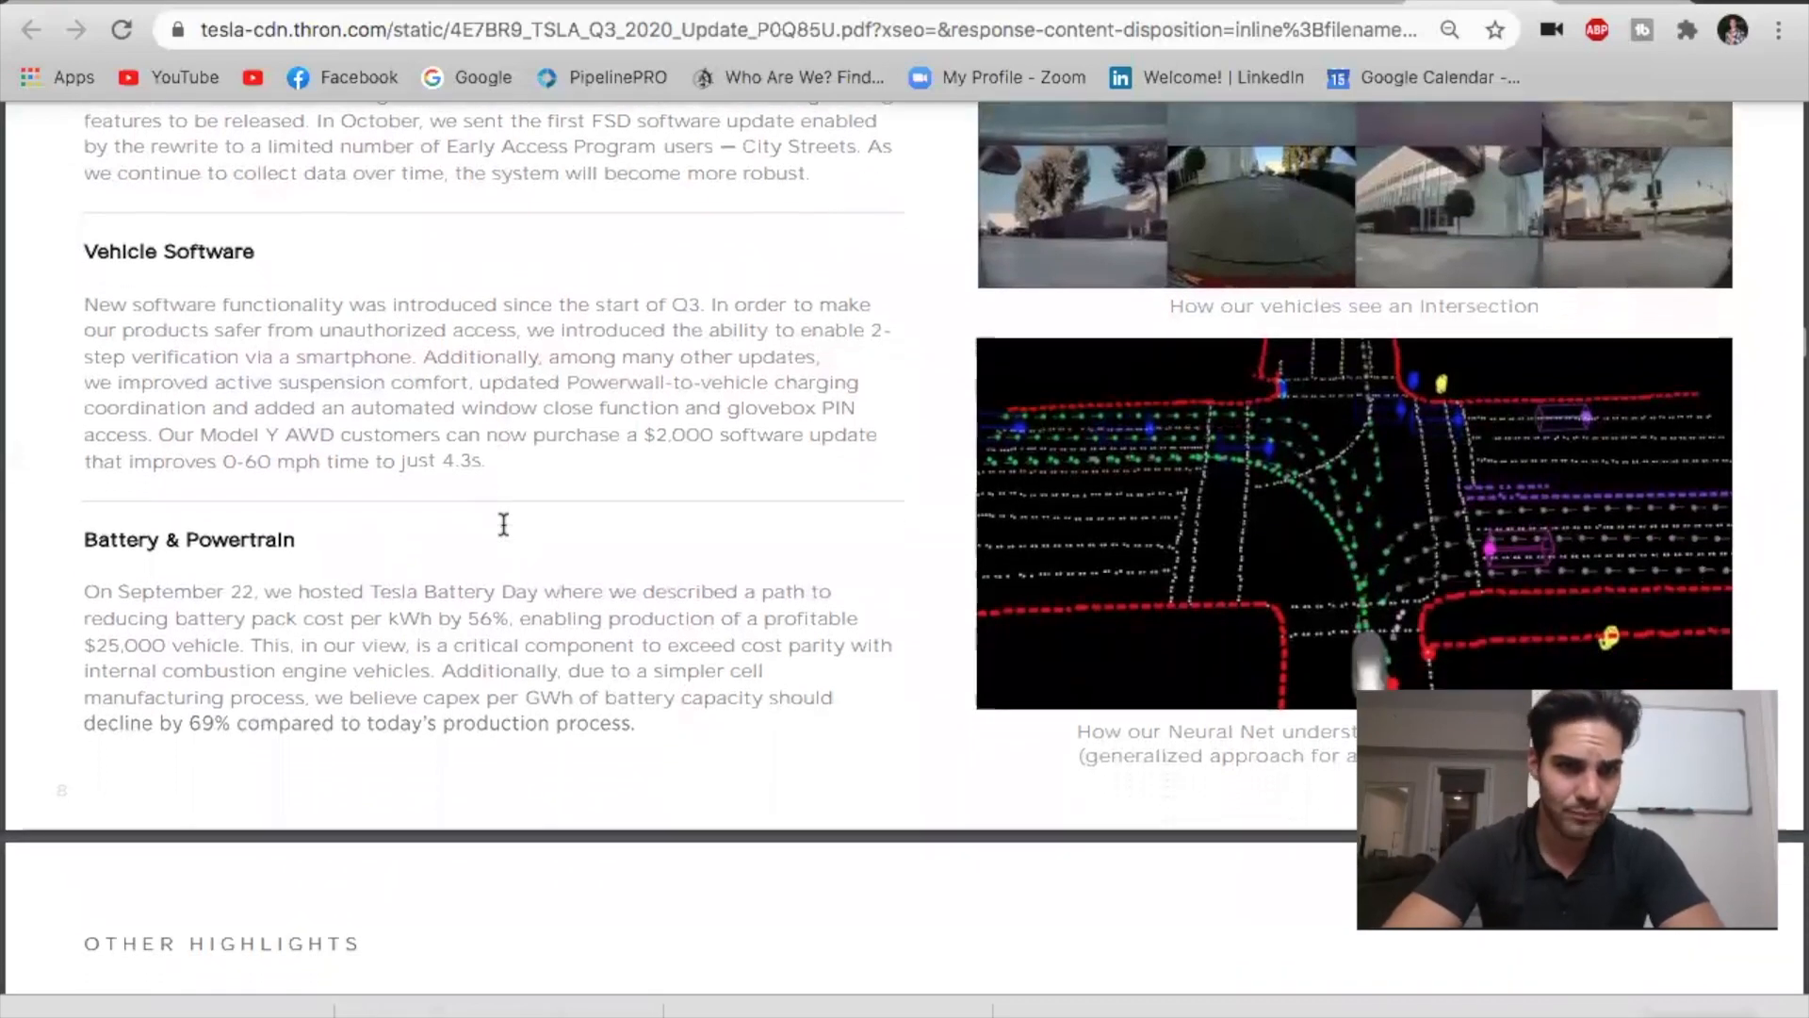
pyautogui.scroll(-3)
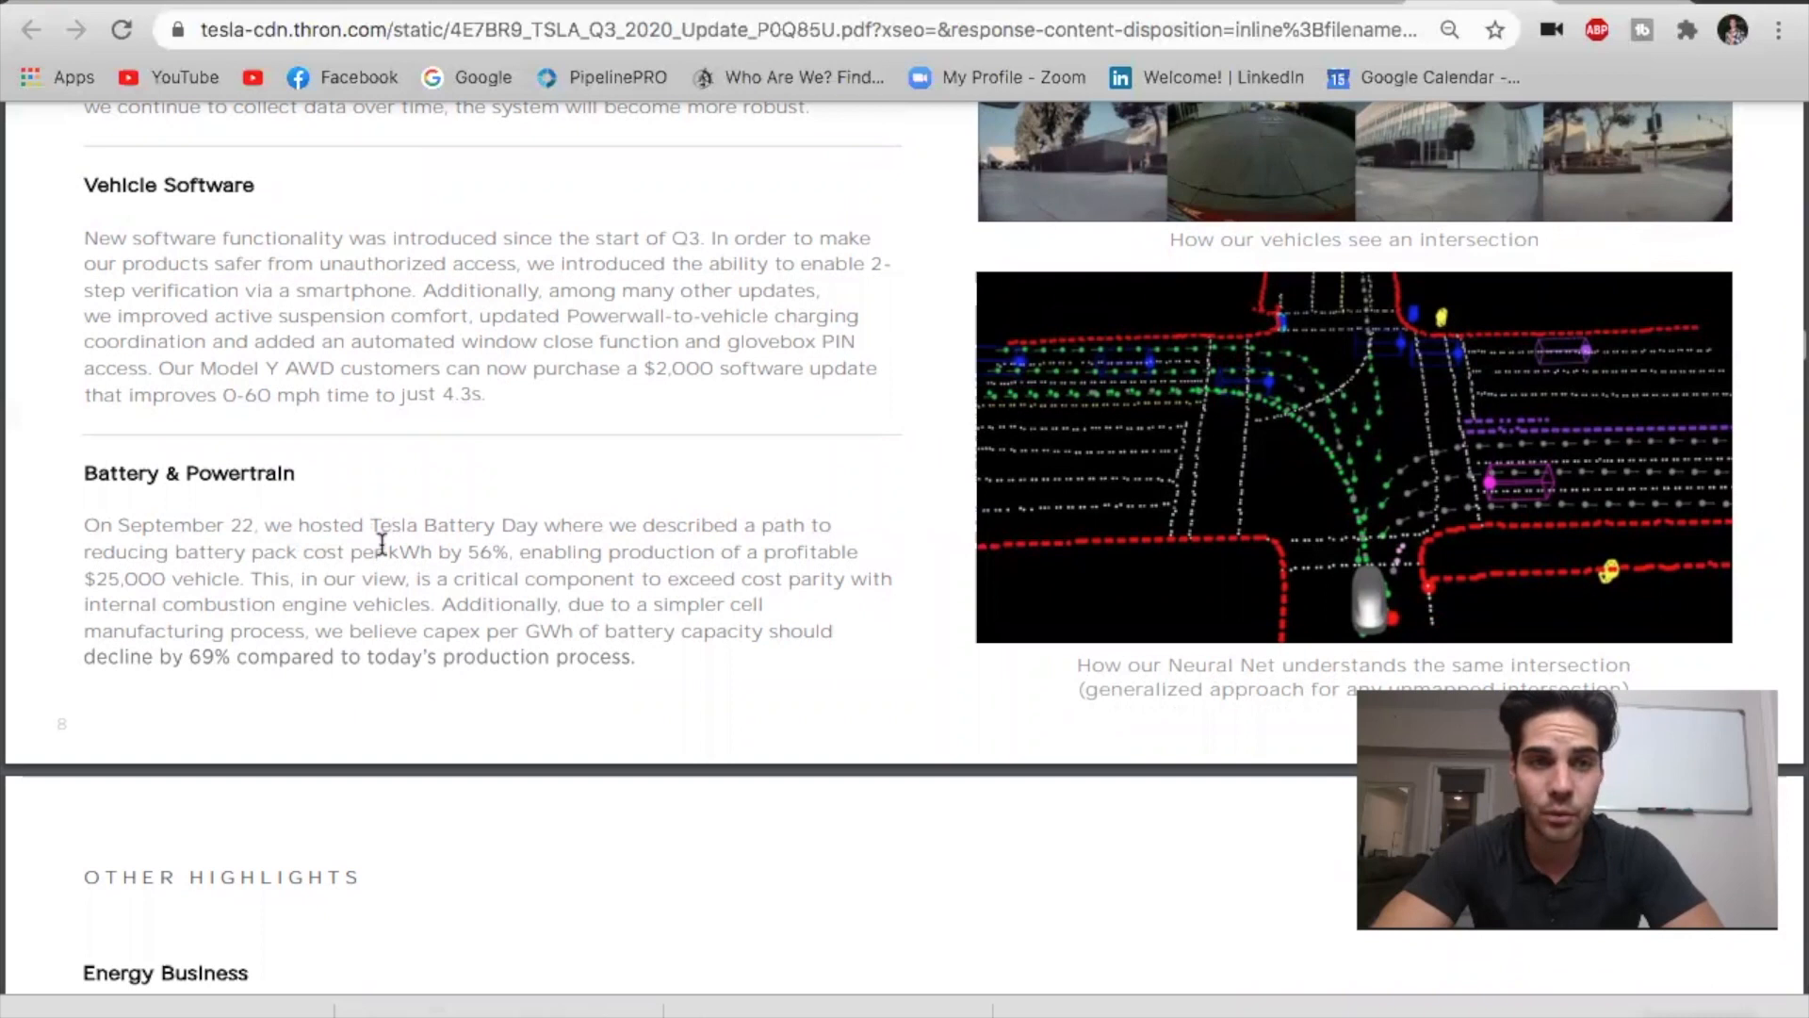
pyautogui.moveTo(523, 554)
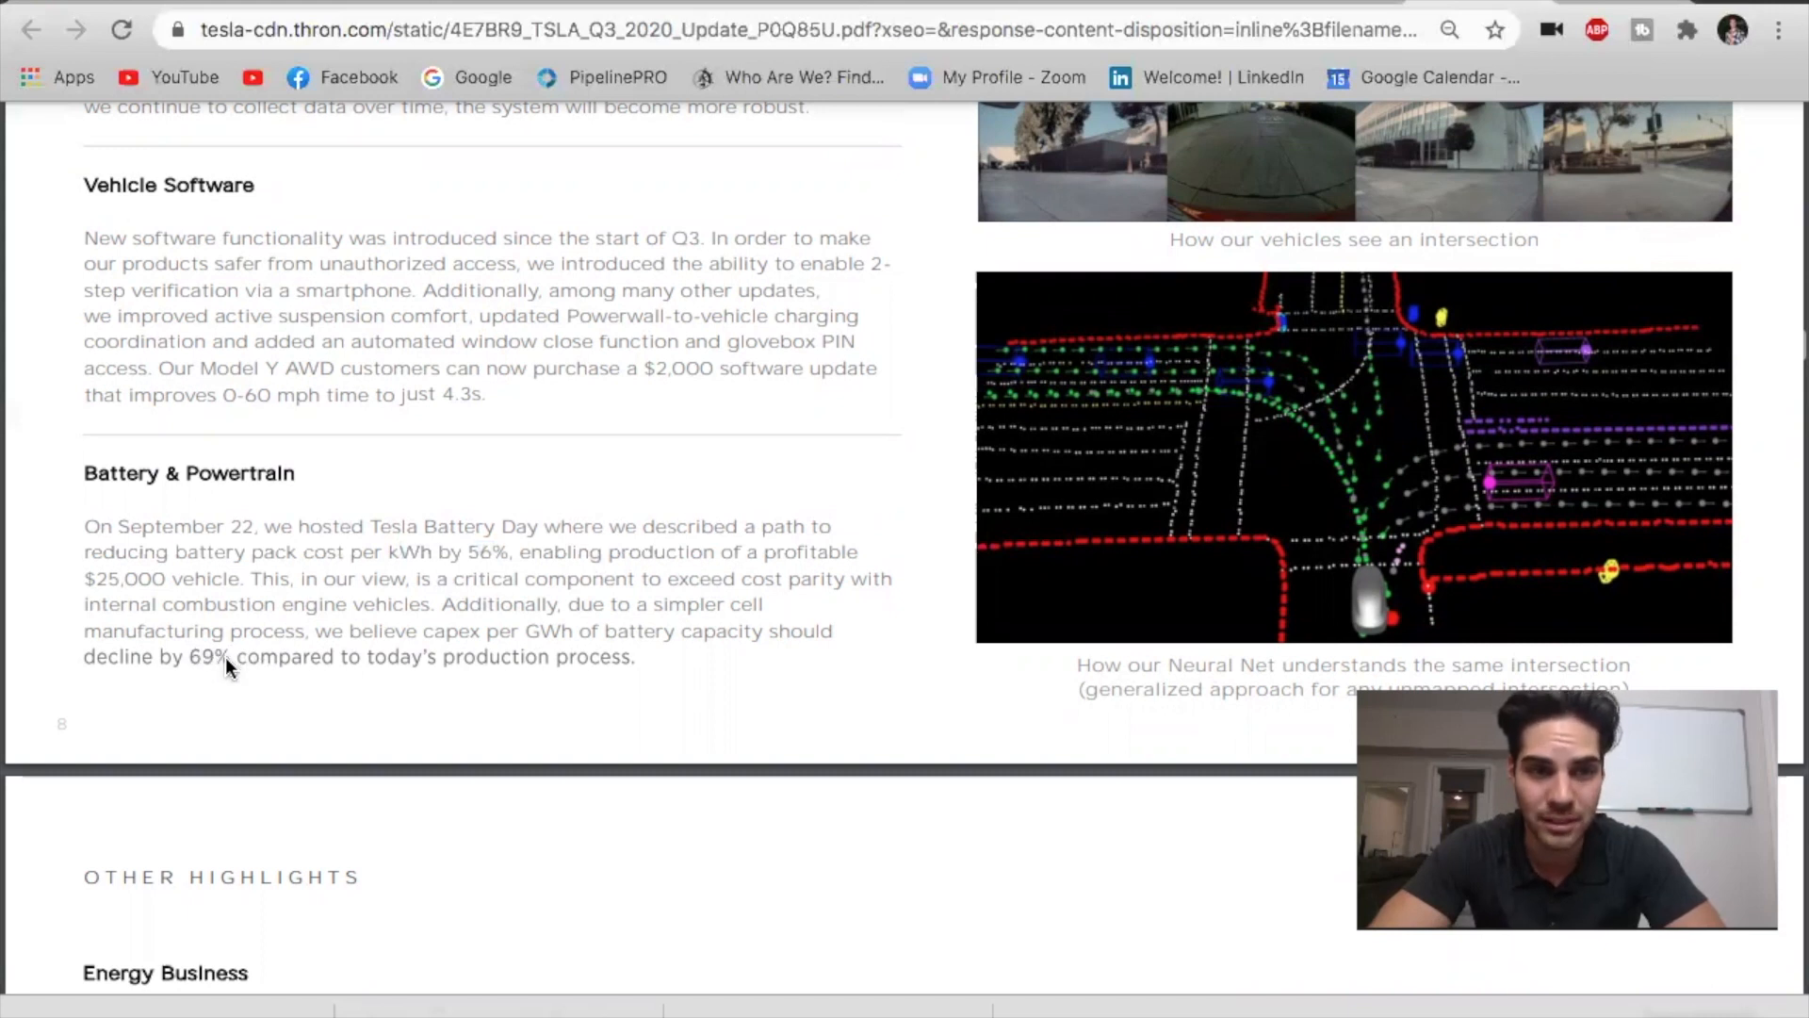
pyautogui.moveTo(230, 692)
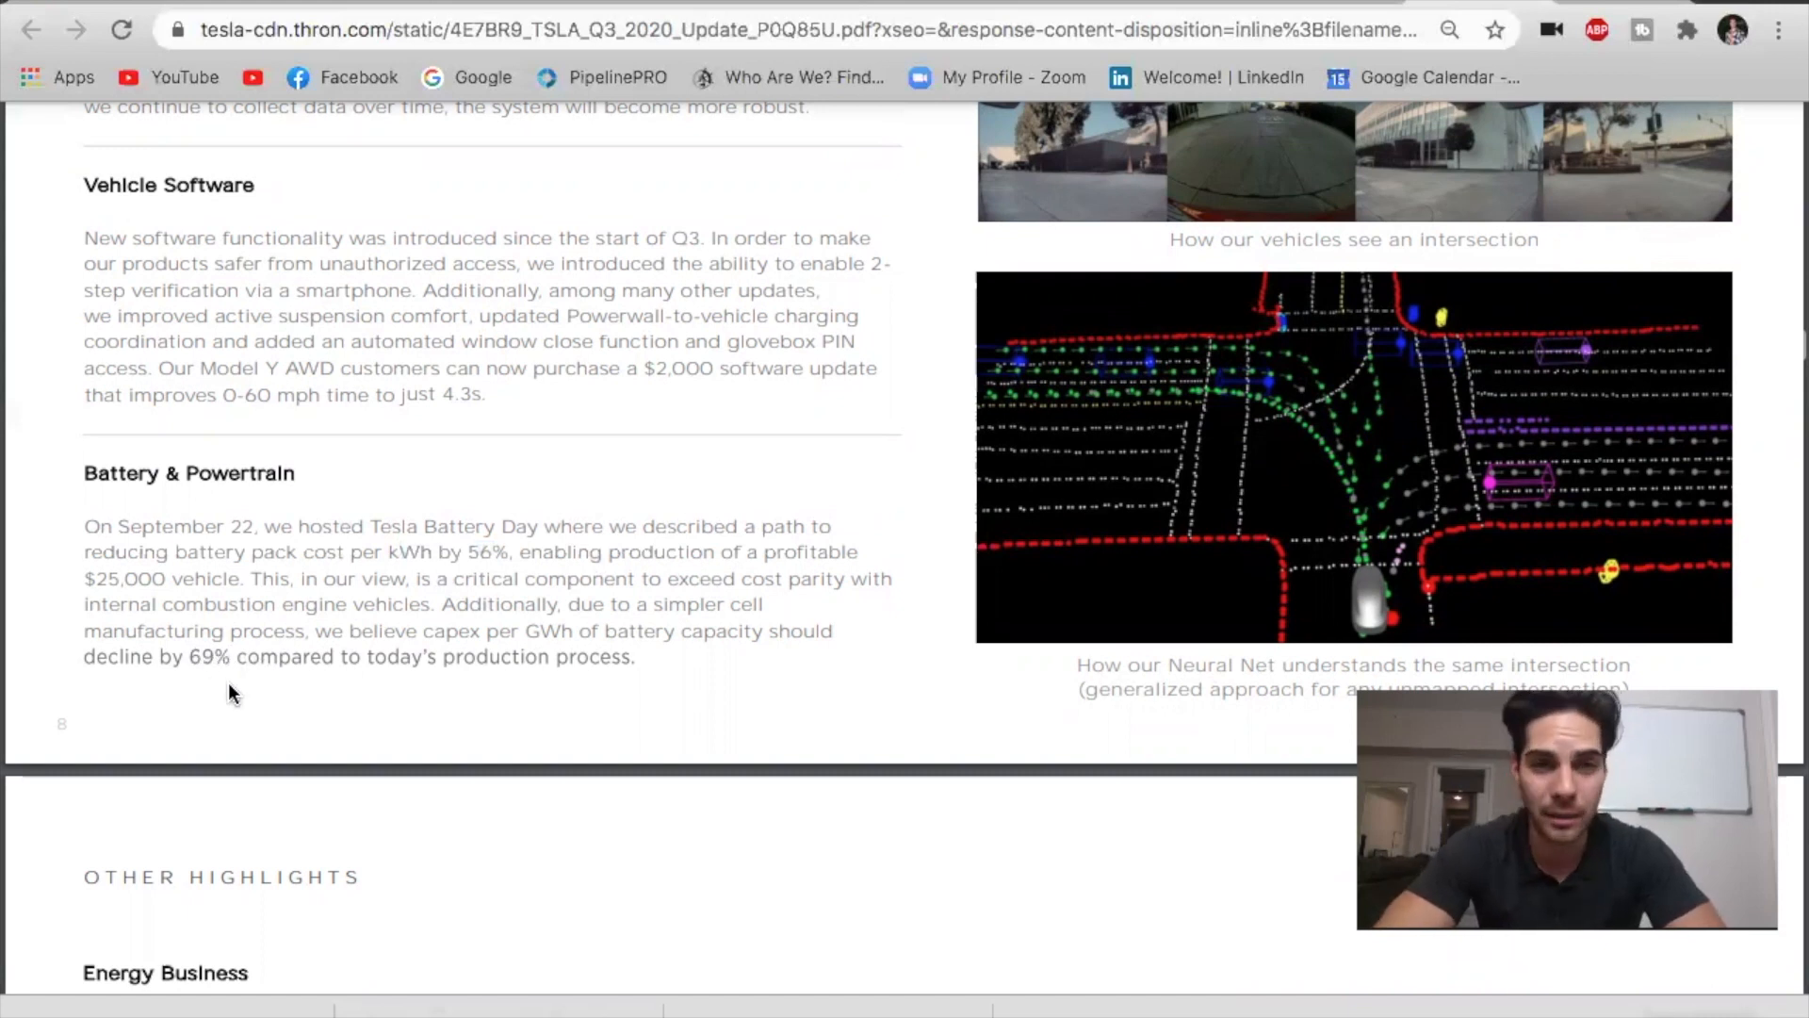
pyautogui.moveTo(471, 571)
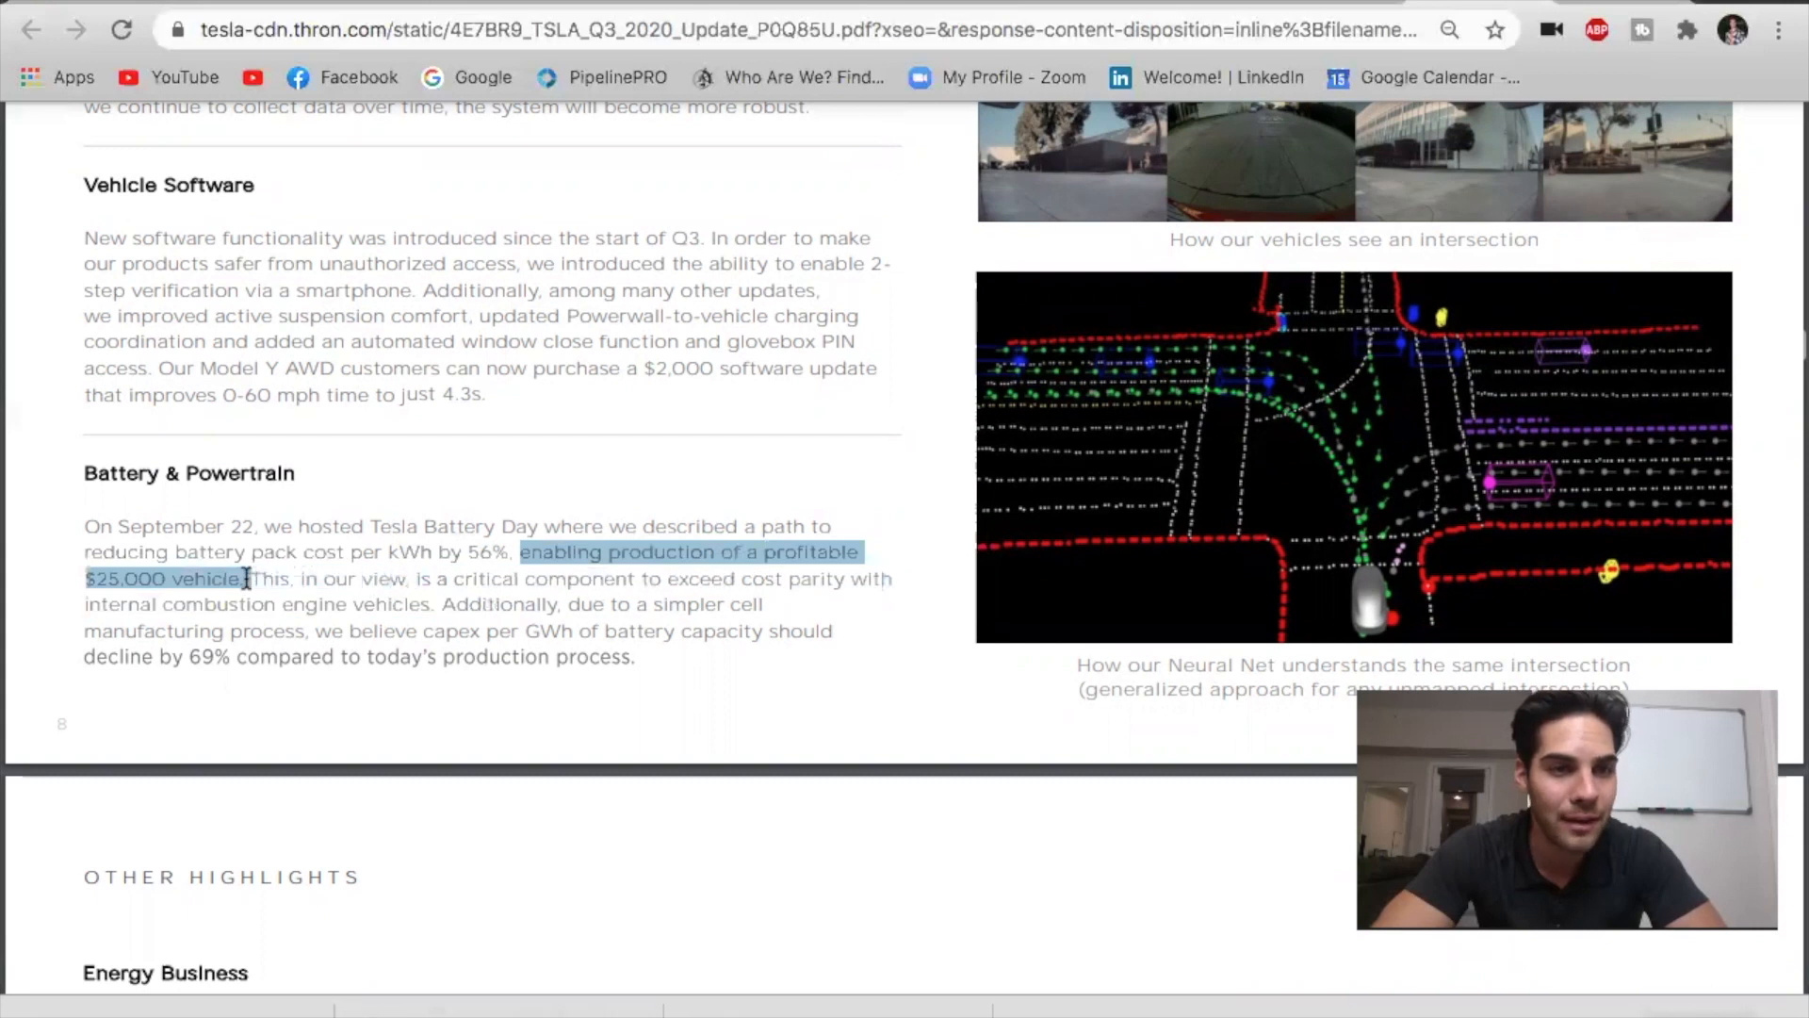
pyautogui.click(245, 511)
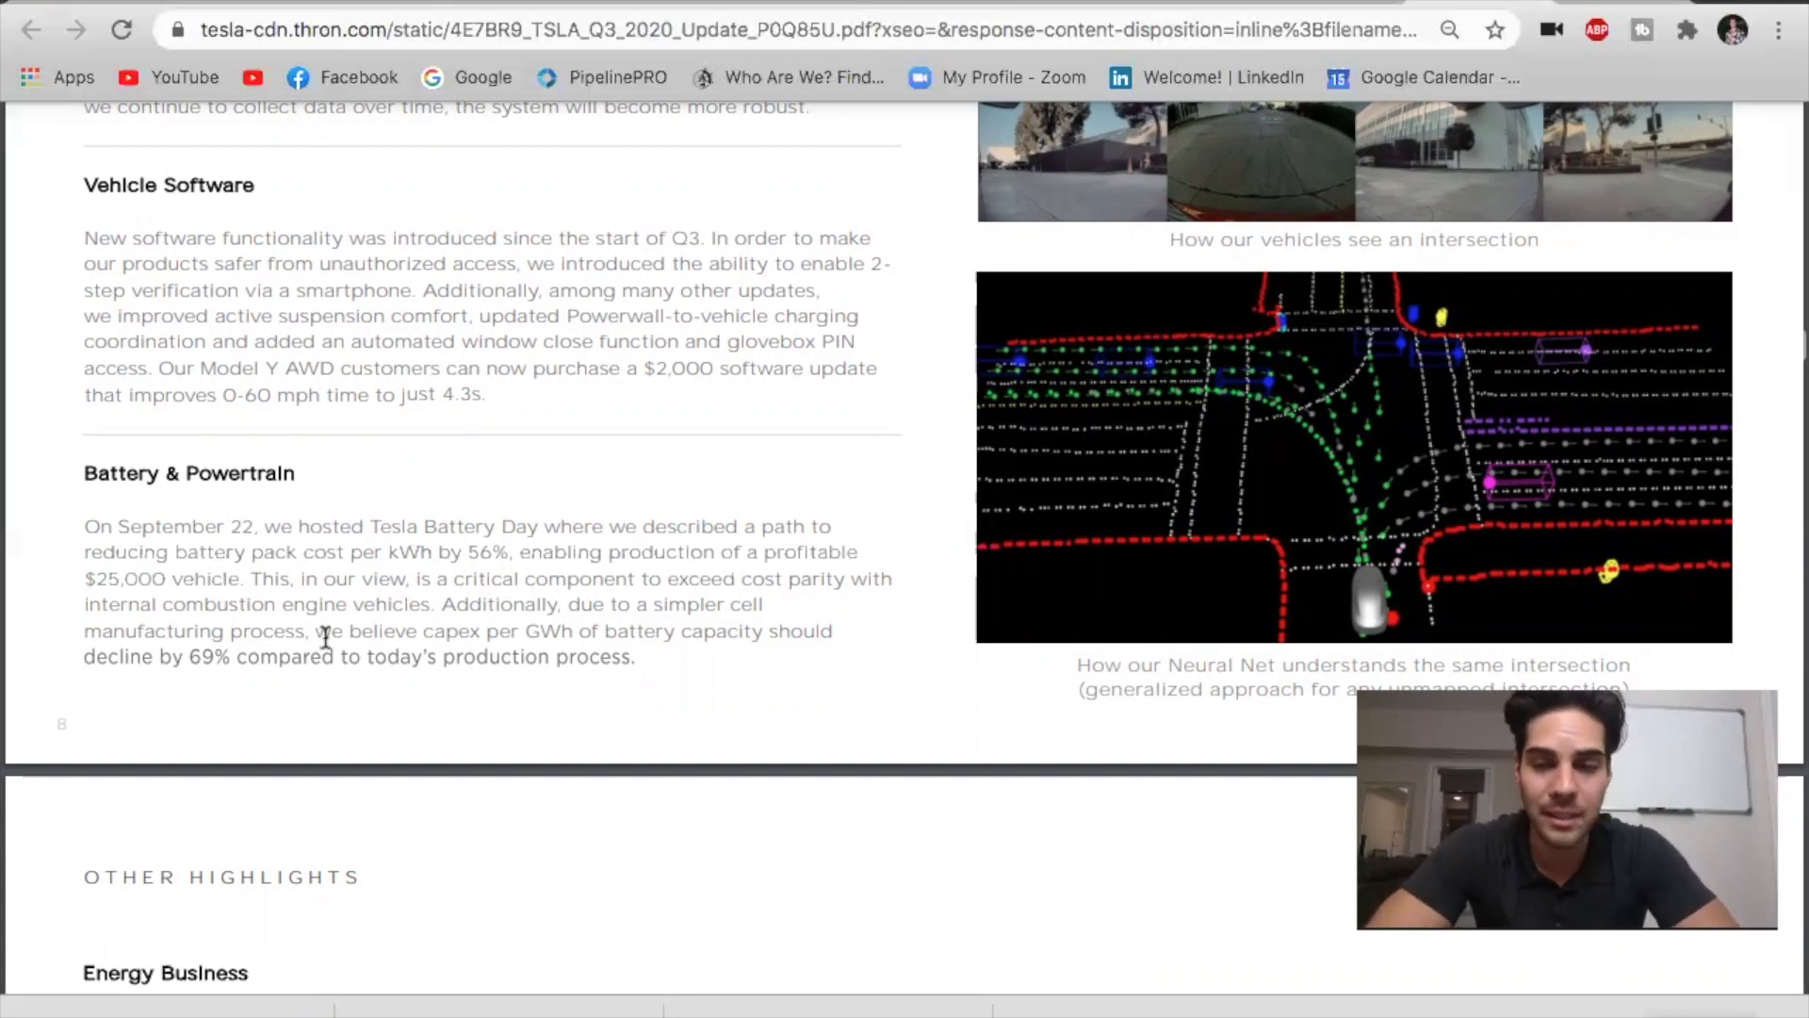
pyautogui.moveTo(147, 584)
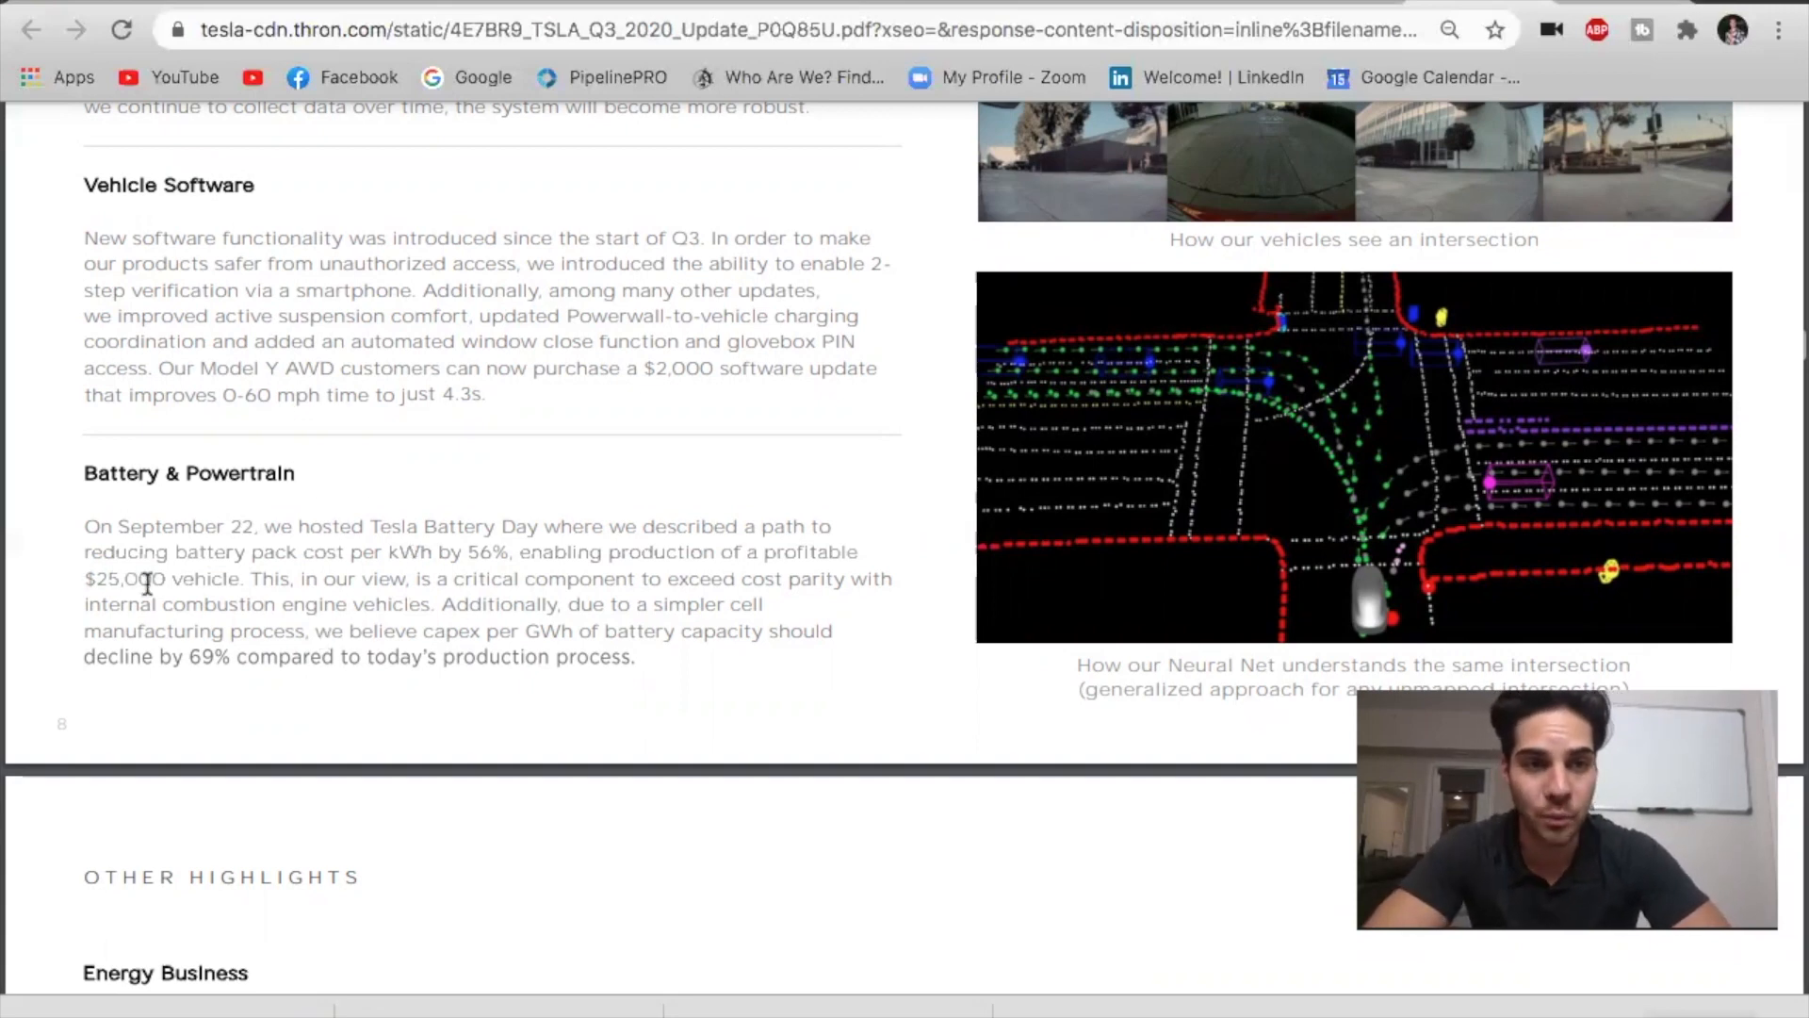
# Mark the low-cost solar strategy sentence and view the Solar Roof installation photos.
pyautogui.scroll(-3)
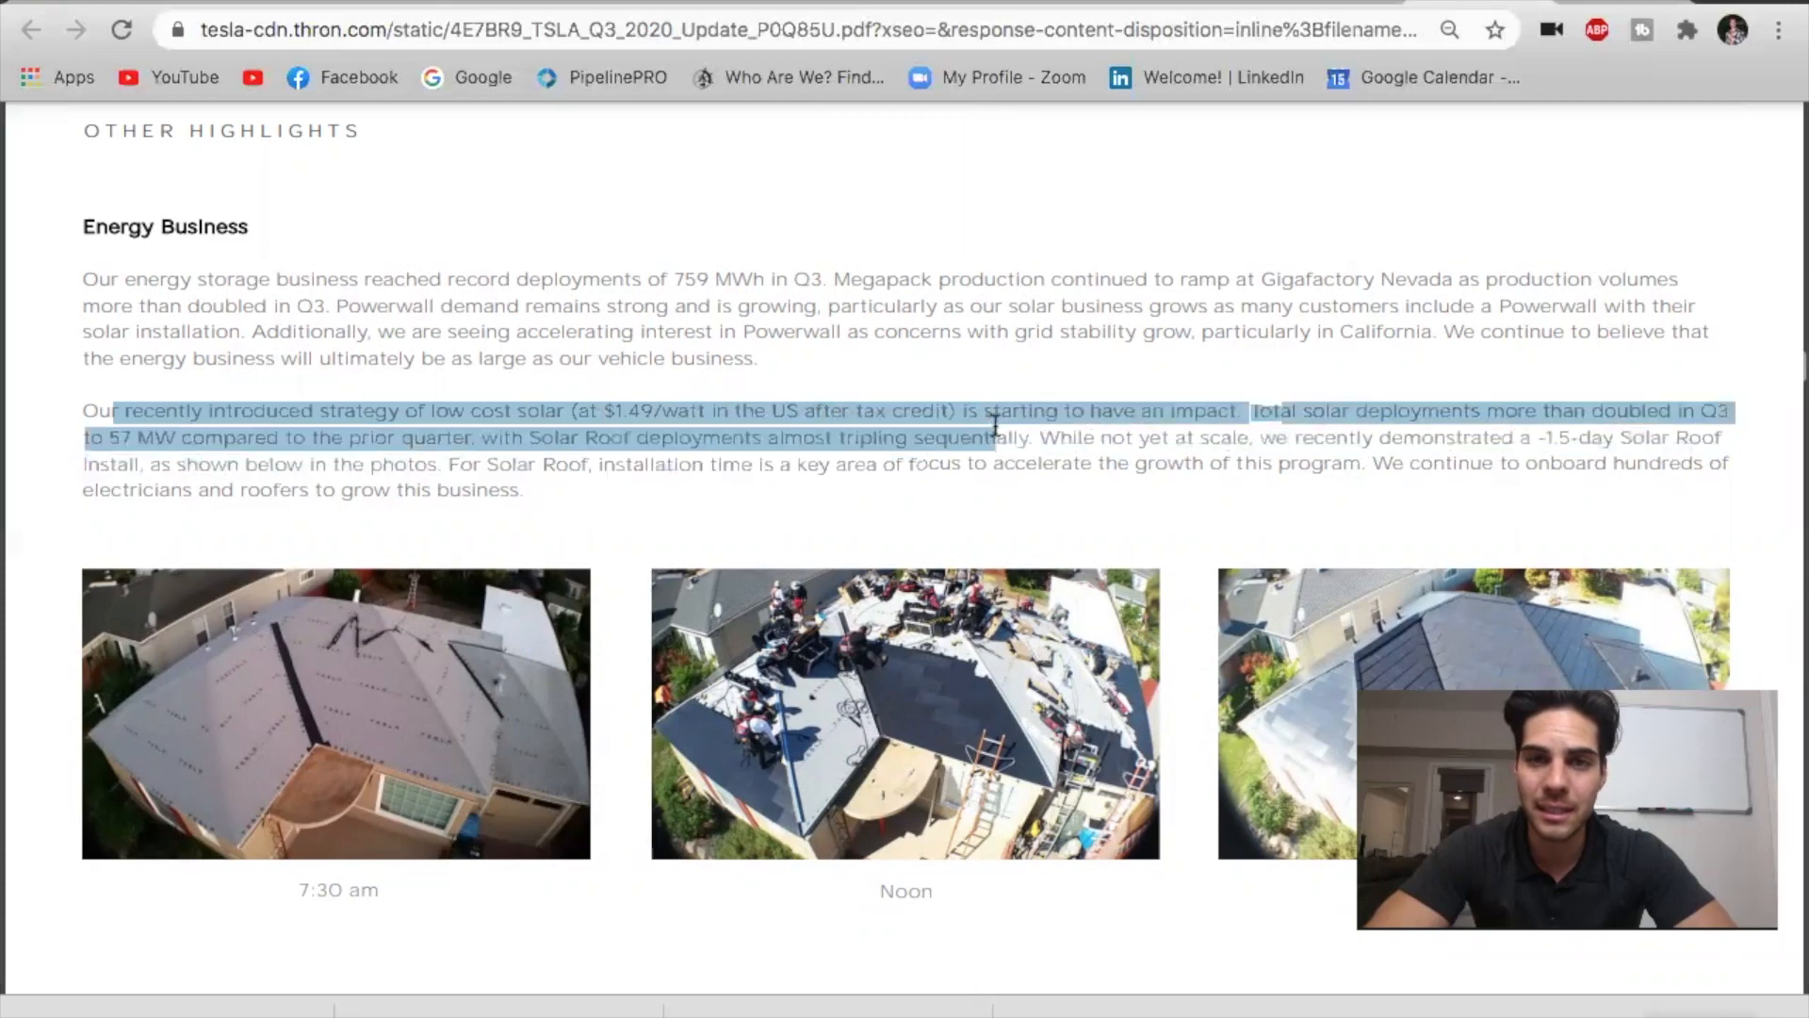
pyautogui.click(1082, 415)
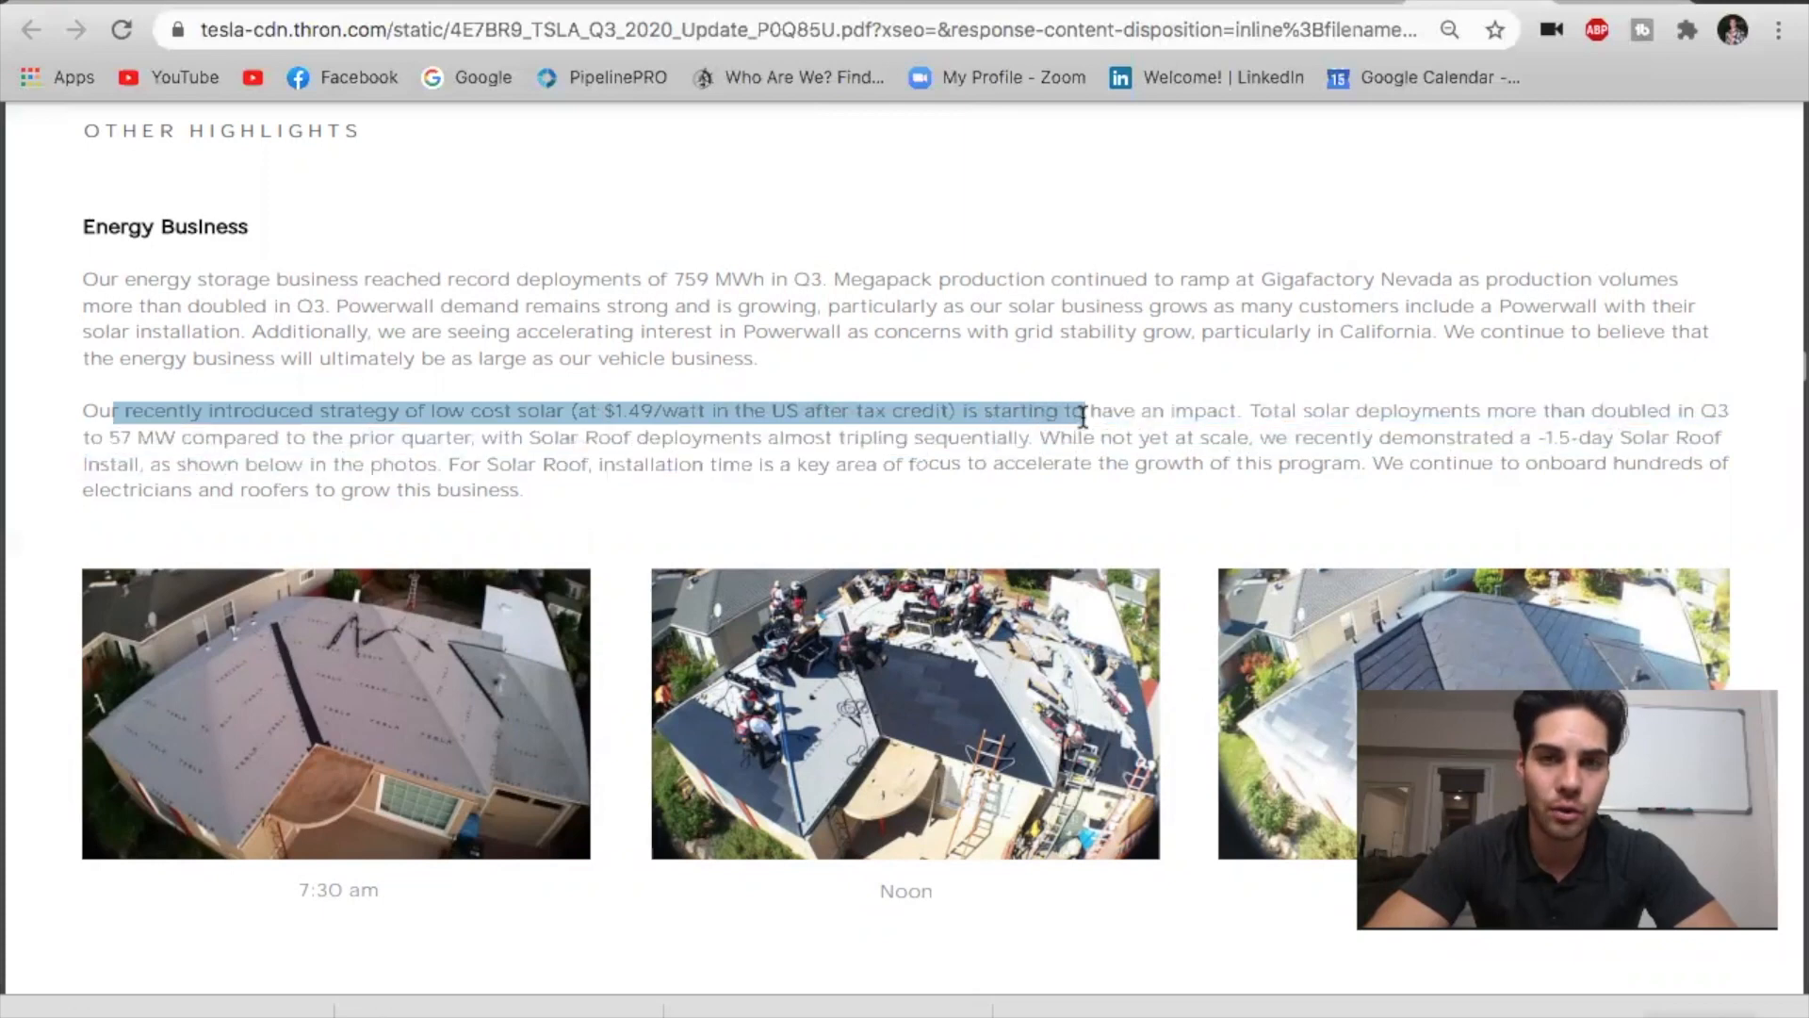
pyautogui.scroll(-3)
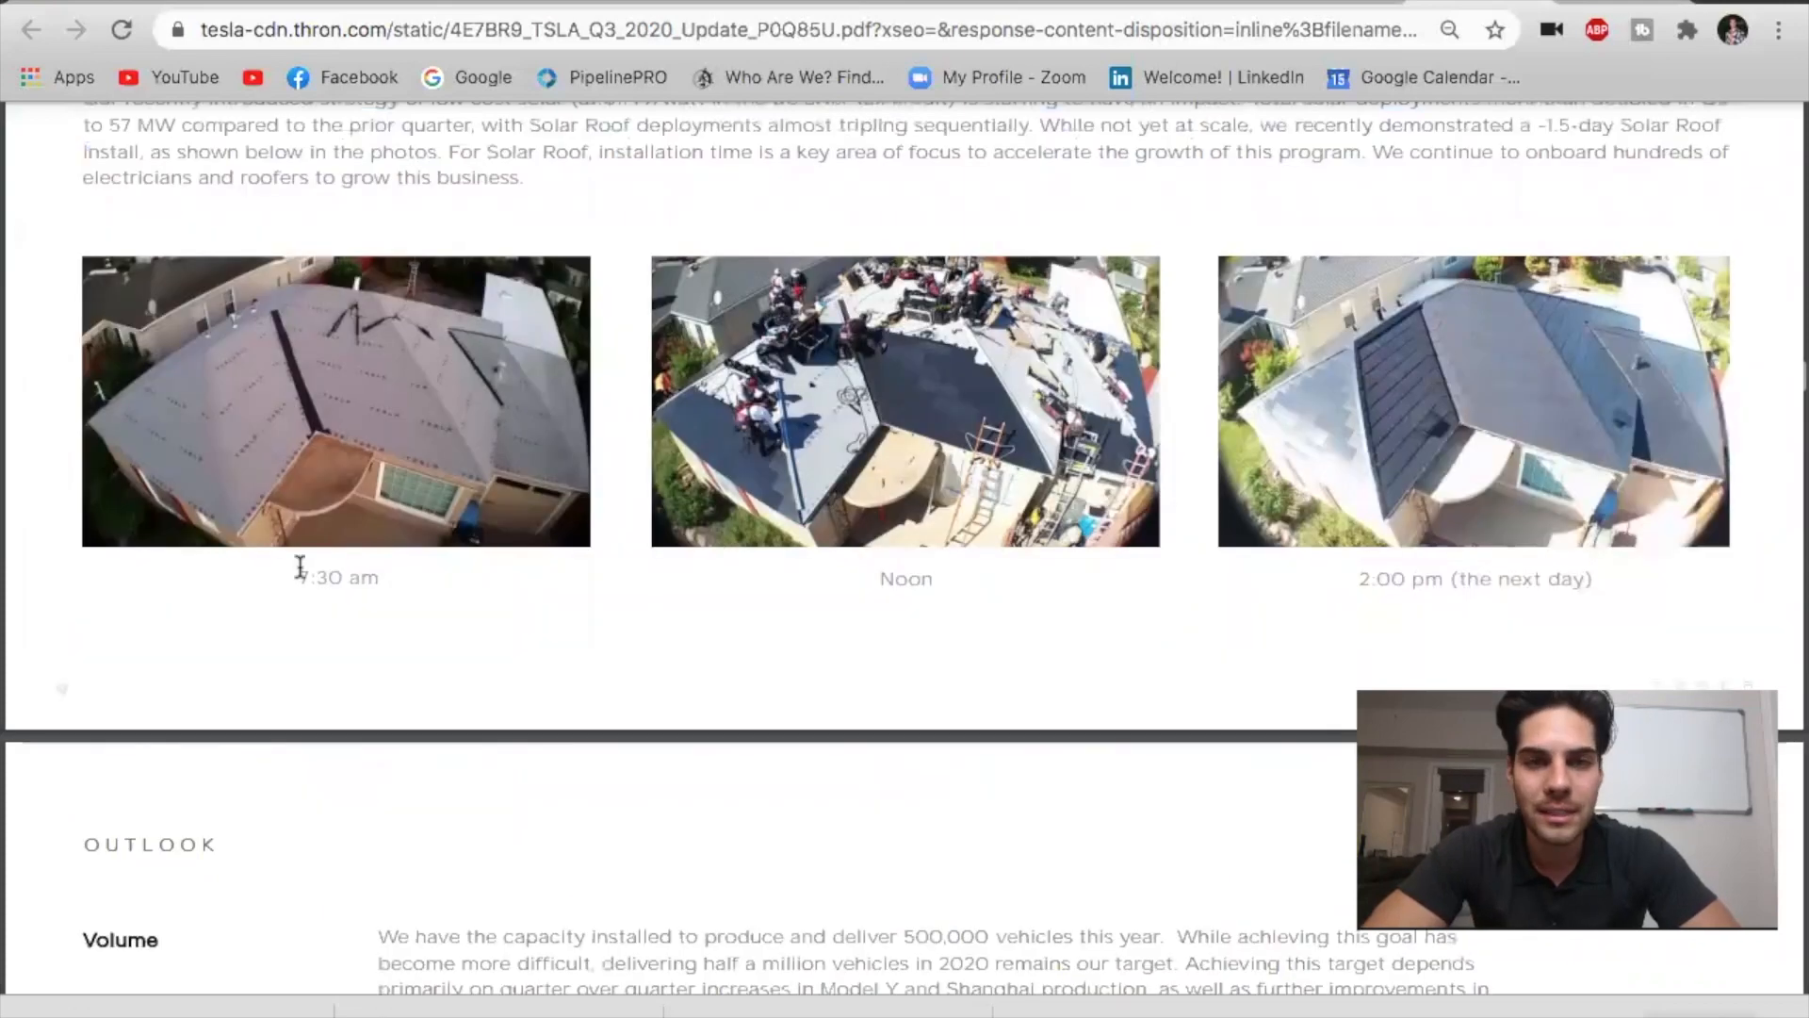
pyautogui.scroll(3)
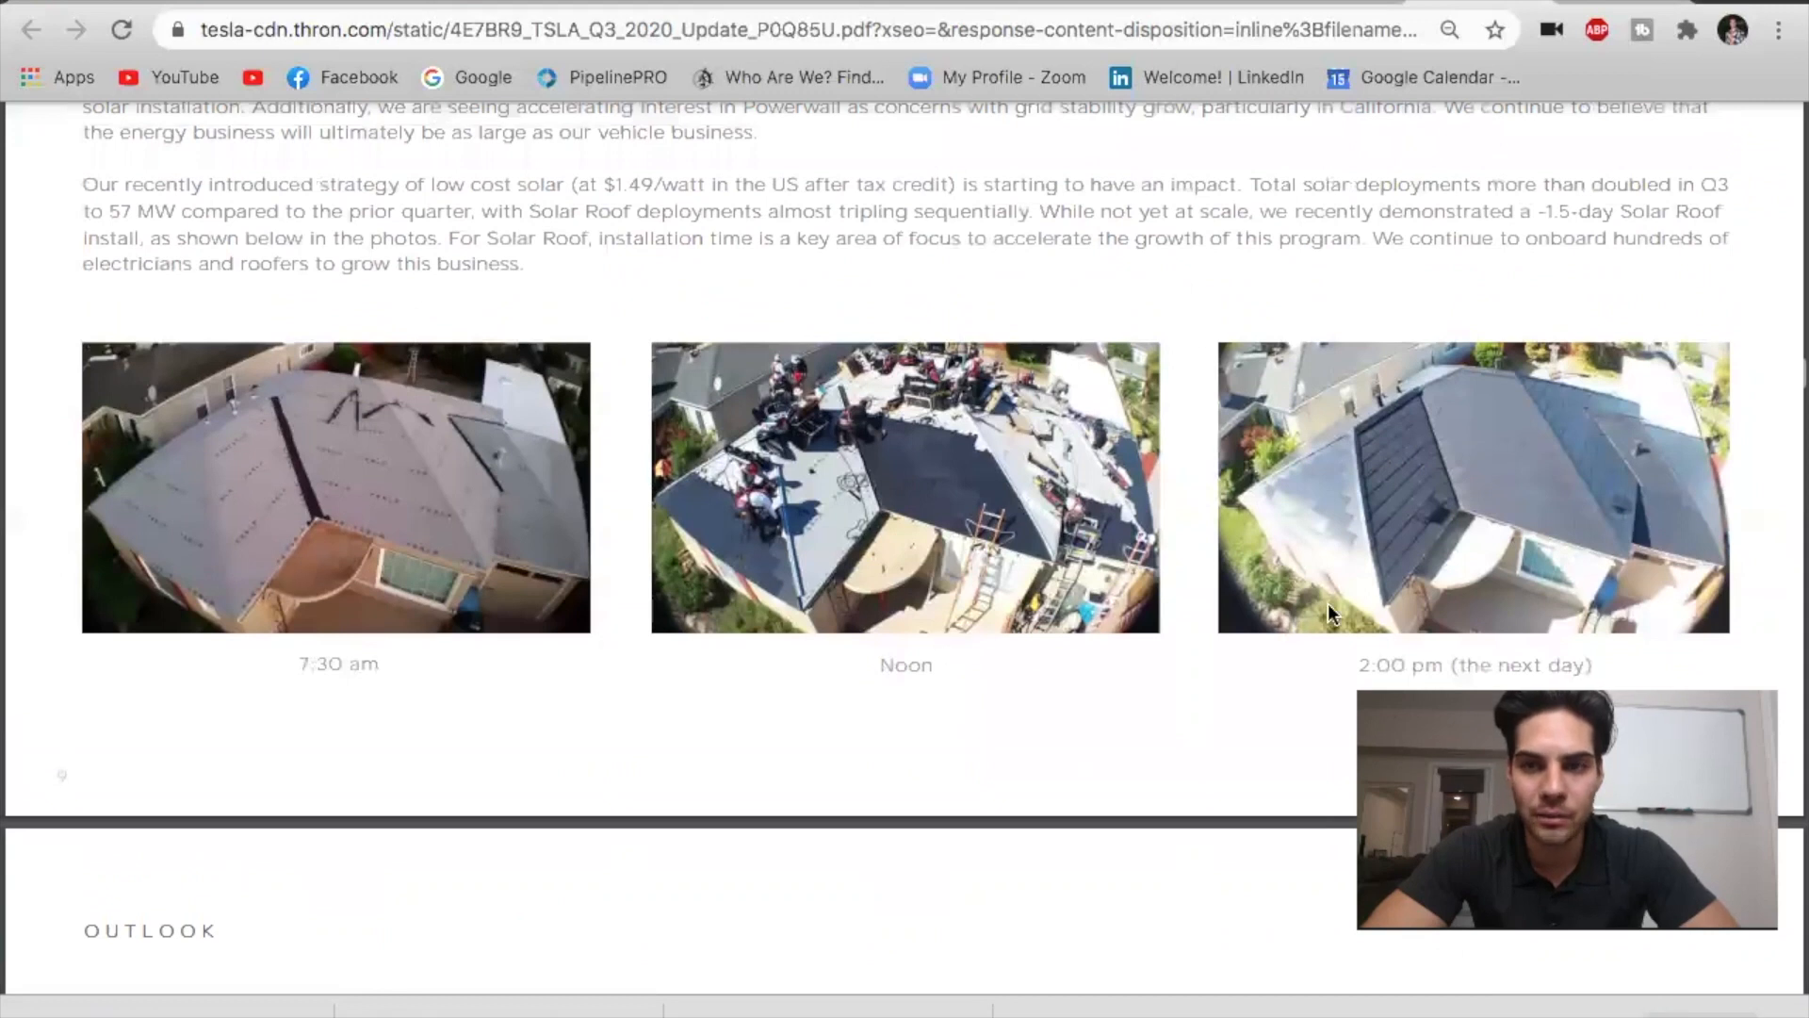
pyautogui.moveTo(311, 588)
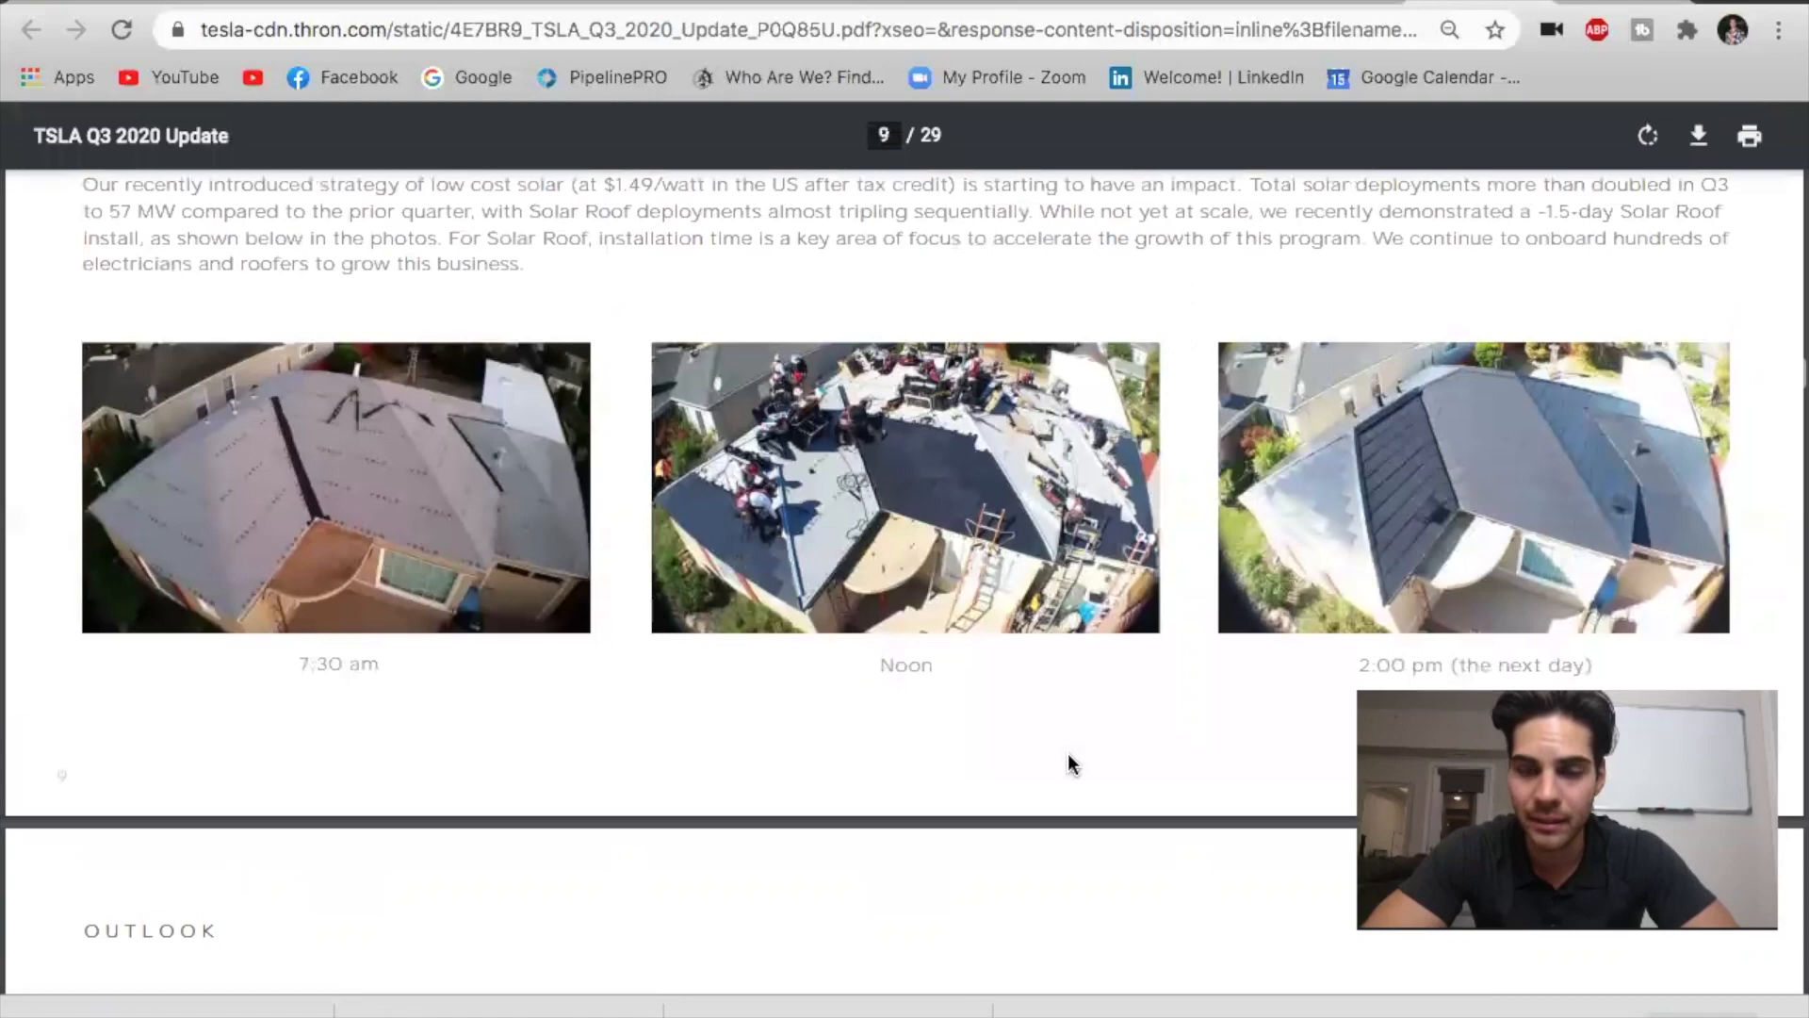
pyautogui.moveTo(1093, 767)
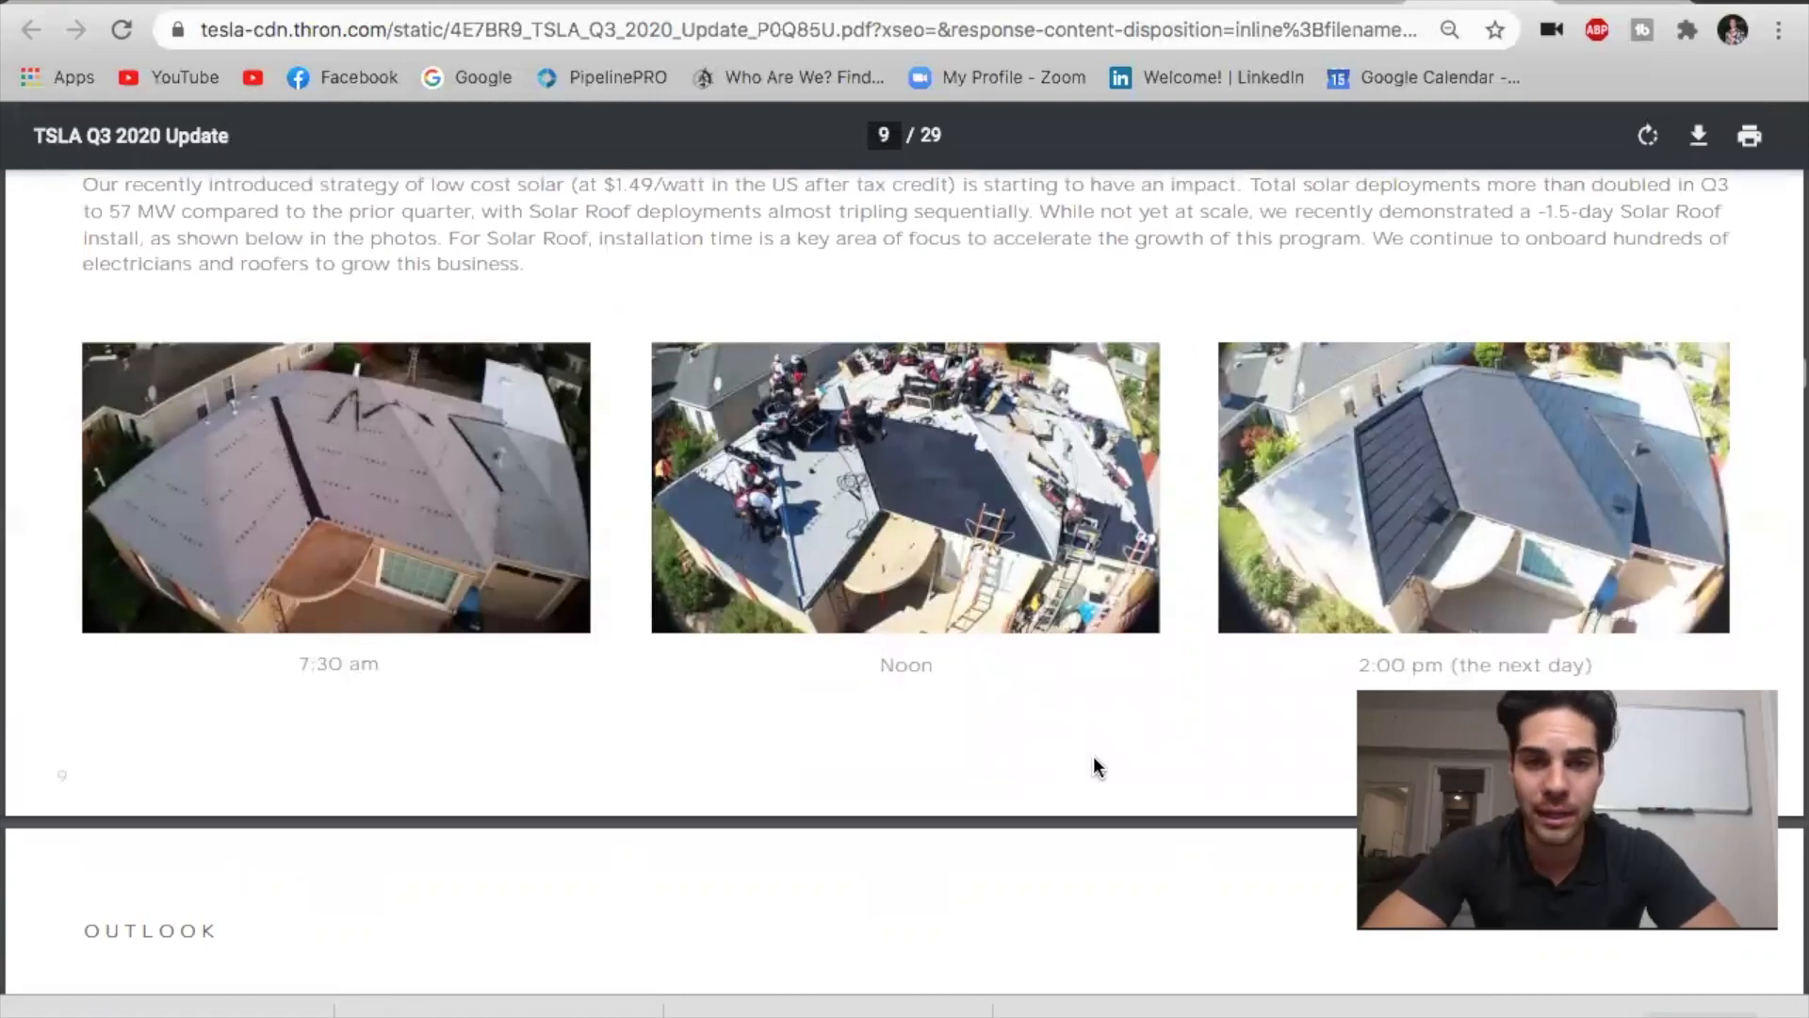
# Mark the 'deliver 500,000 vehicles this year' target in the Outlook Volume paragraph.
pyautogui.scroll(-3)
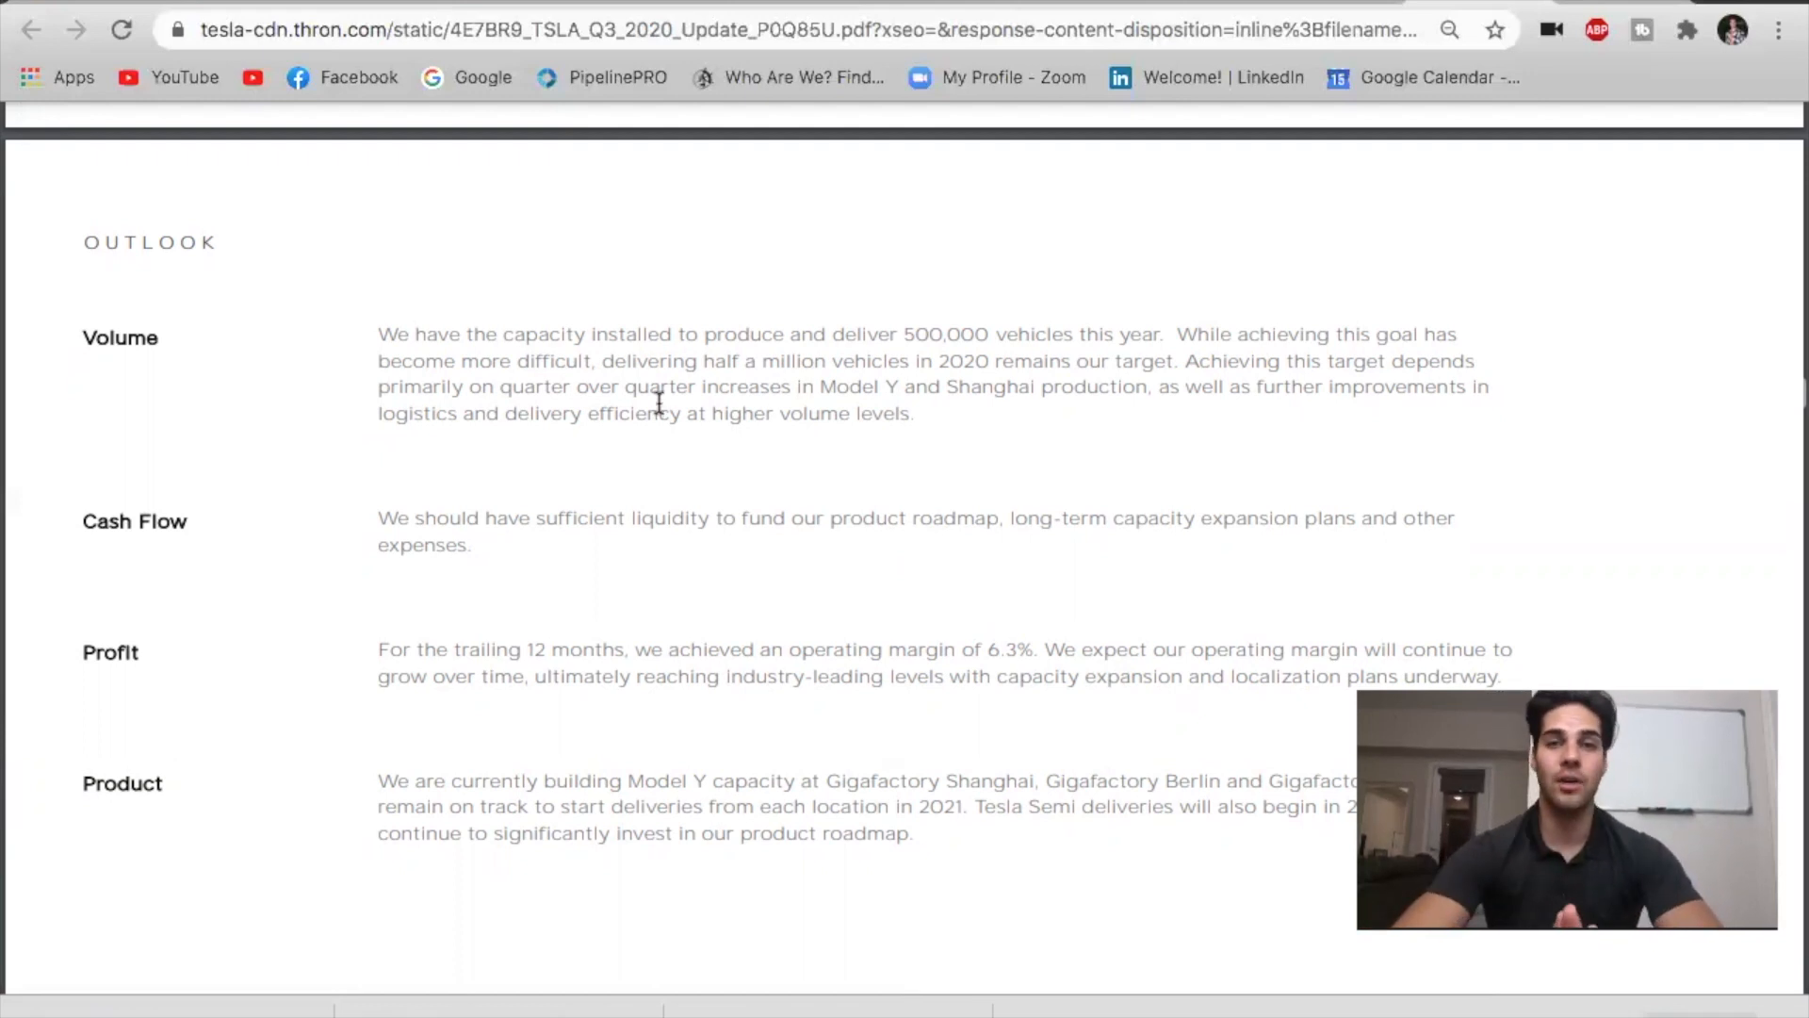
pyautogui.moveTo(735, 321)
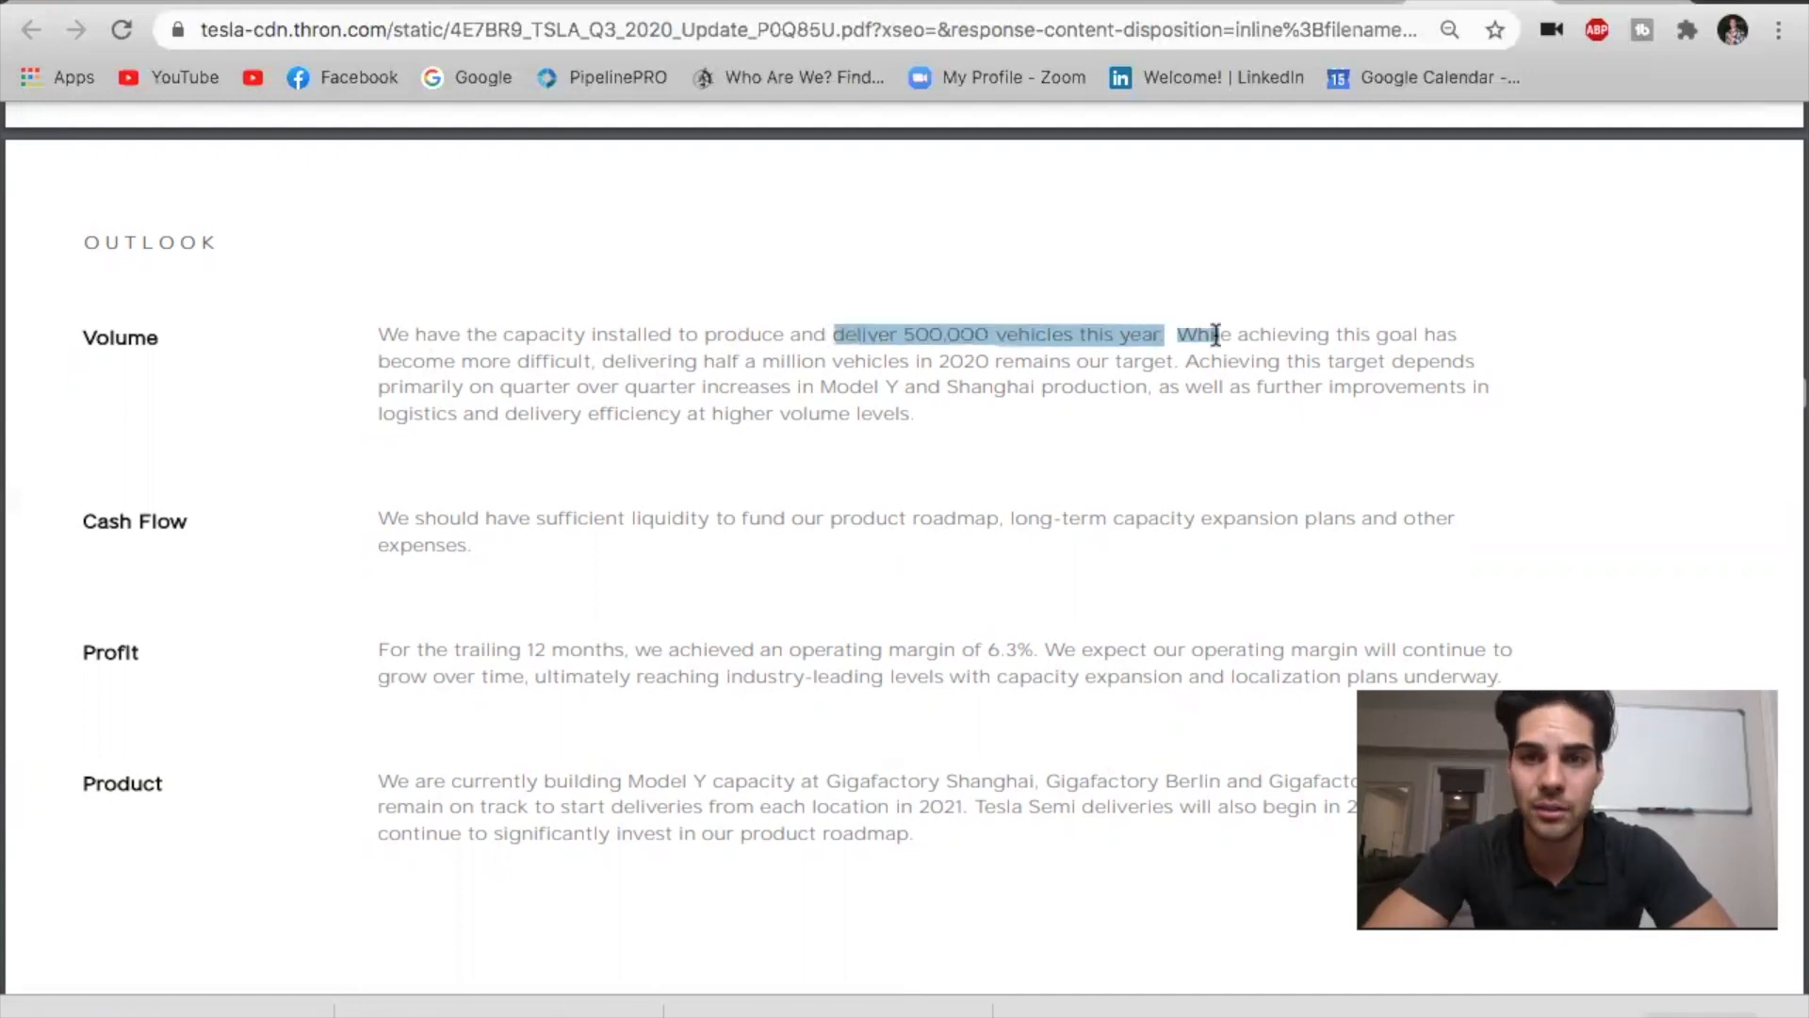
pyautogui.moveTo(1174, 334); pyautogui.dragTo(724, 360)
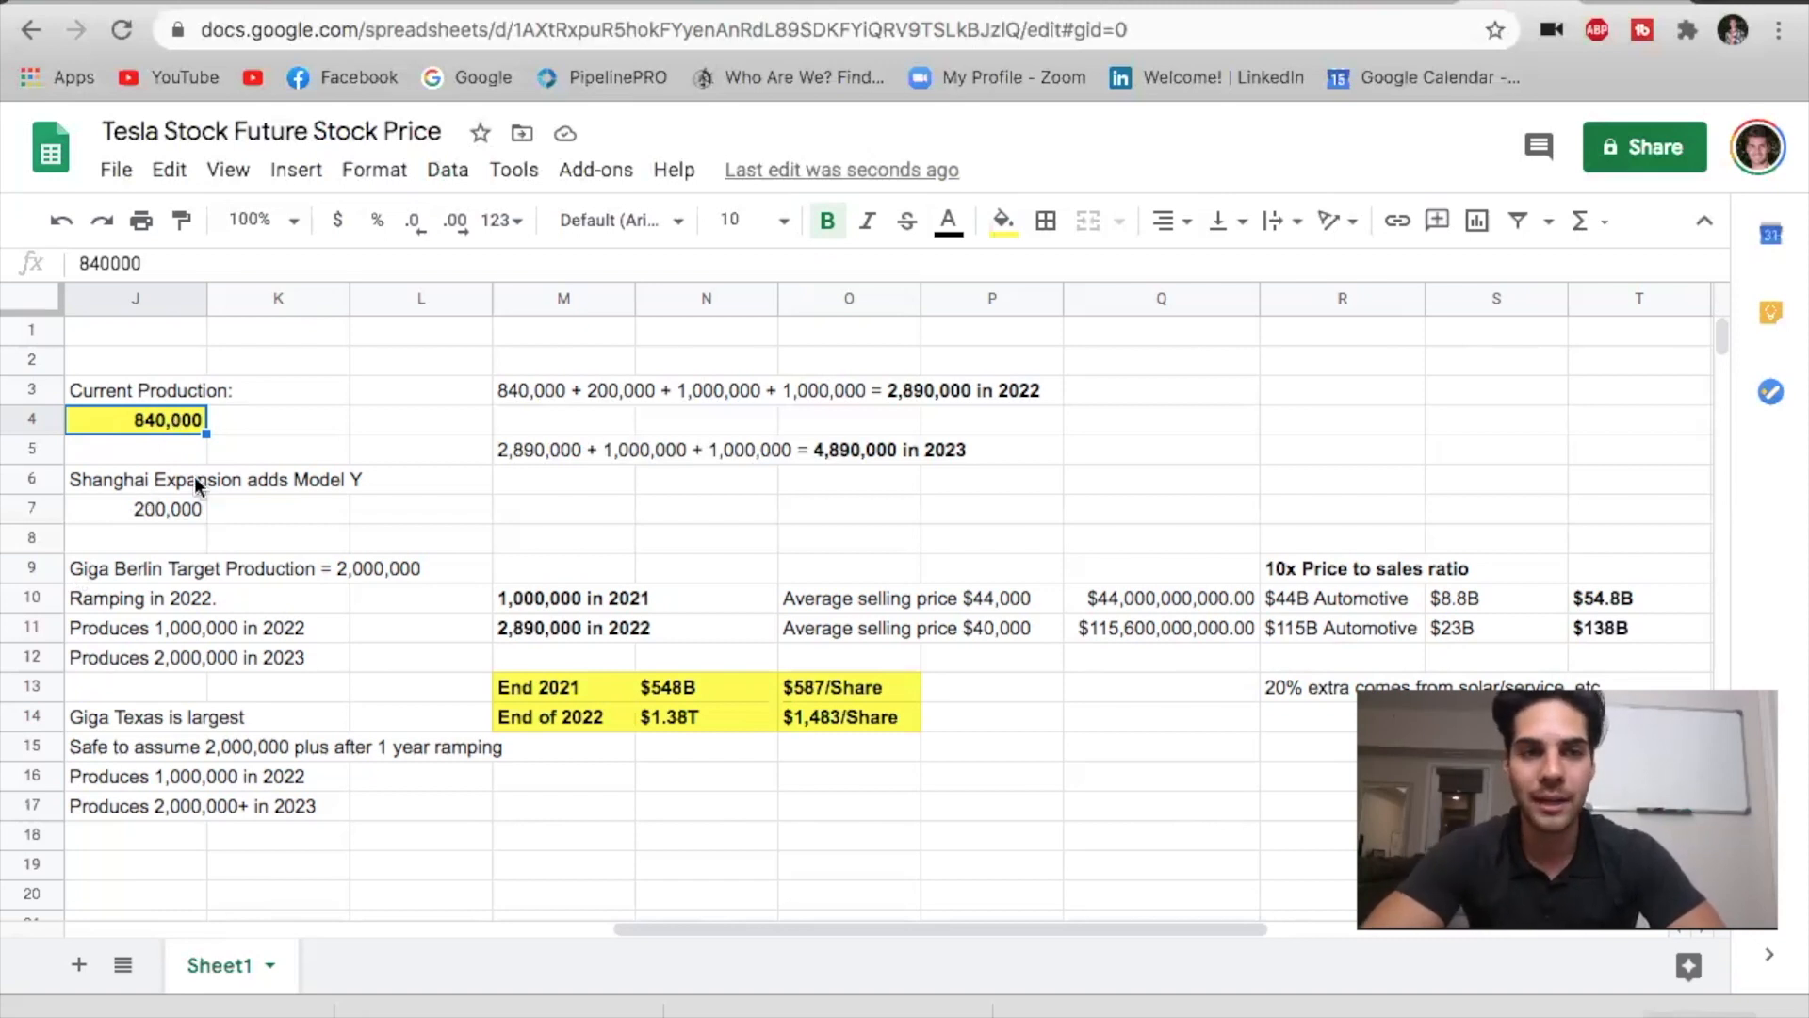
pyautogui.moveTo(162, 525)
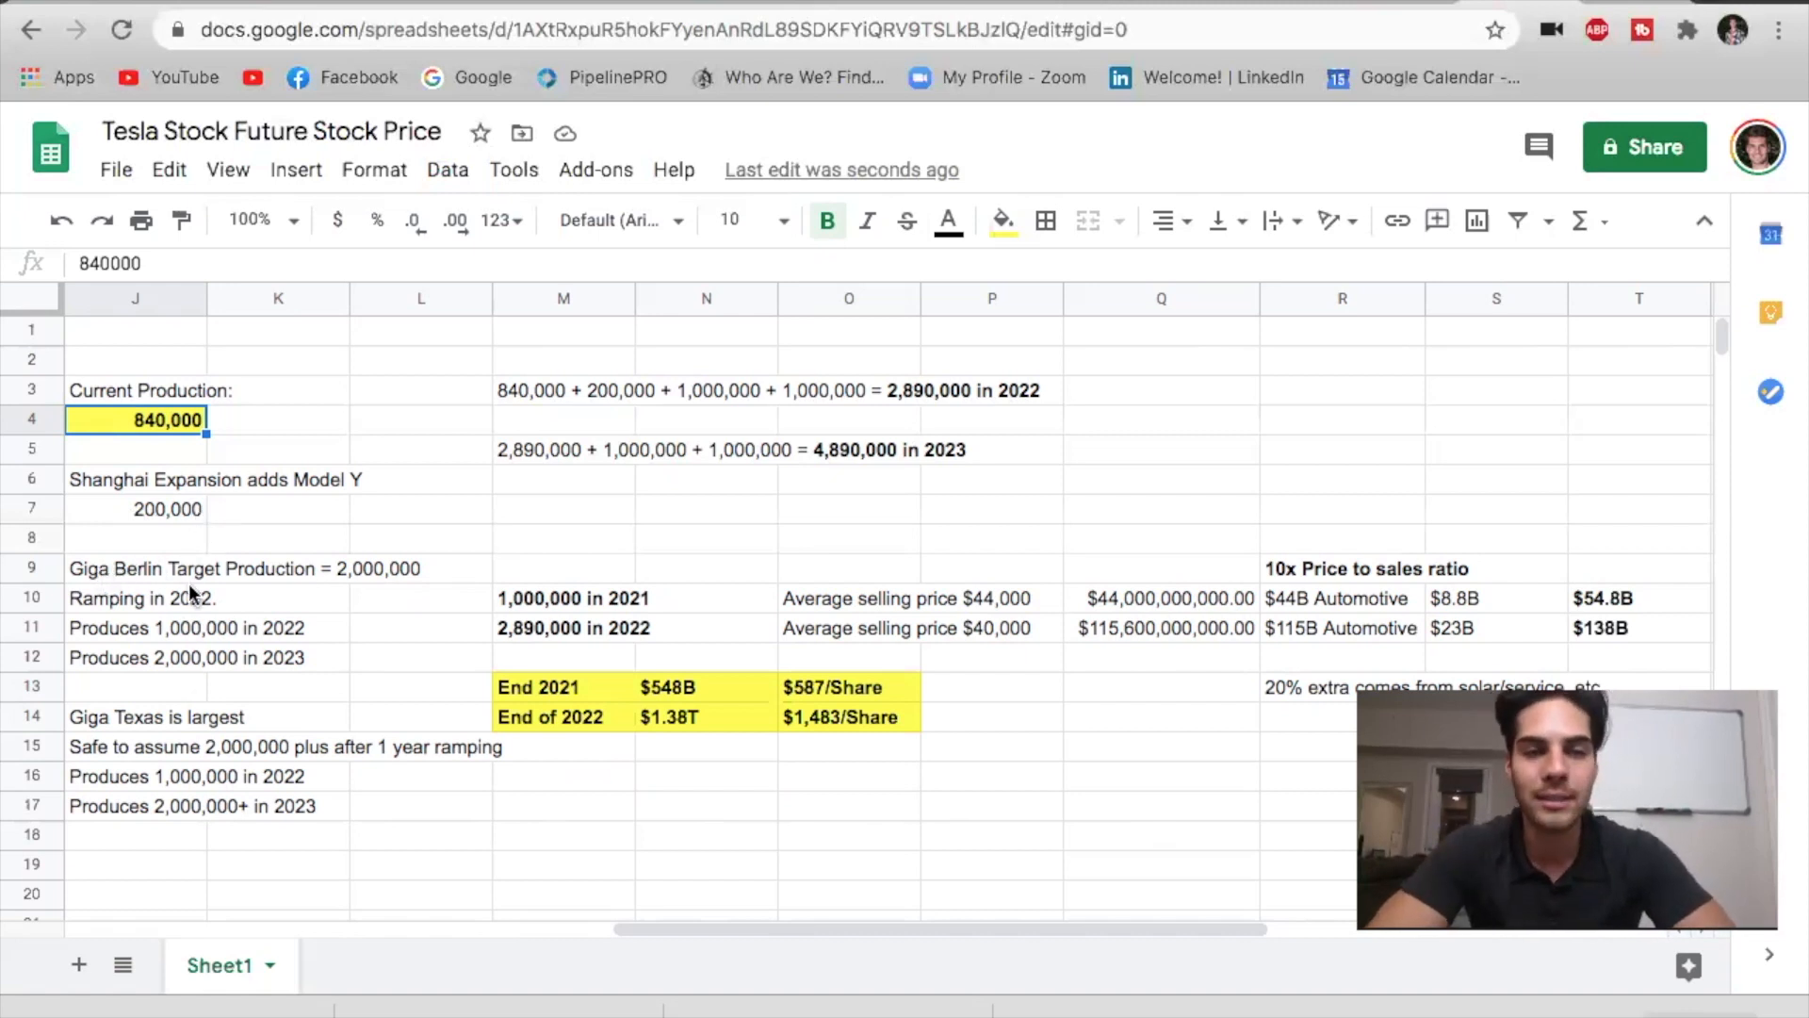
pyautogui.moveTo(386, 581)
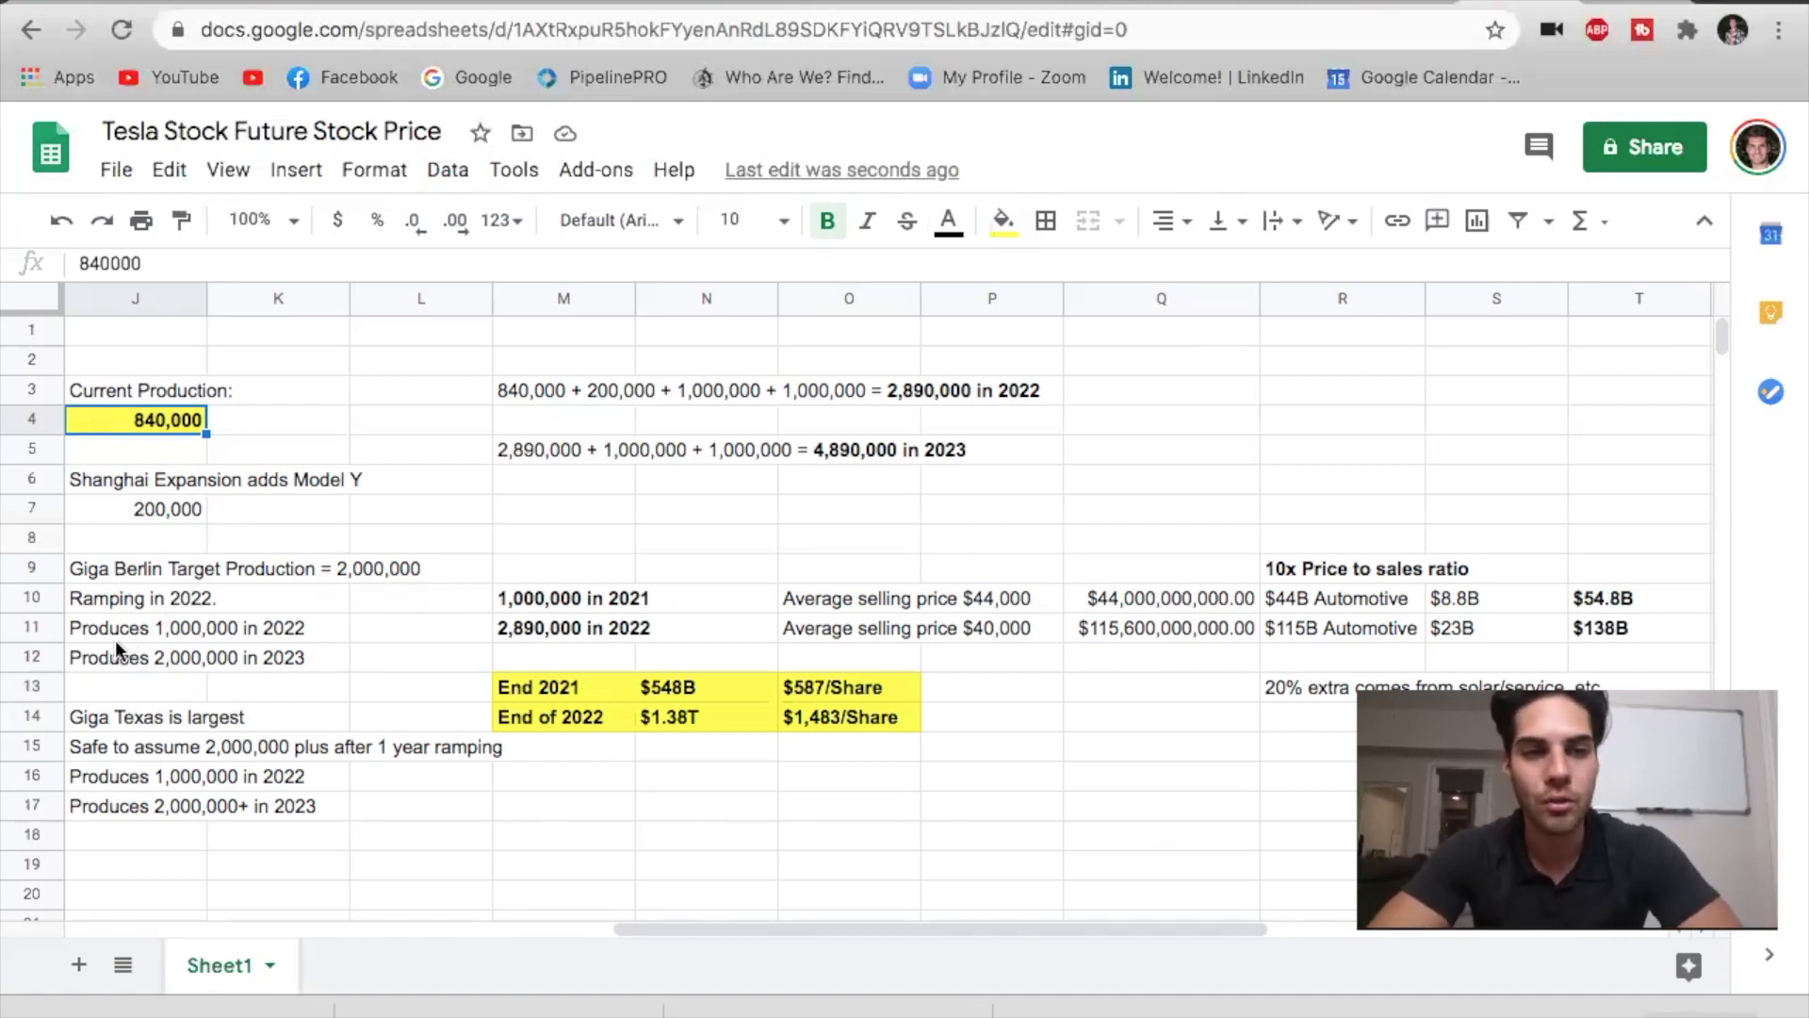
pyautogui.moveTo(141, 646)
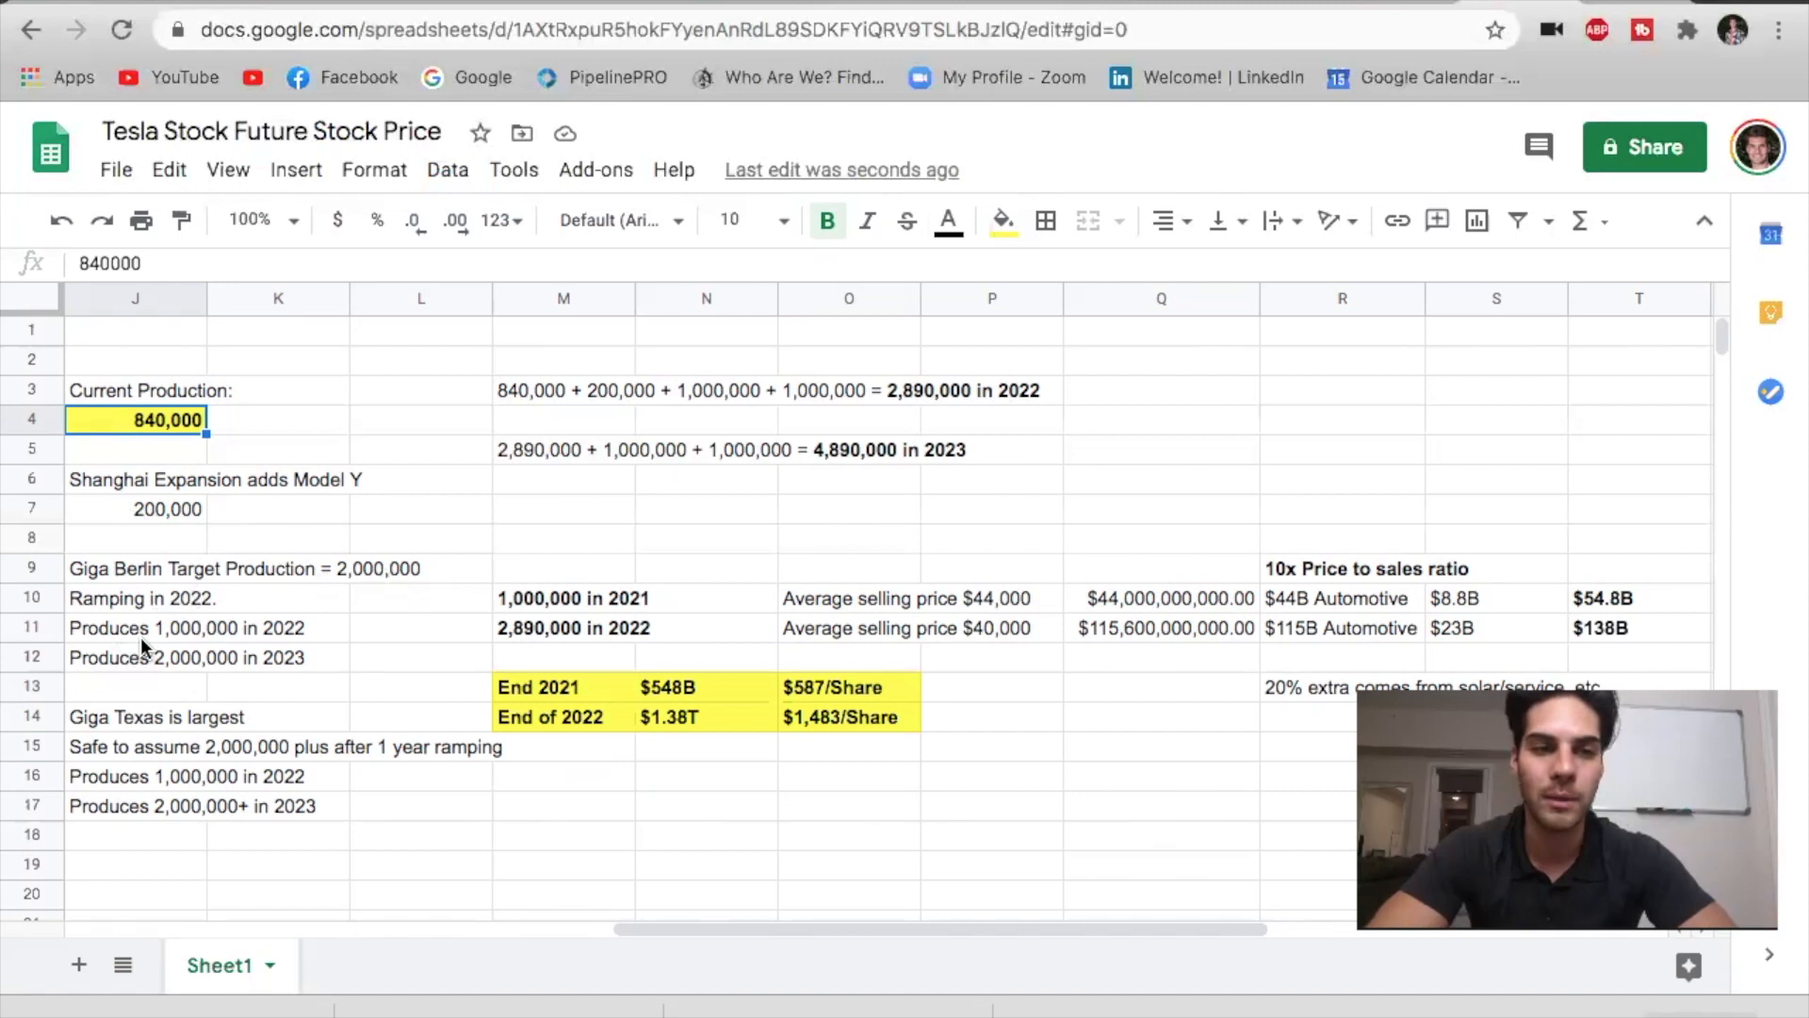
pyautogui.moveTo(219, 641)
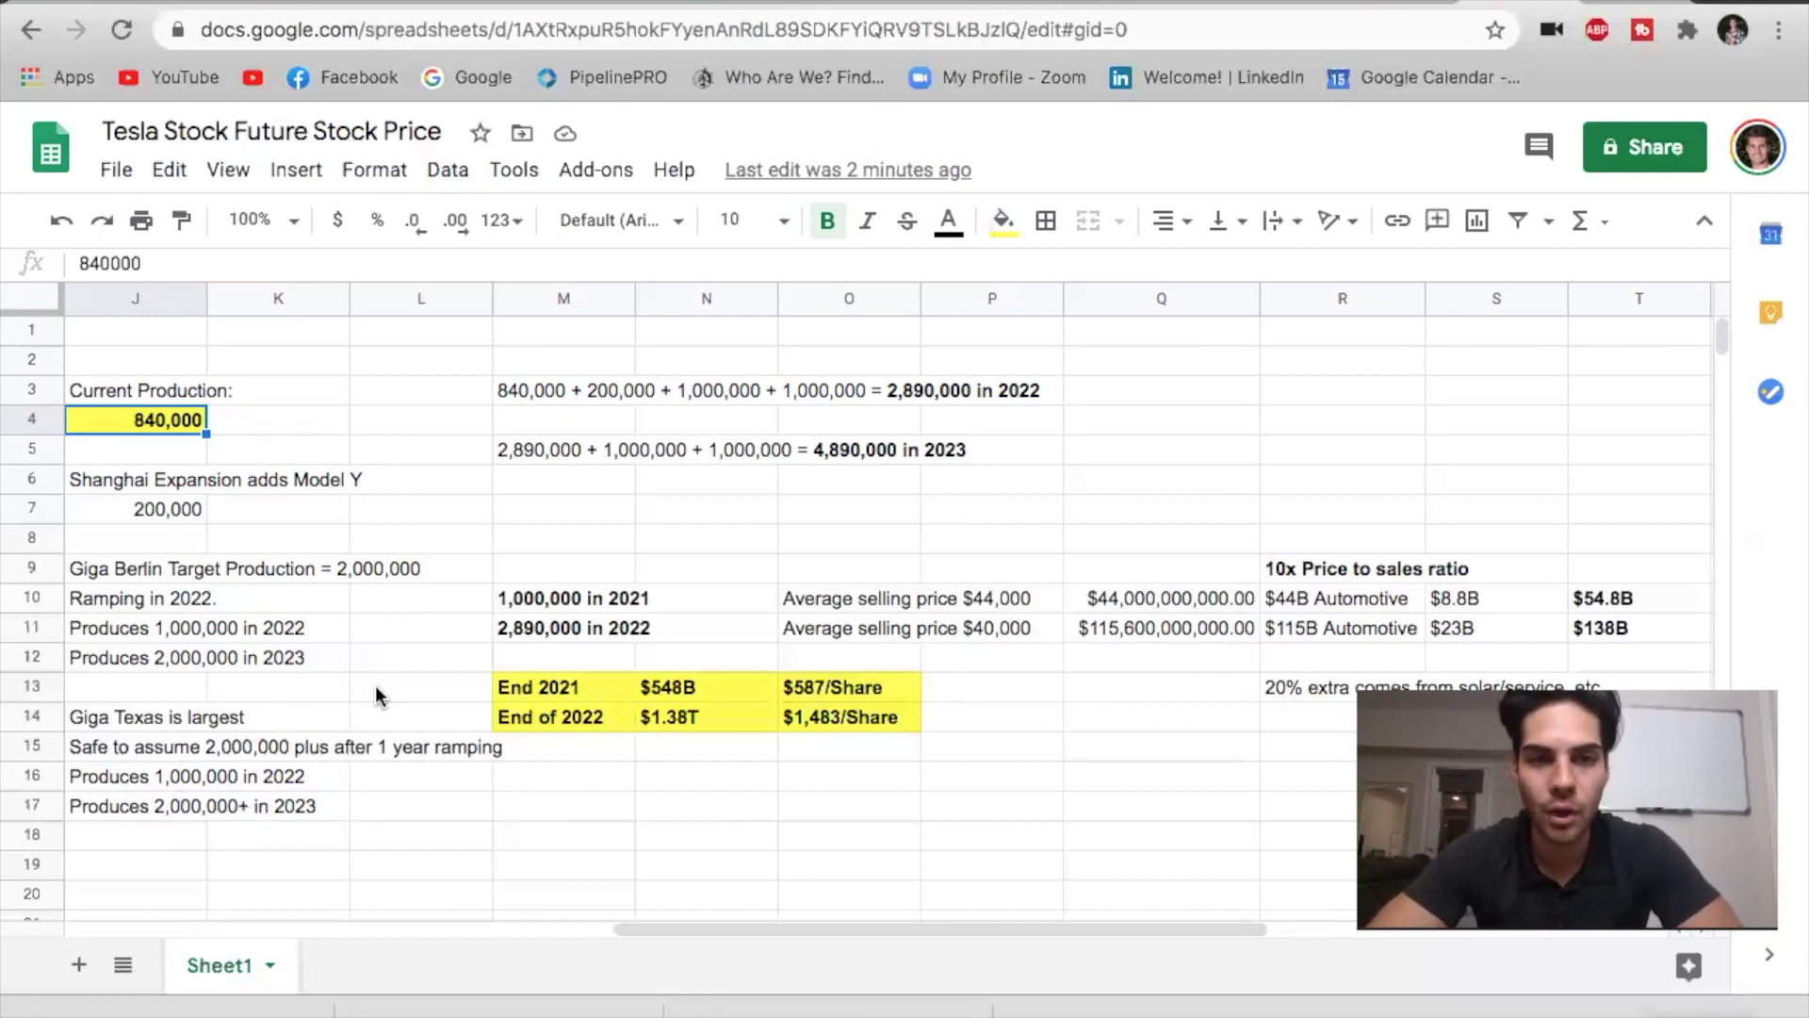
pyautogui.moveTo(599, 407)
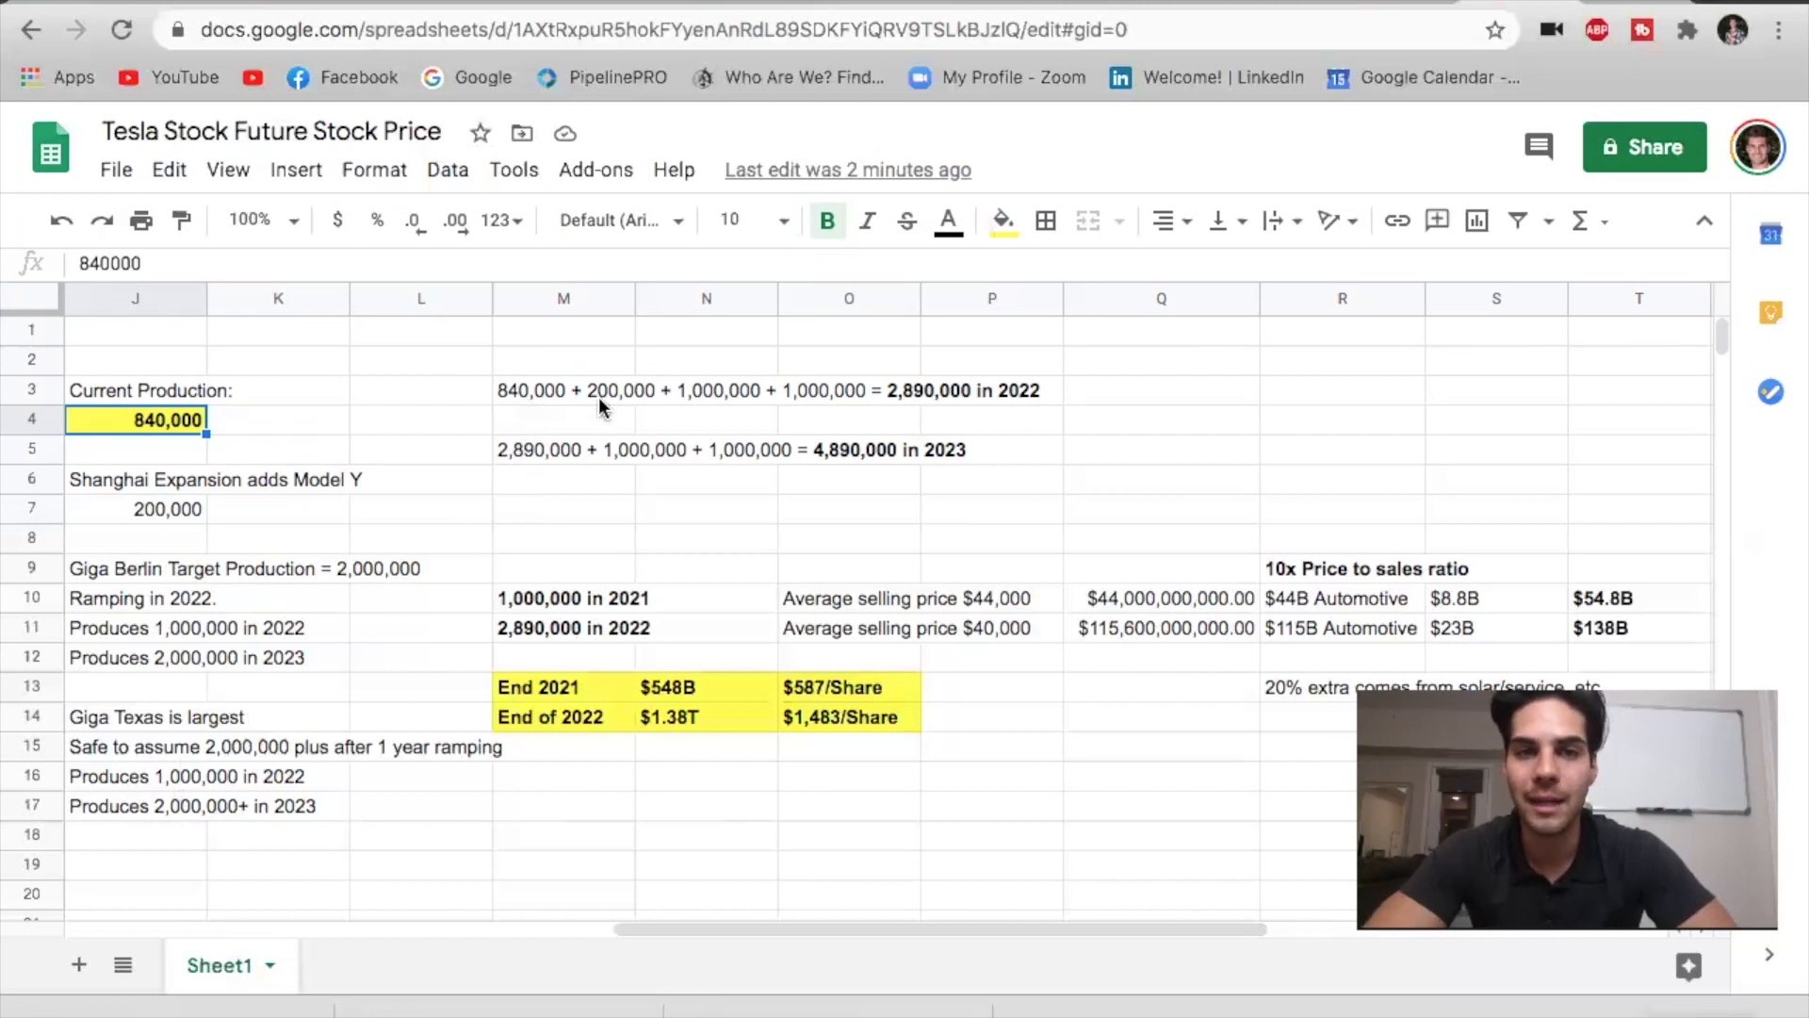
pyautogui.moveTo(918, 408)
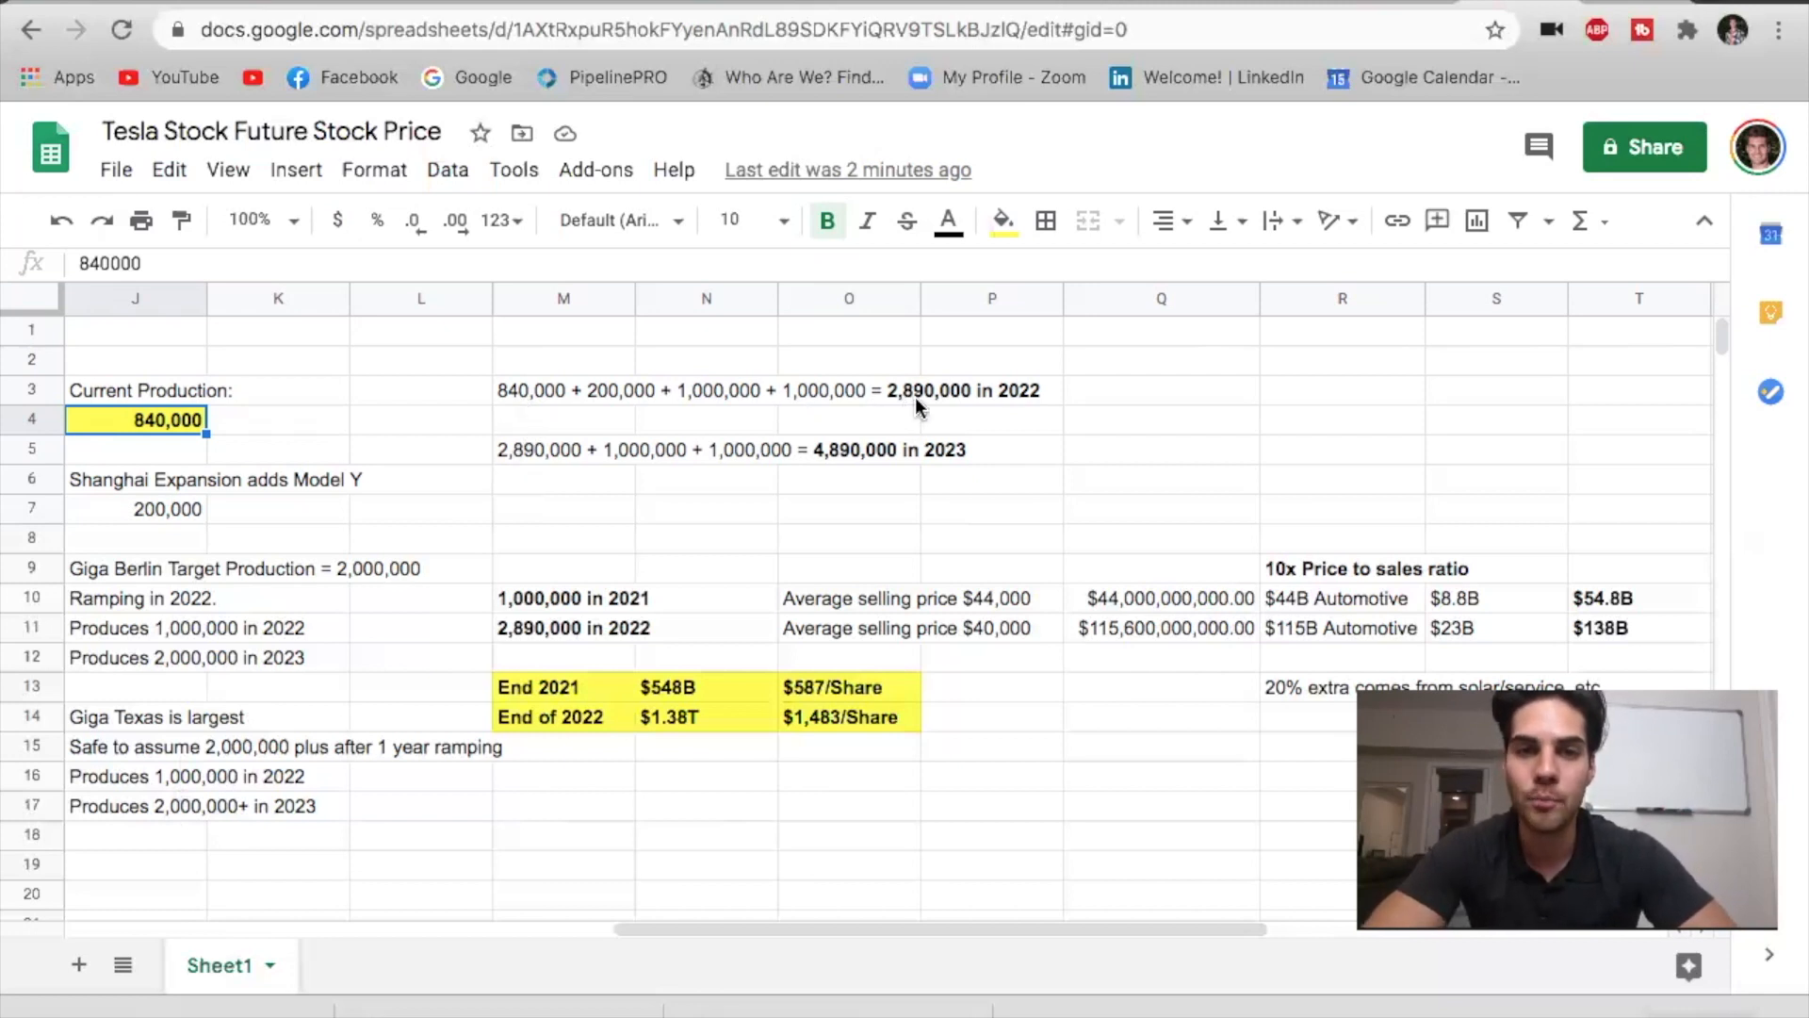
pyautogui.moveTo(1016, 408)
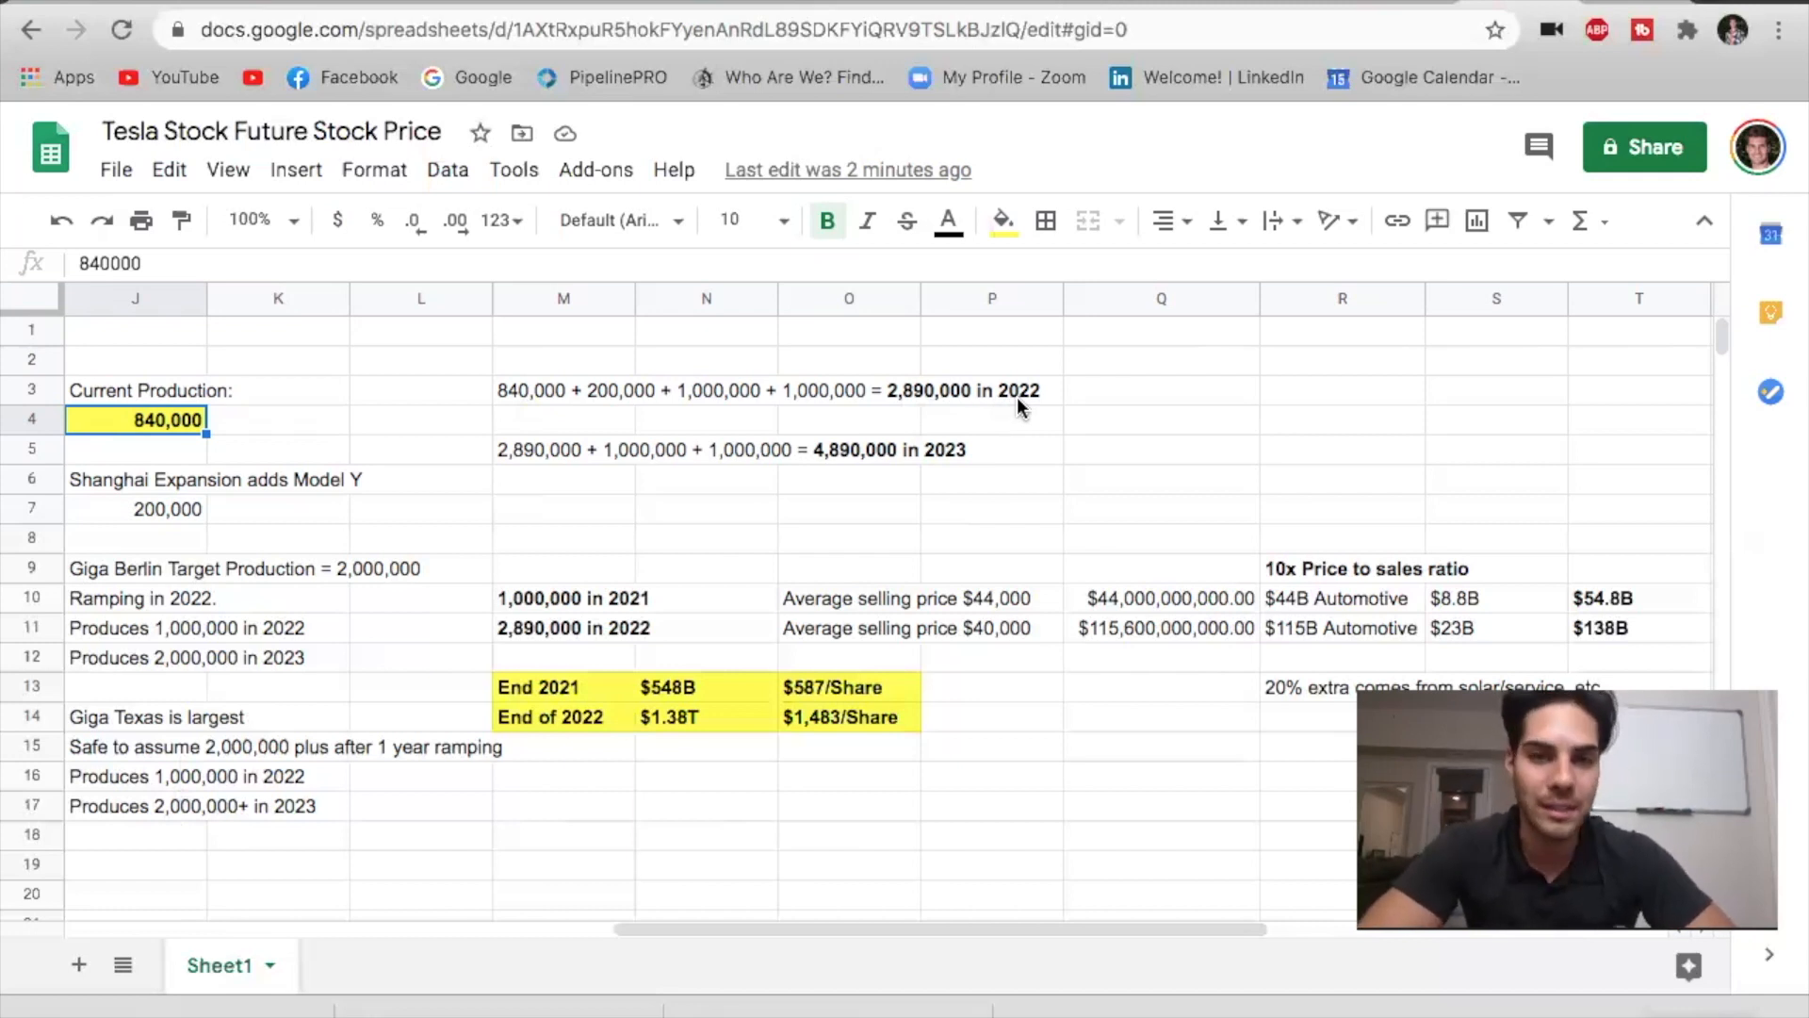
pyautogui.moveTo(946, 396)
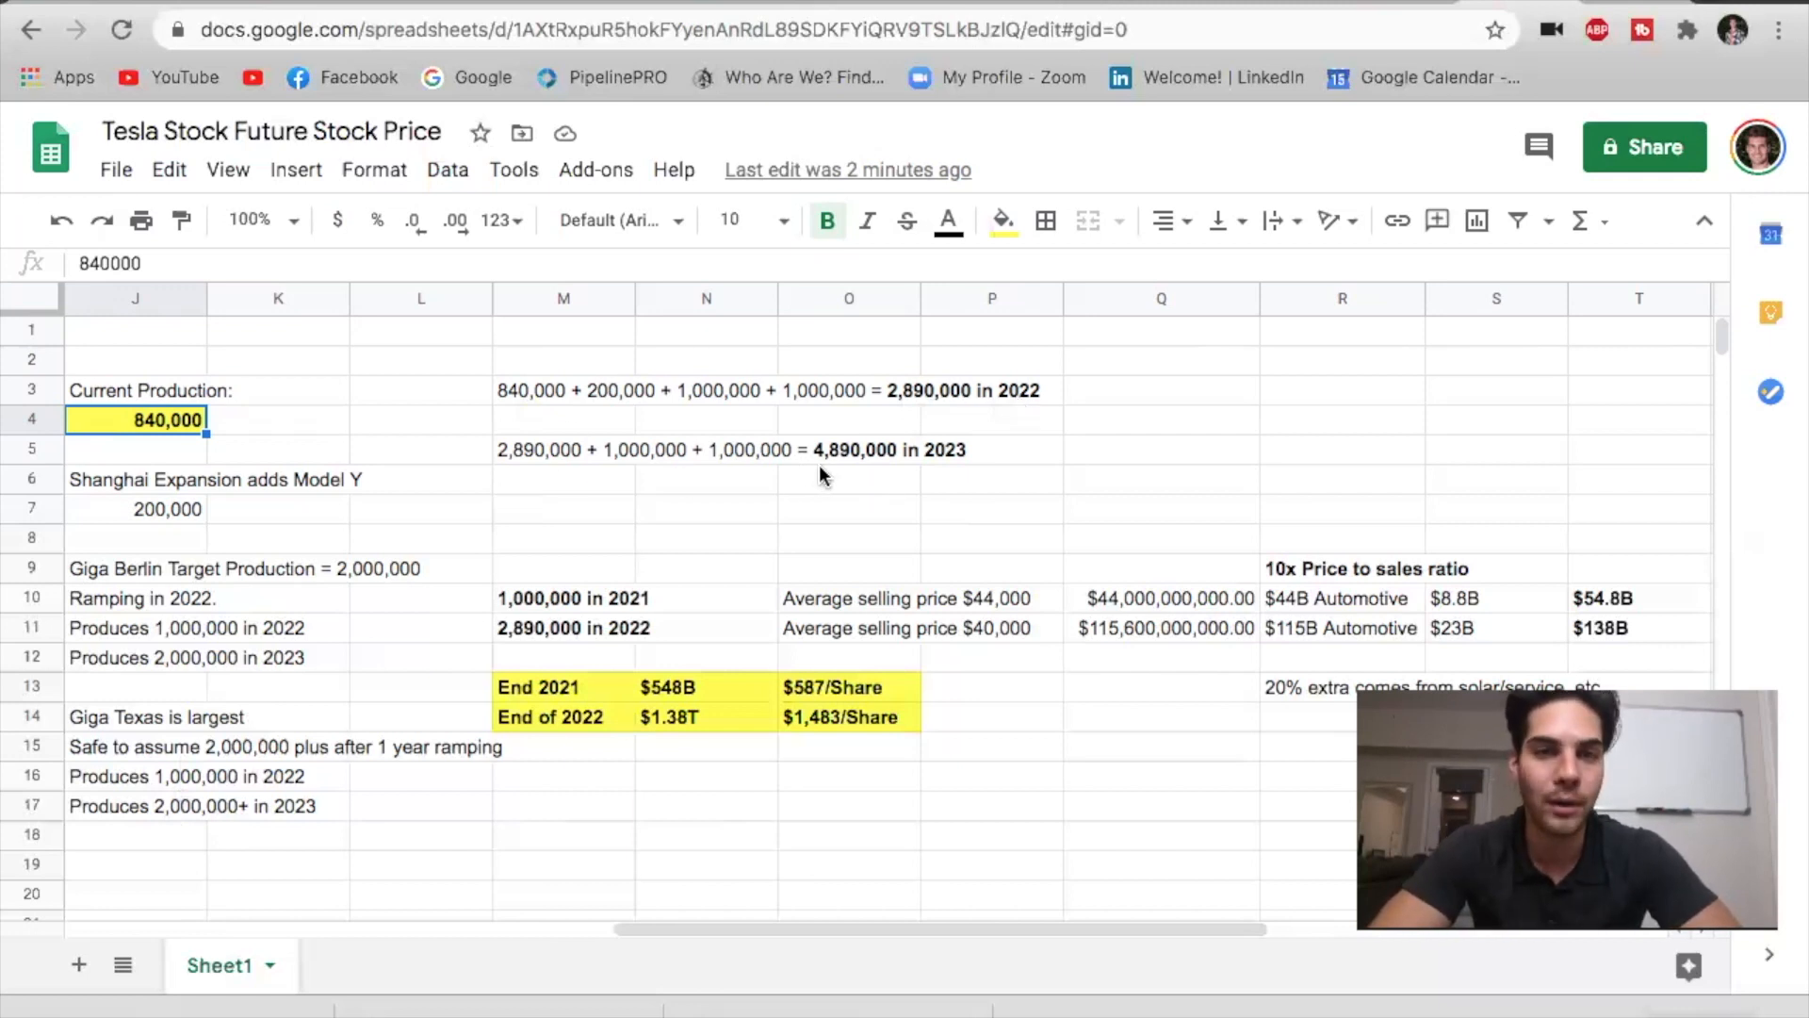
pyautogui.moveTo(924, 477)
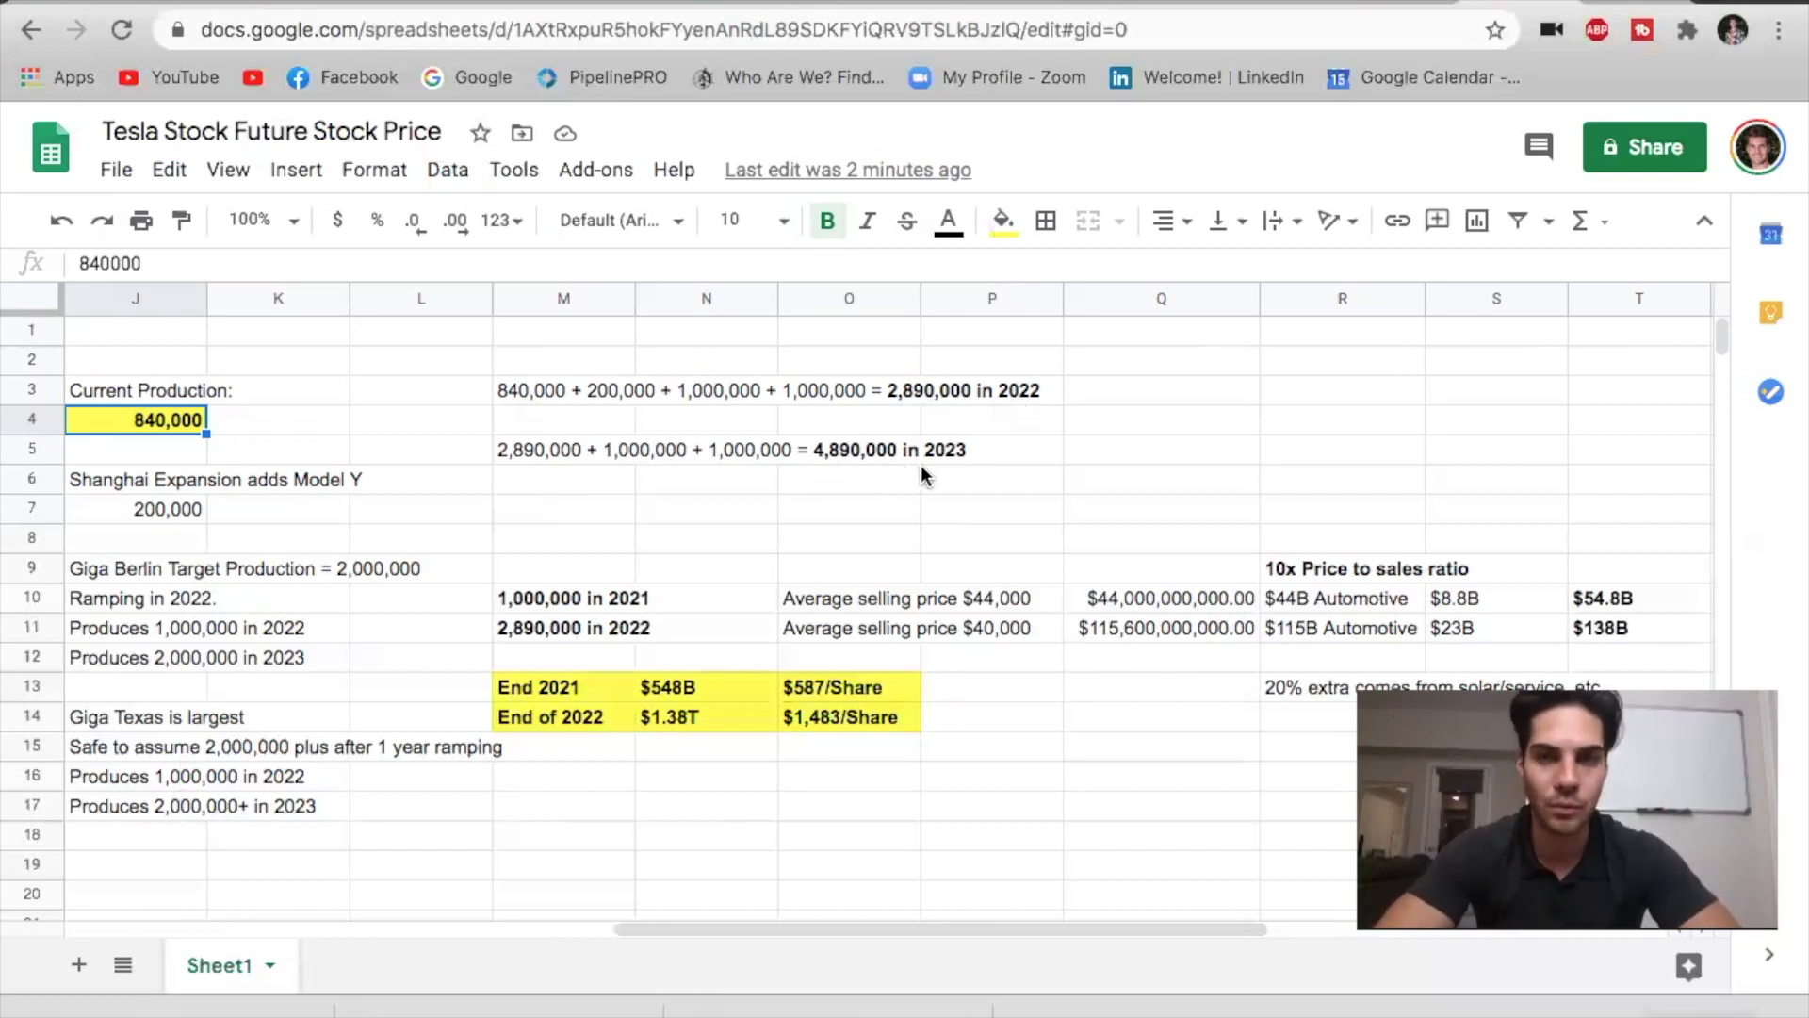
pyautogui.moveTo(684, 592)
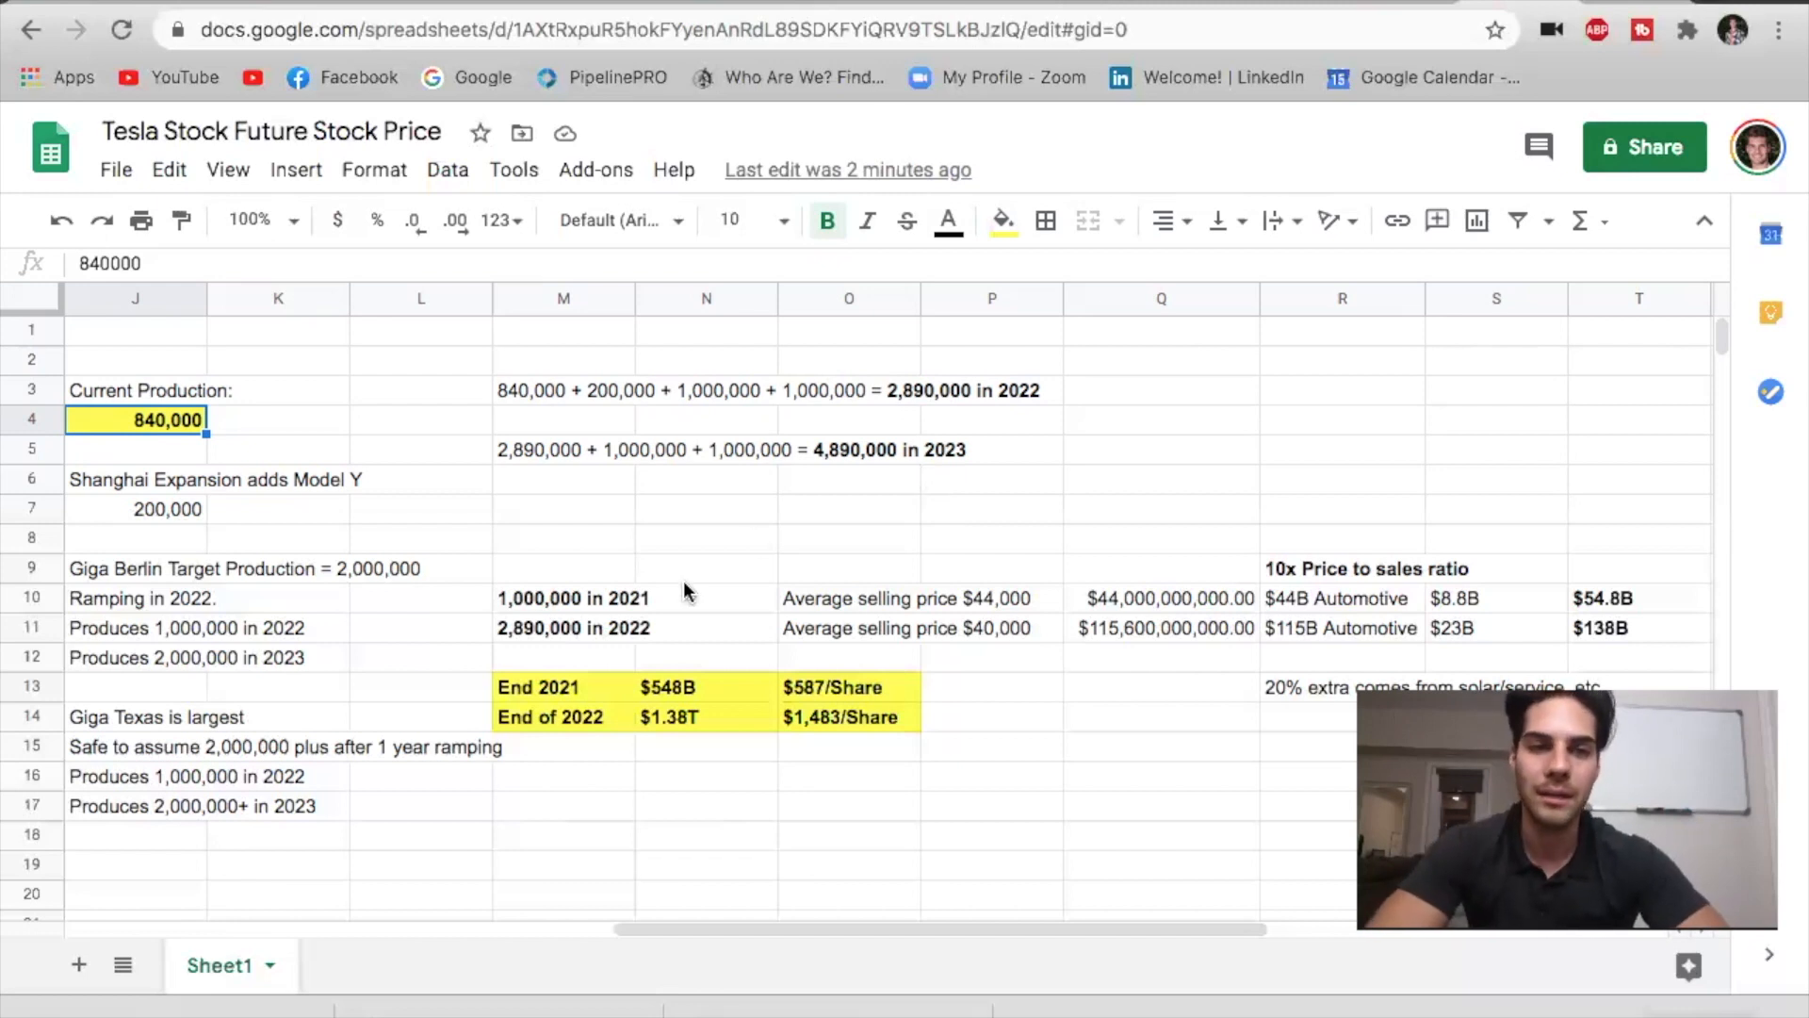
pyautogui.moveTo(641, 581)
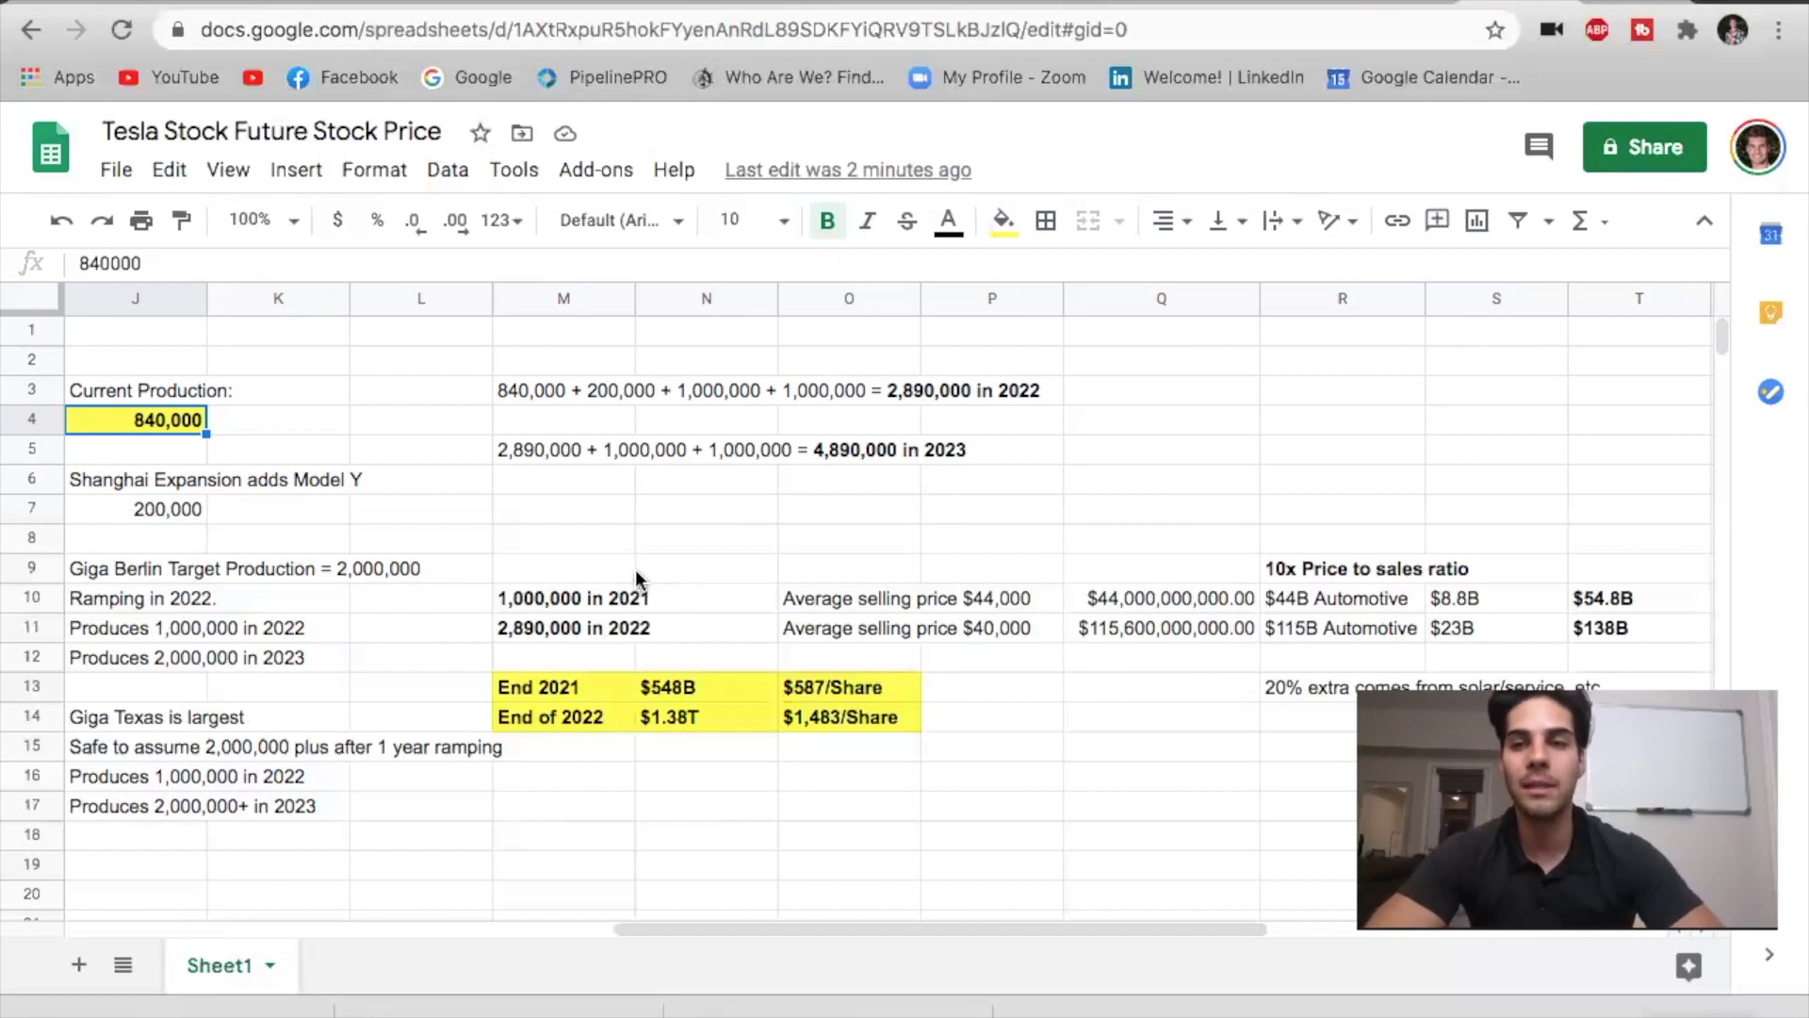
pyautogui.moveTo(1315, 584)
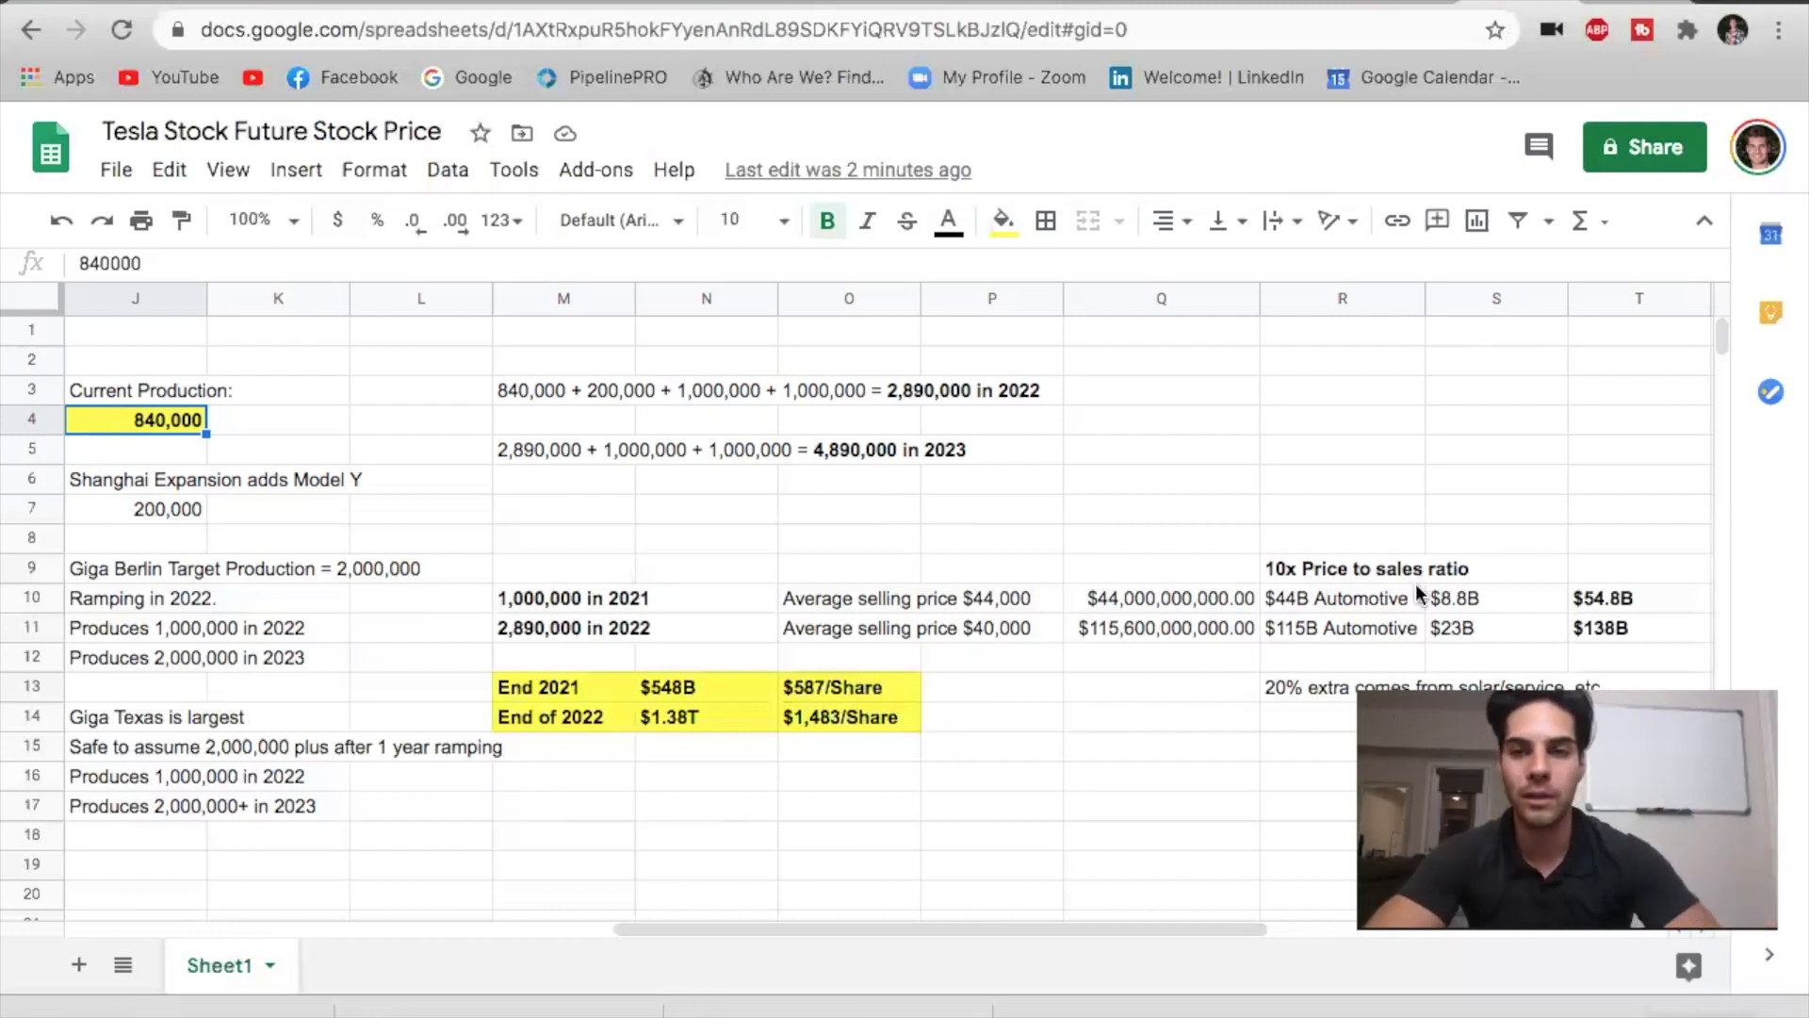
# Scroll to the Microsoft, Apple and Ron Baron 2030 notes, then back to the price estimates.
pyautogui.hscroll(-3)
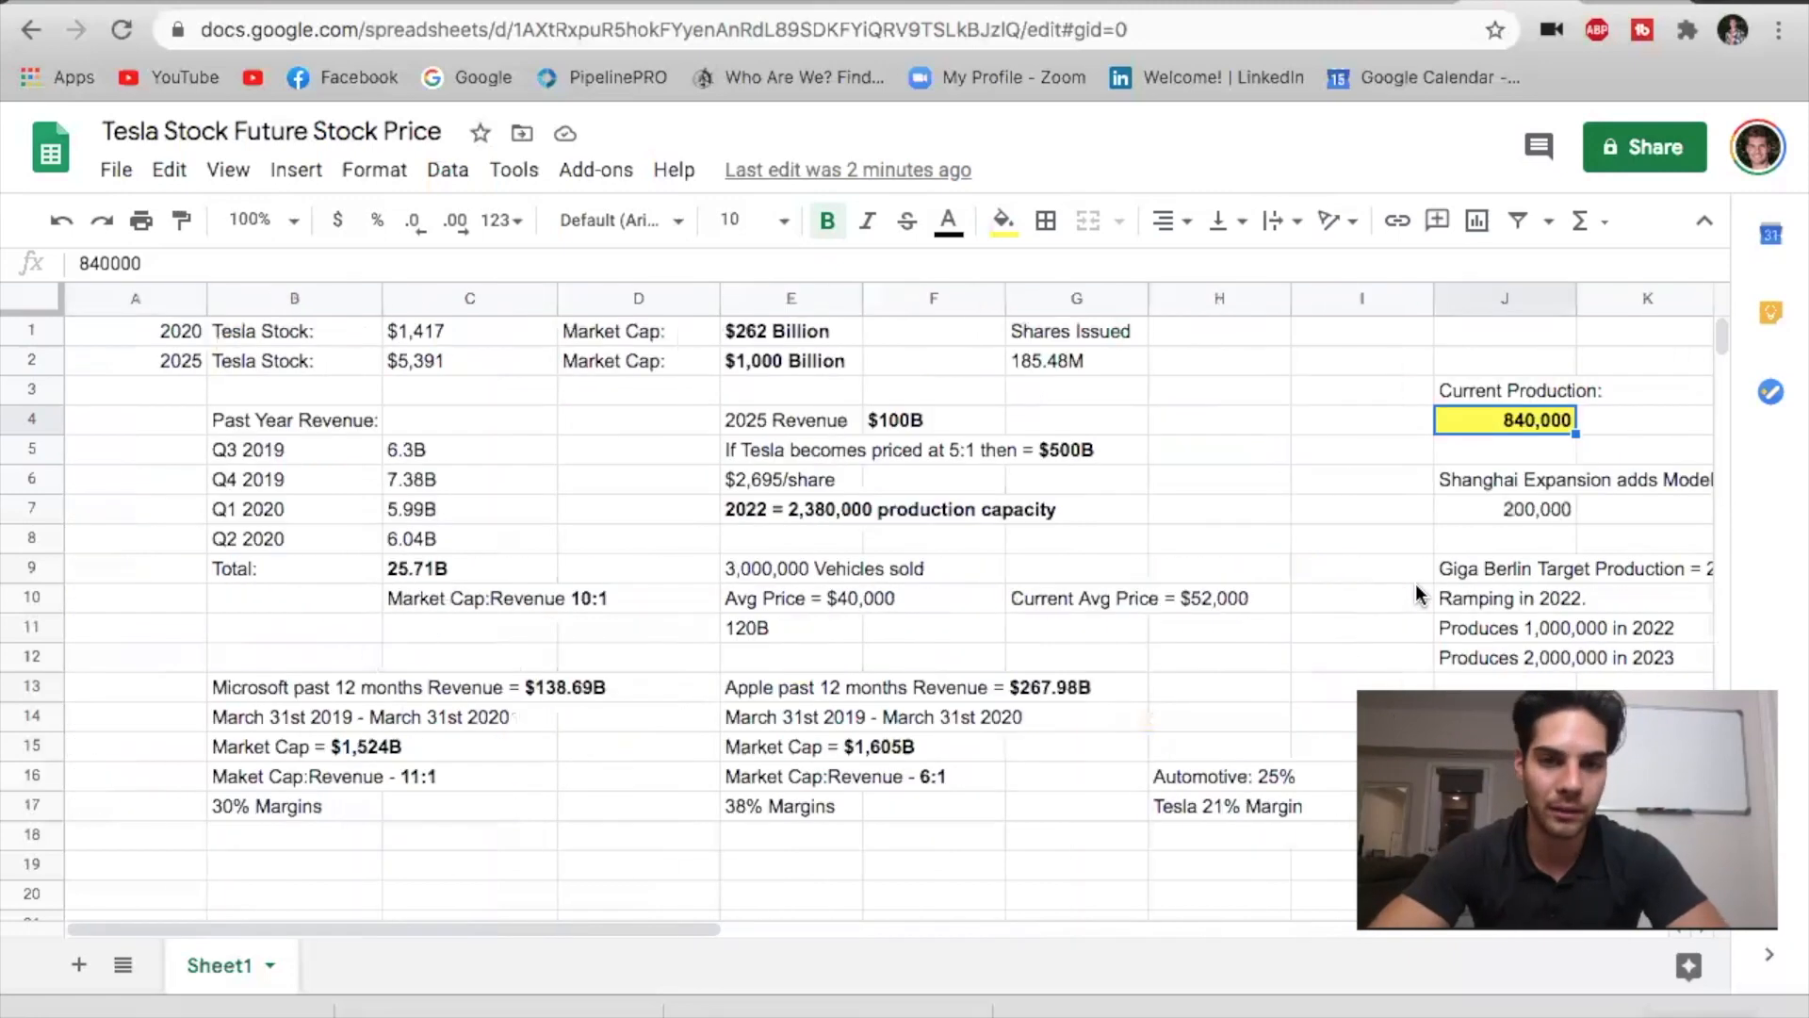
pyautogui.scroll(-3)
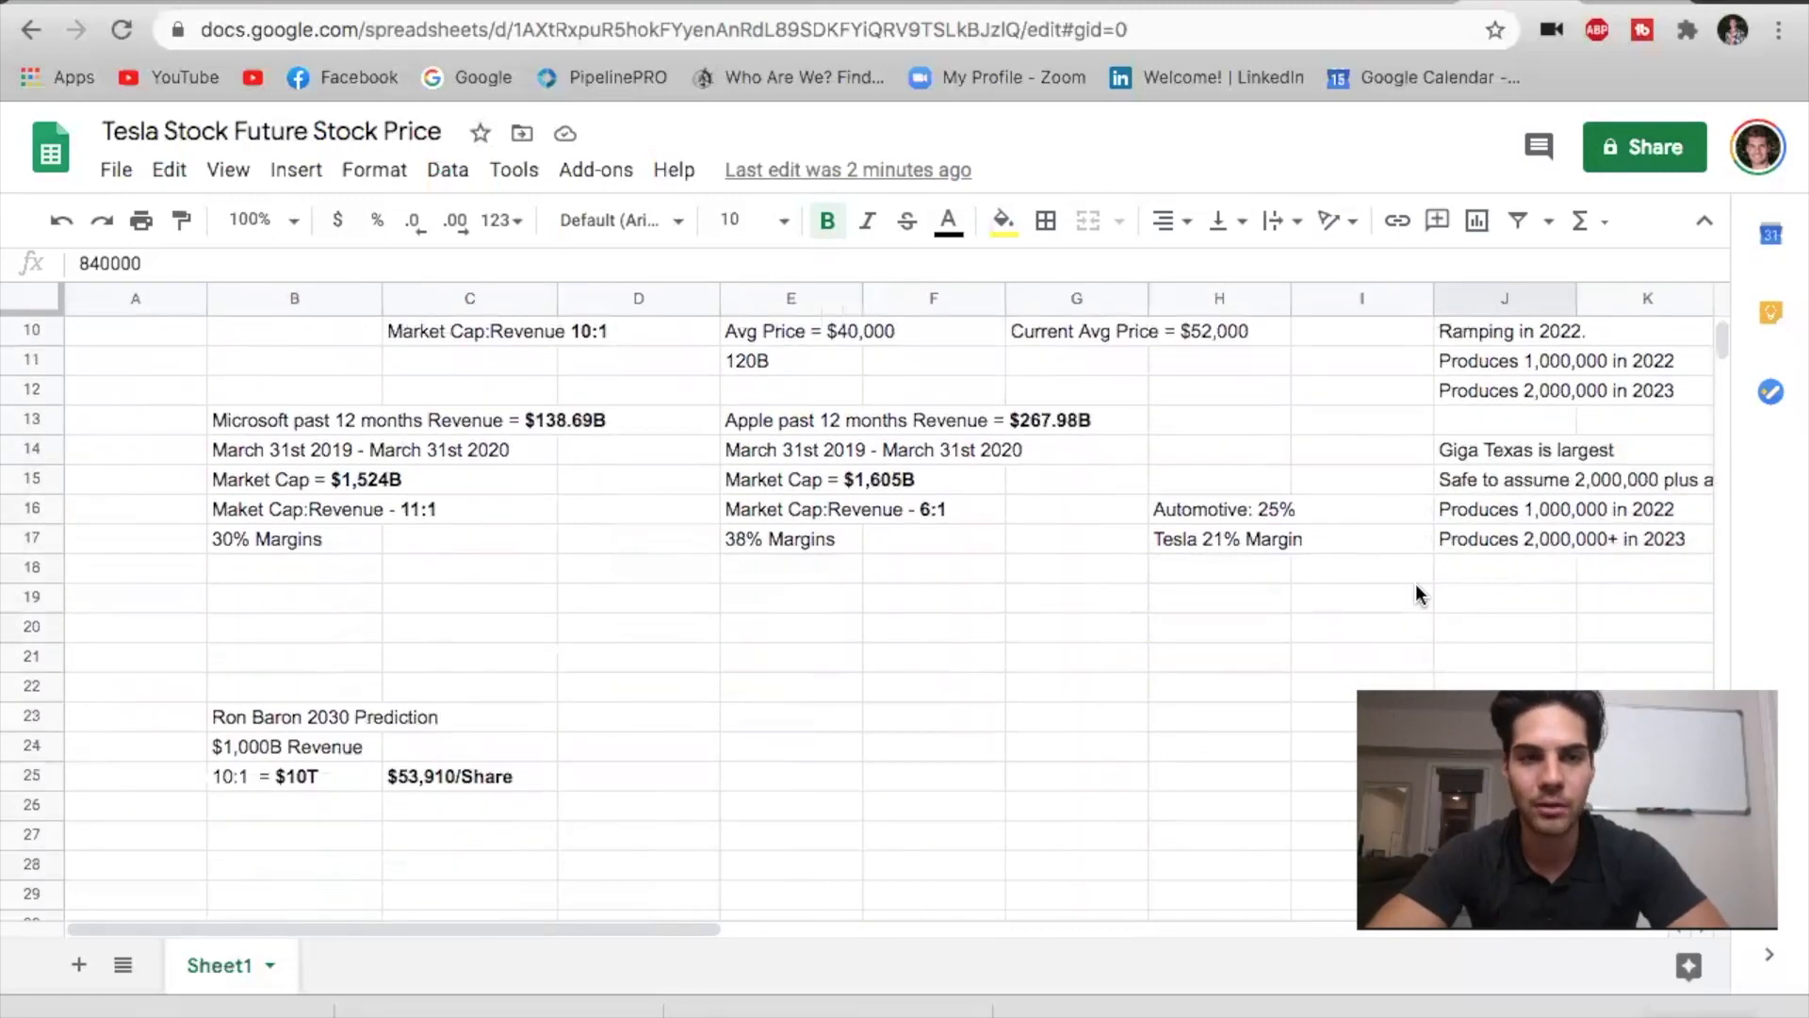
pyautogui.scroll(-3)
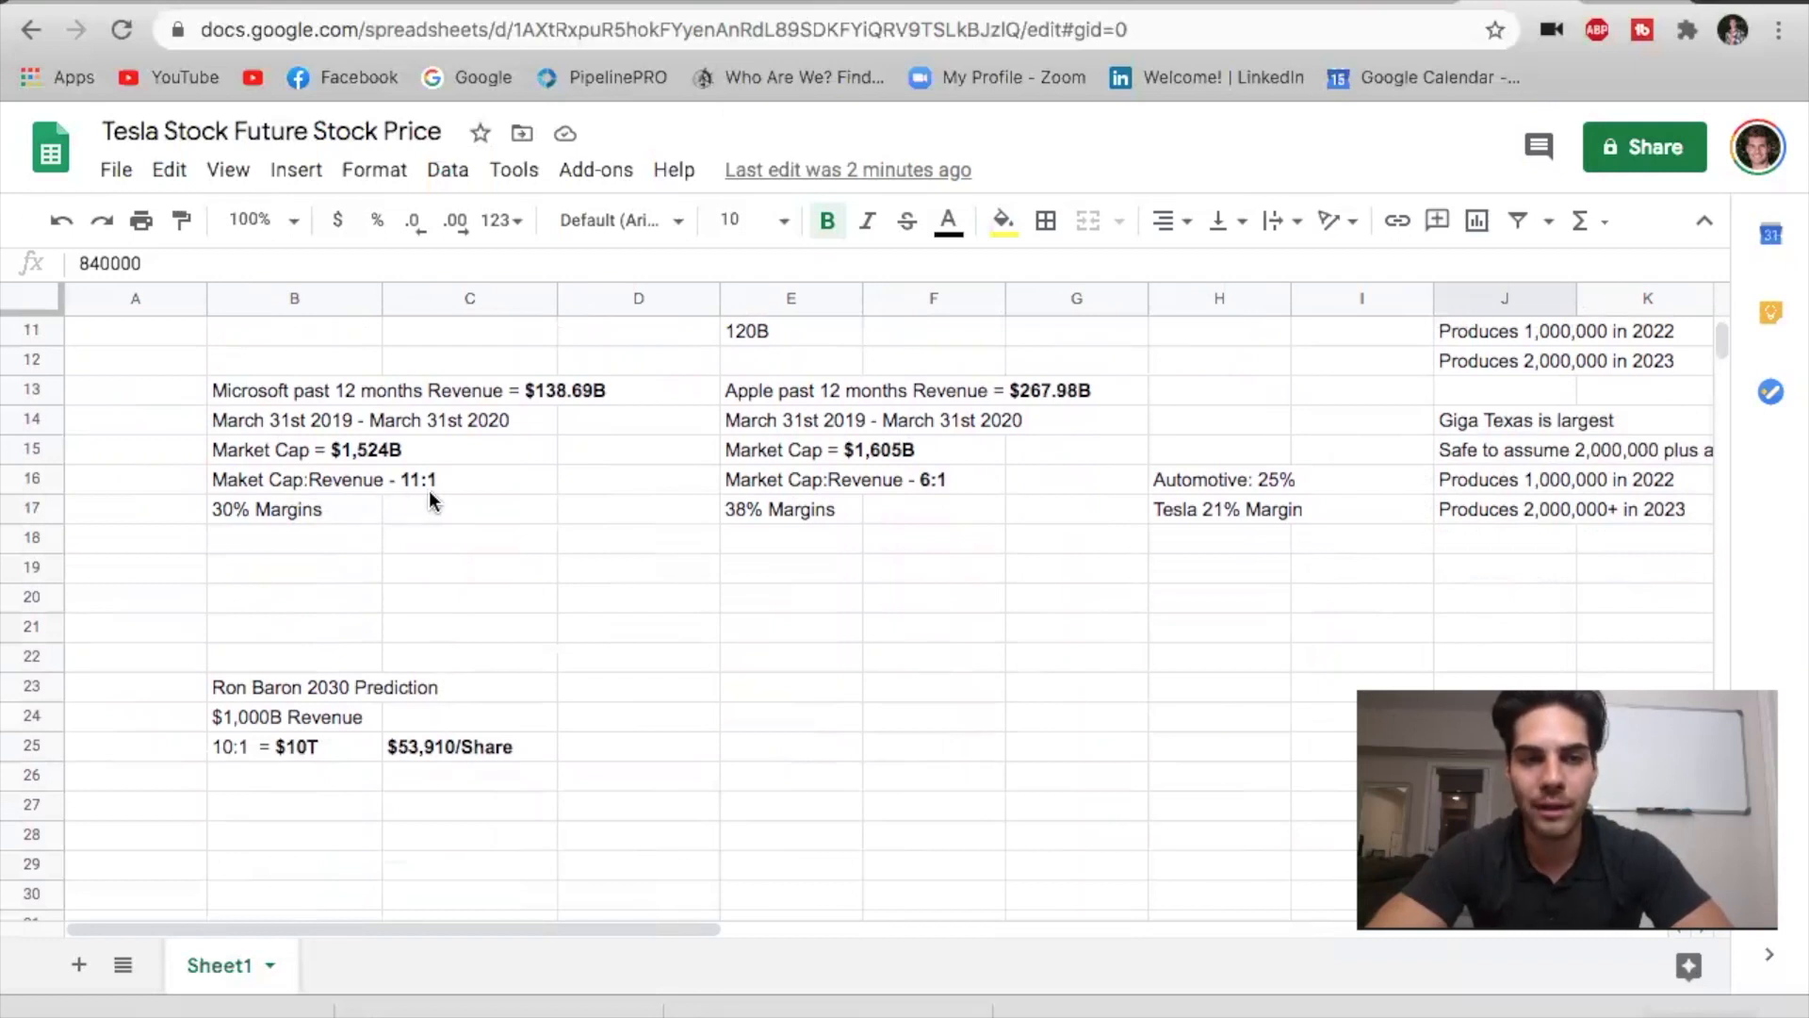
pyautogui.moveTo(341, 496)
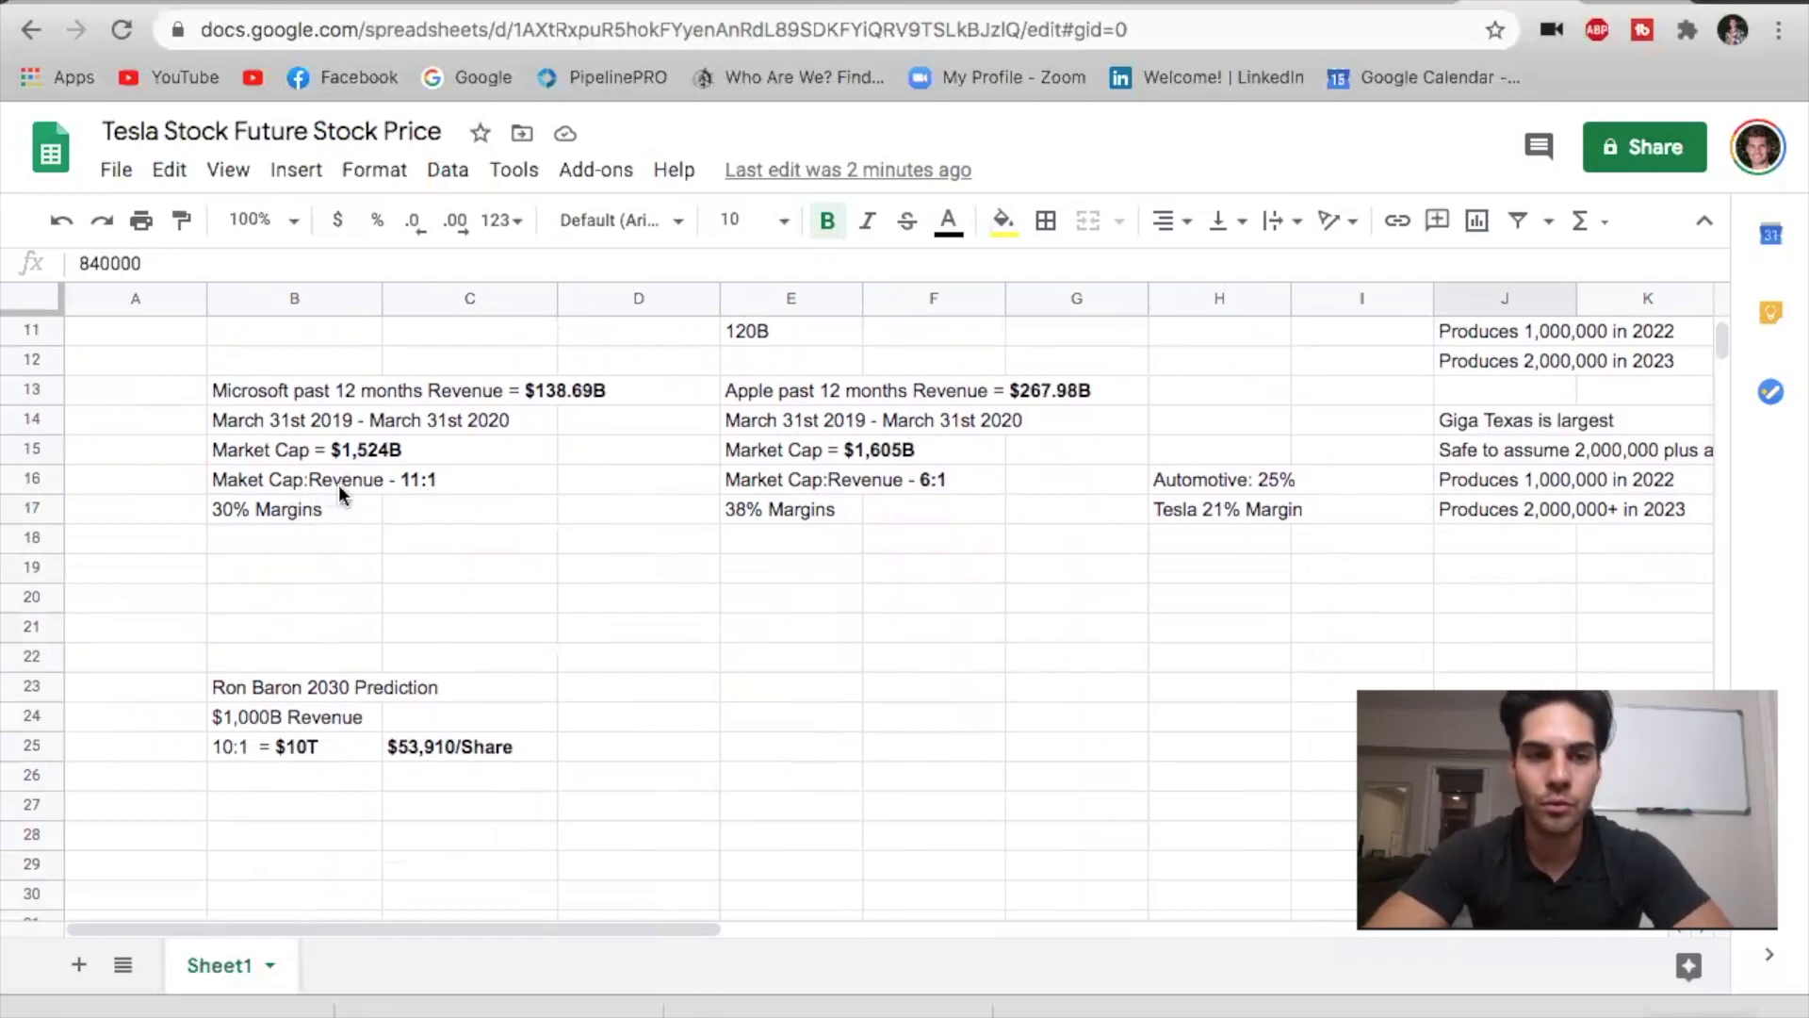
pyautogui.moveTo(228, 485)
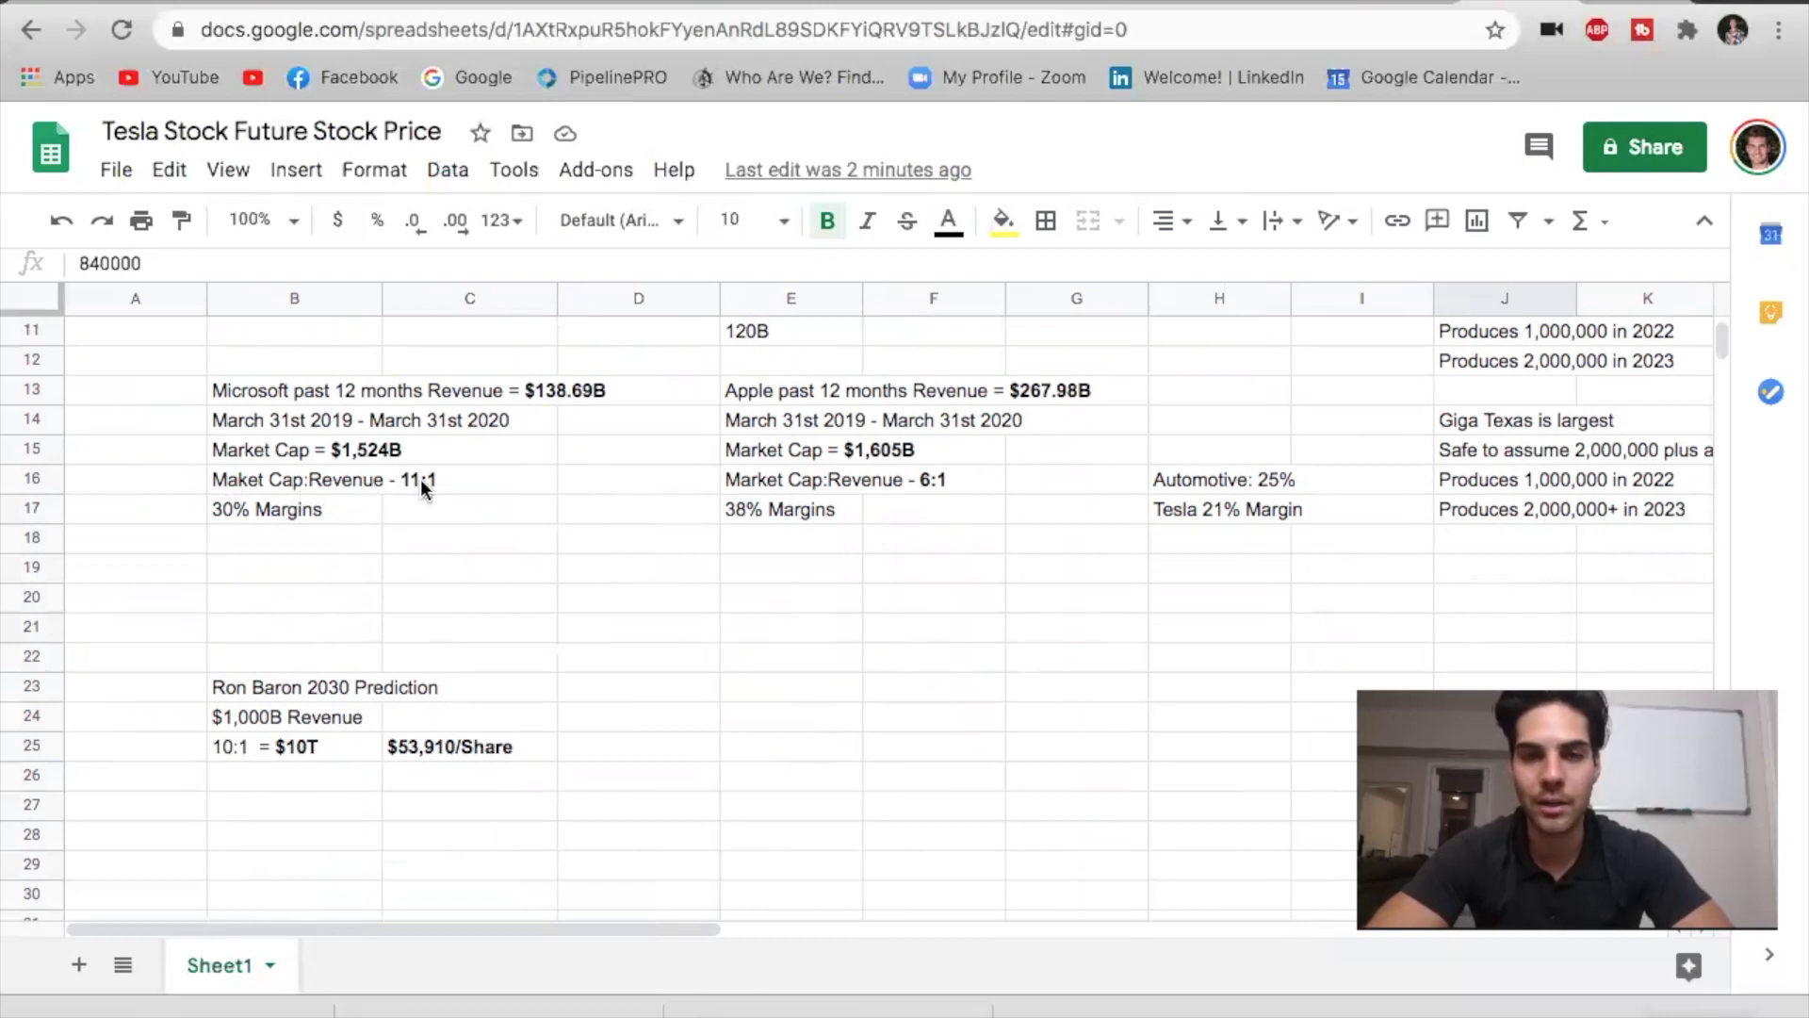
pyautogui.moveTo(323, 426)
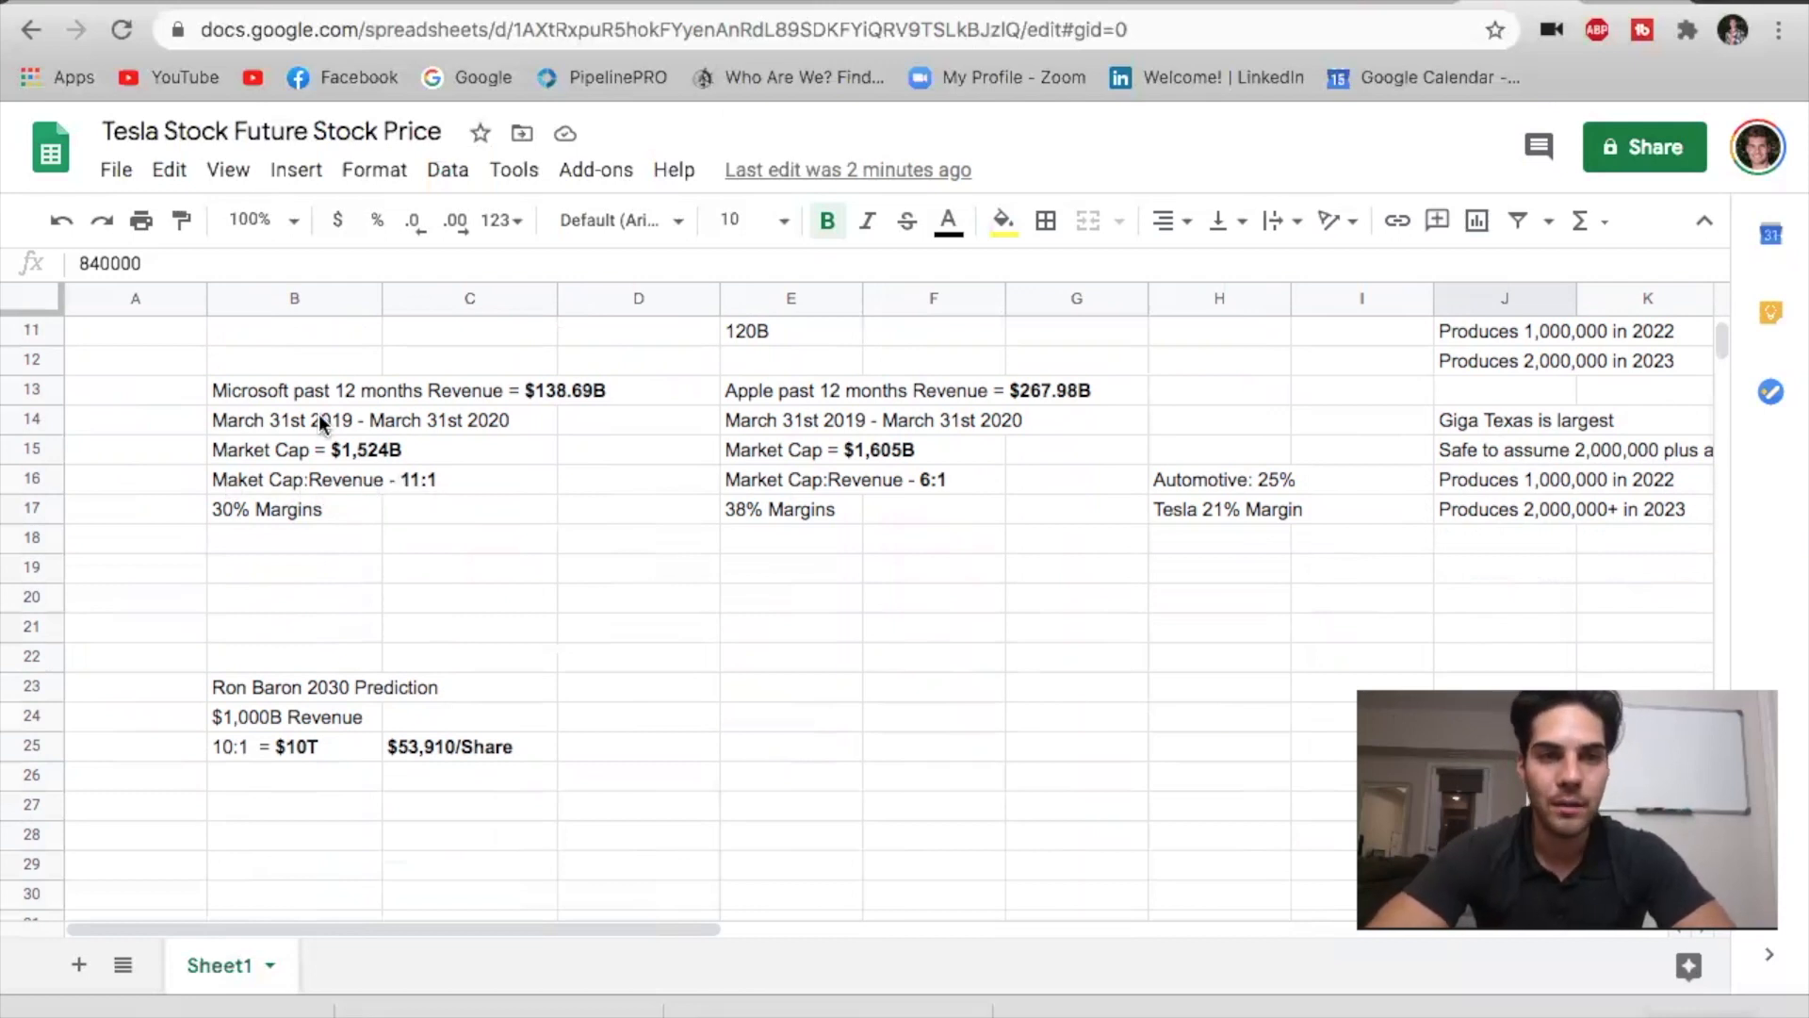
pyautogui.moveTo(537, 408)
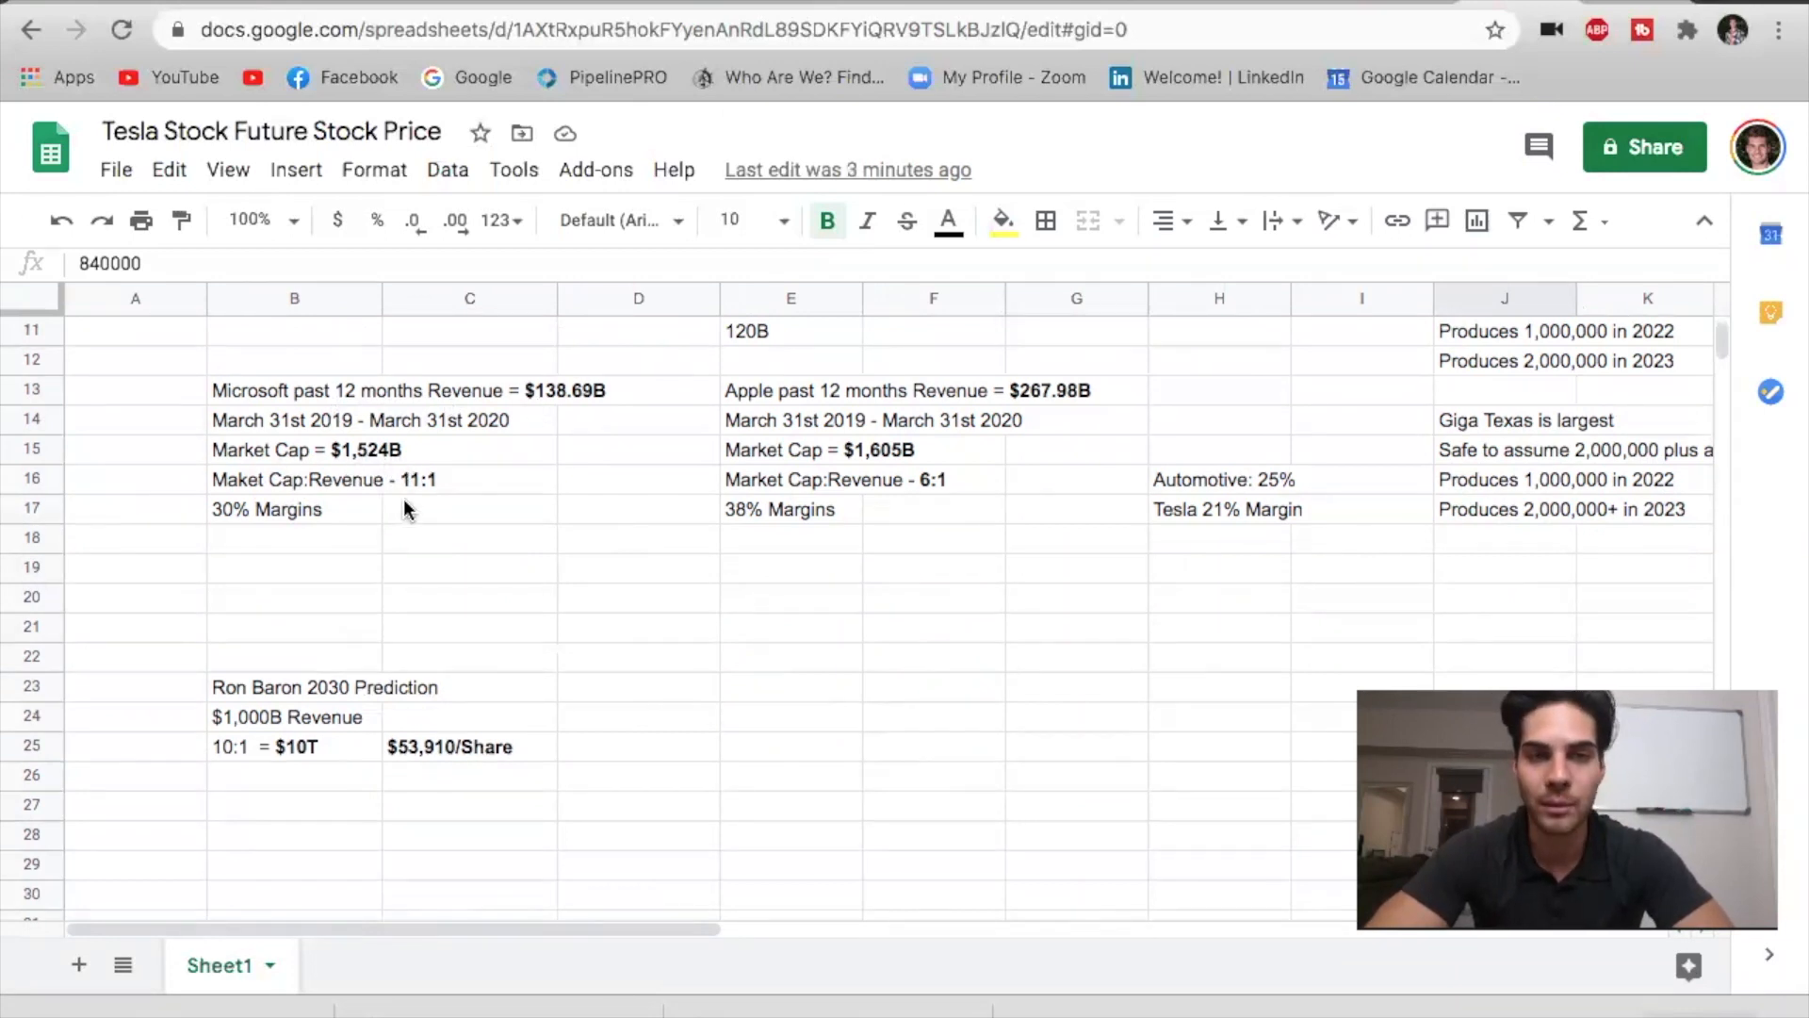
pyautogui.moveTo(211, 545)
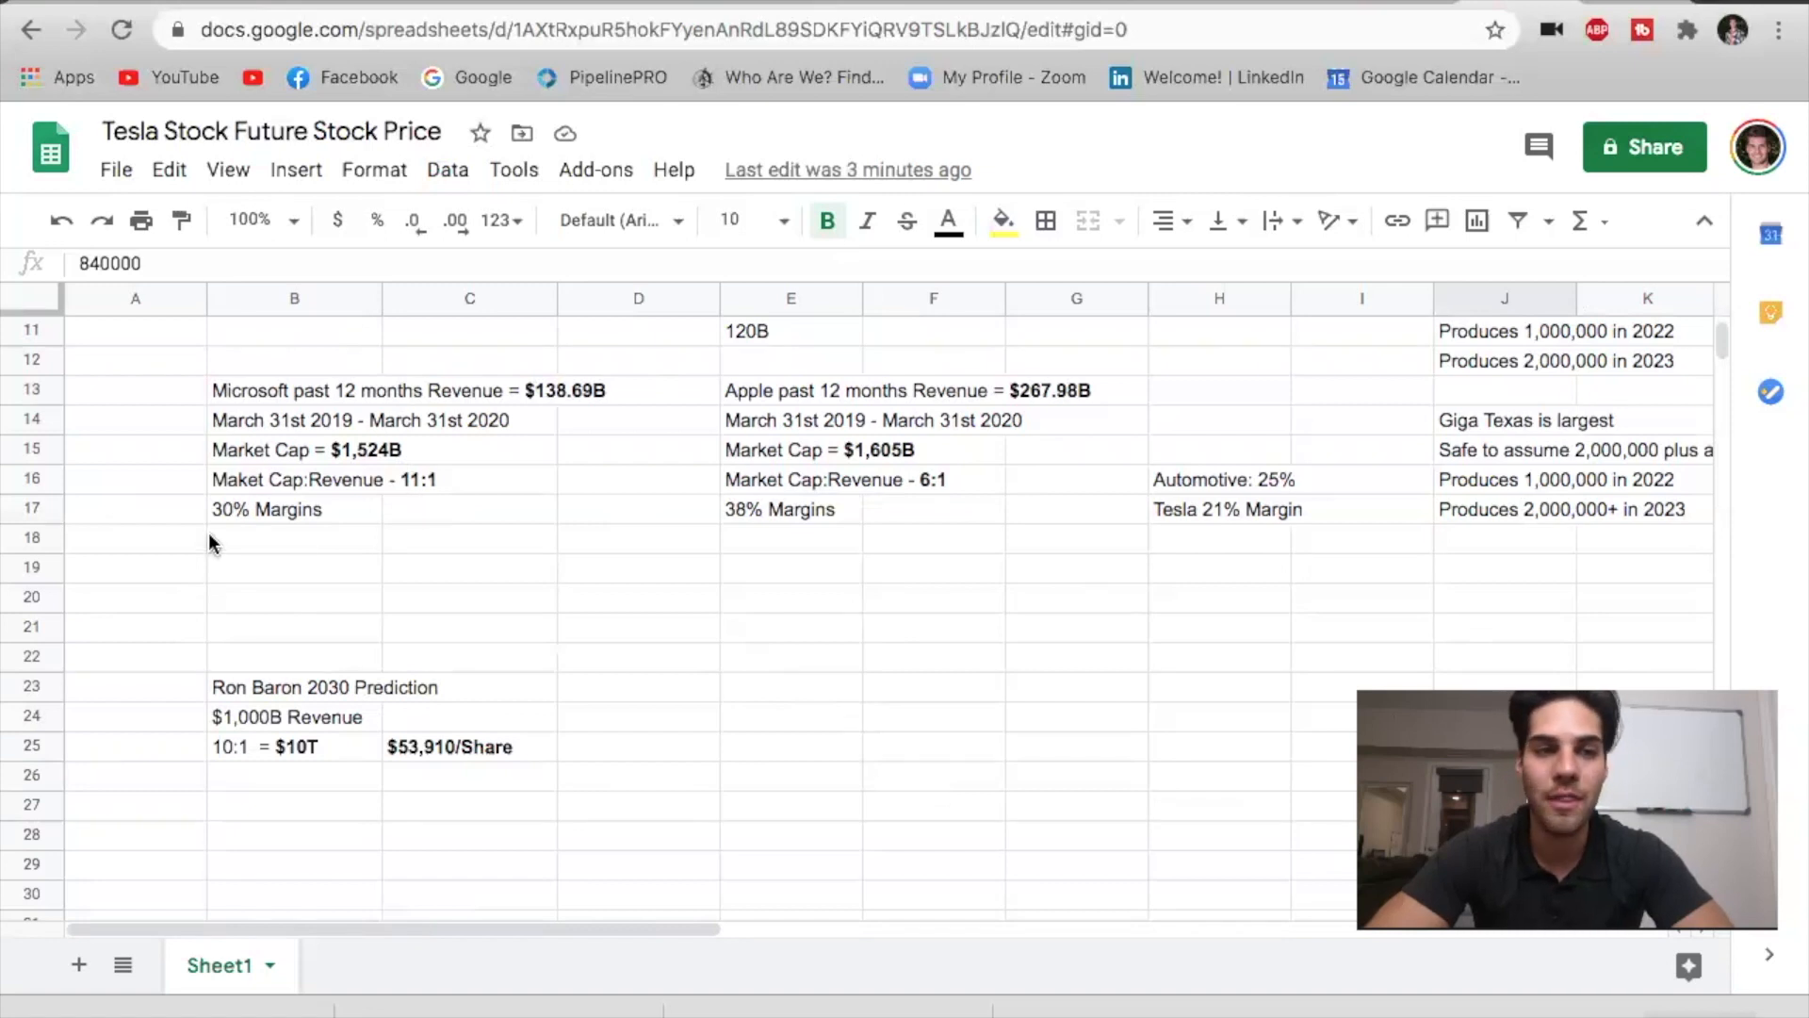
pyautogui.moveTo(888, 492)
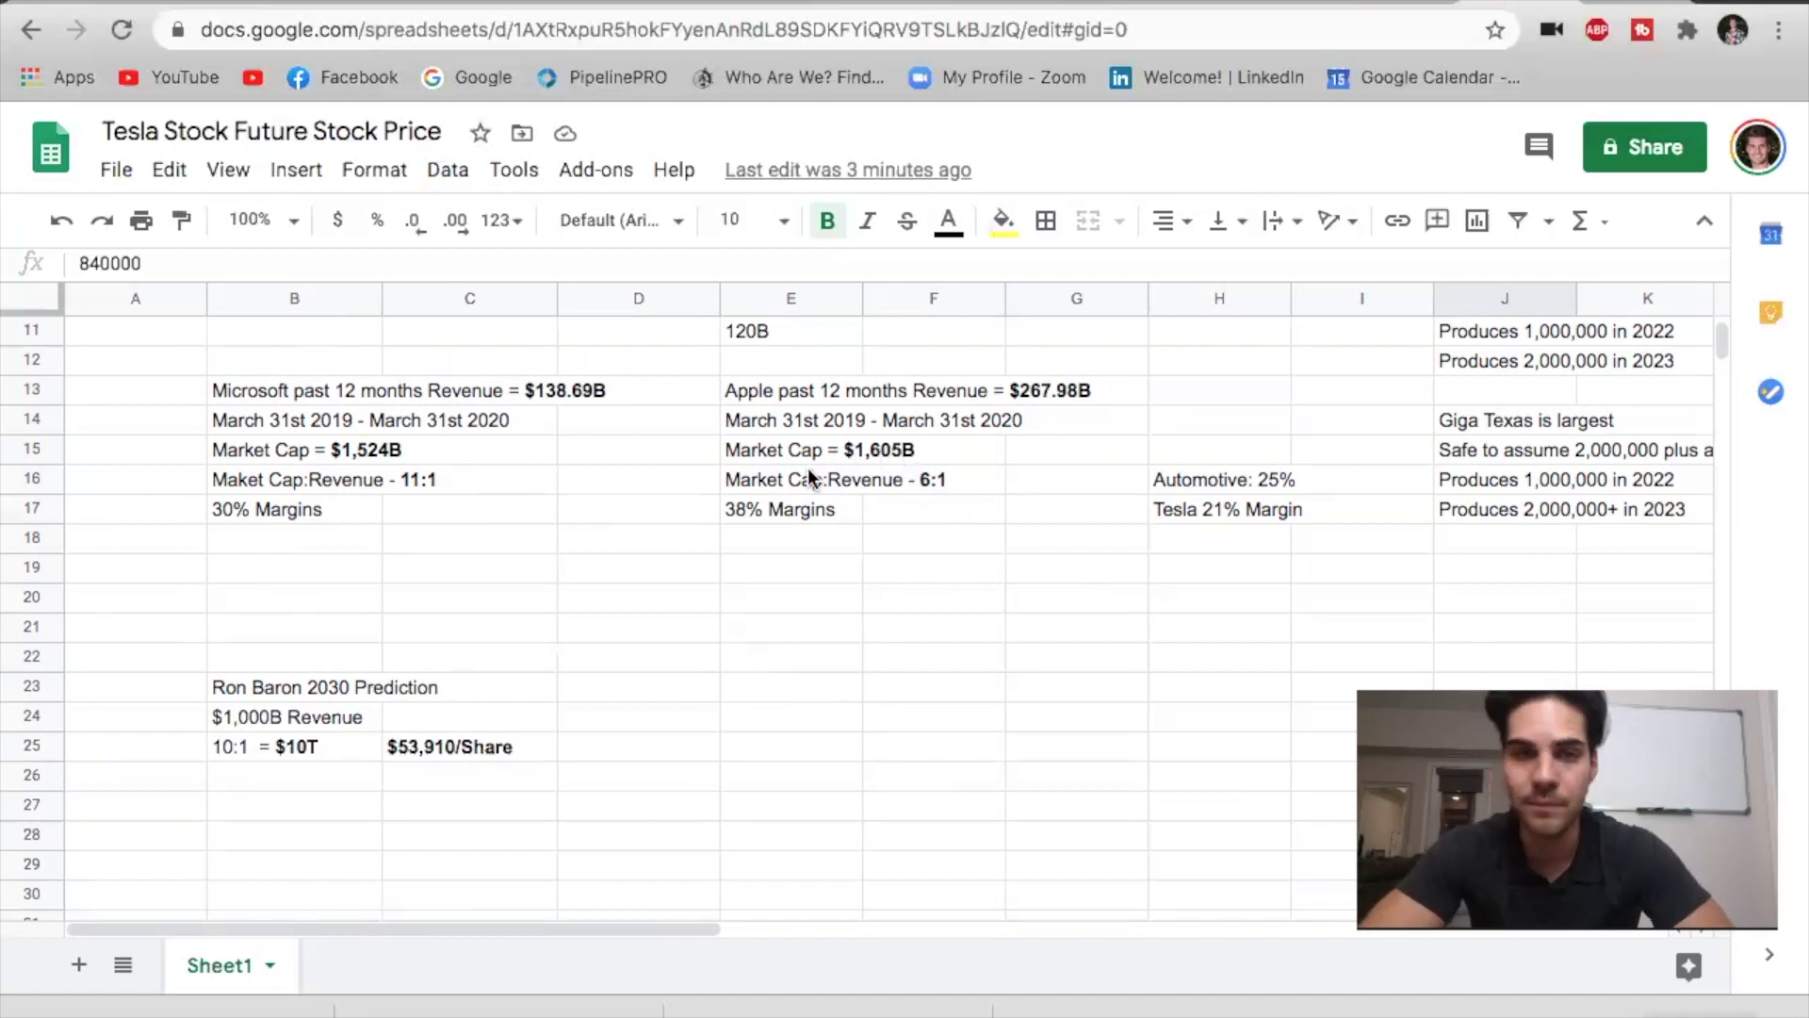
pyautogui.moveTo(842, 486)
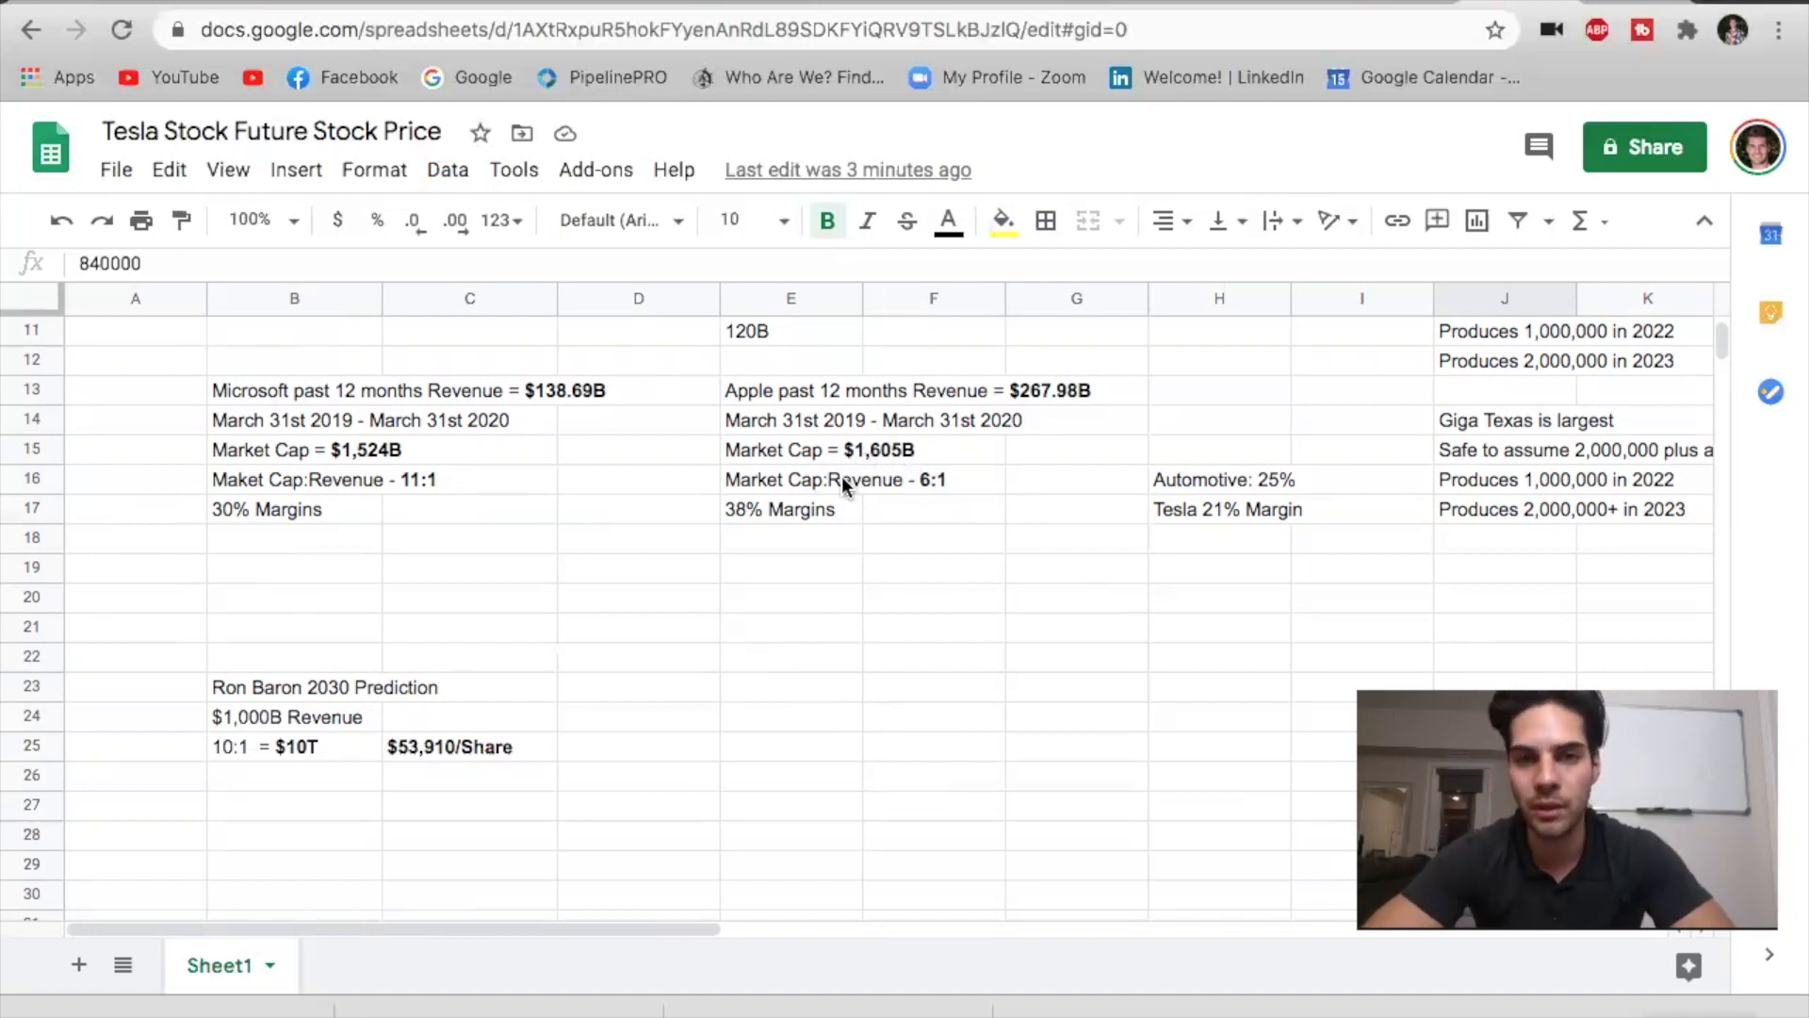
pyautogui.moveTo(1044, 393)
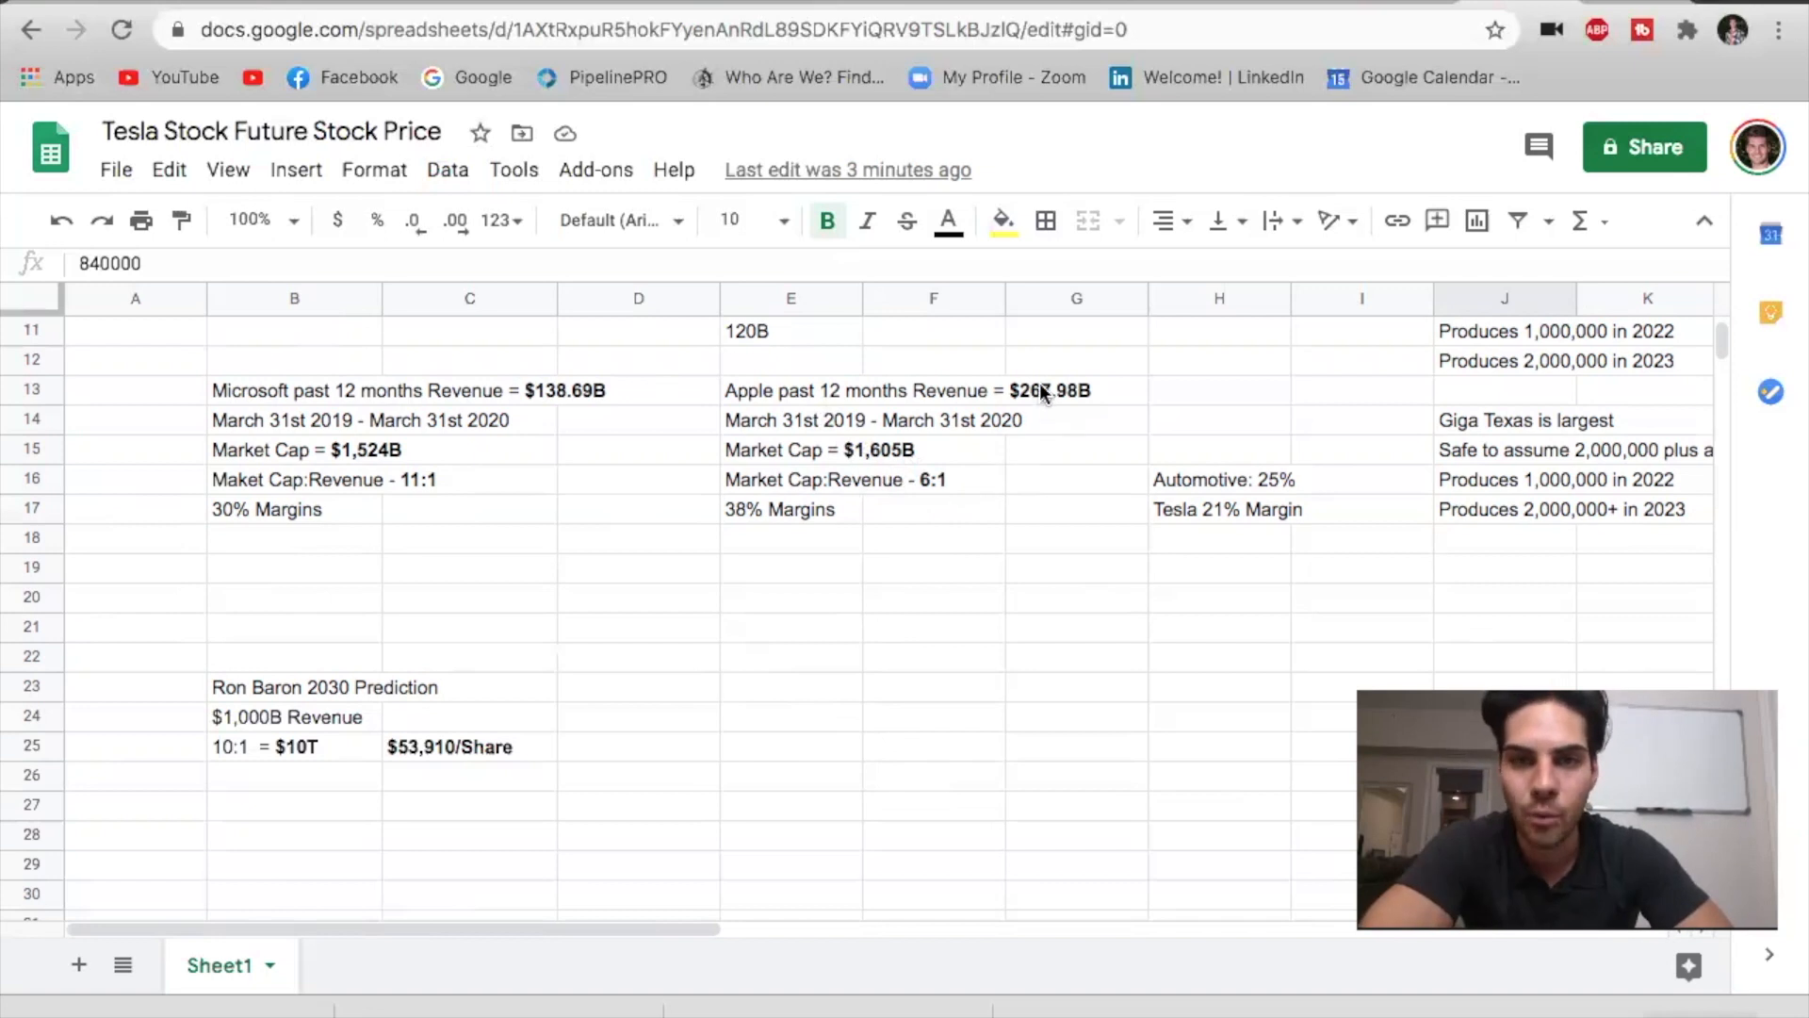
pyautogui.moveTo(954, 492)
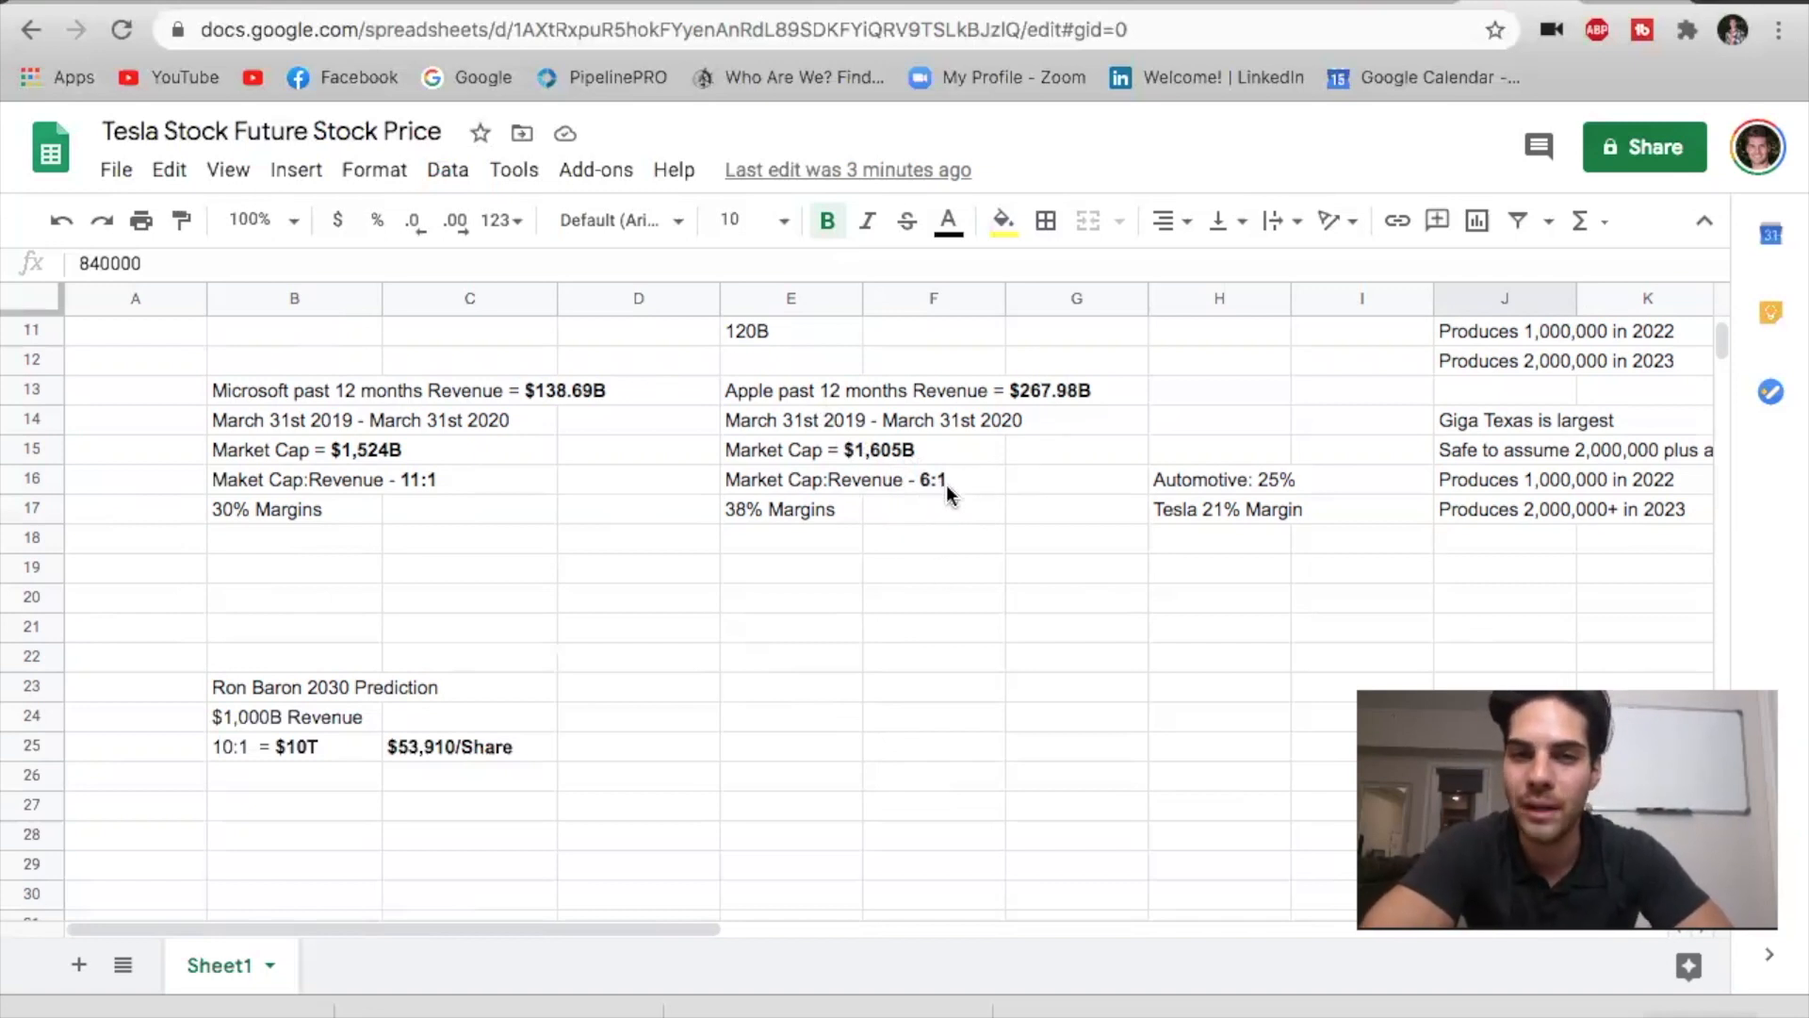
pyautogui.moveTo(865, 521)
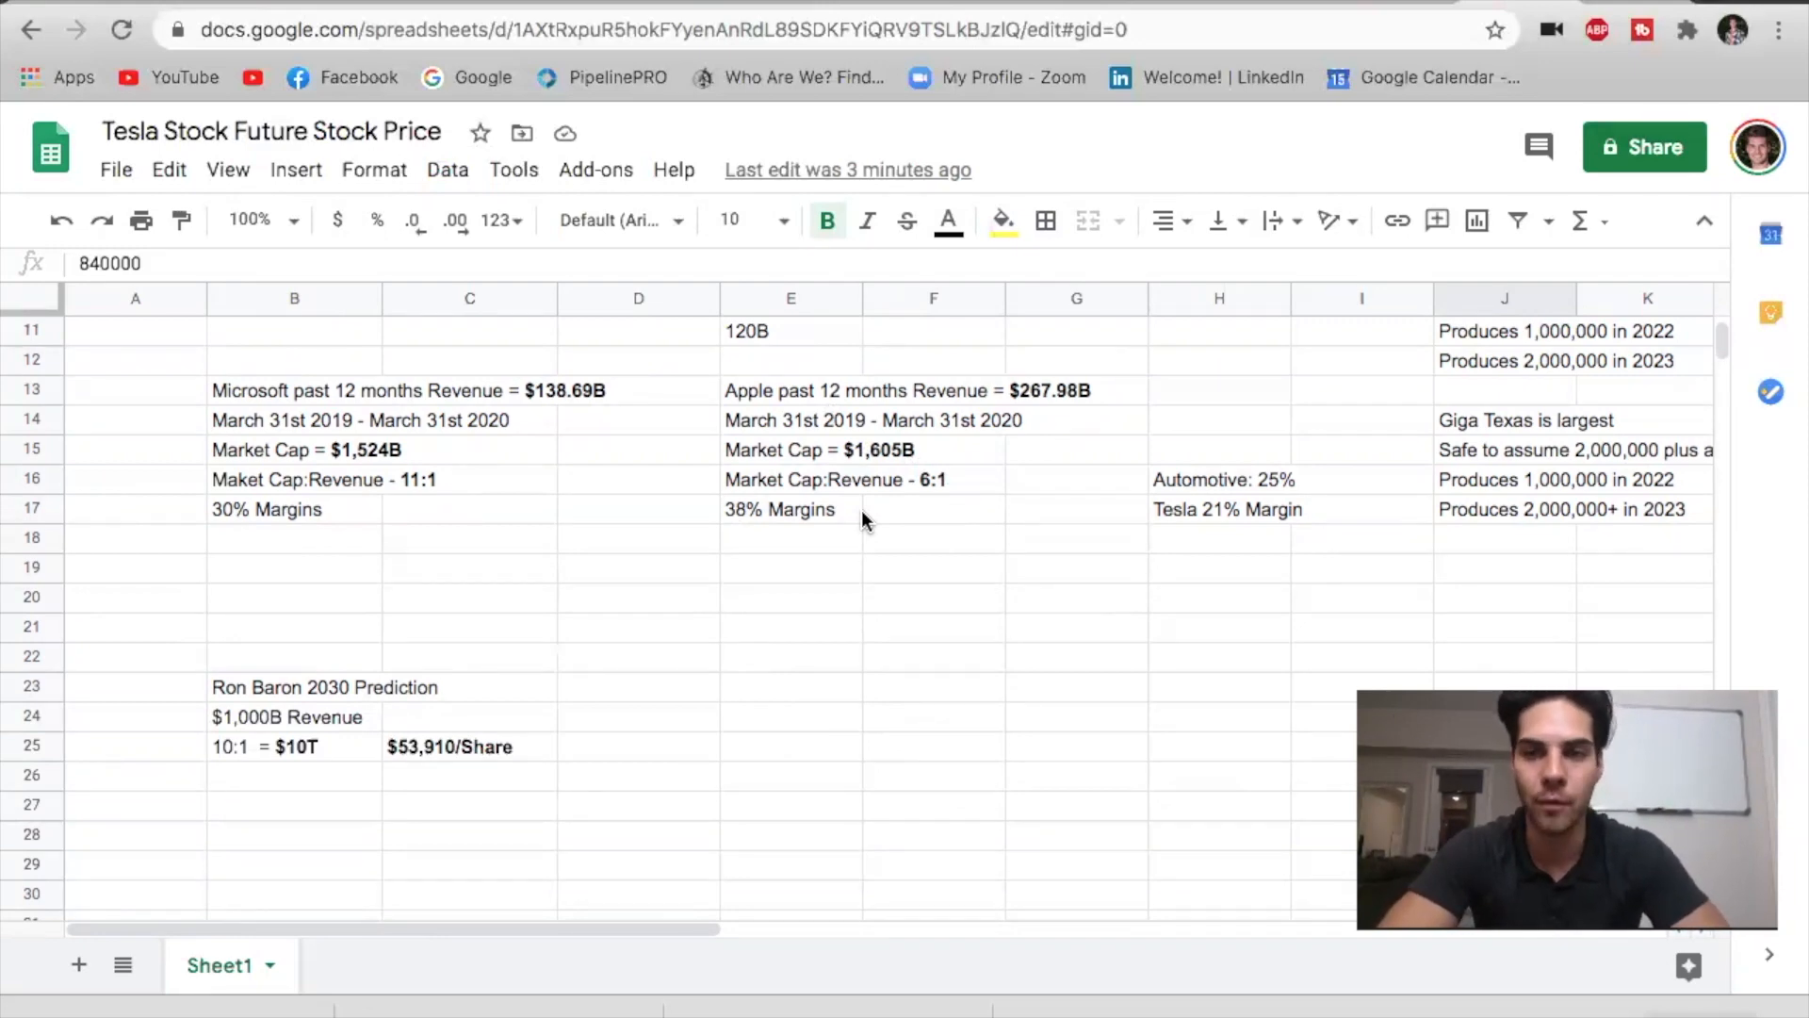
pyautogui.hscroll(3)
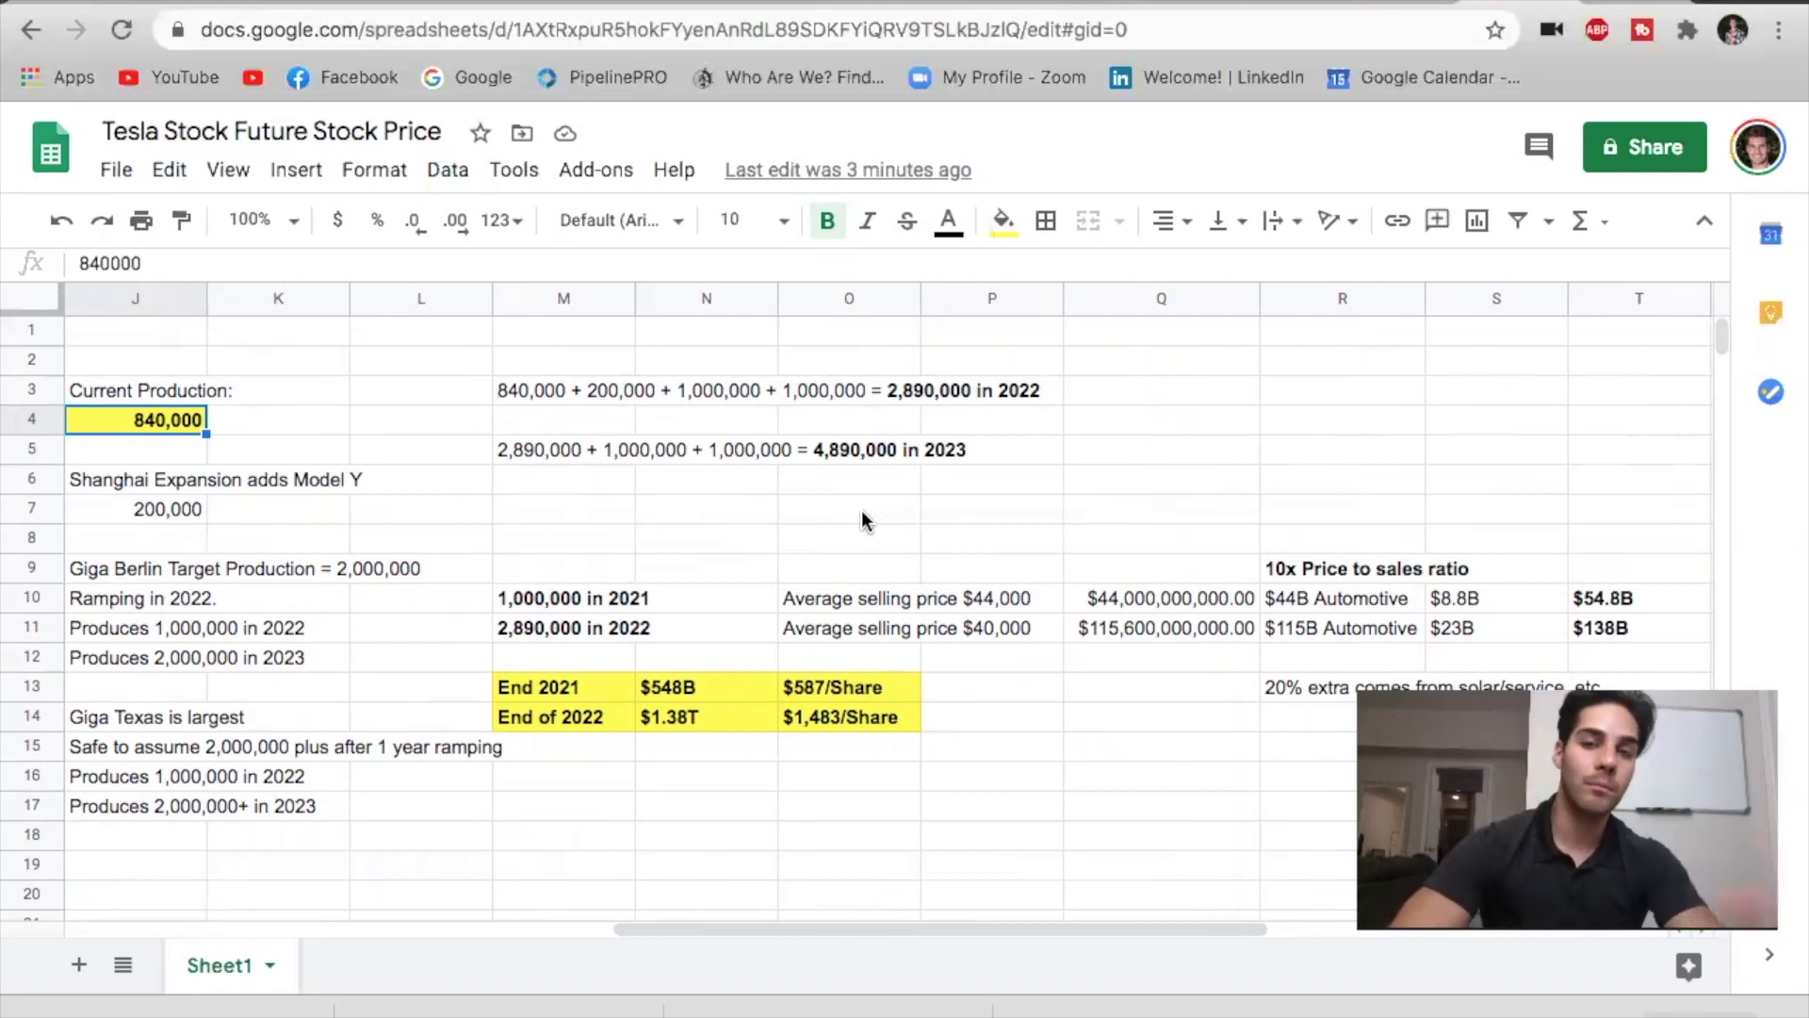
pyautogui.moveTo(1016, 558)
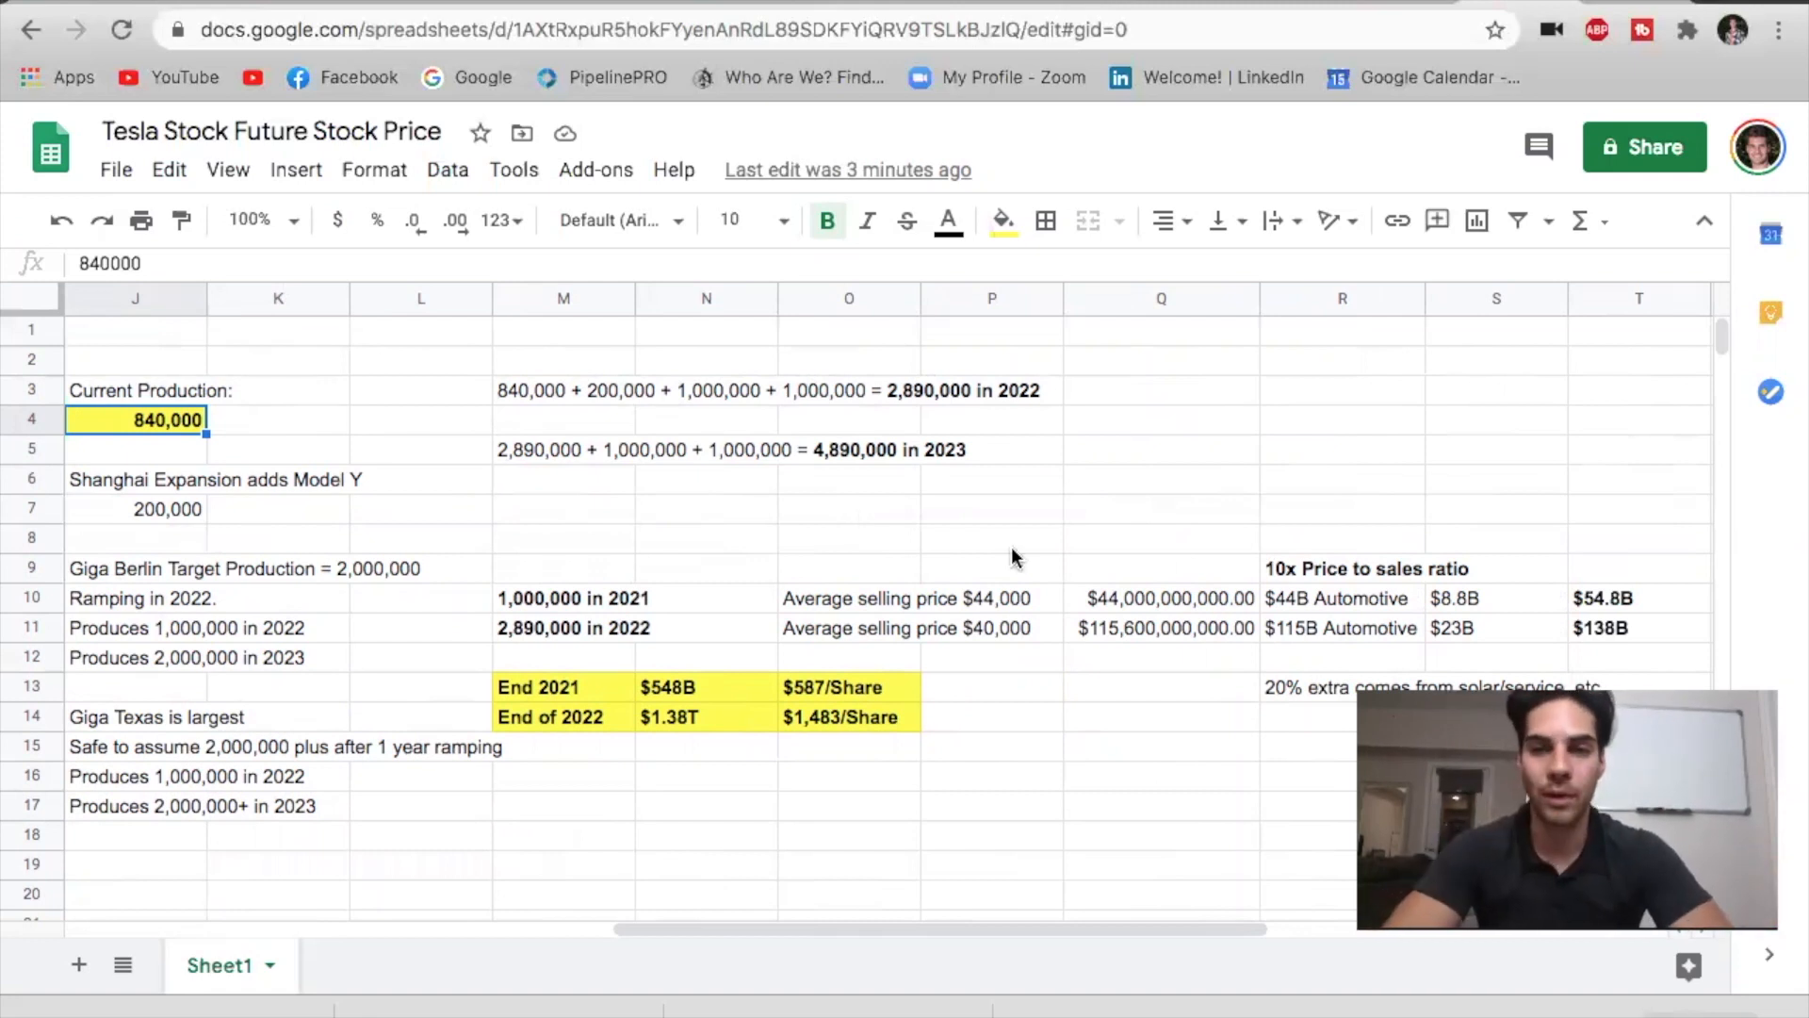
pyautogui.moveTo(1304, 576)
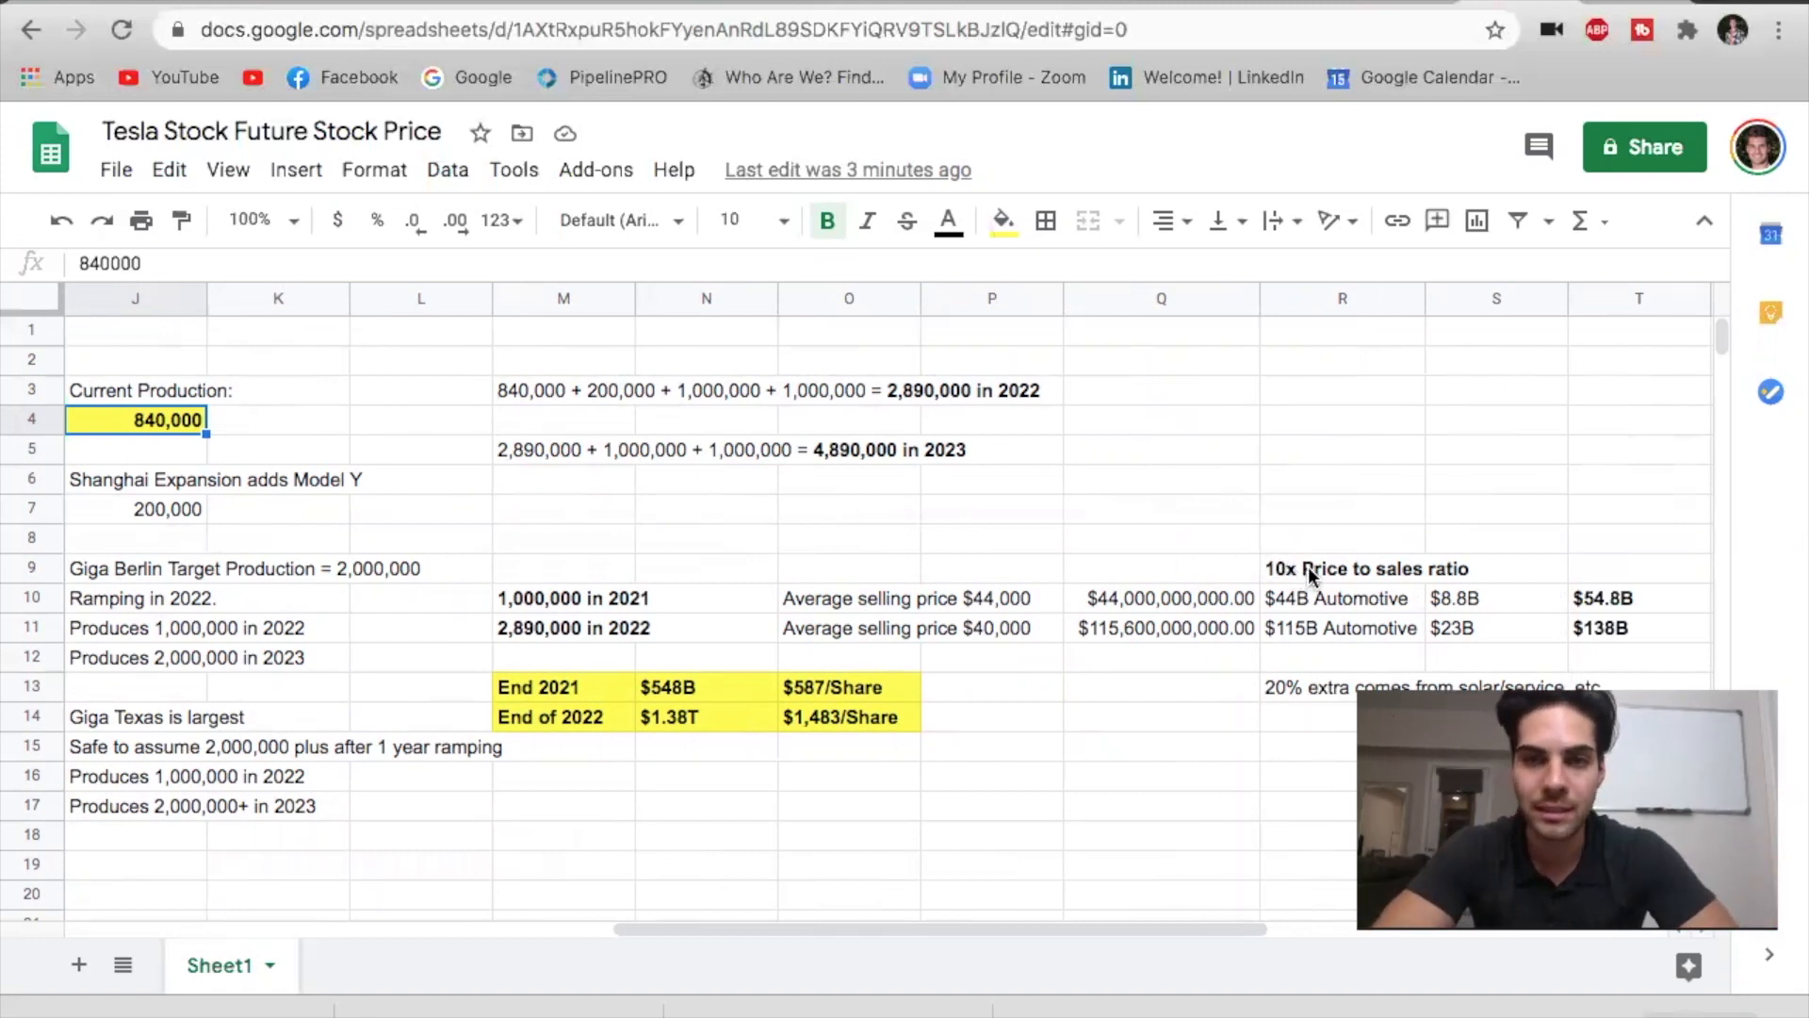
pyautogui.moveTo(1256, 552)
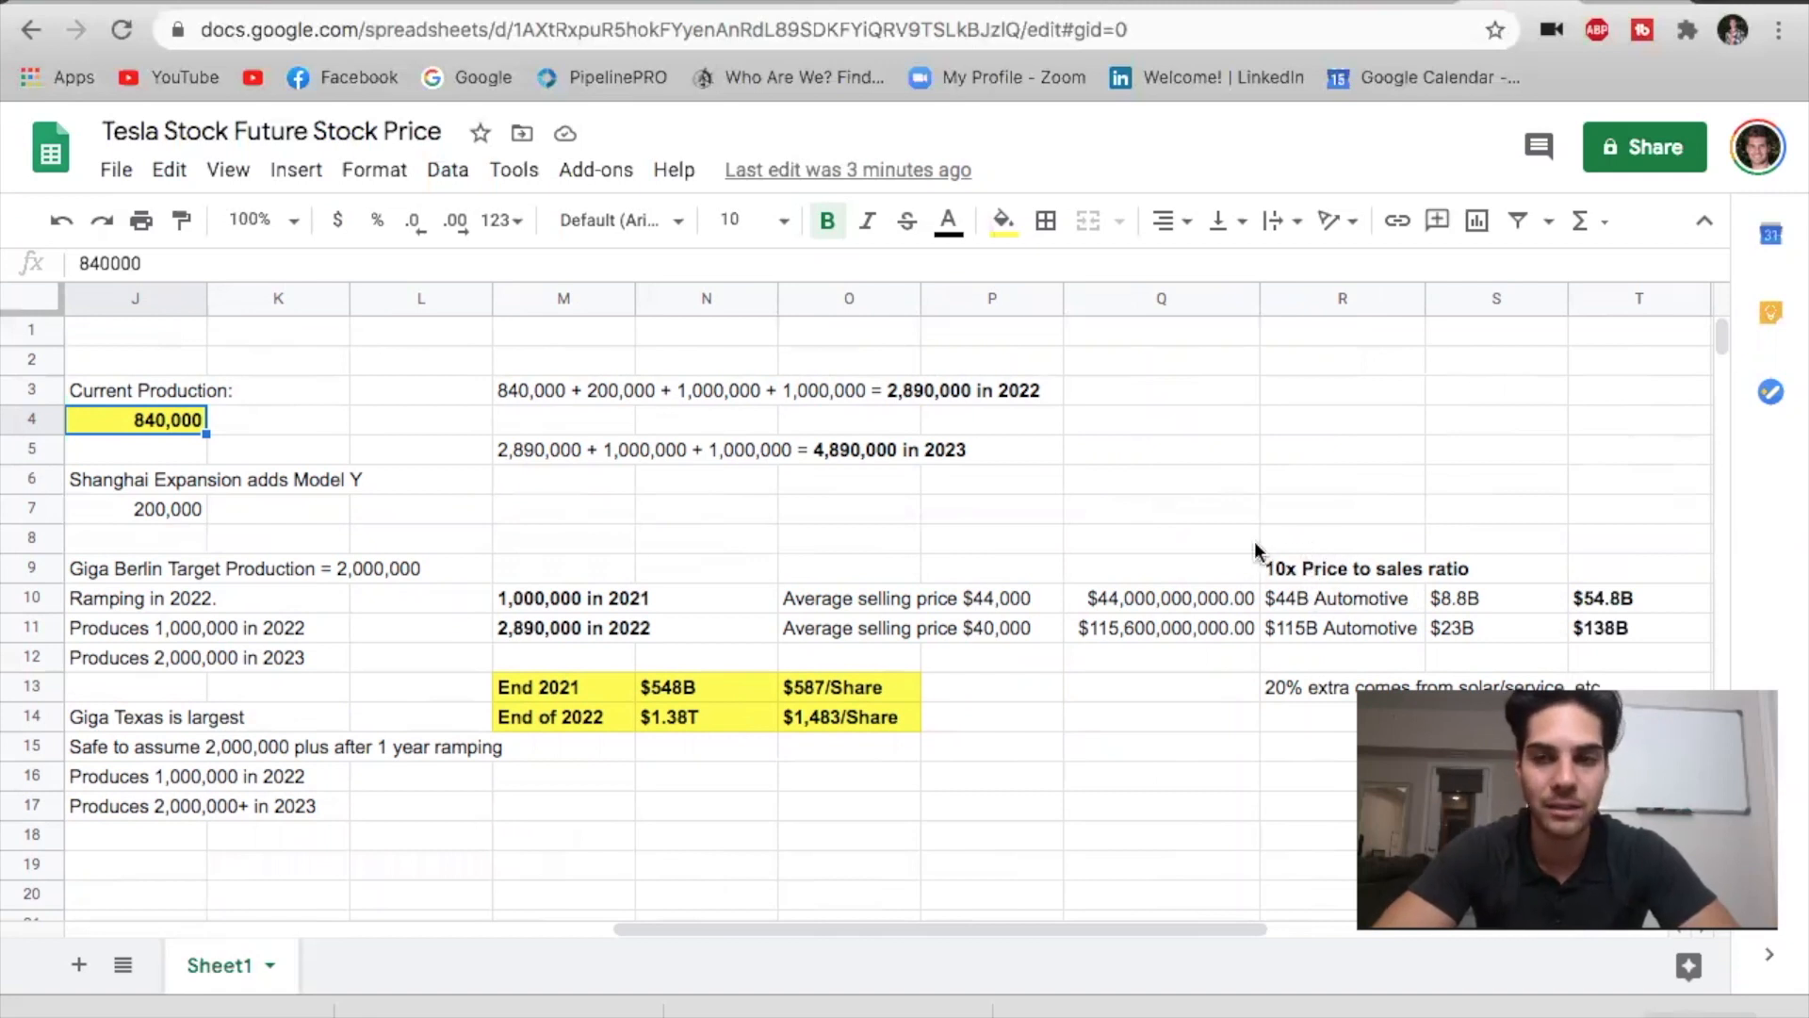
pyautogui.moveTo(1234, 586)
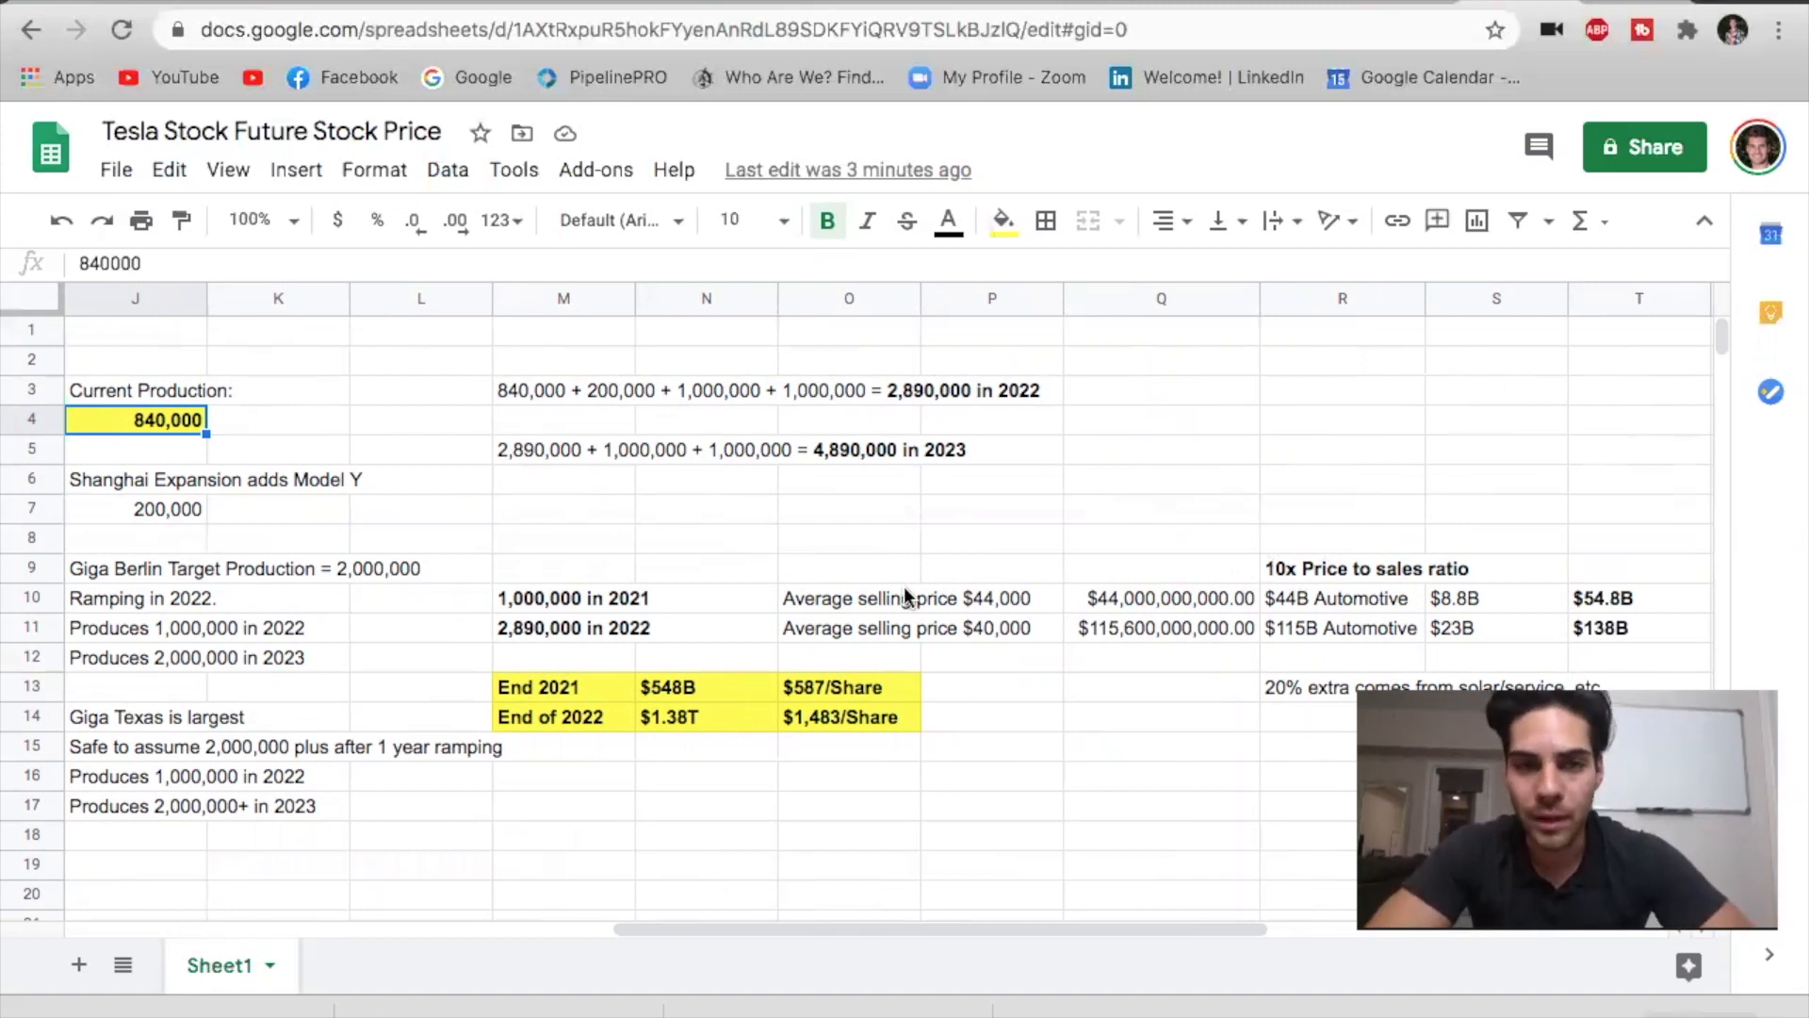
pyautogui.moveTo(581, 620)
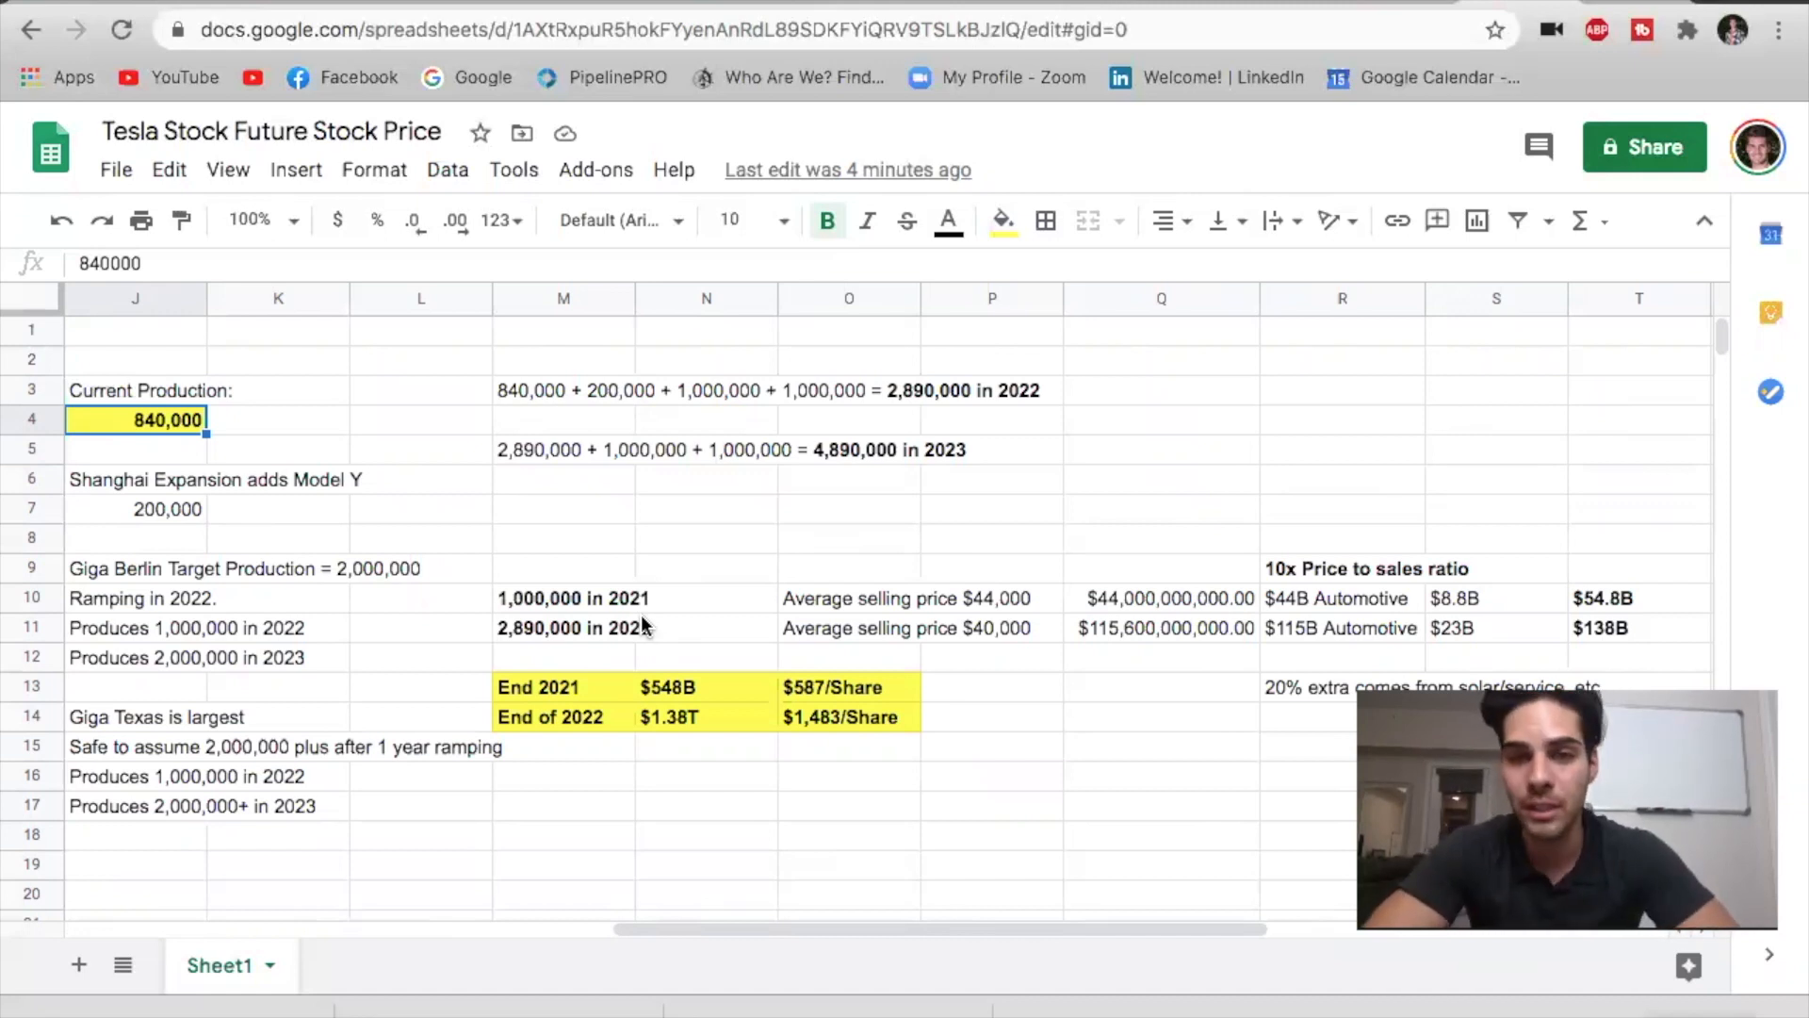
pyautogui.moveTo(594, 611)
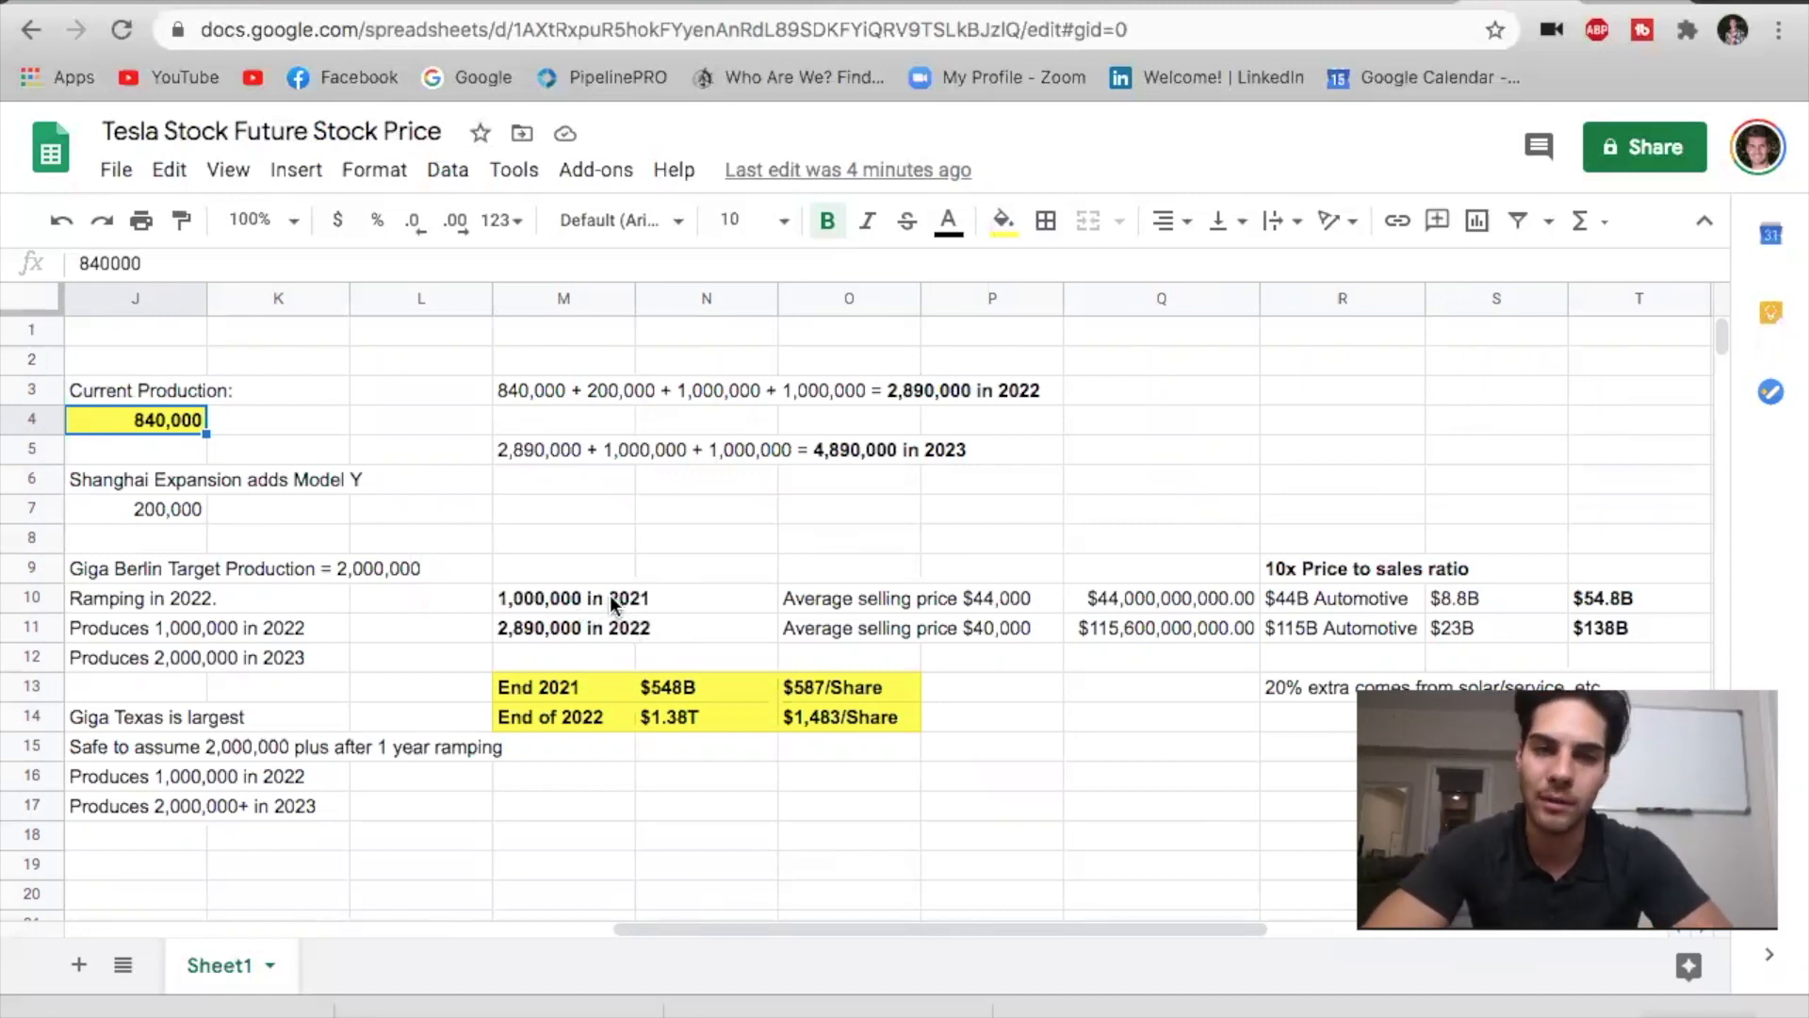
pyautogui.moveTo(922, 605)
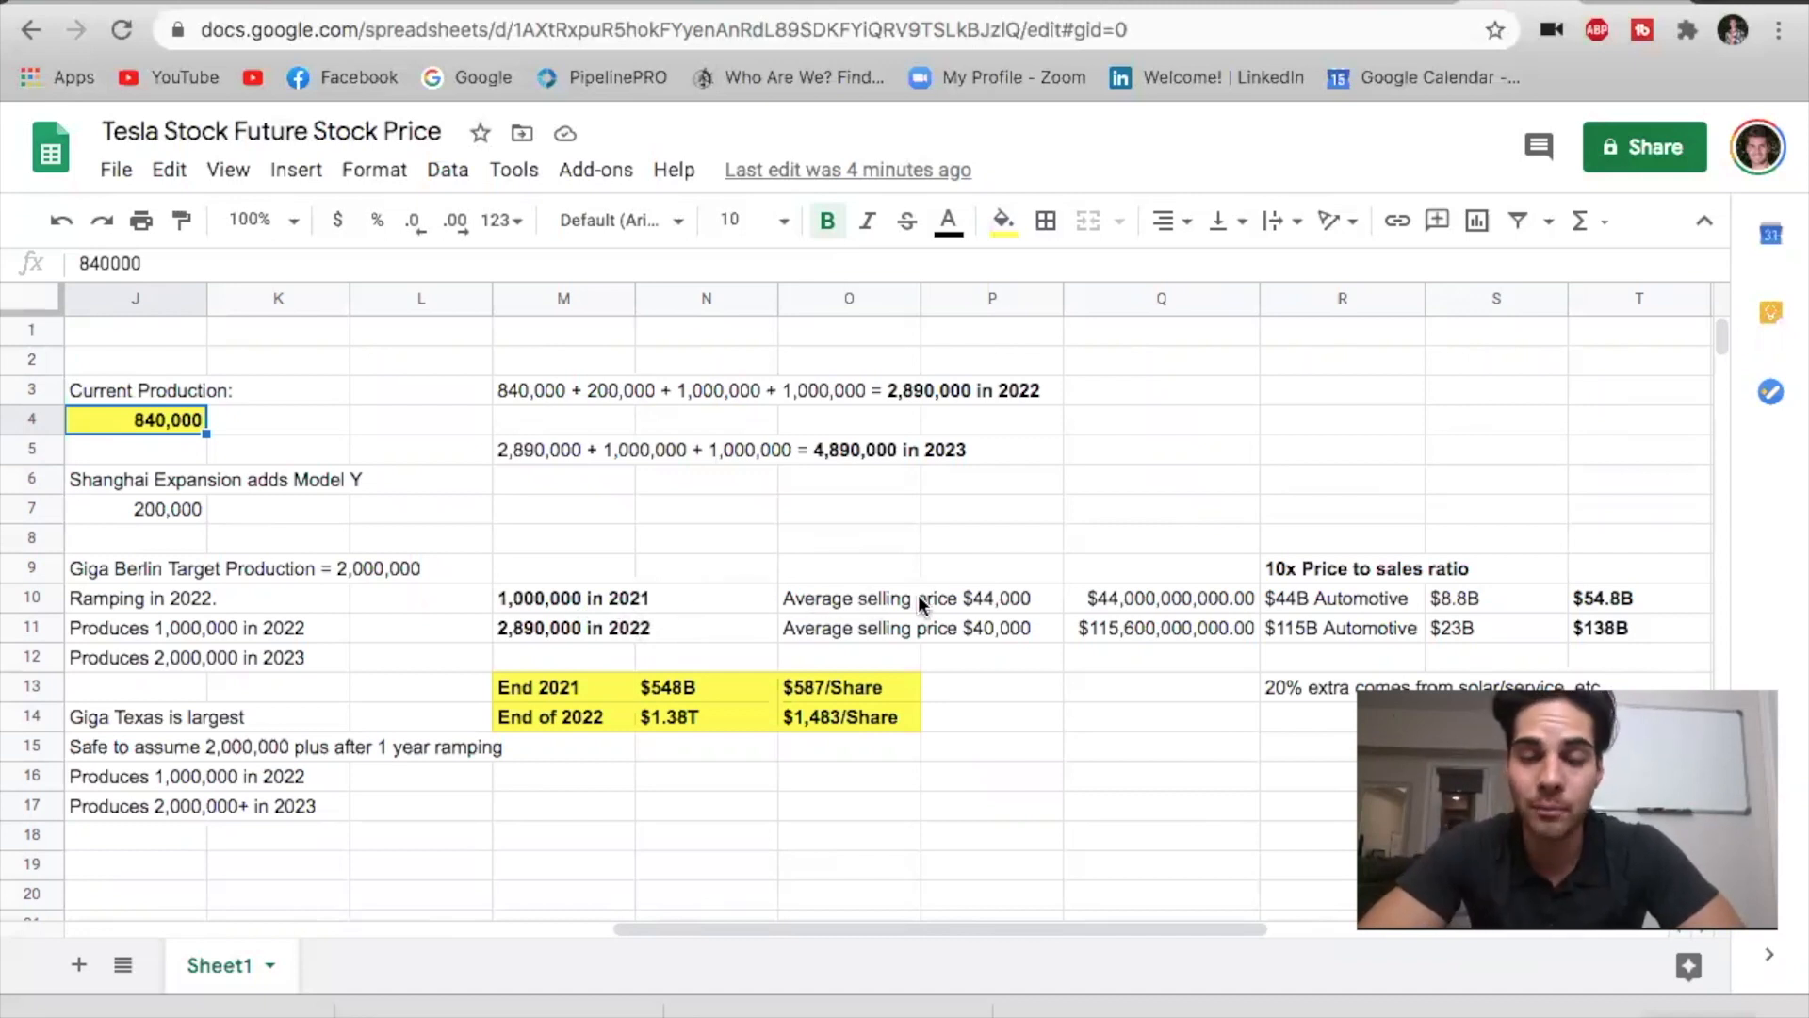
pyautogui.moveTo(993, 611)
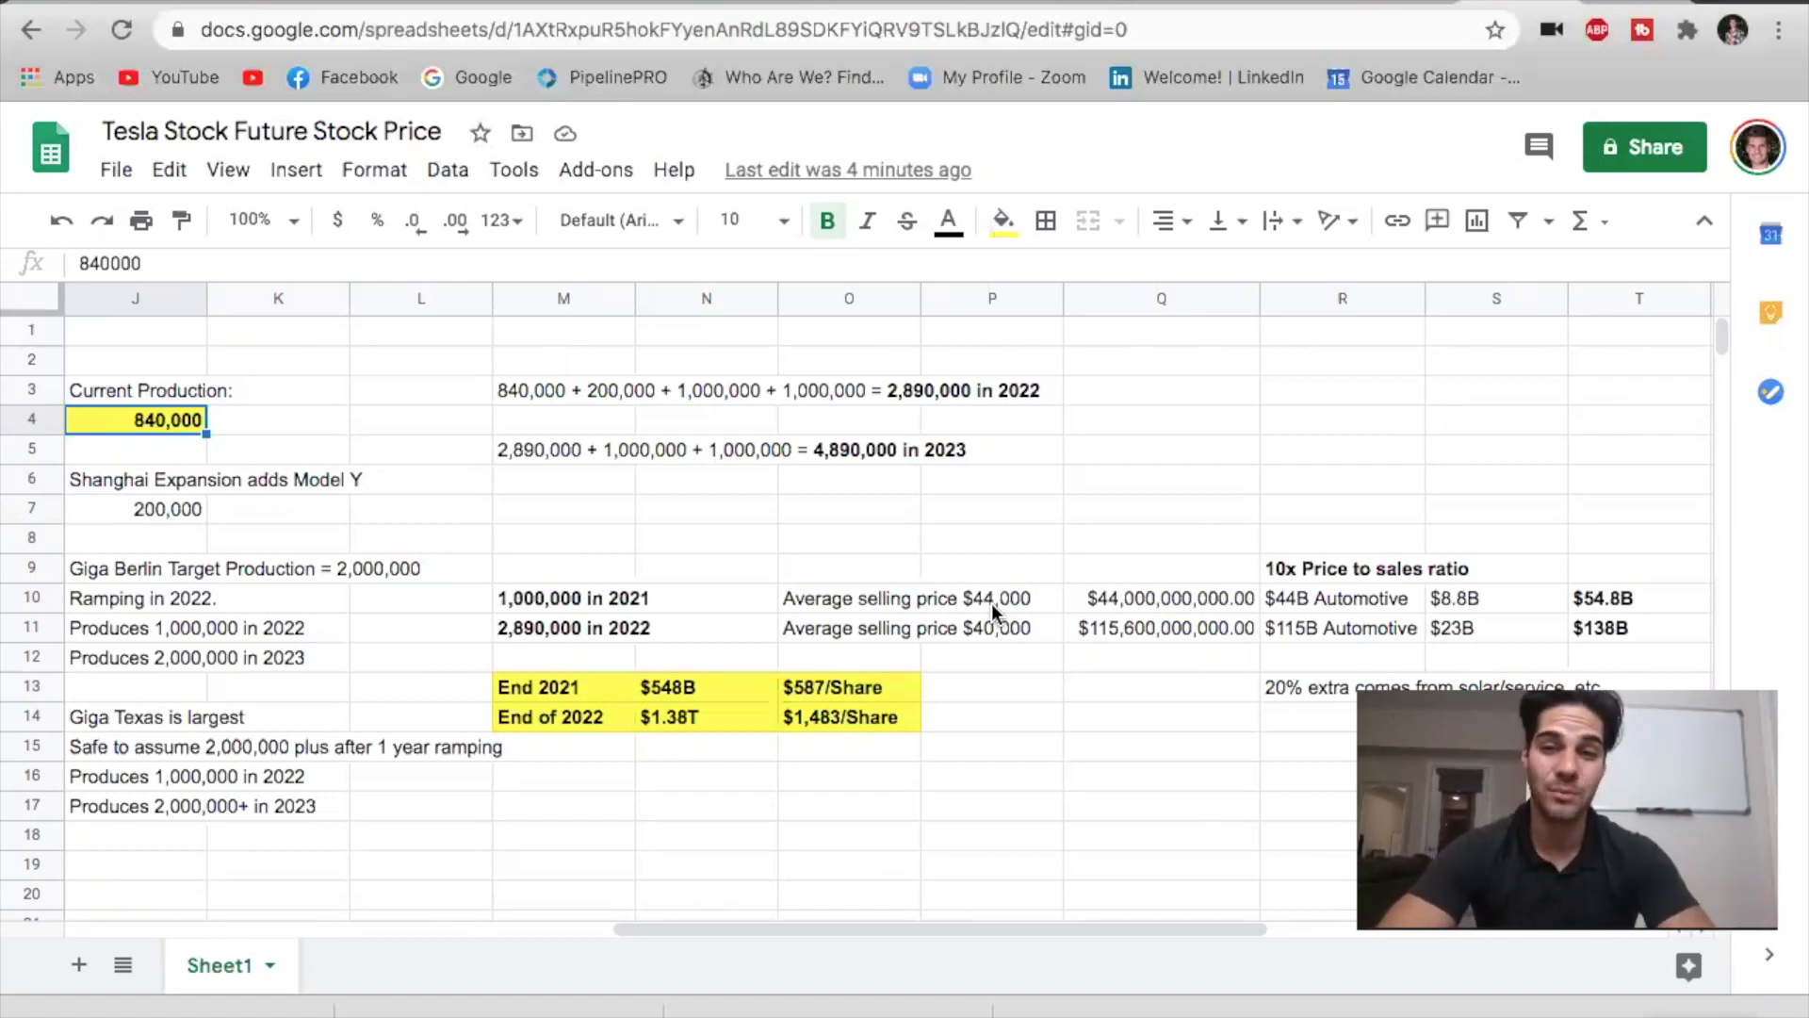
pyautogui.moveTo(1076, 611)
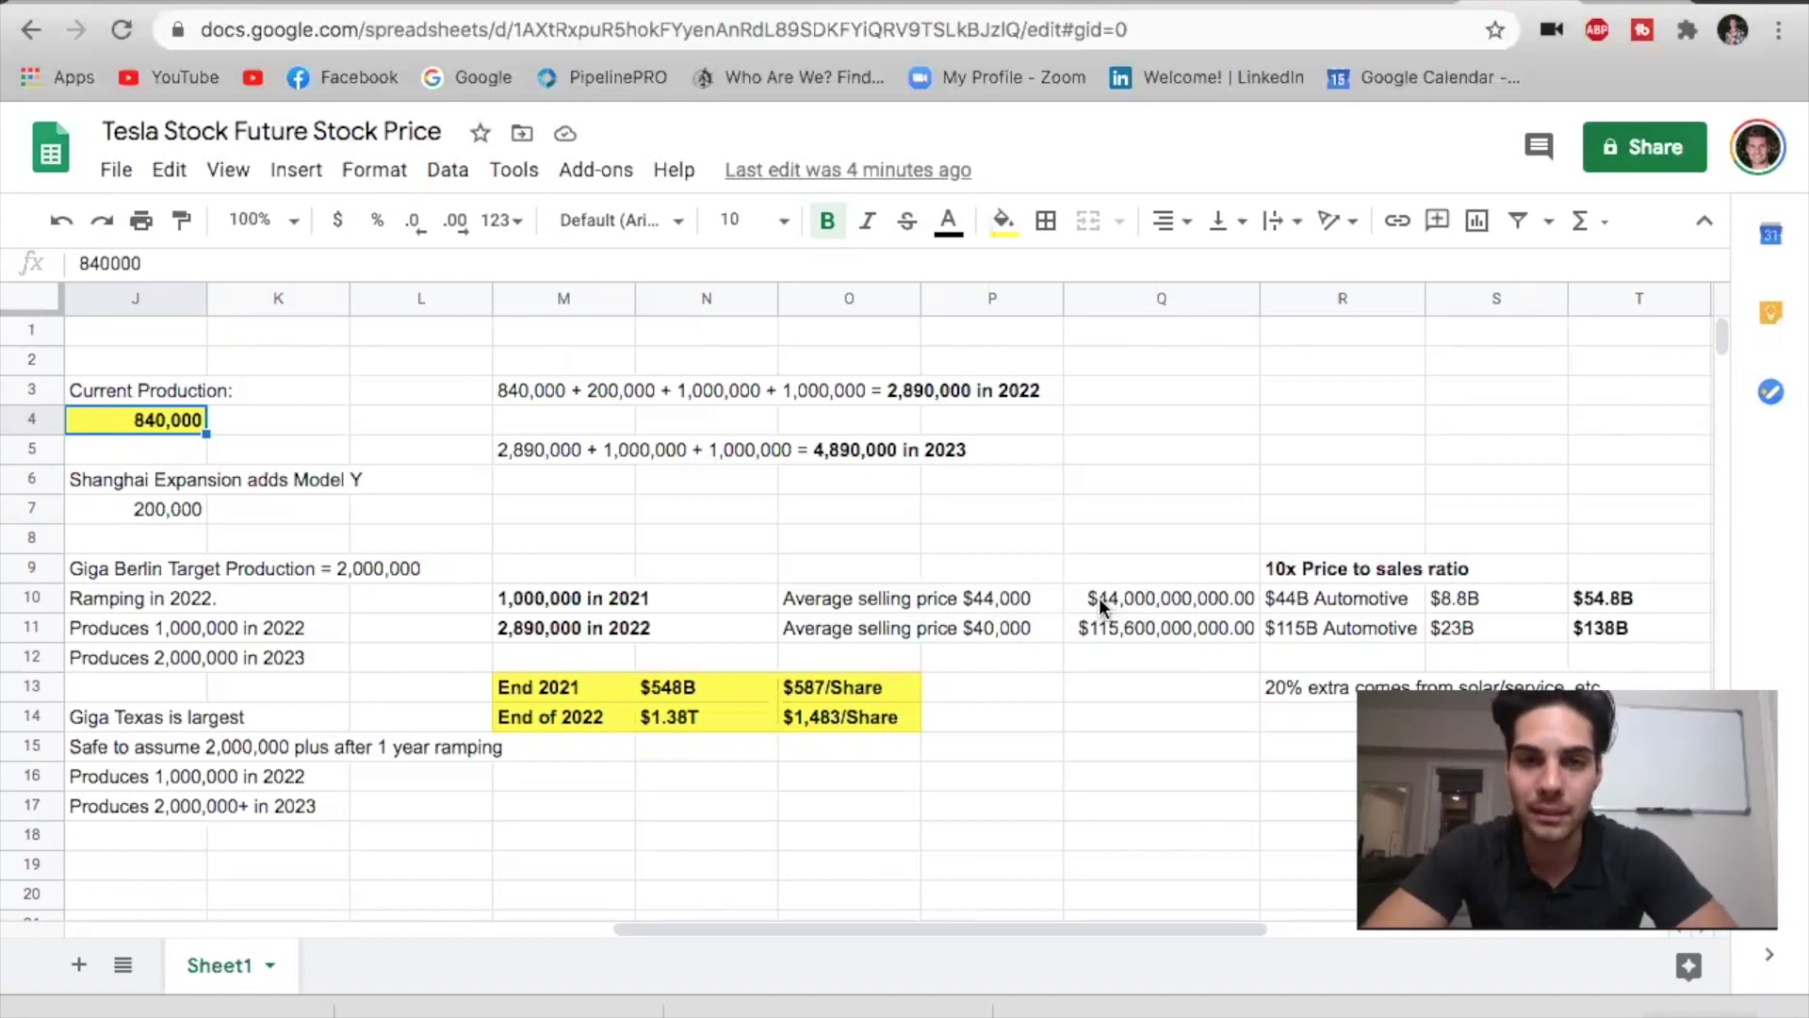
pyautogui.moveTo(1333, 605)
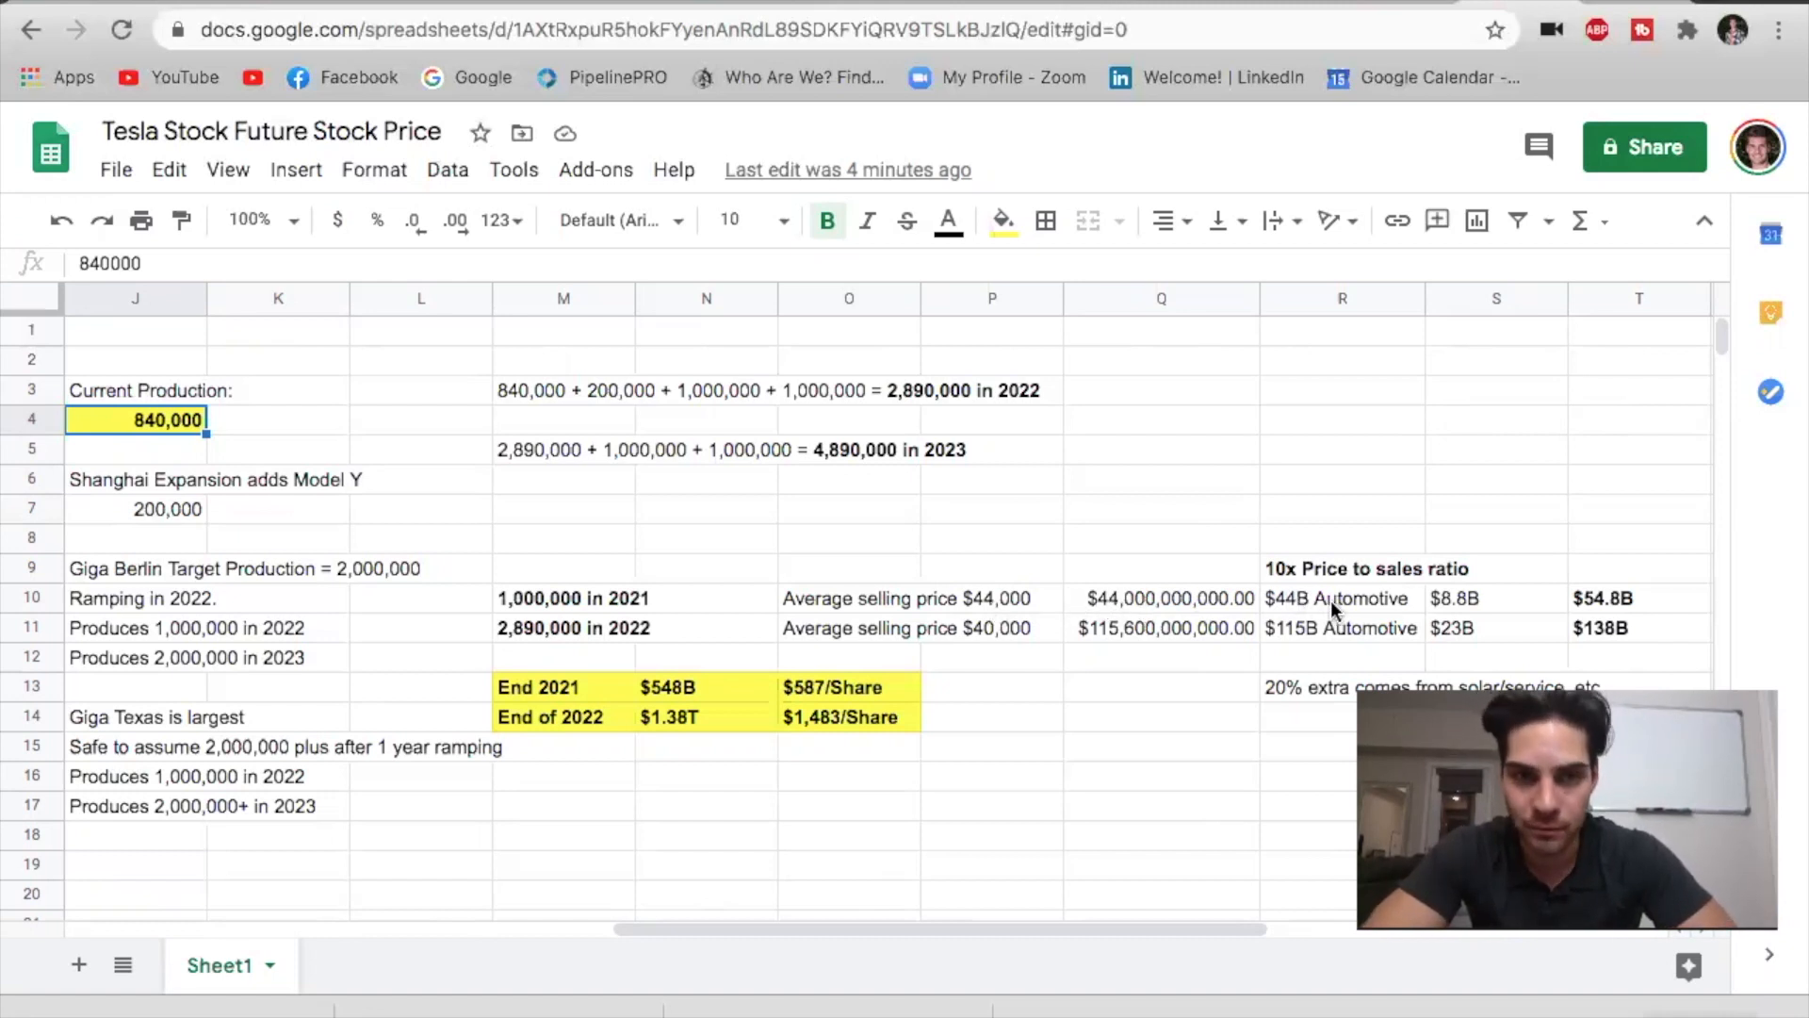
pyautogui.moveTo(1319, 648)
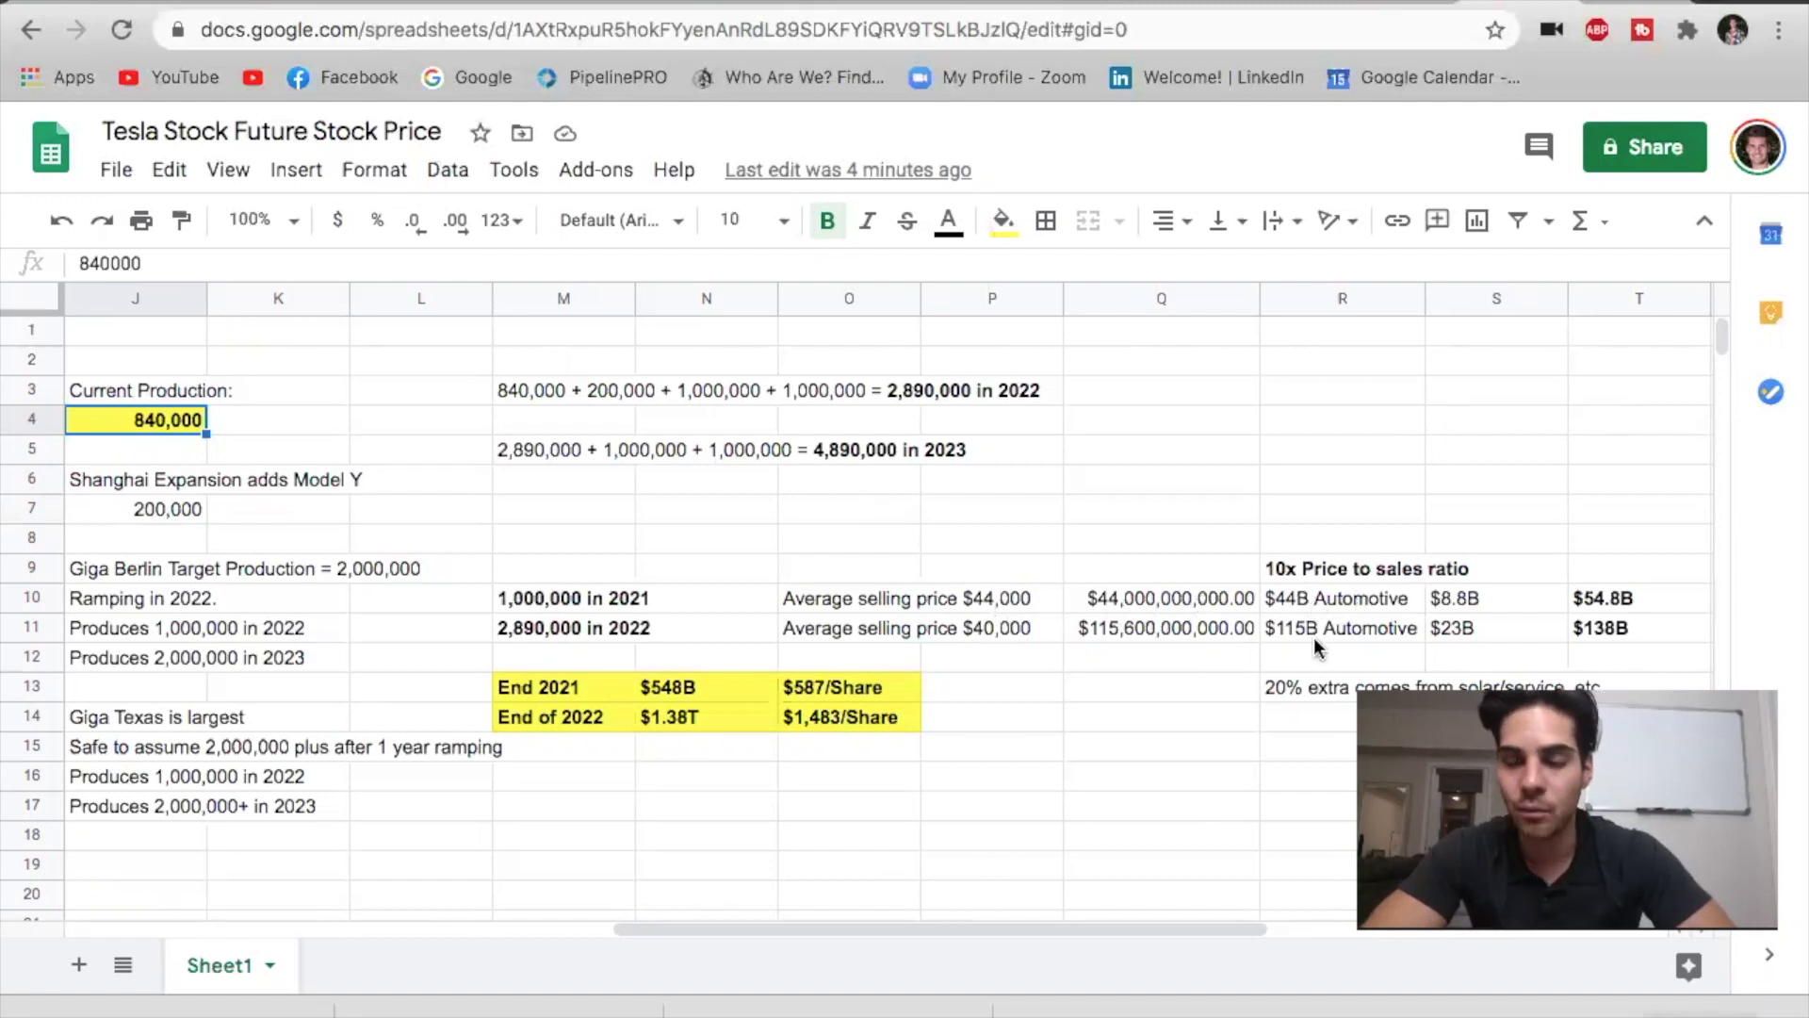
pyautogui.moveTo(1300, 703)
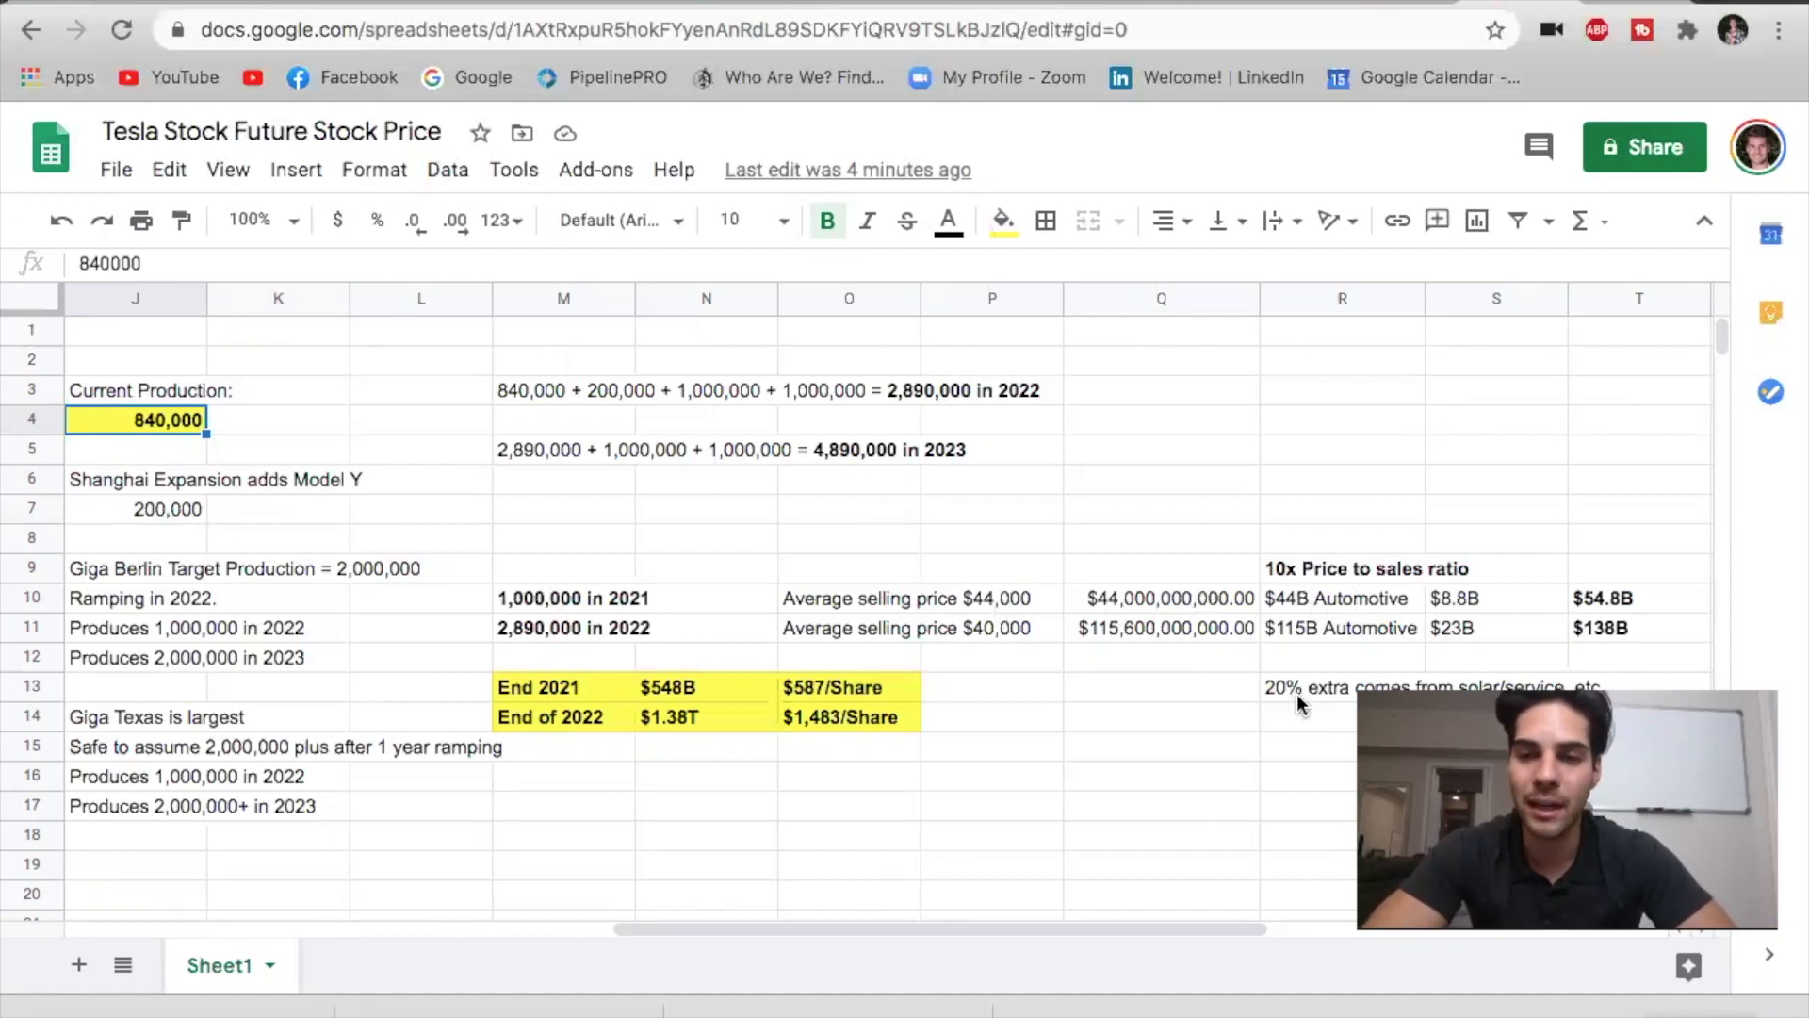
pyautogui.moveTo(1255, 686)
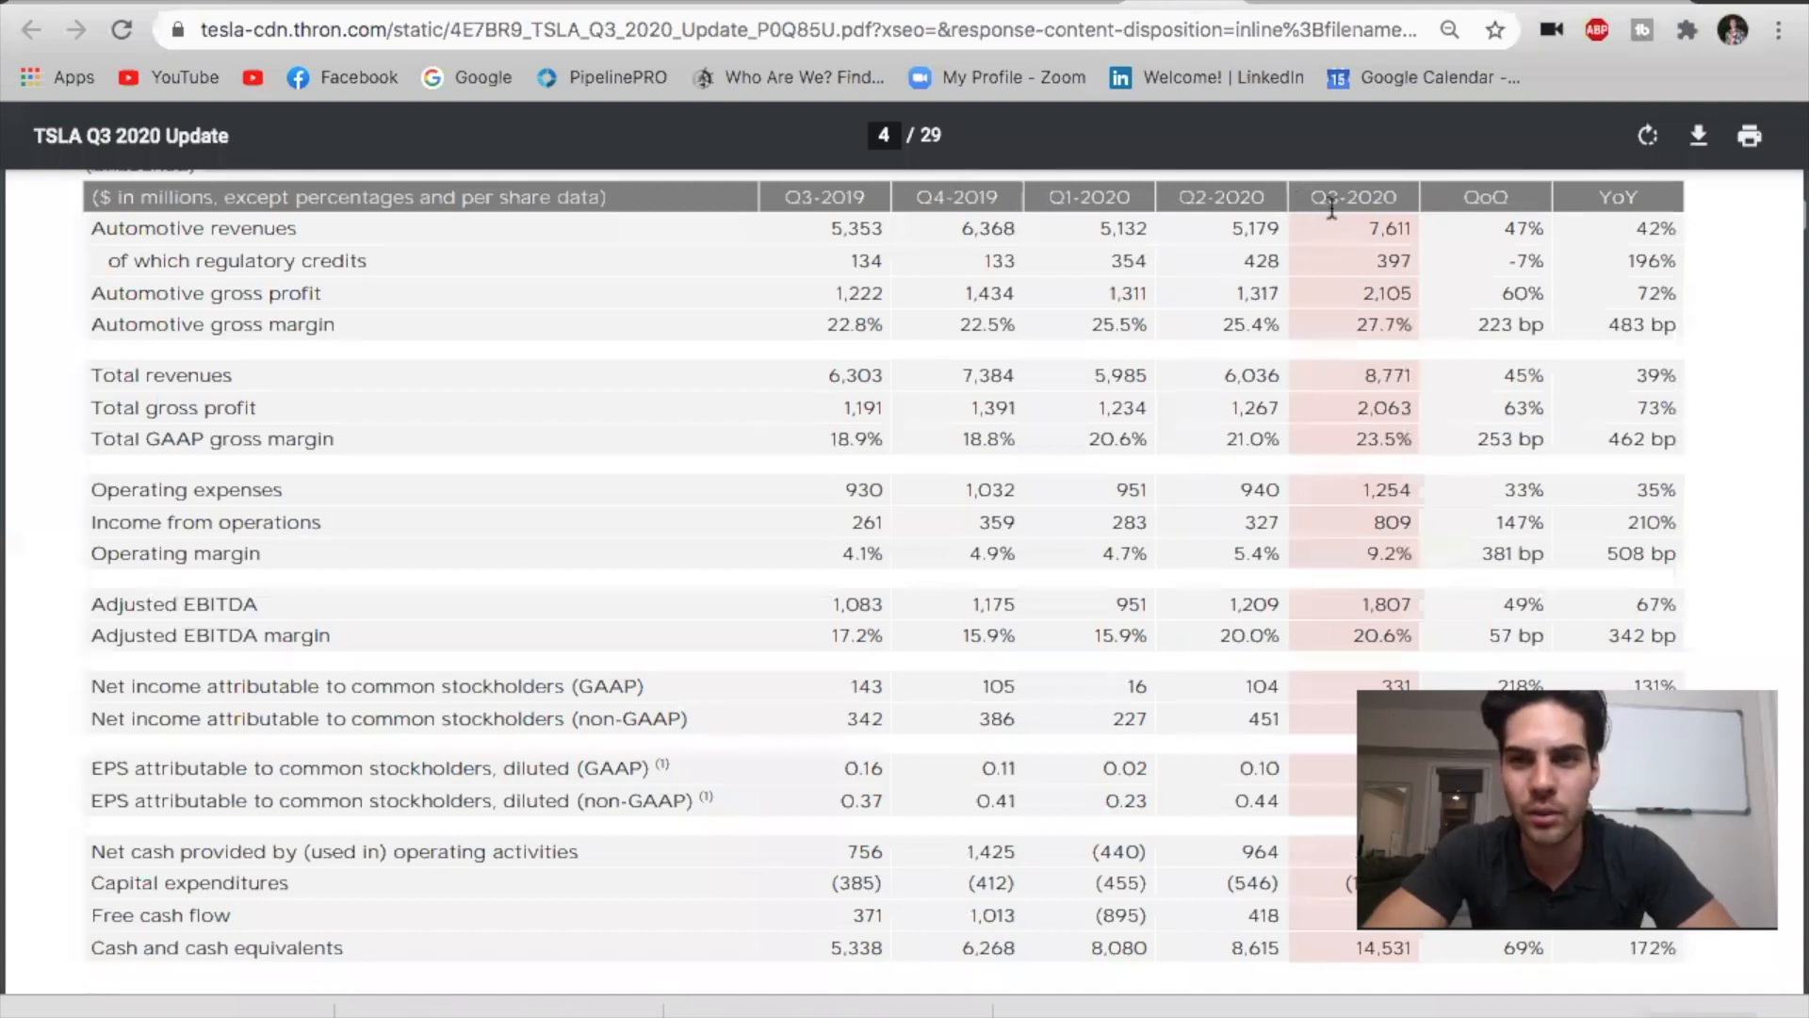
pyautogui.moveTo(1361, 260)
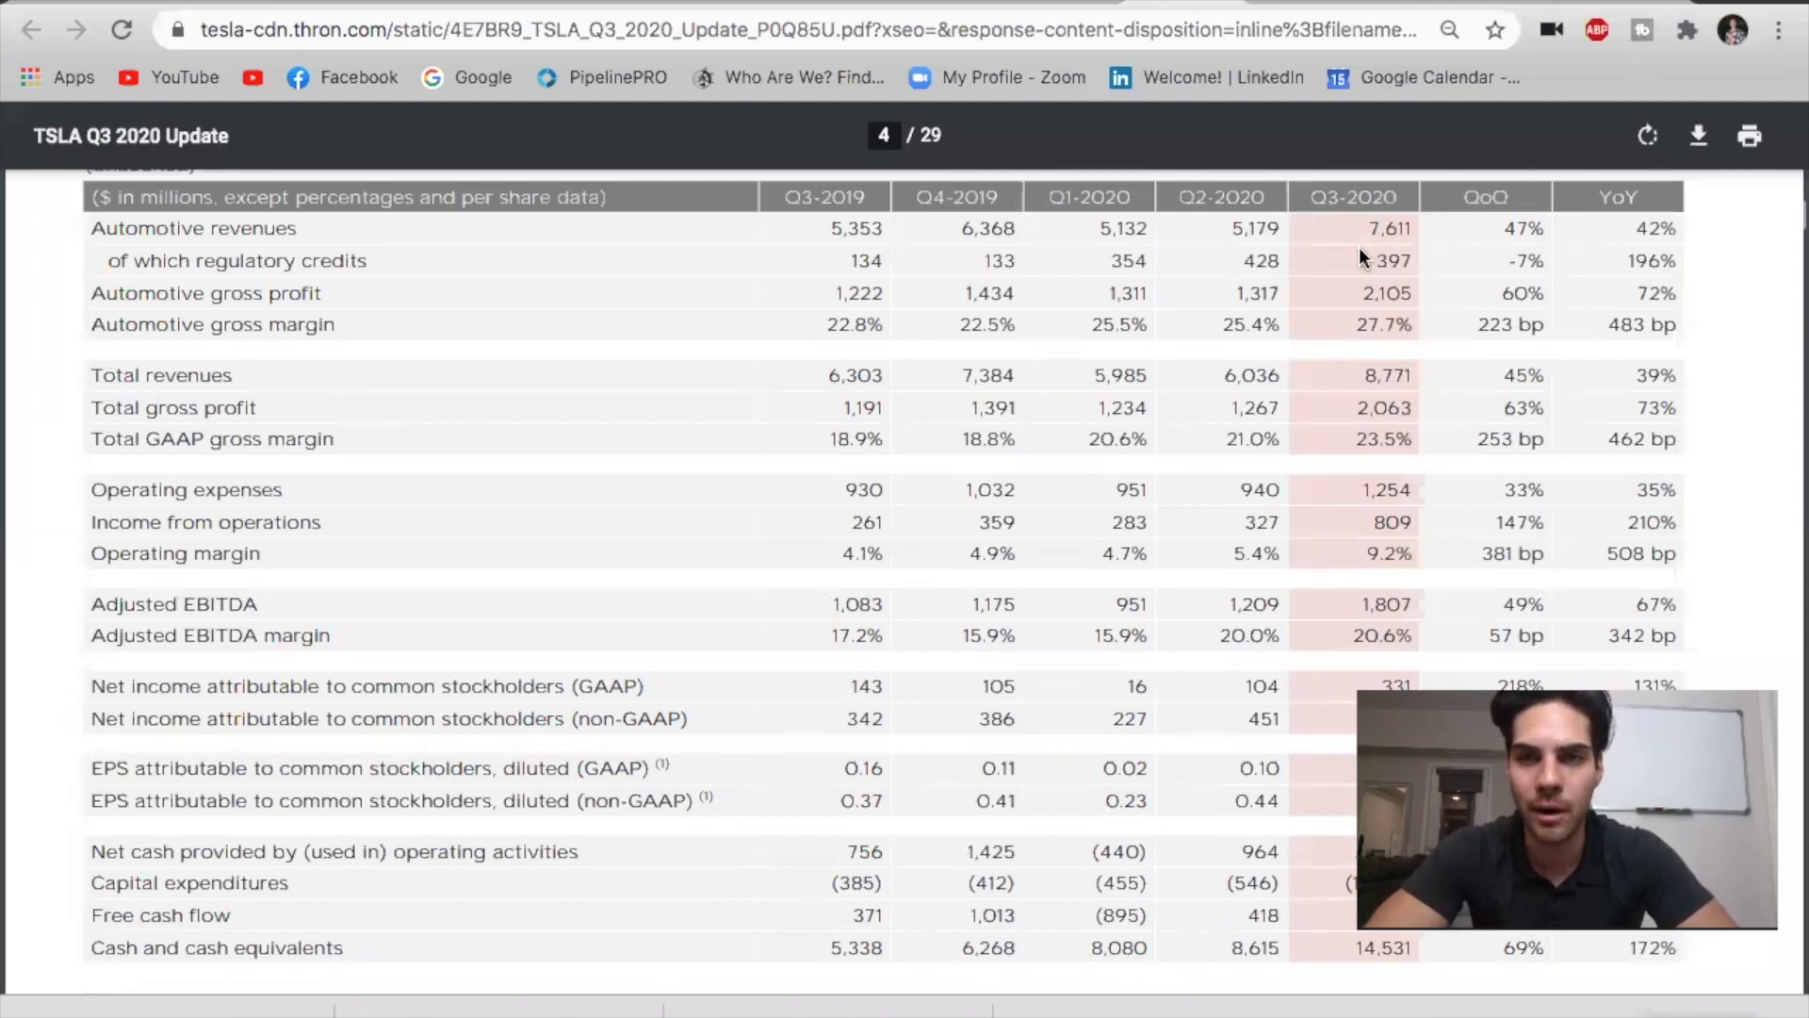
pyautogui.moveTo(1397, 372)
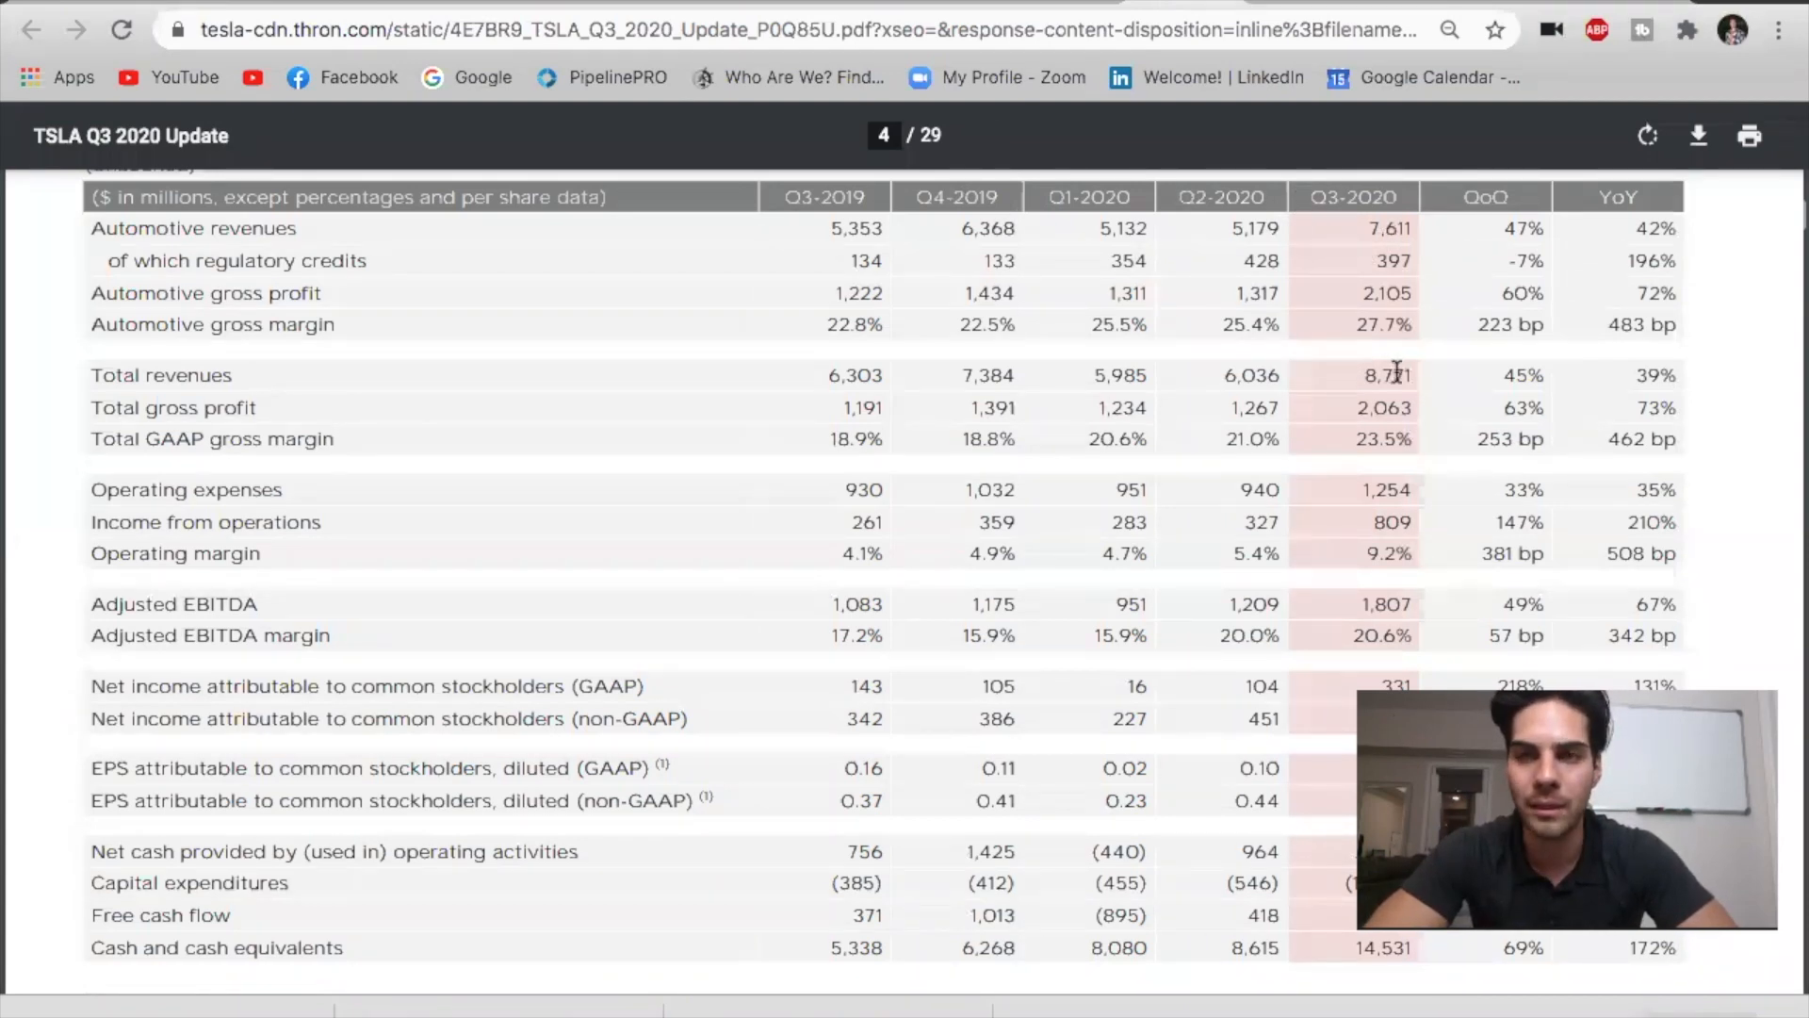
pyautogui.moveTo(1344, 240)
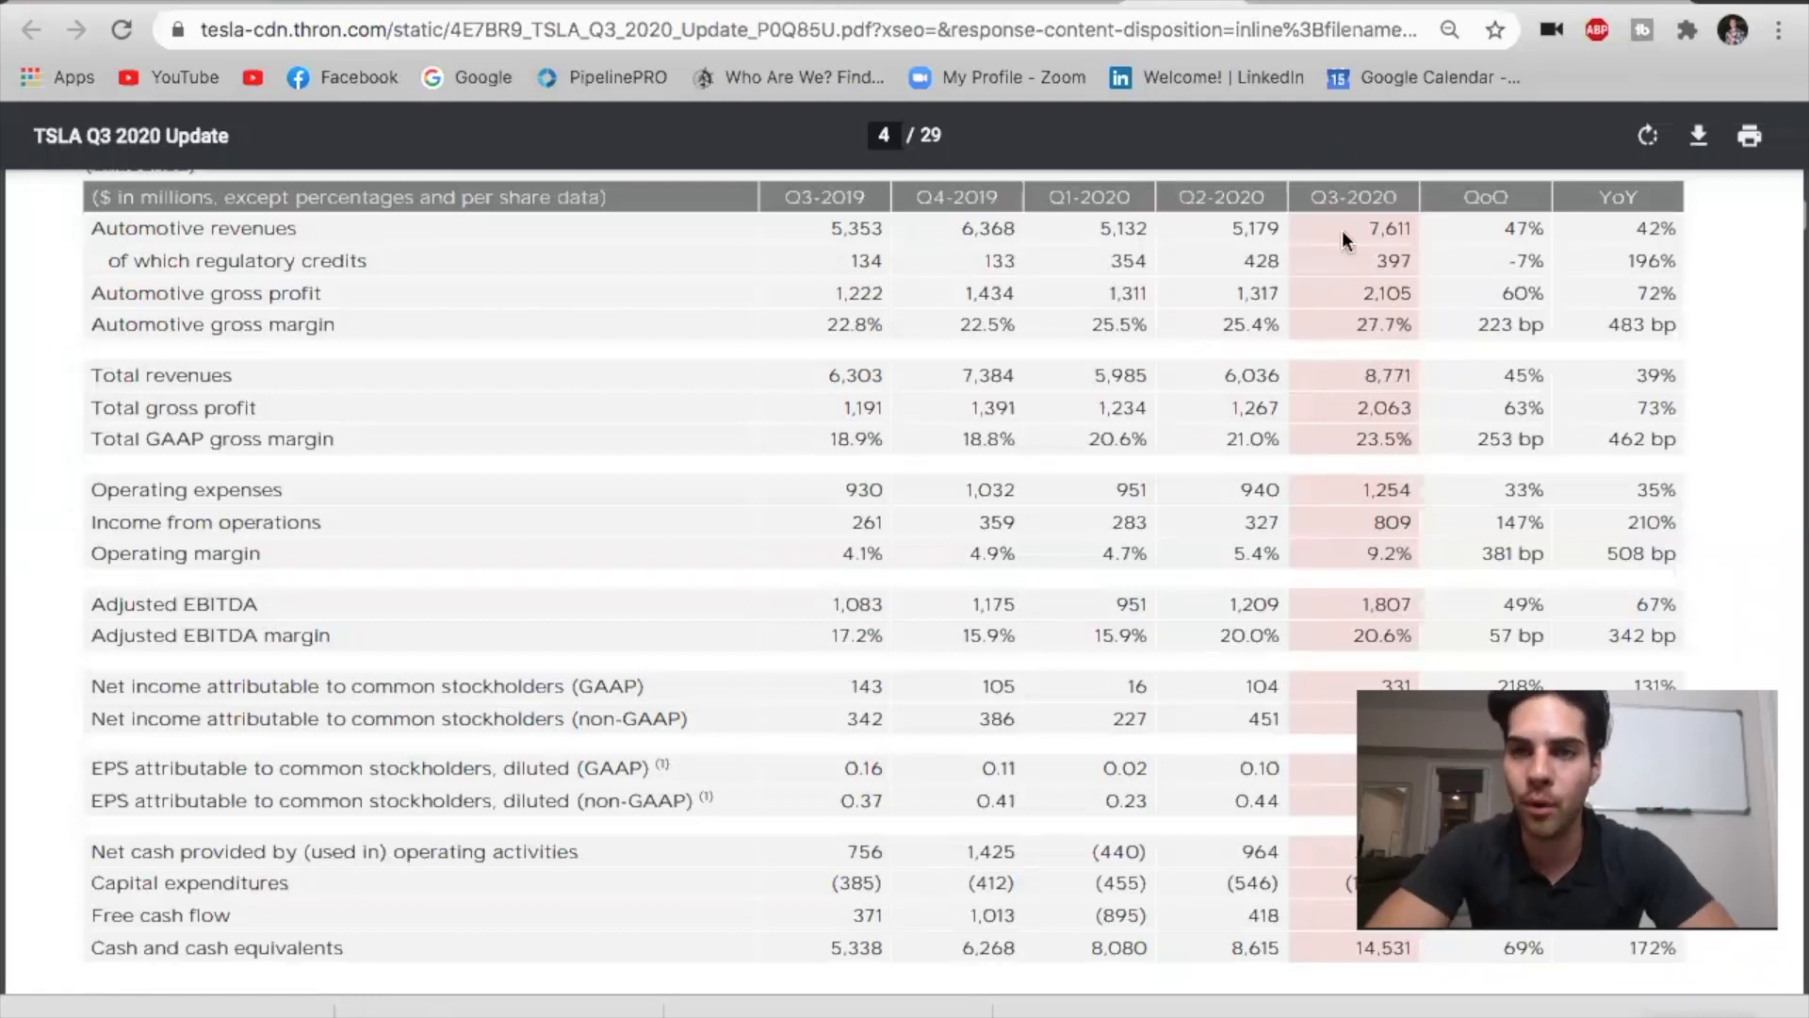
pyautogui.moveTo(1359, 367)
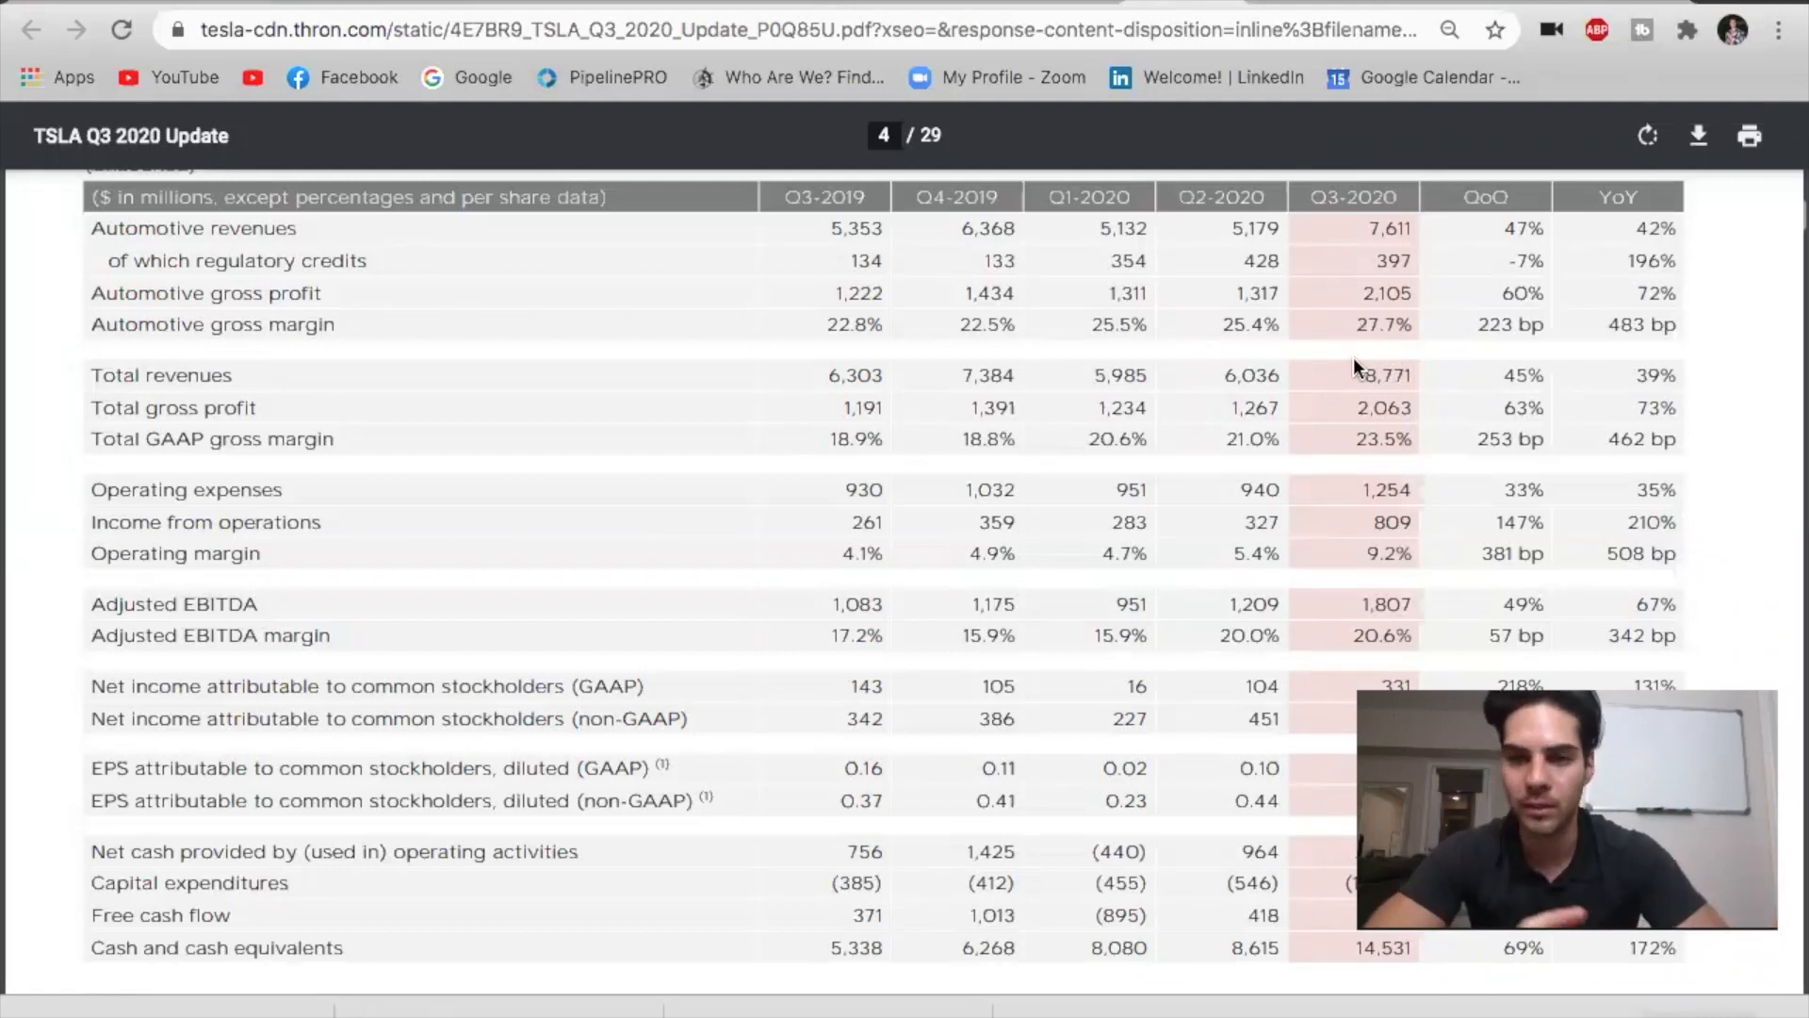
# Scroll up to the page 4 financial summary table of quarterly revenues and margins.
pyautogui.scroll(3)
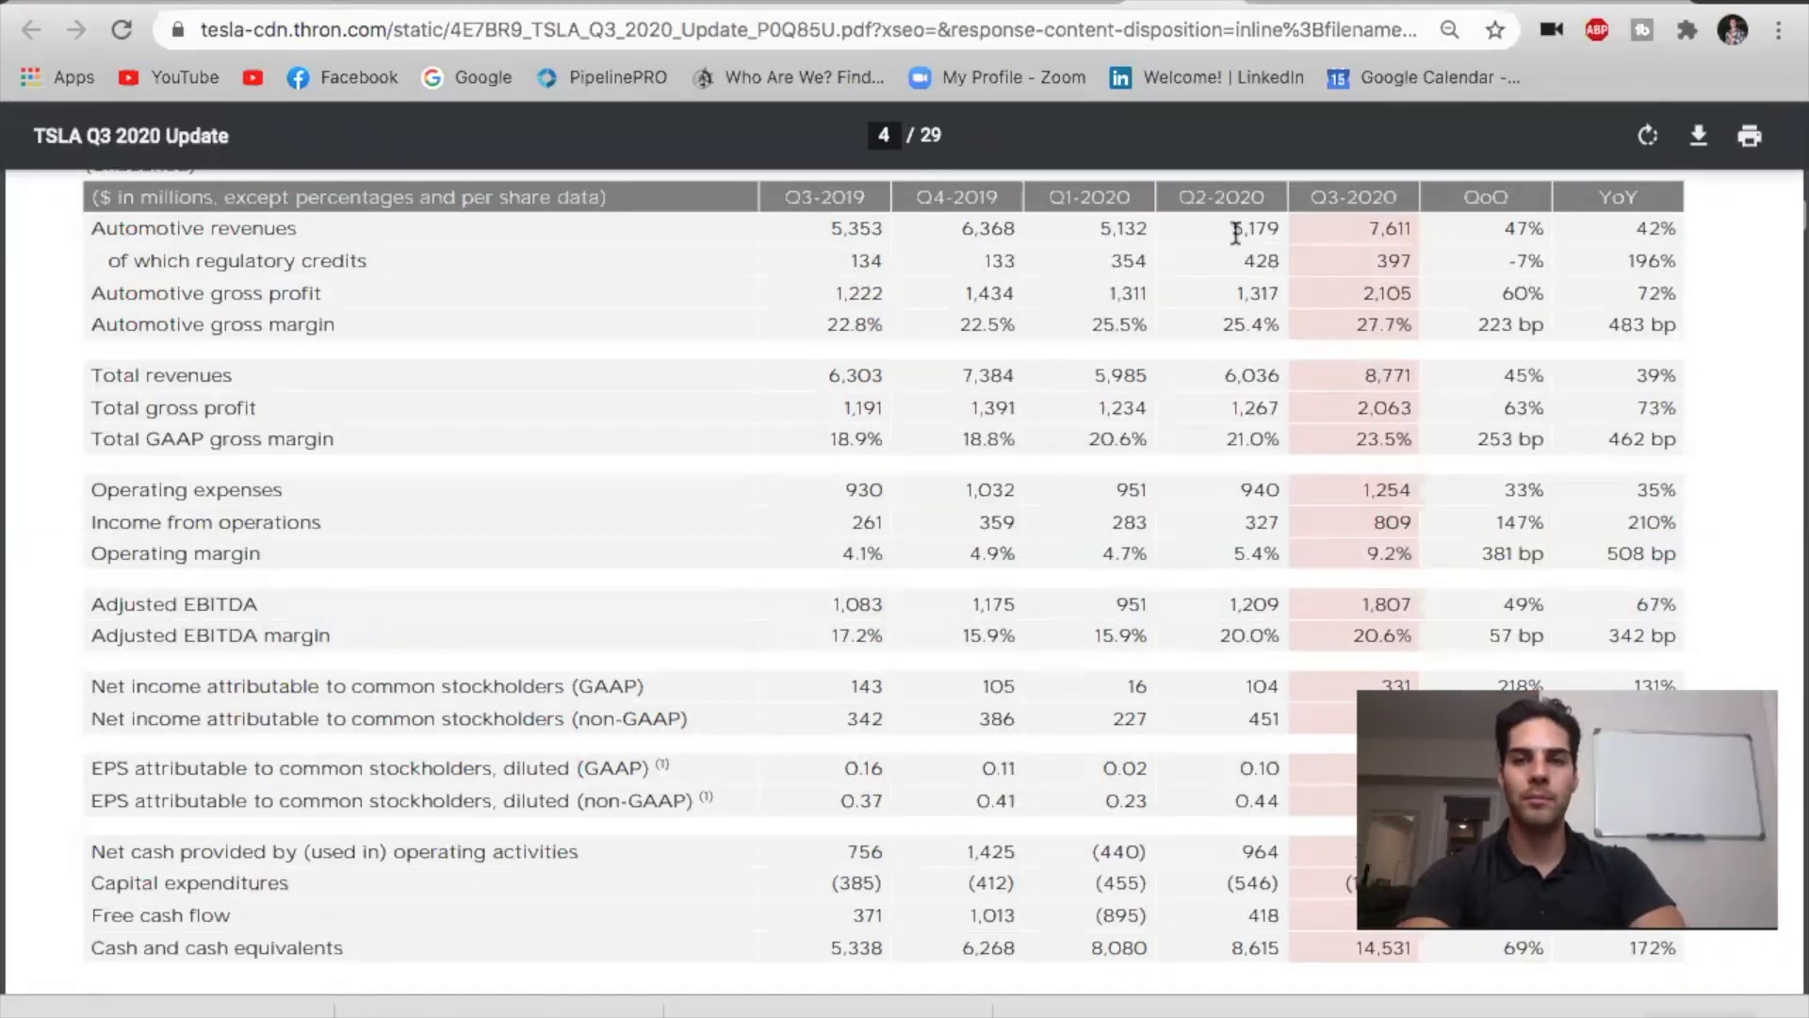
pyautogui.moveTo(1218, 360)
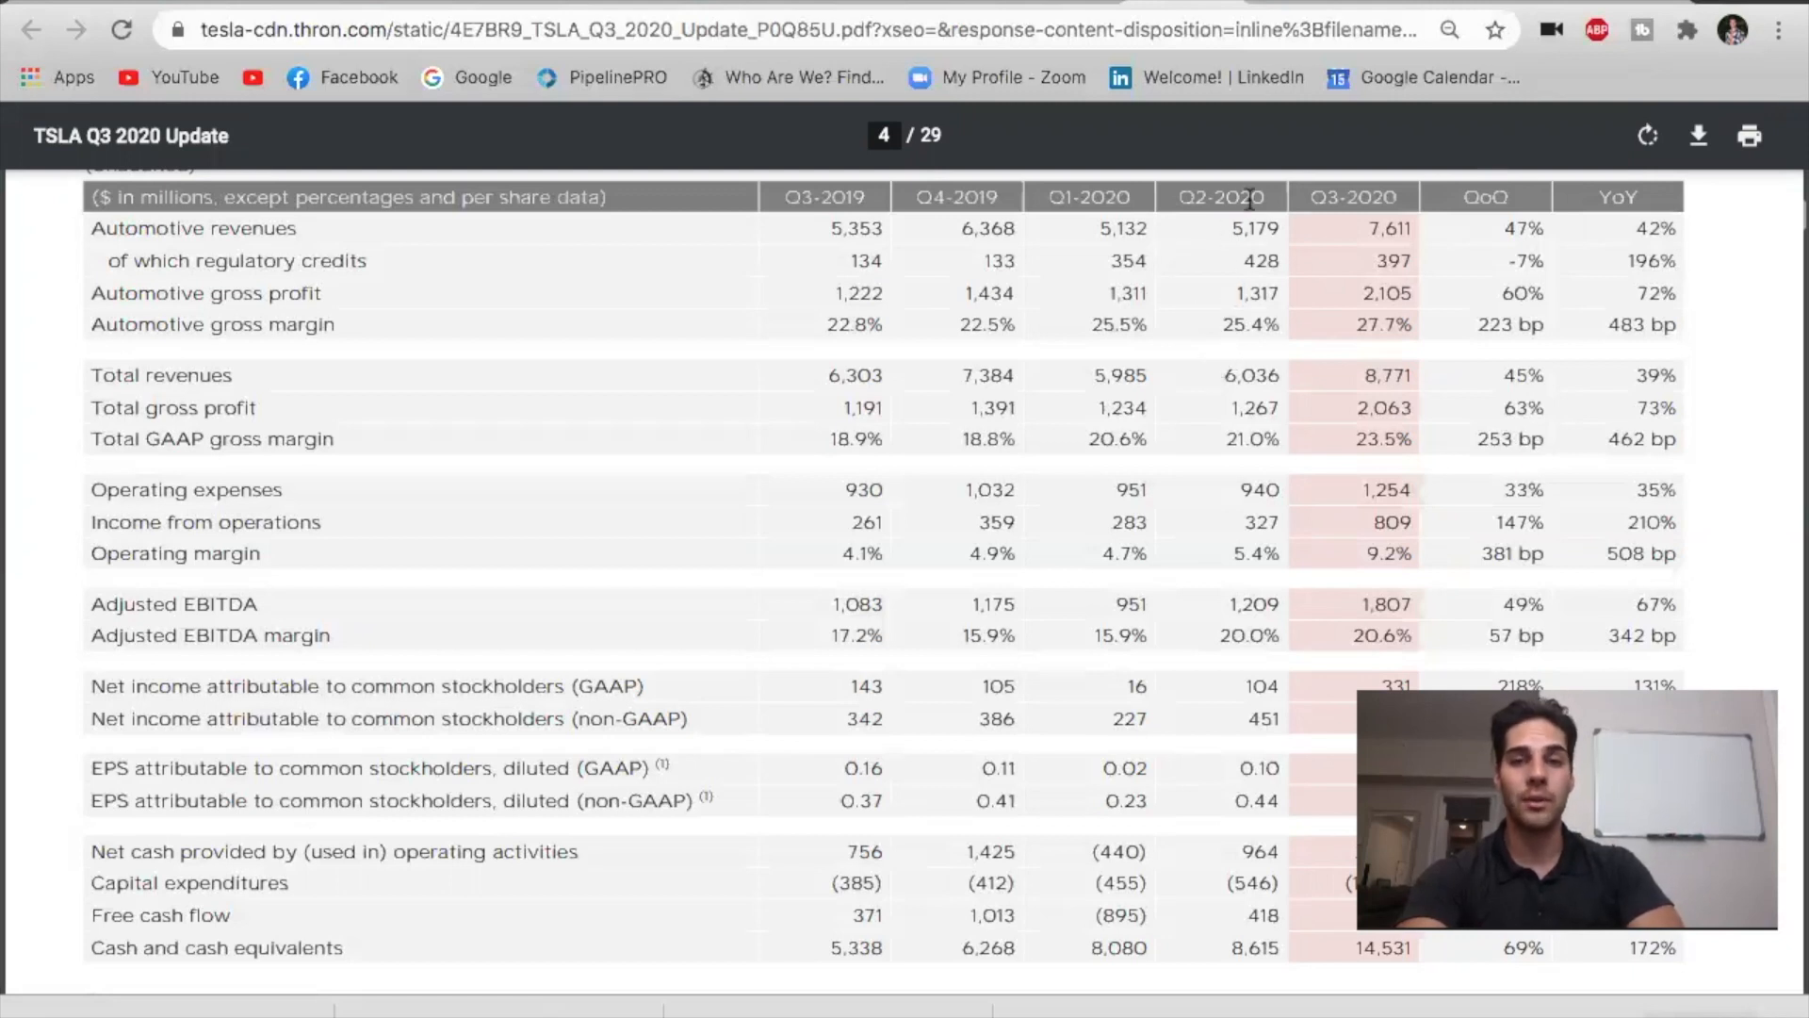
pyautogui.moveTo(1086, 373)
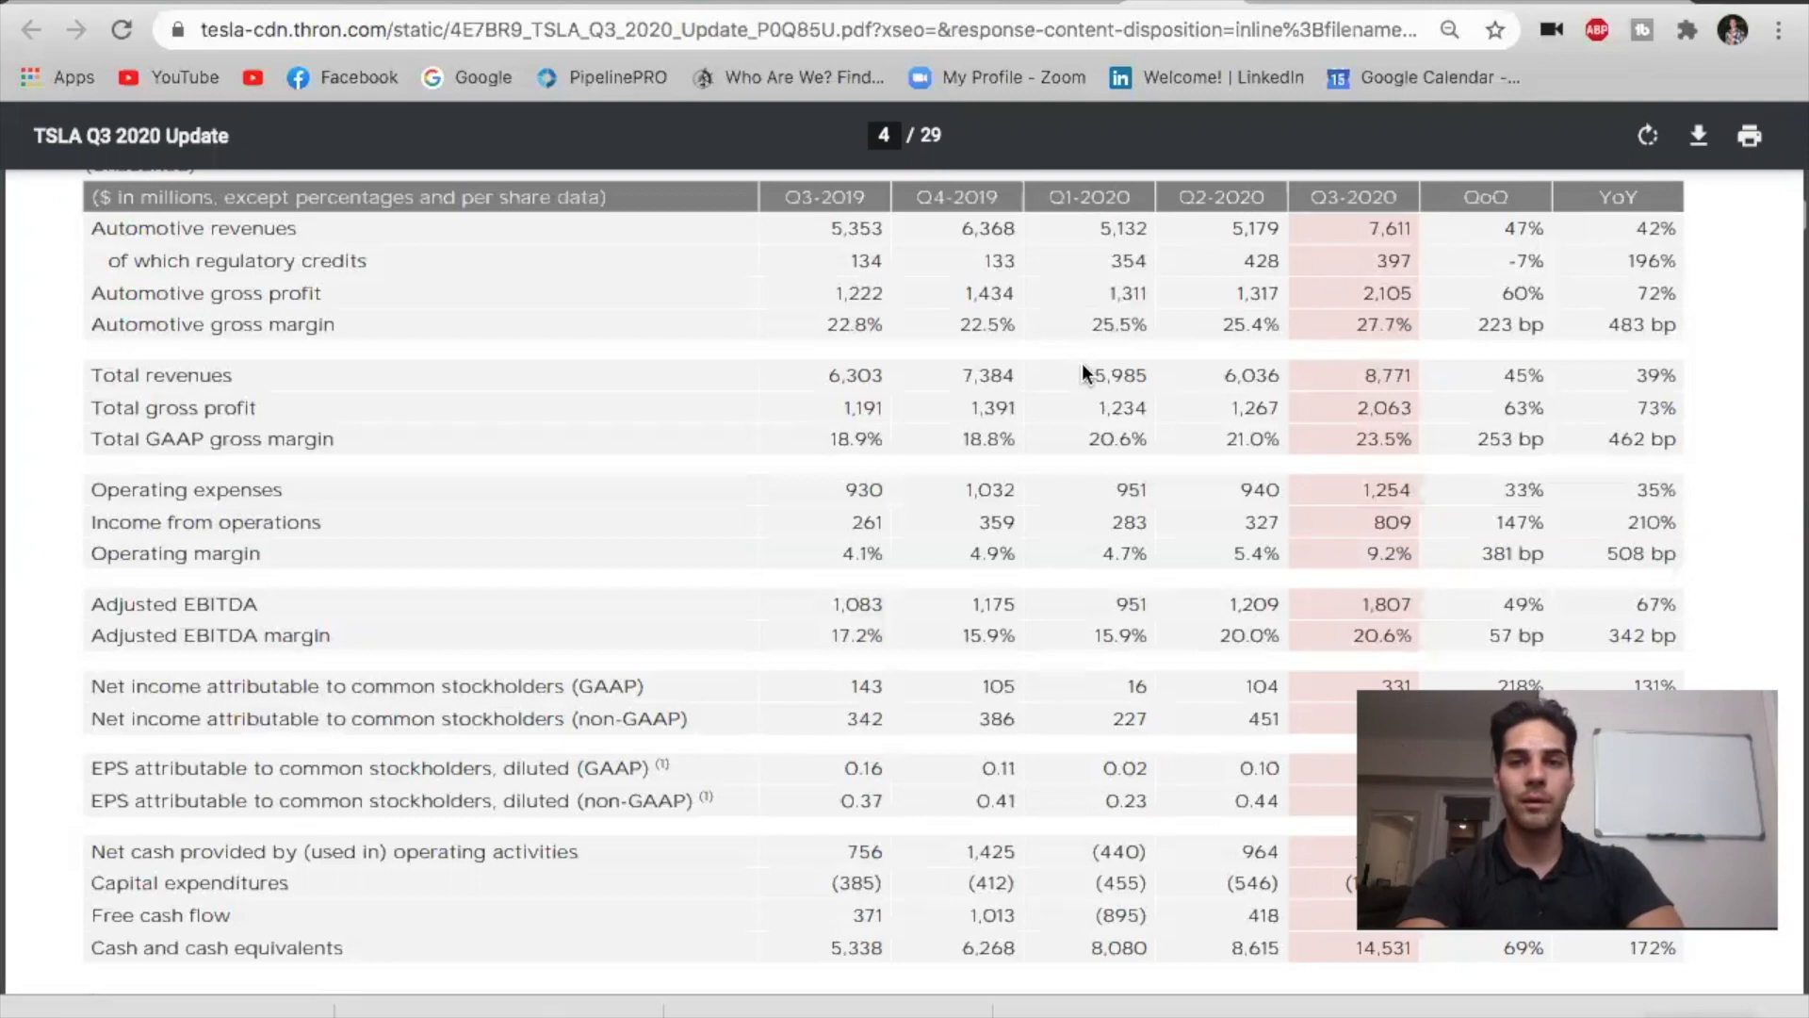
pyautogui.moveTo(1097, 394)
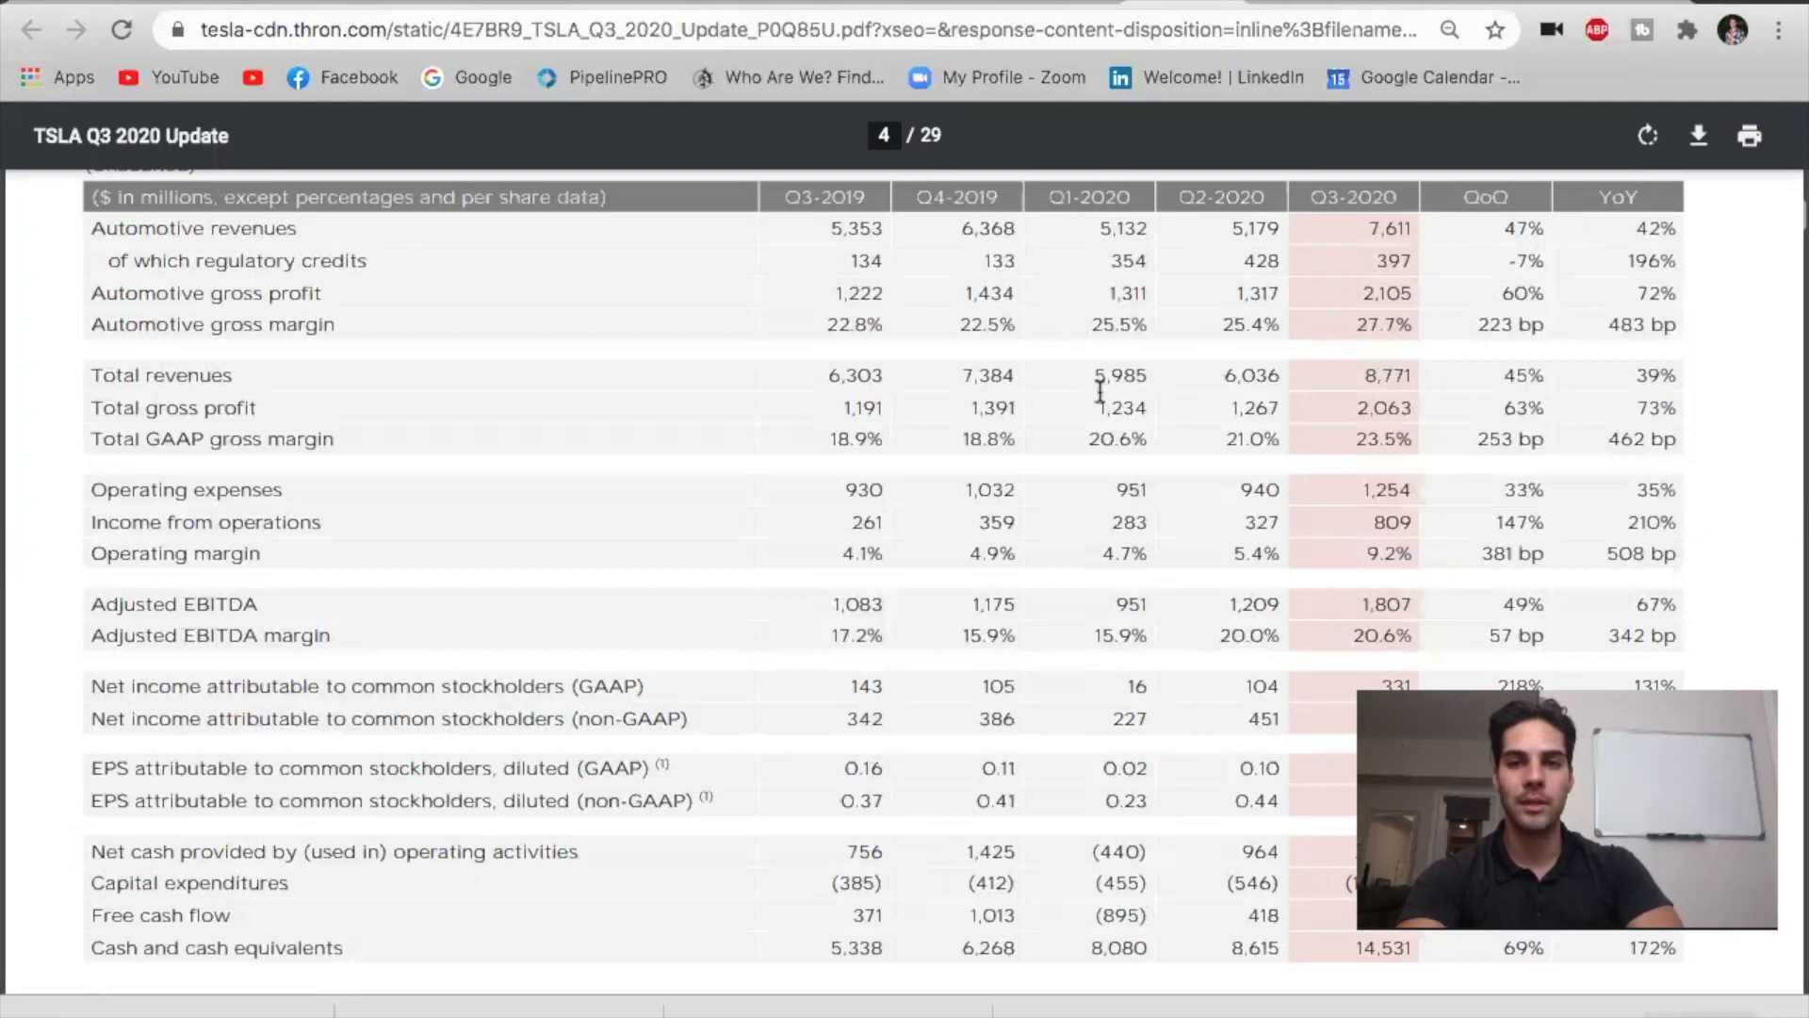
pyautogui.moveTo(955, 372)
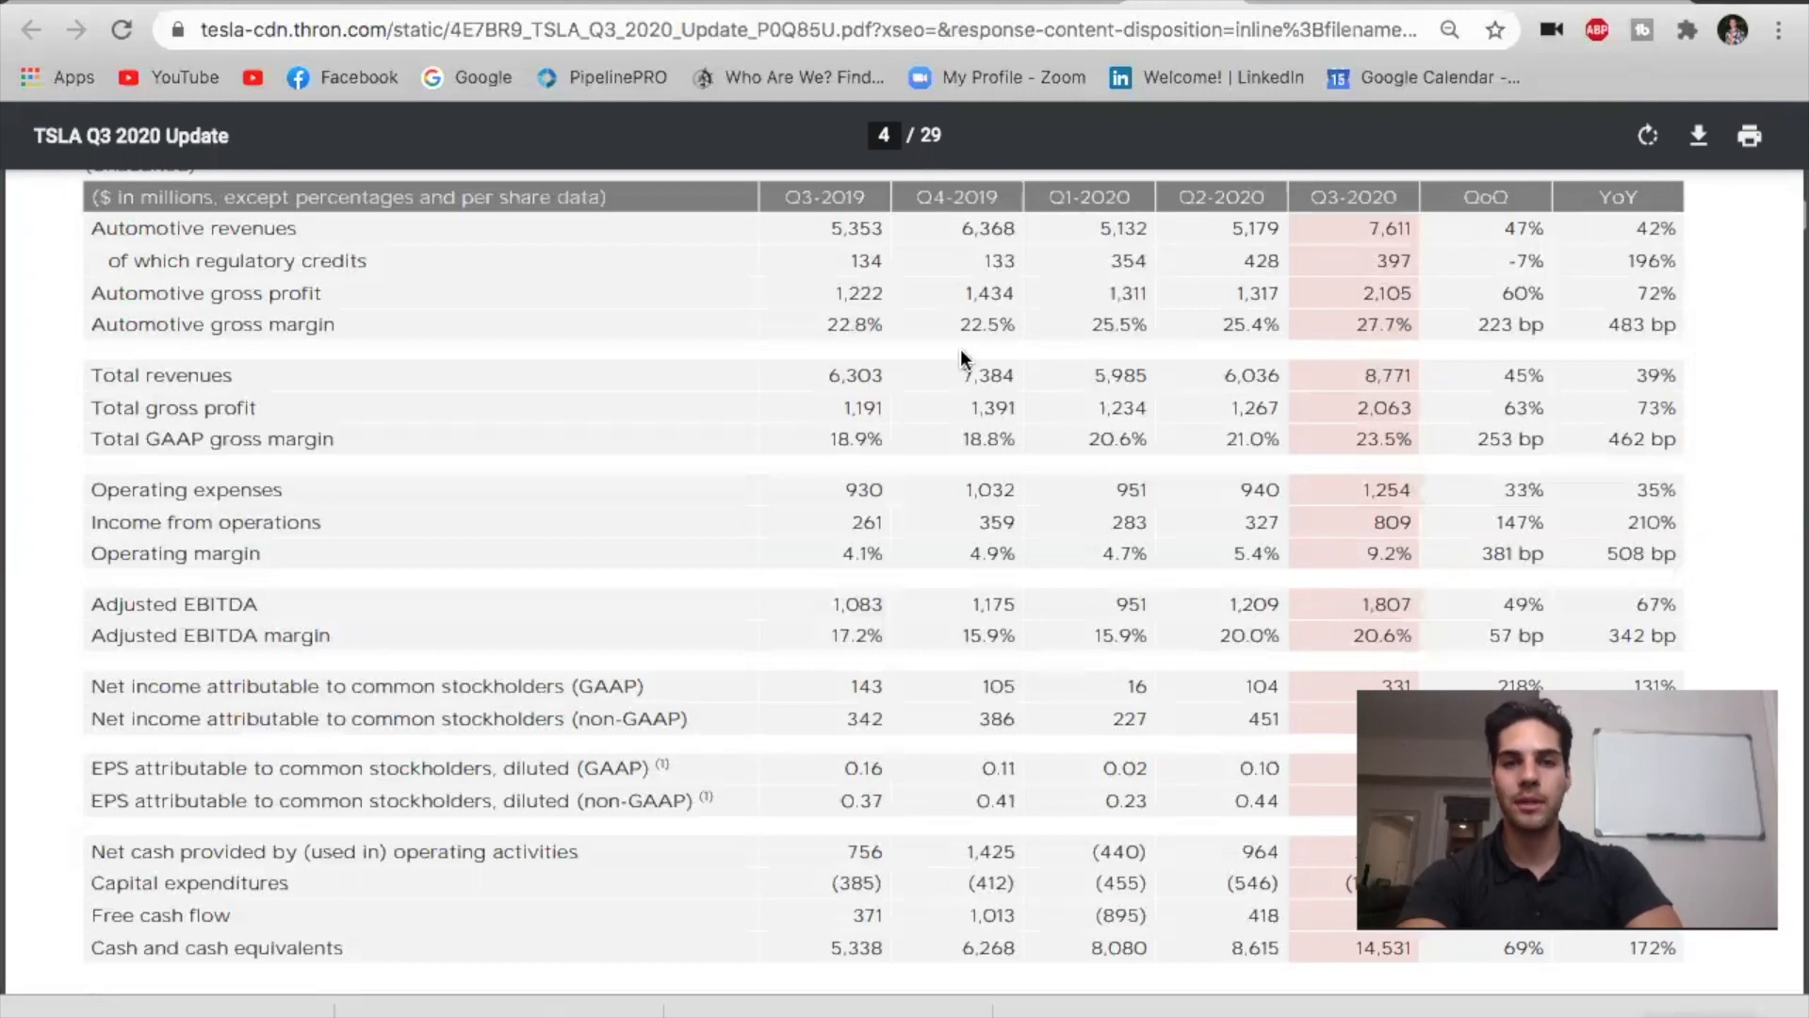
pyautogui.moveTo(1208, 323)
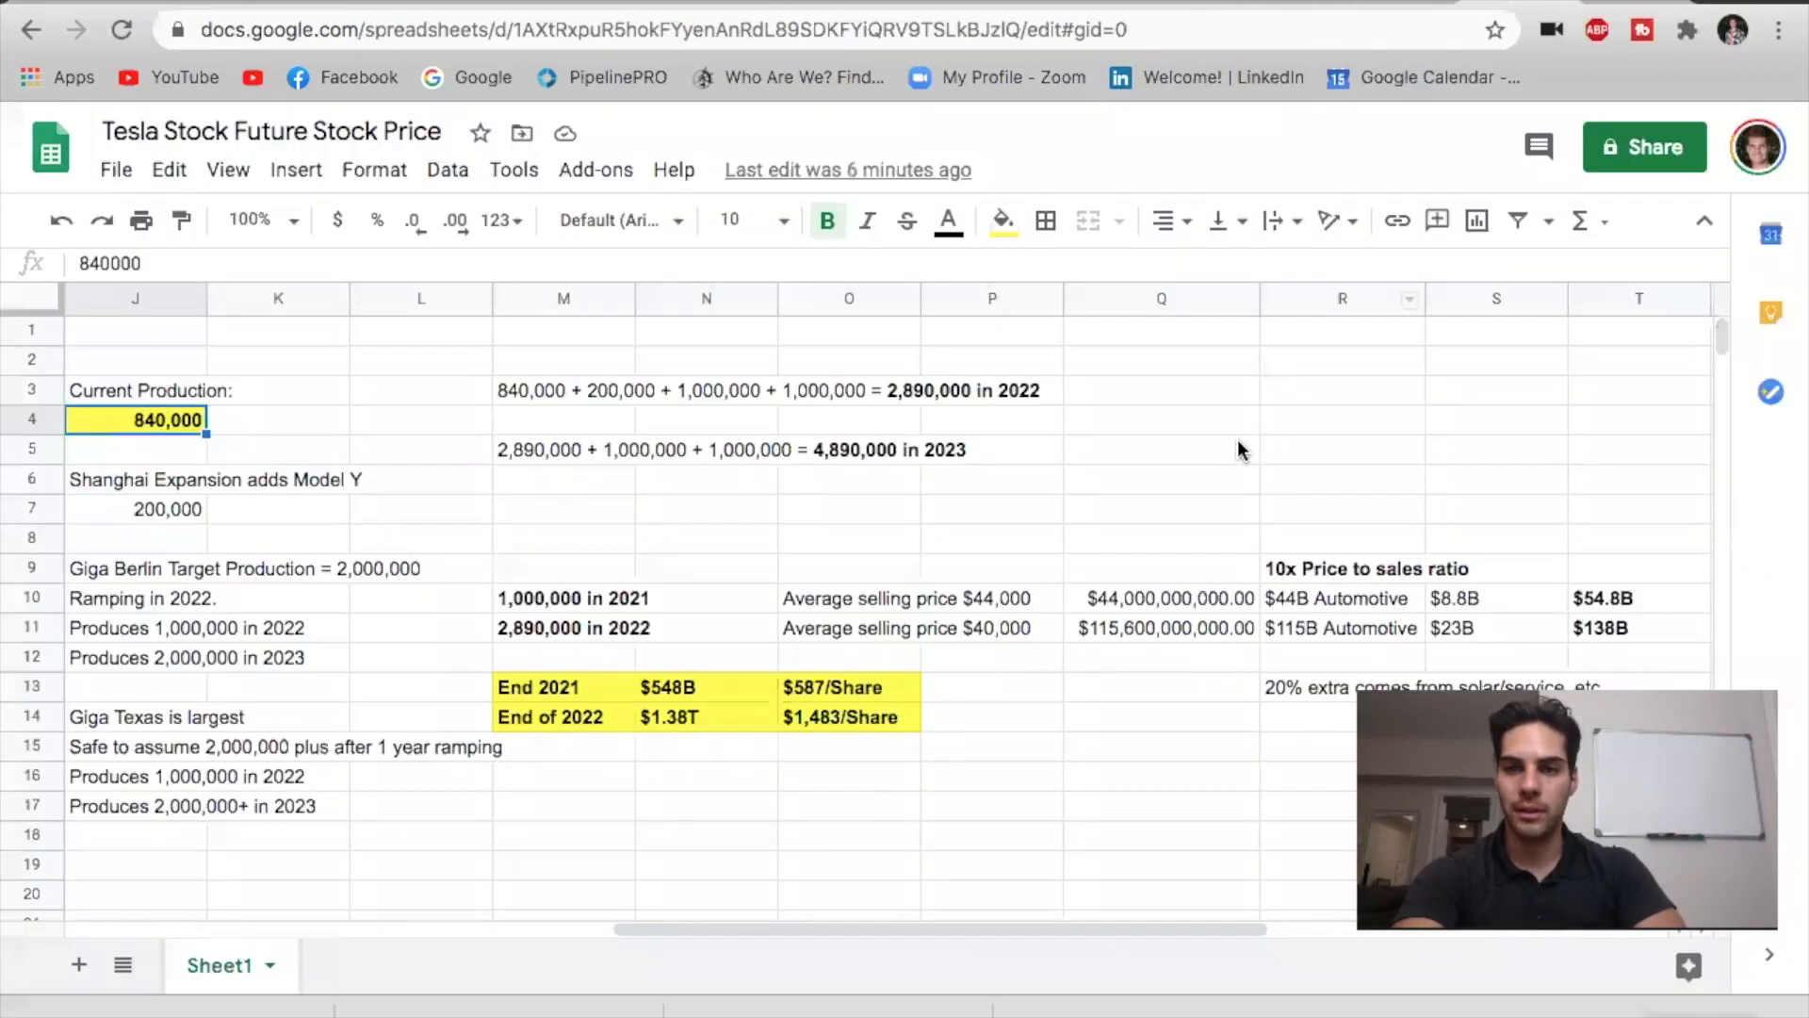
pyautogui.moveTo(1256, 703)
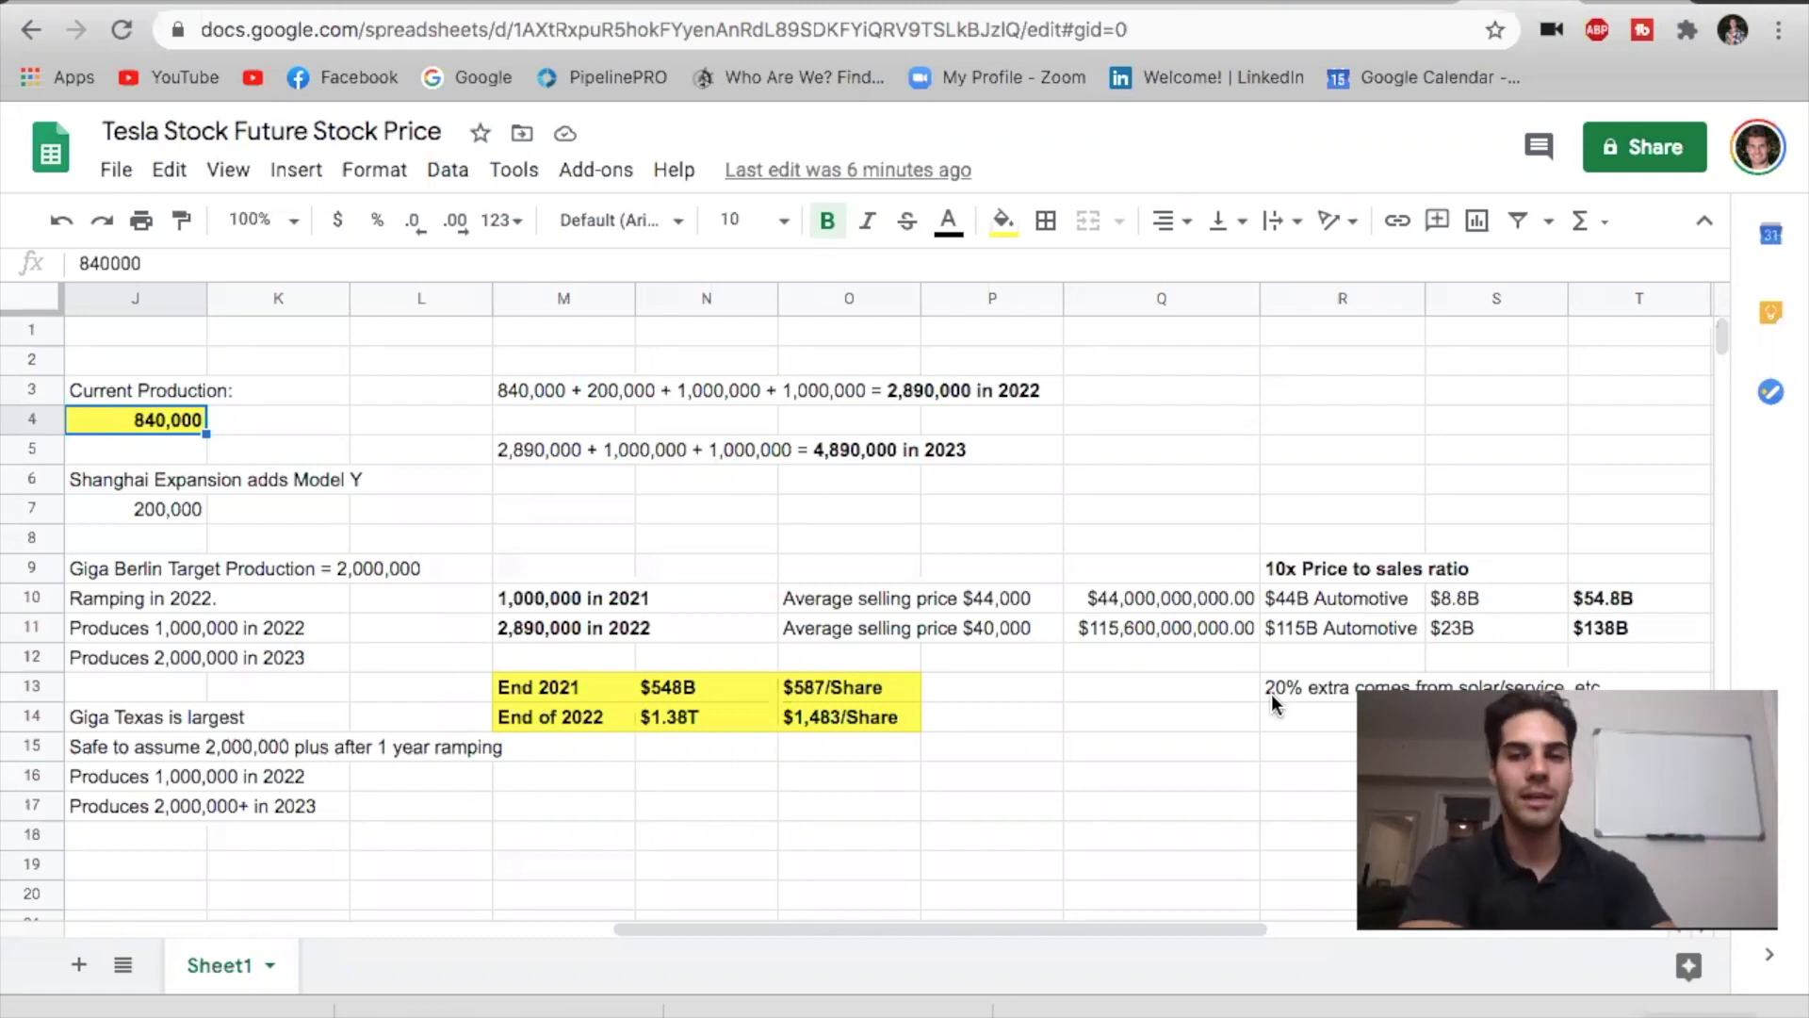
pyautogui.moveTo(1327, 690)
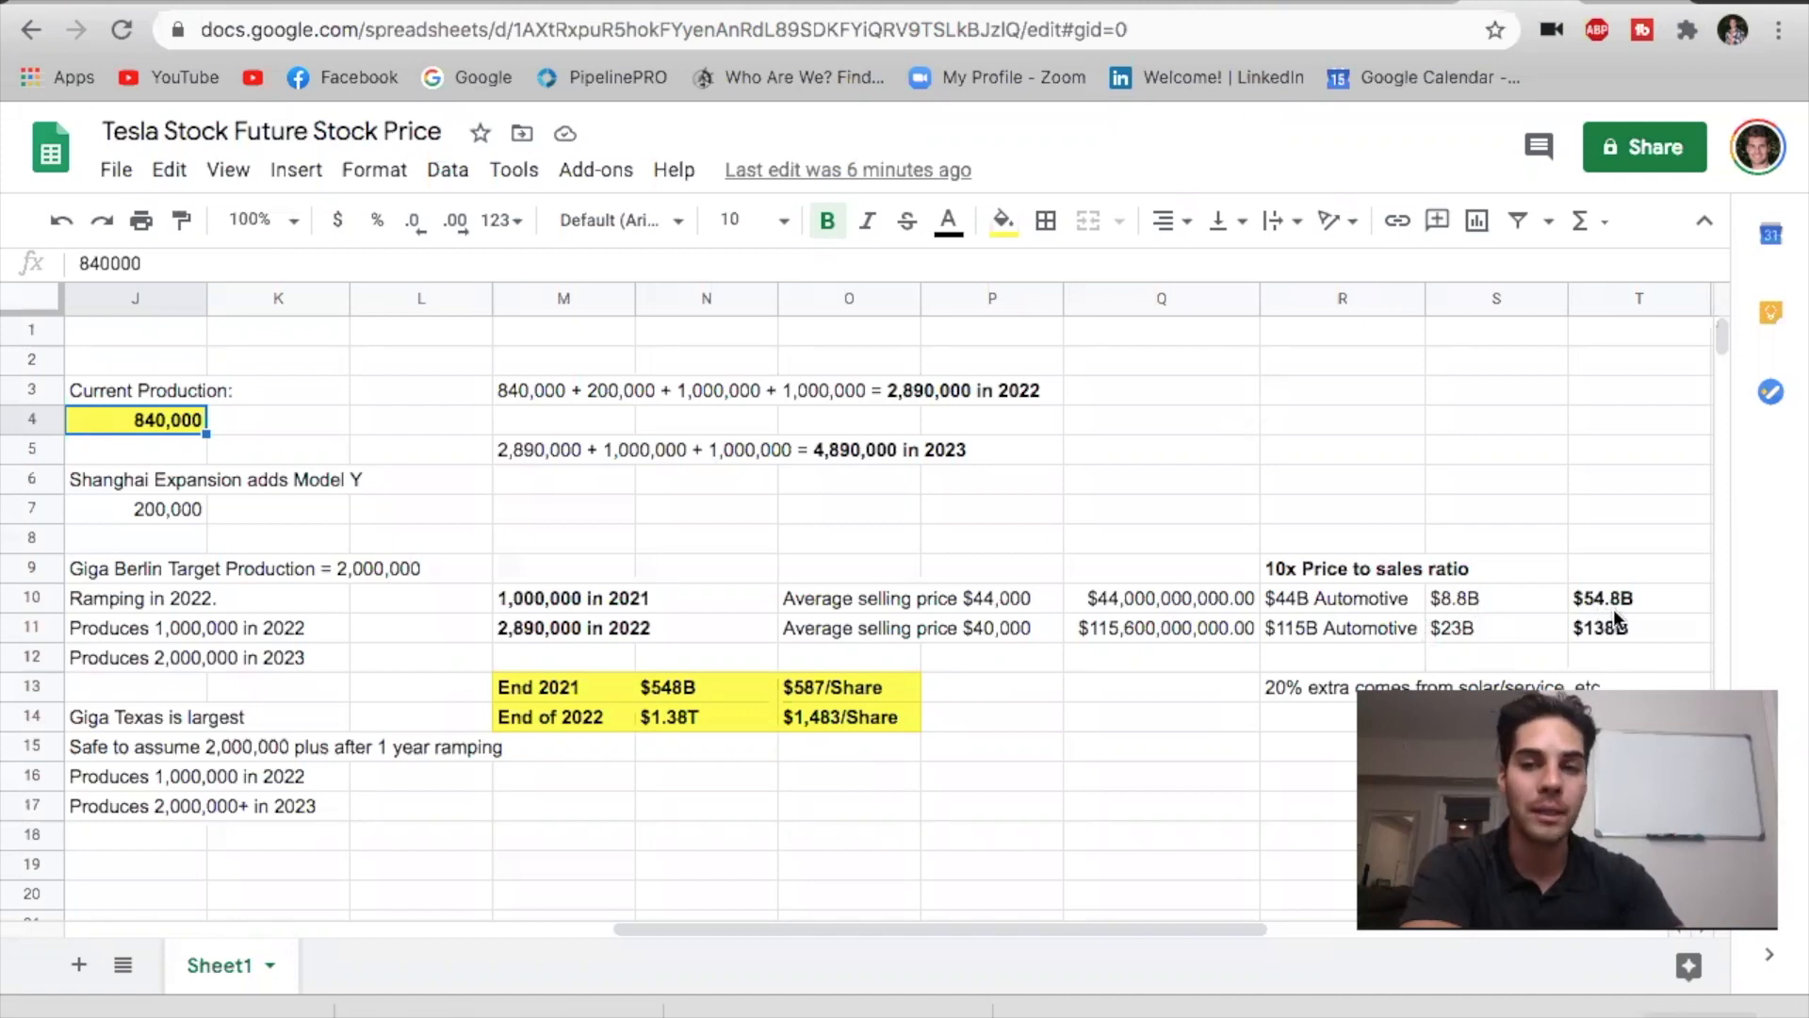
pyautogui.moveTo(537, 566)
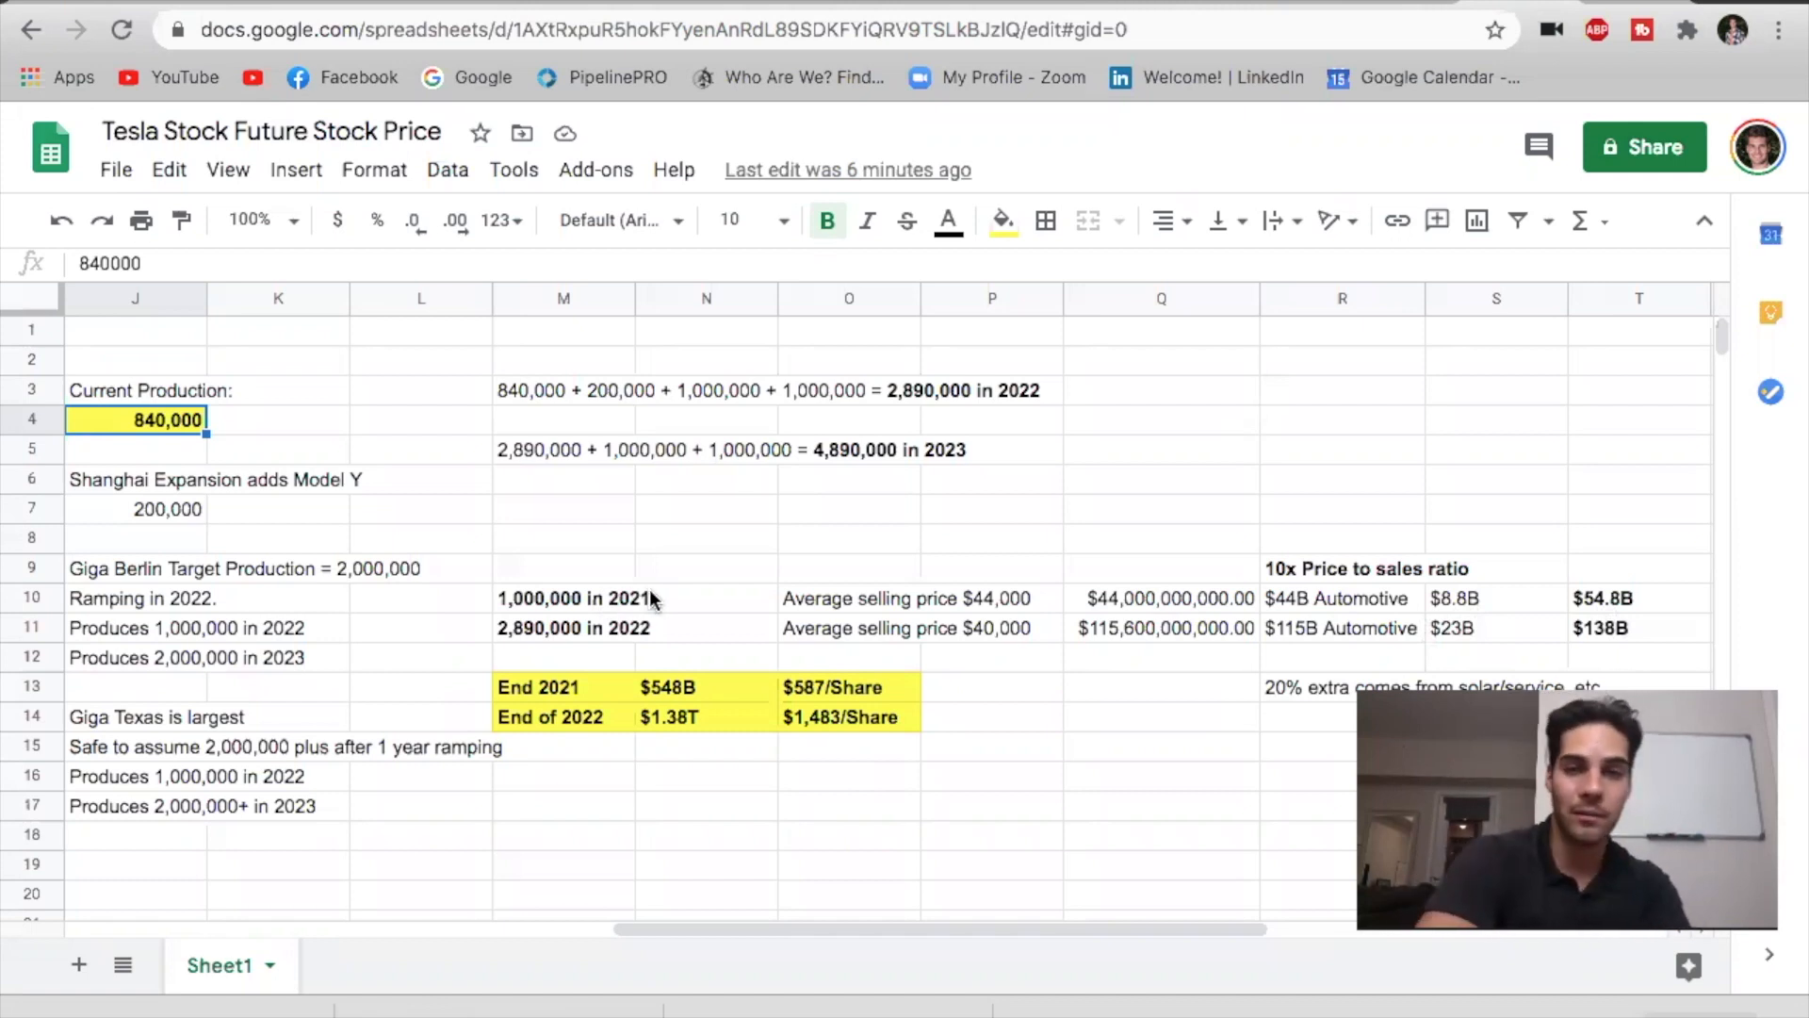
pyautogui.moveTo(848, 627)
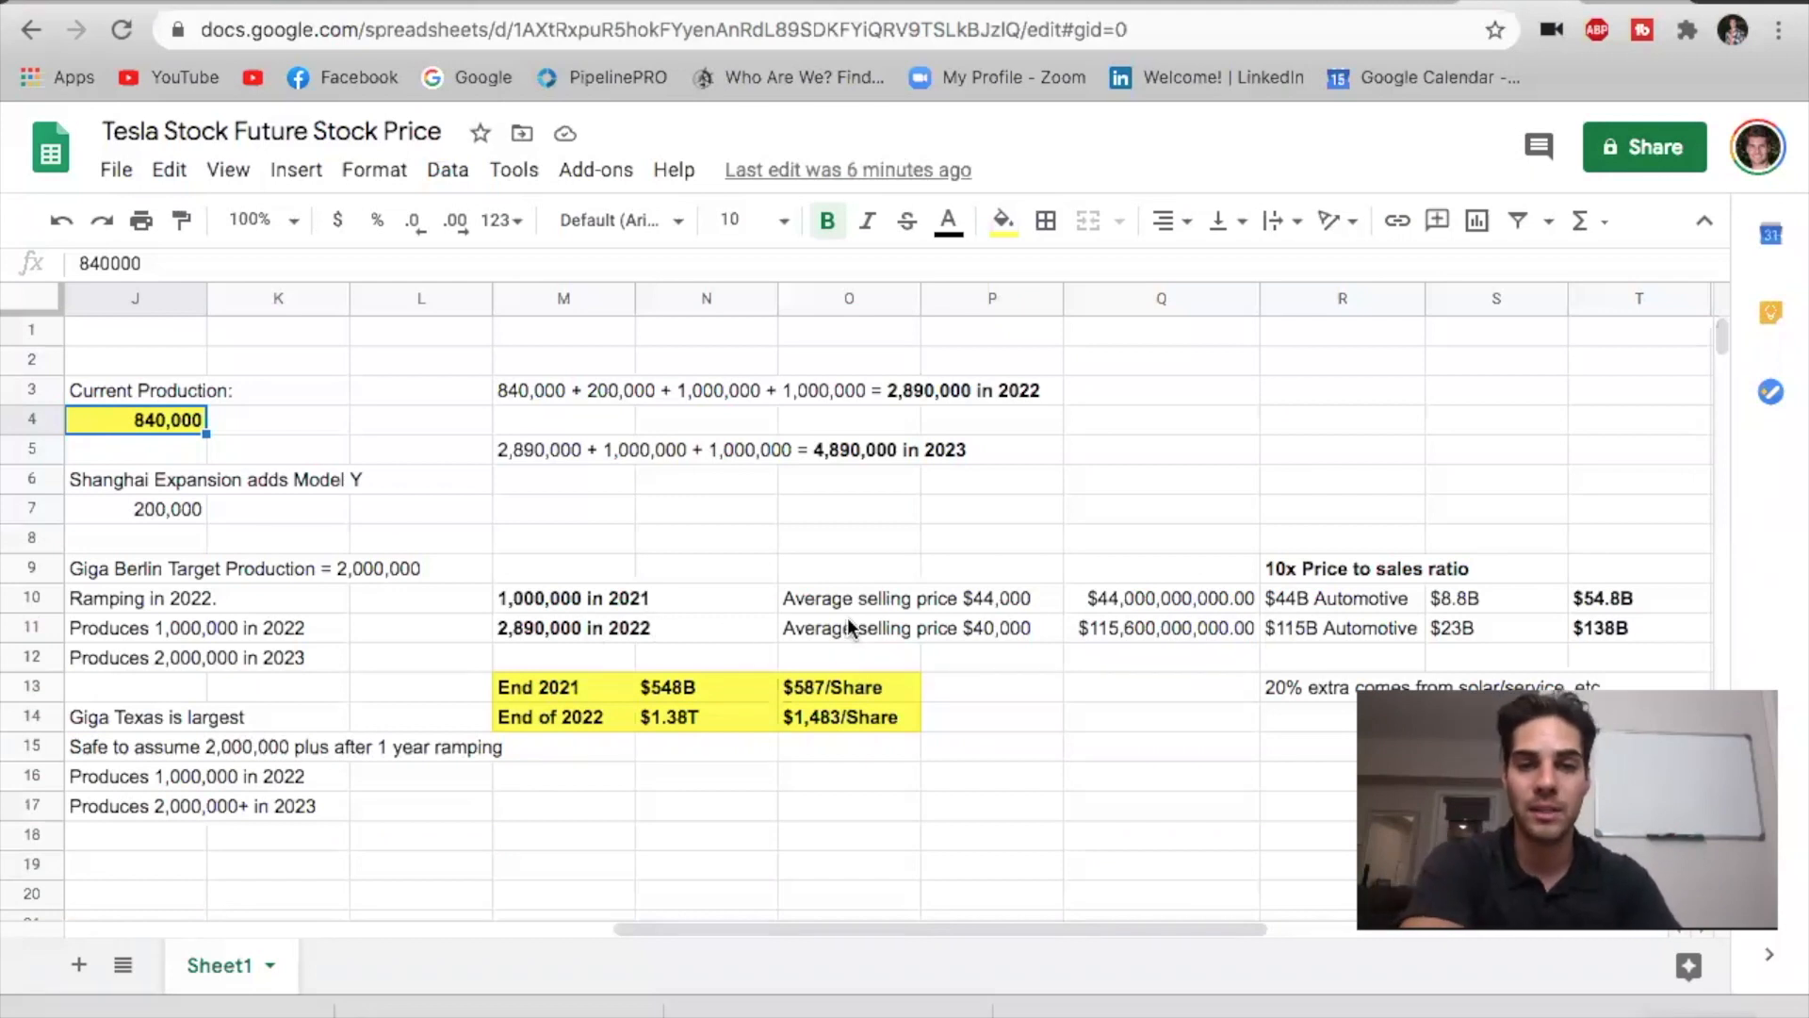
pyautogui.moveTo(1039, 605)
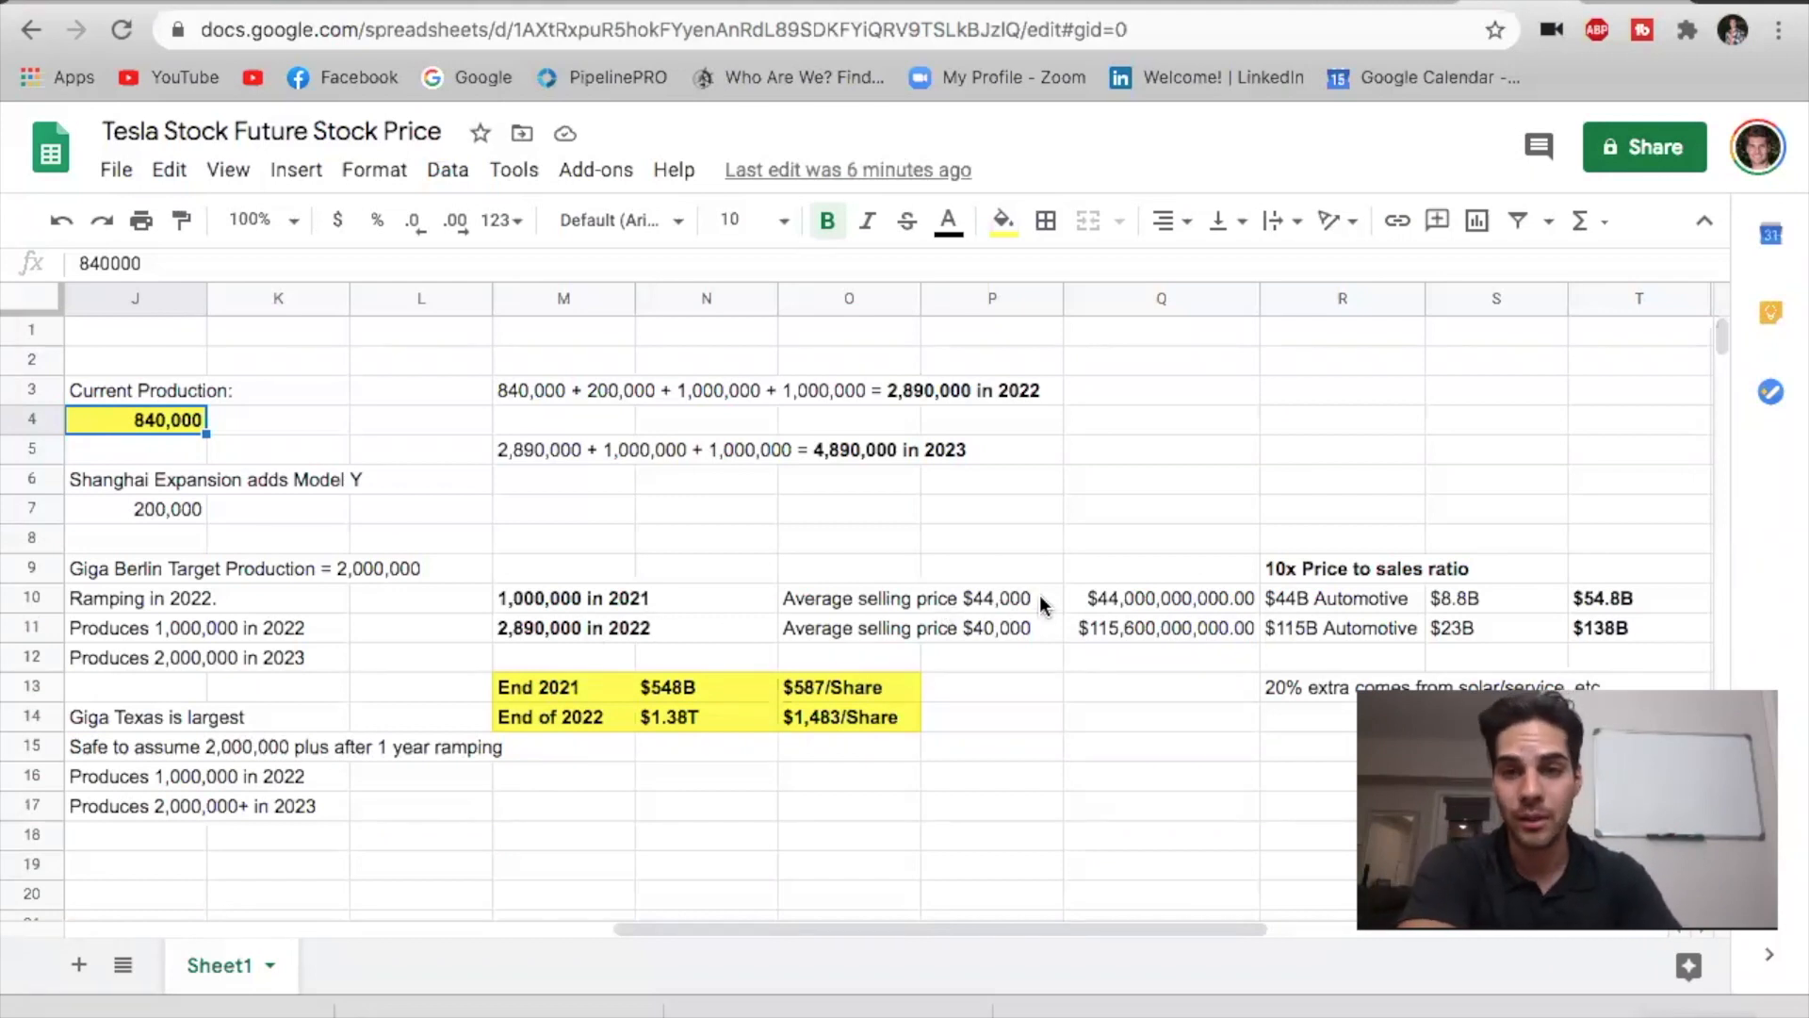
pyautogui.moveTo(585, 615)
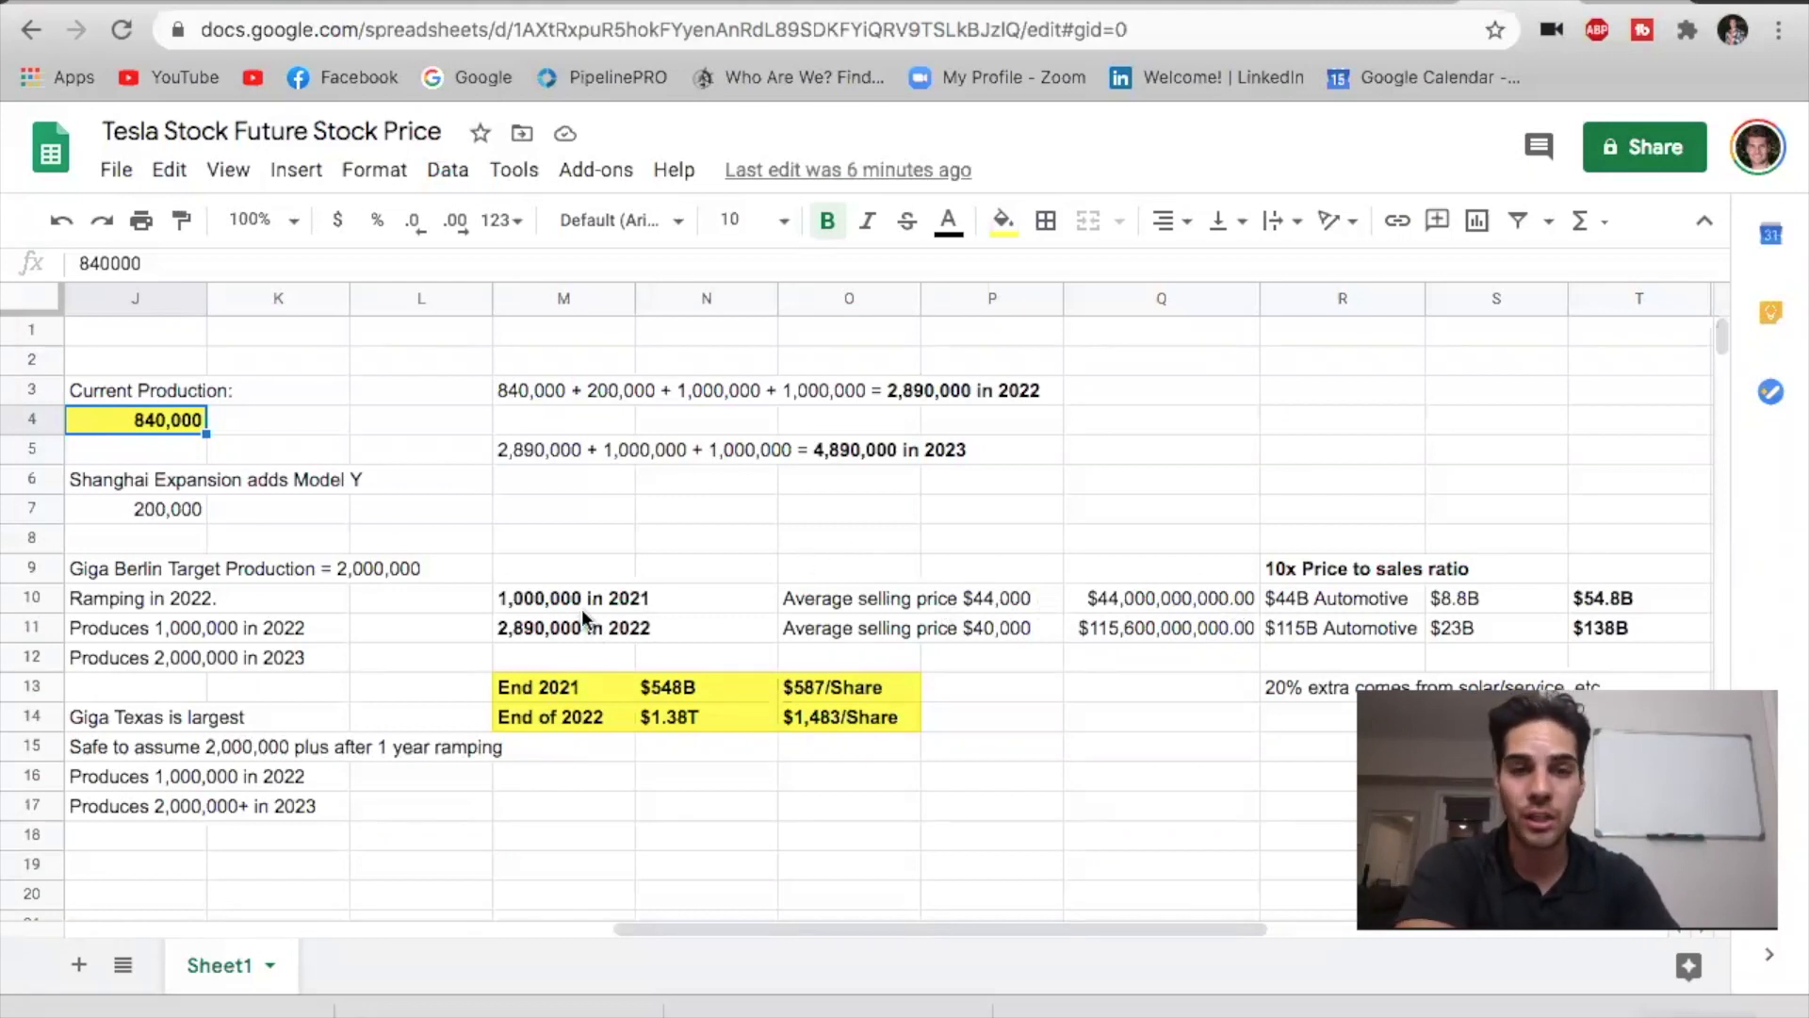
pyautogui.moveTo(1339, 578)
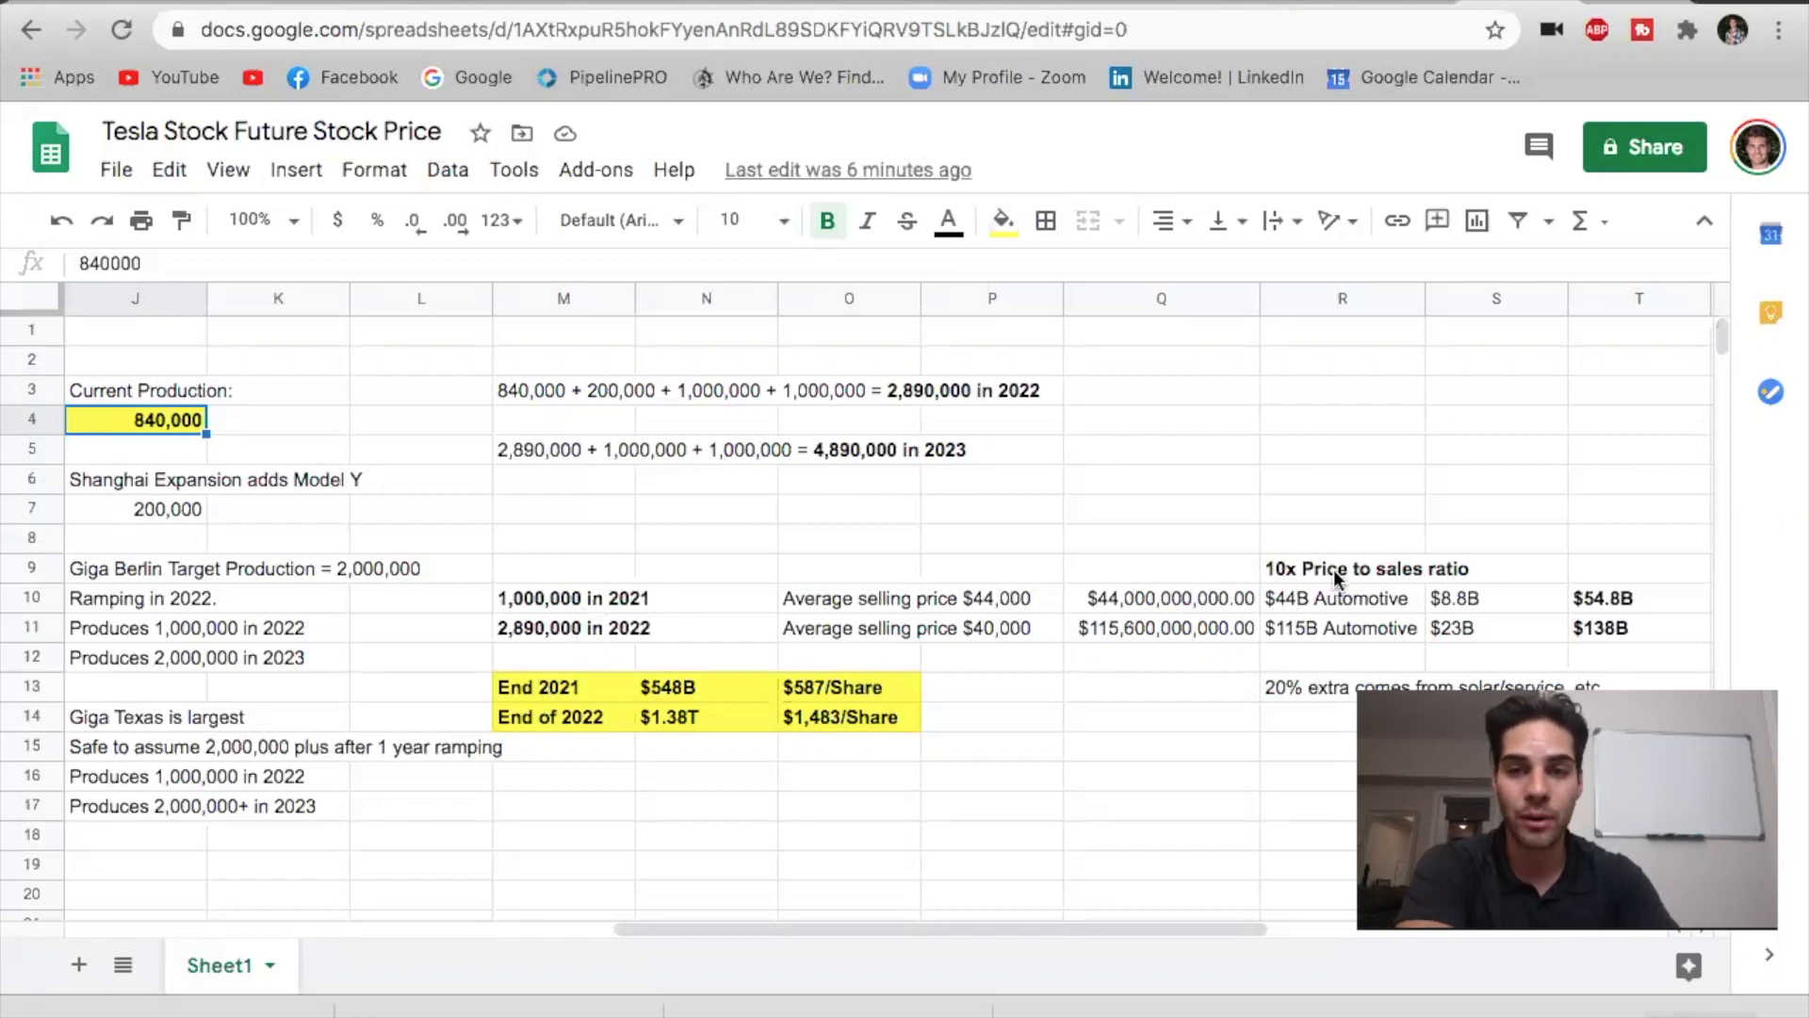
pyautogui.moveTo(655, 701)
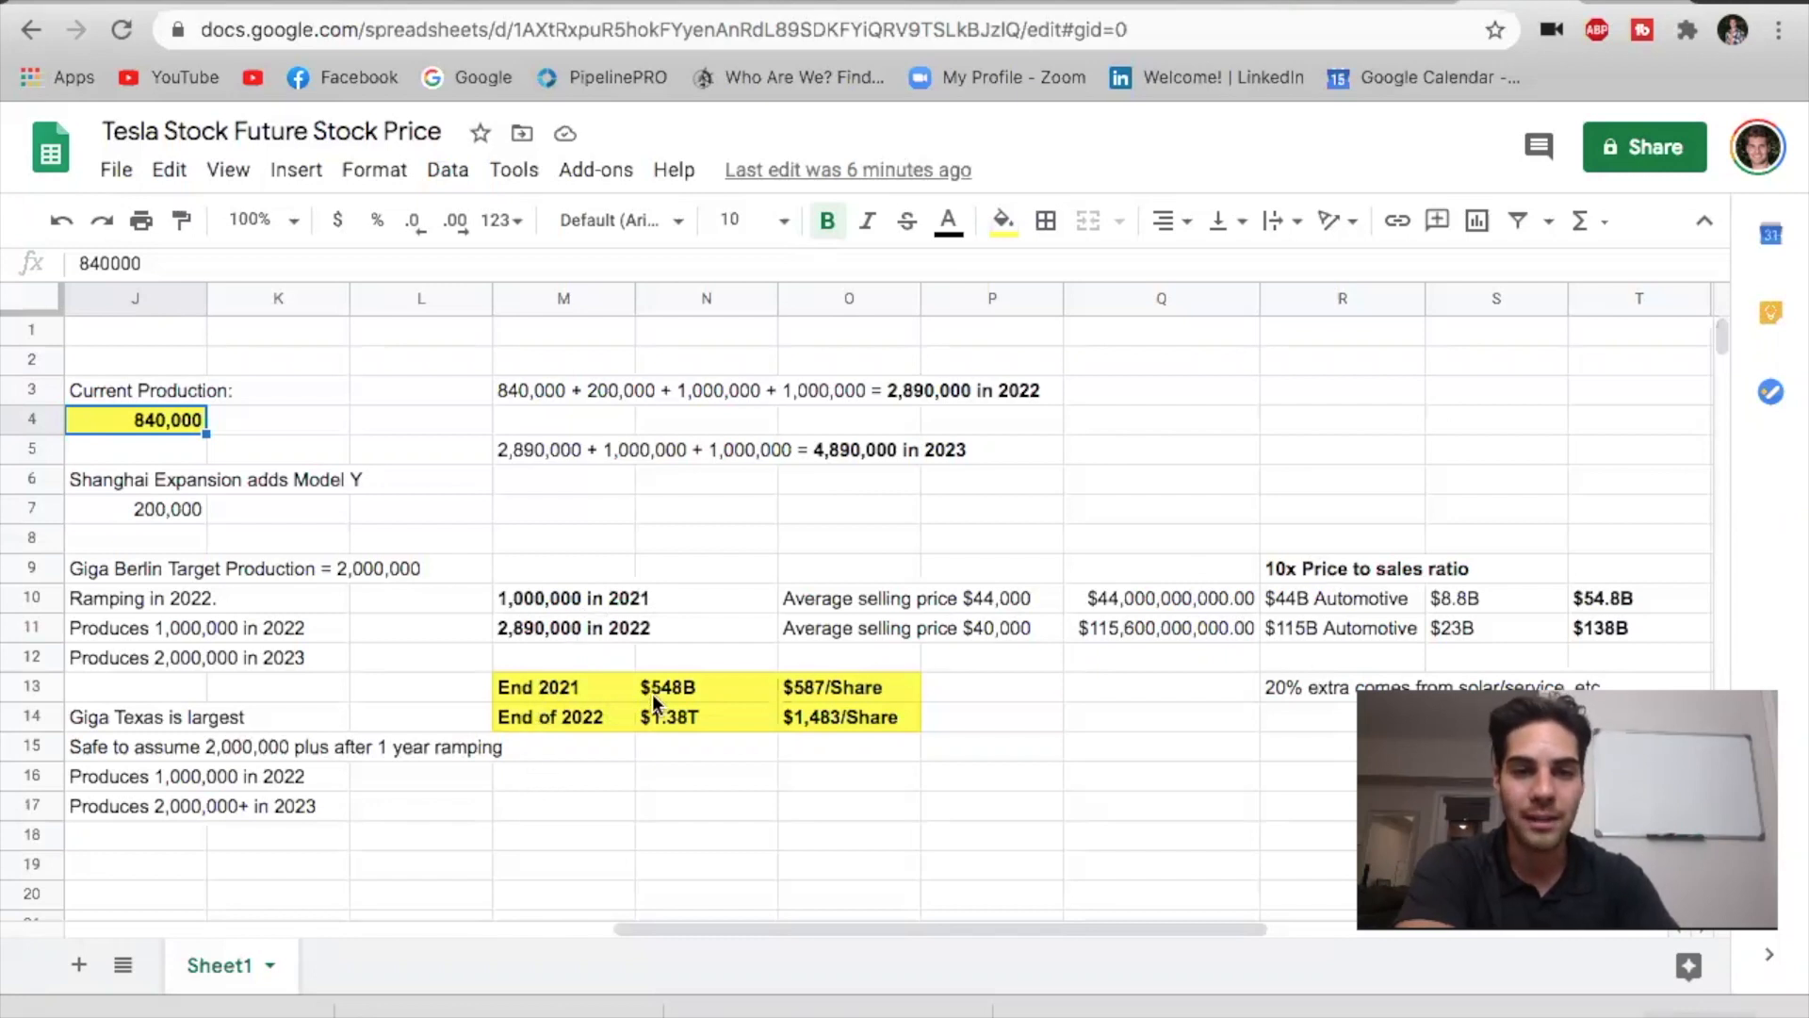
pyautogui.moveTo(691, 703)
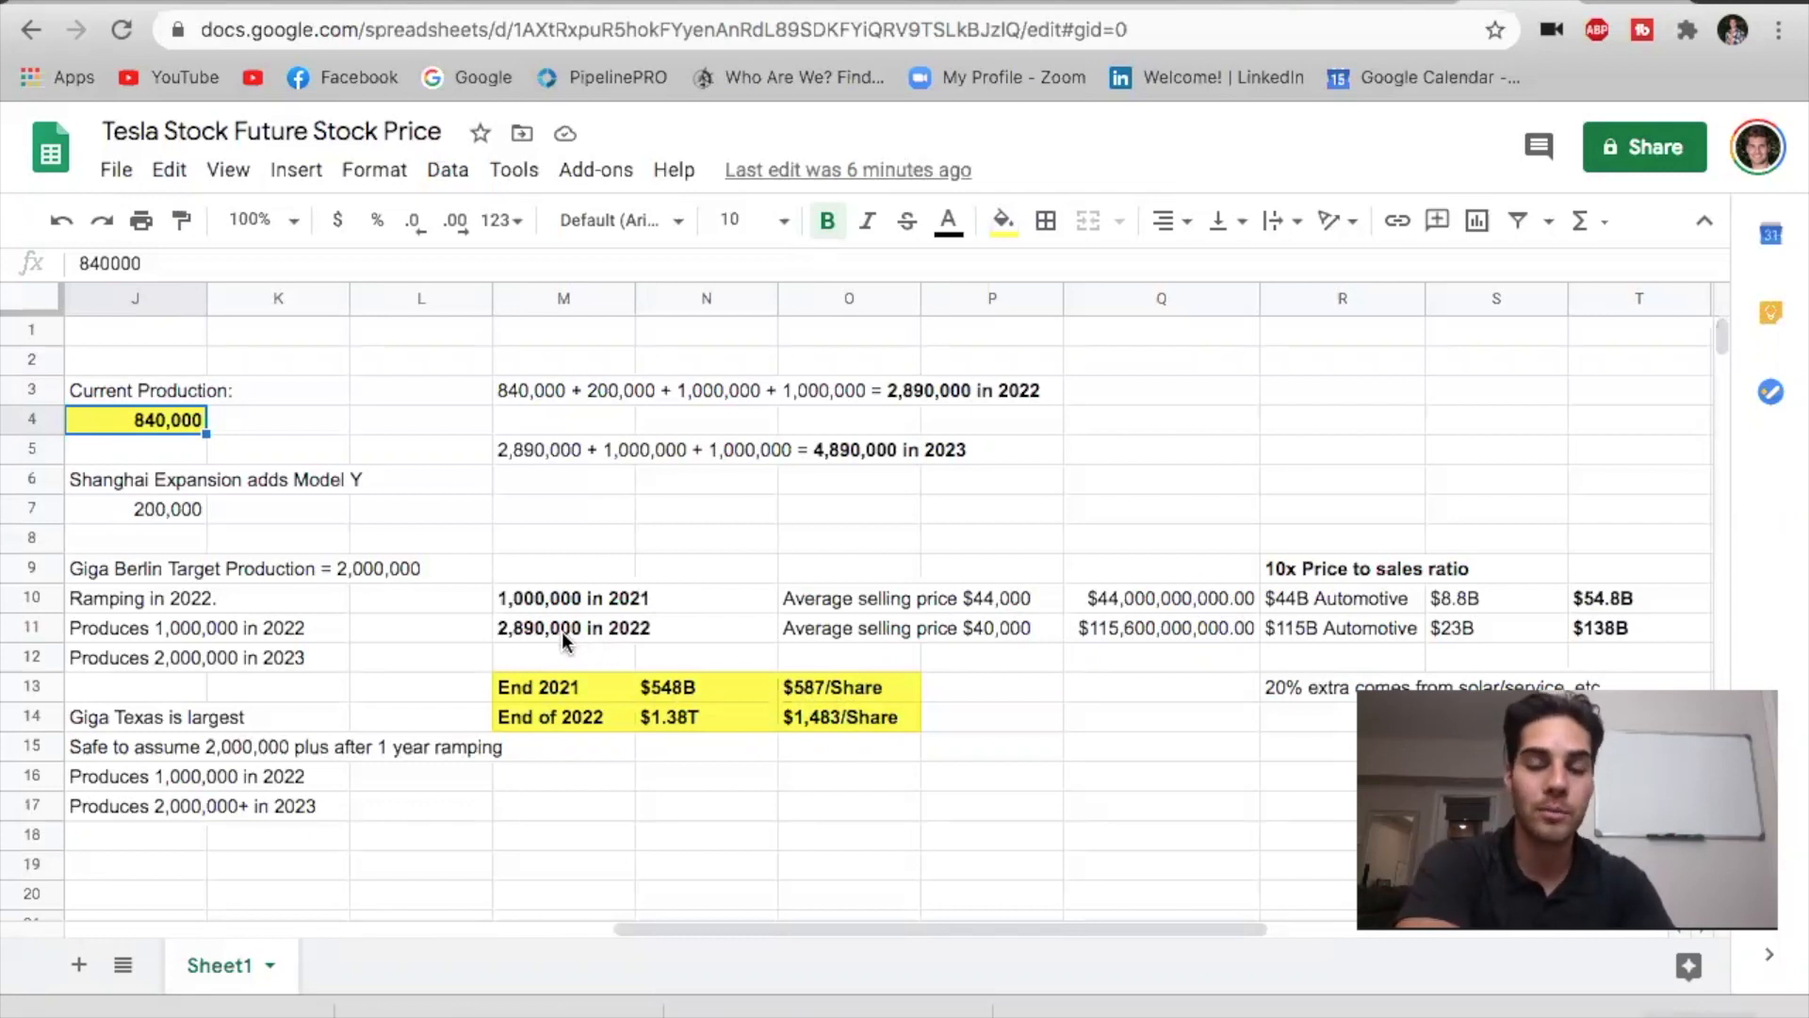
pyautogui.moveTo(771, 660)
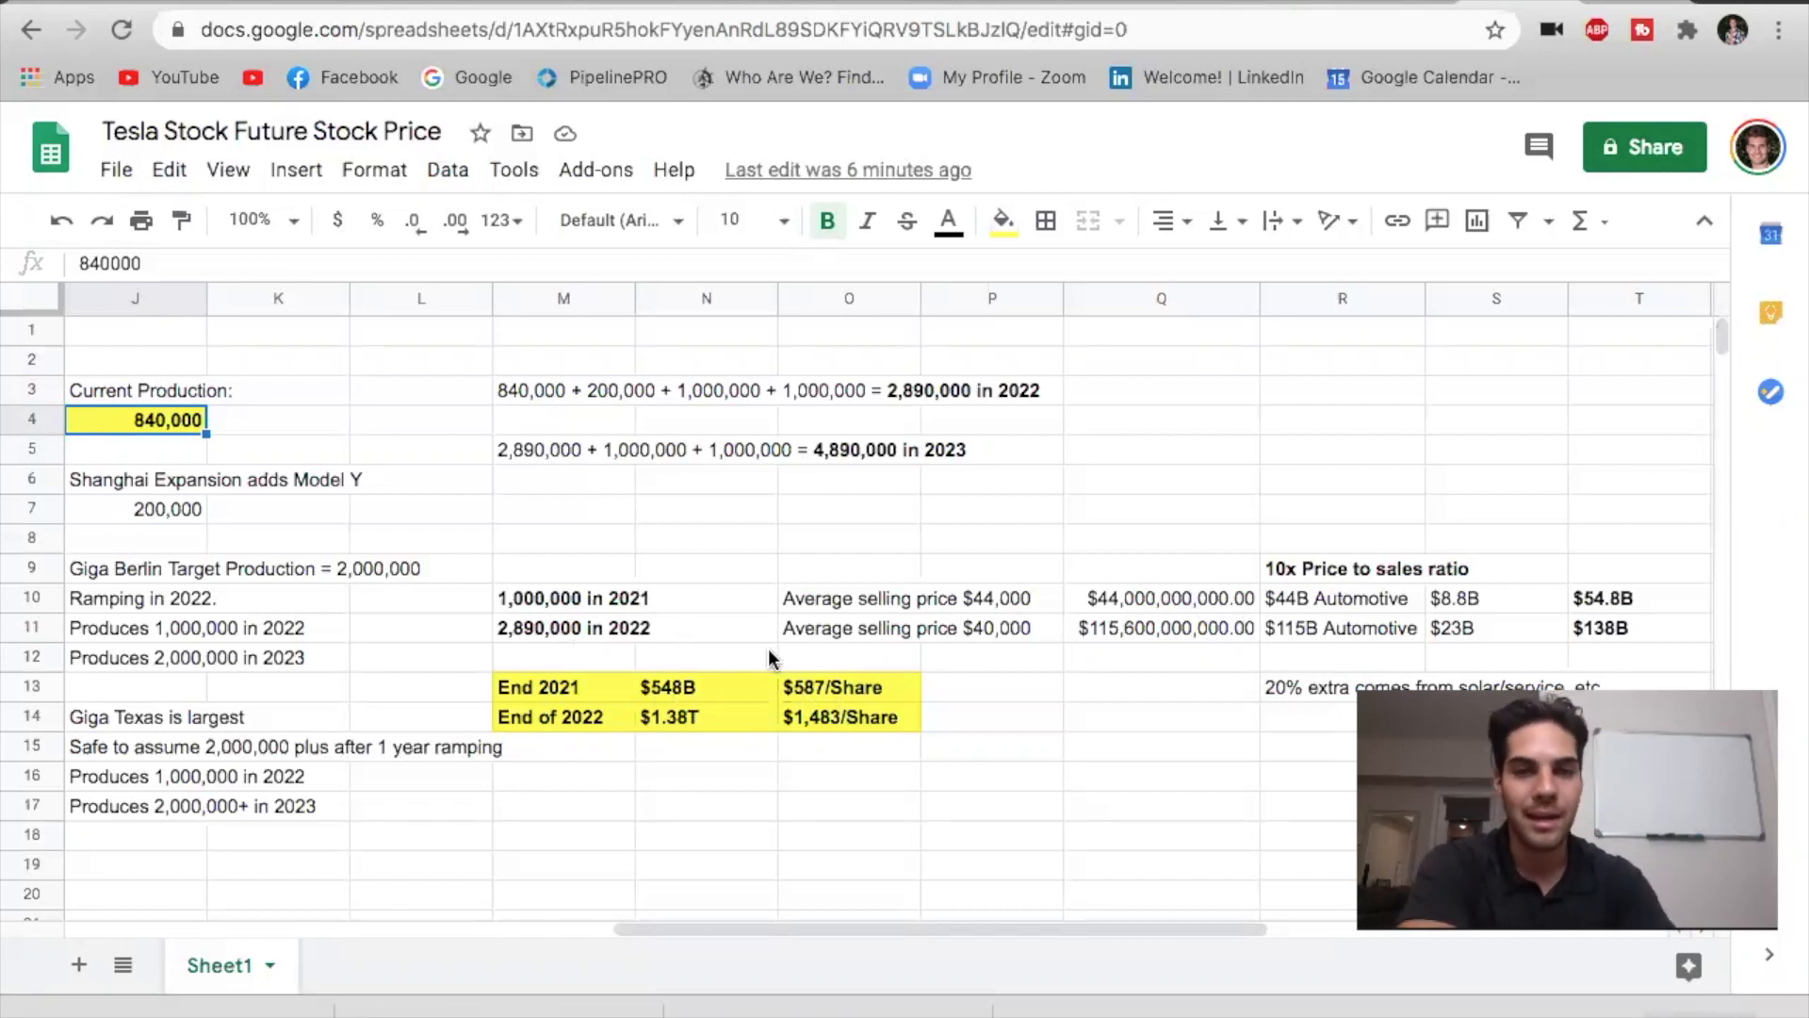
pyautogui.moveTo(513, 652)
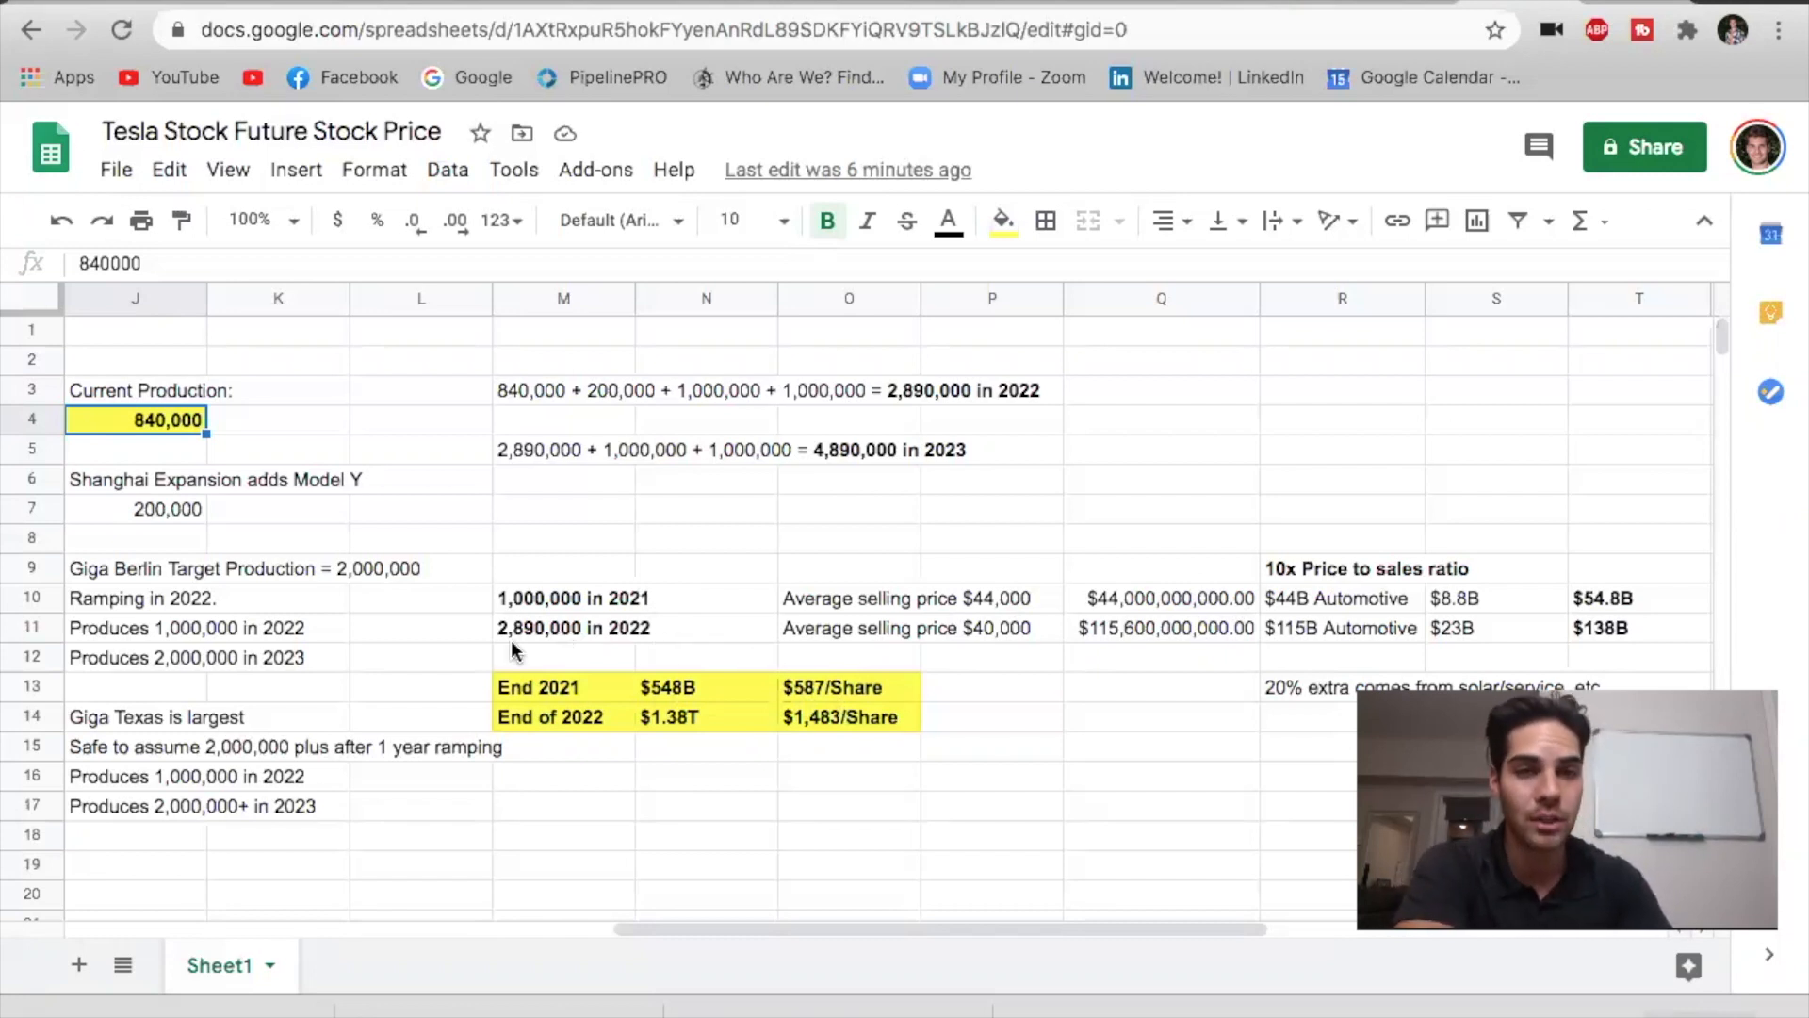
pyautogui.moveTo(611, 652)
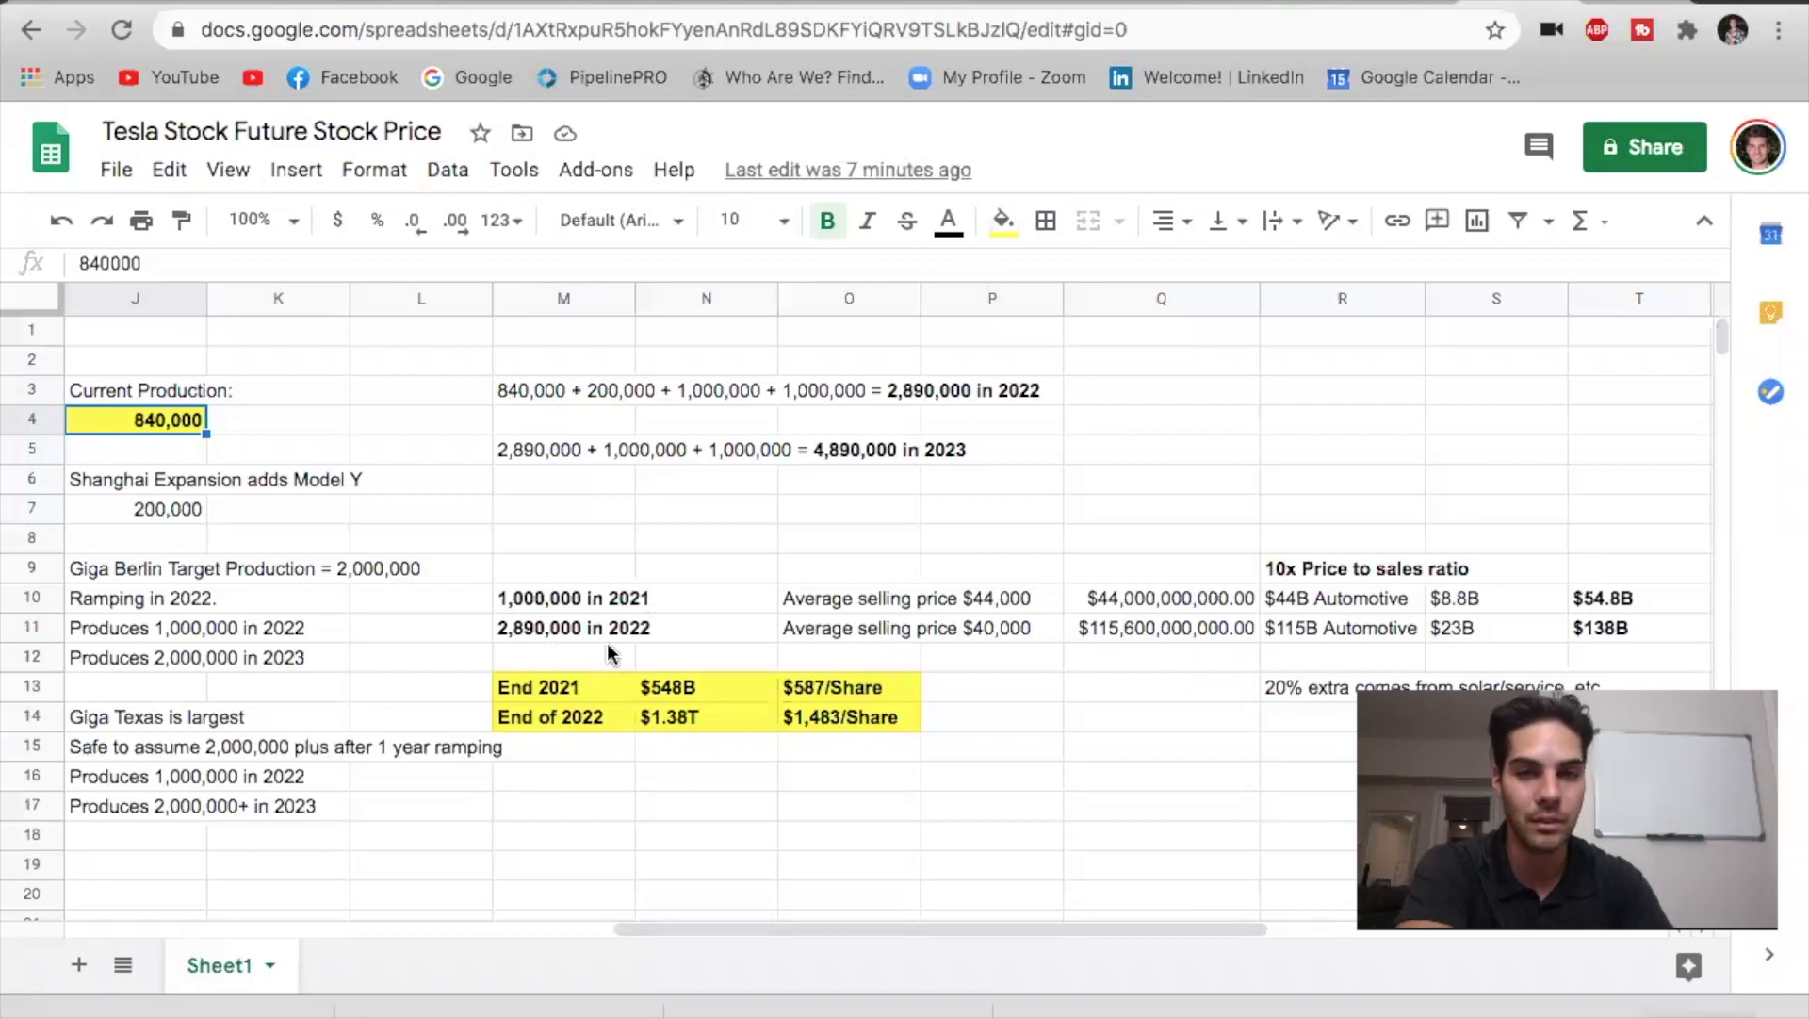
pyautogui.moveTo(836, 654)
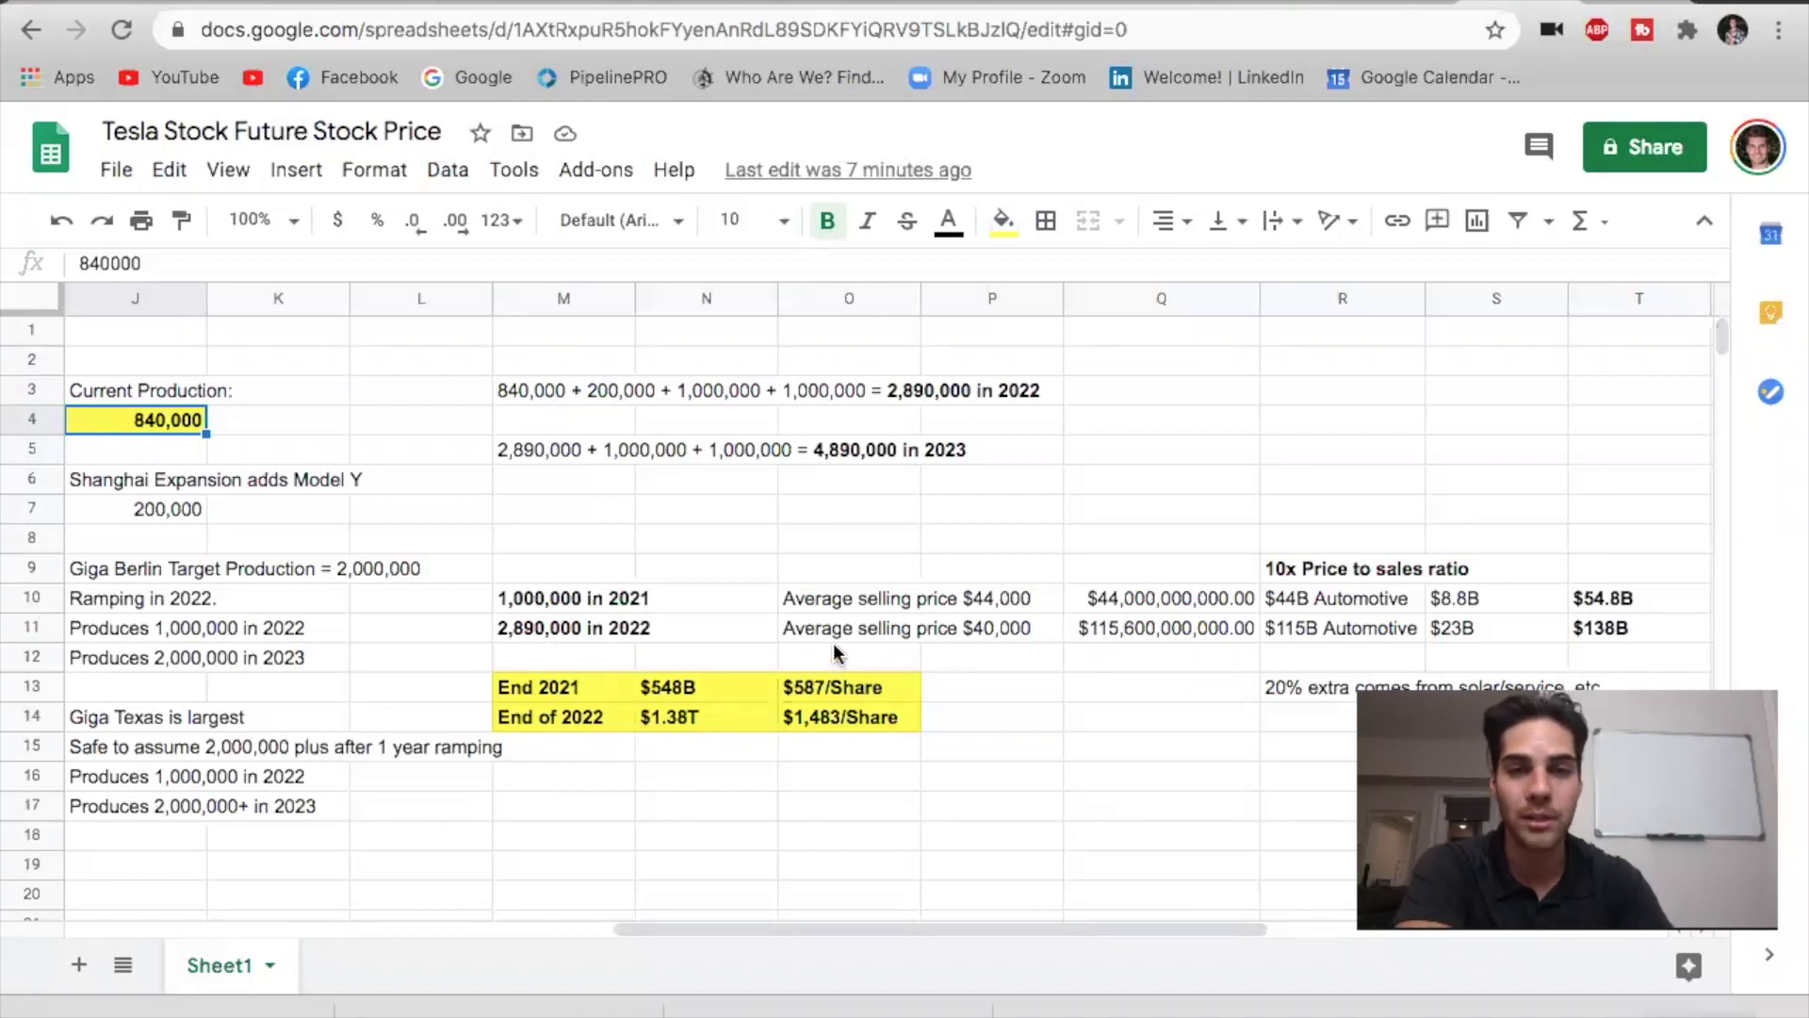
pyautogui.moveTo(985, 652)
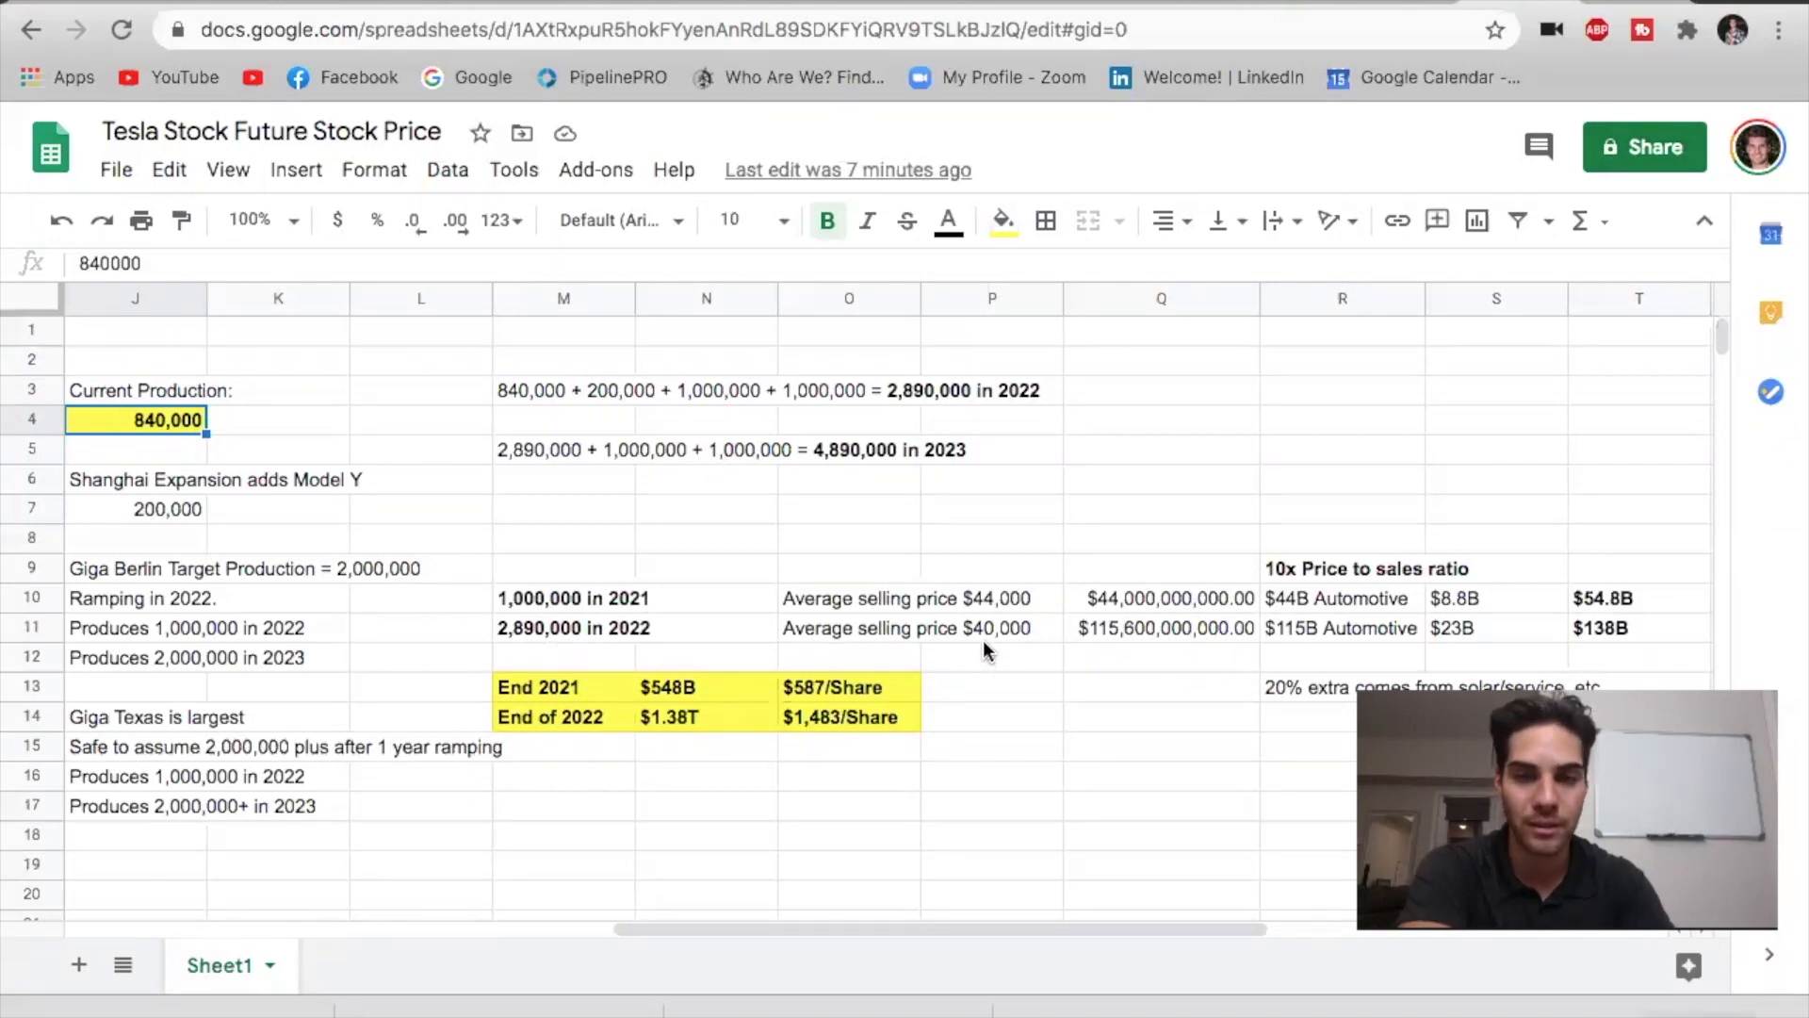
pyautogui.moveTo(1293, 650)
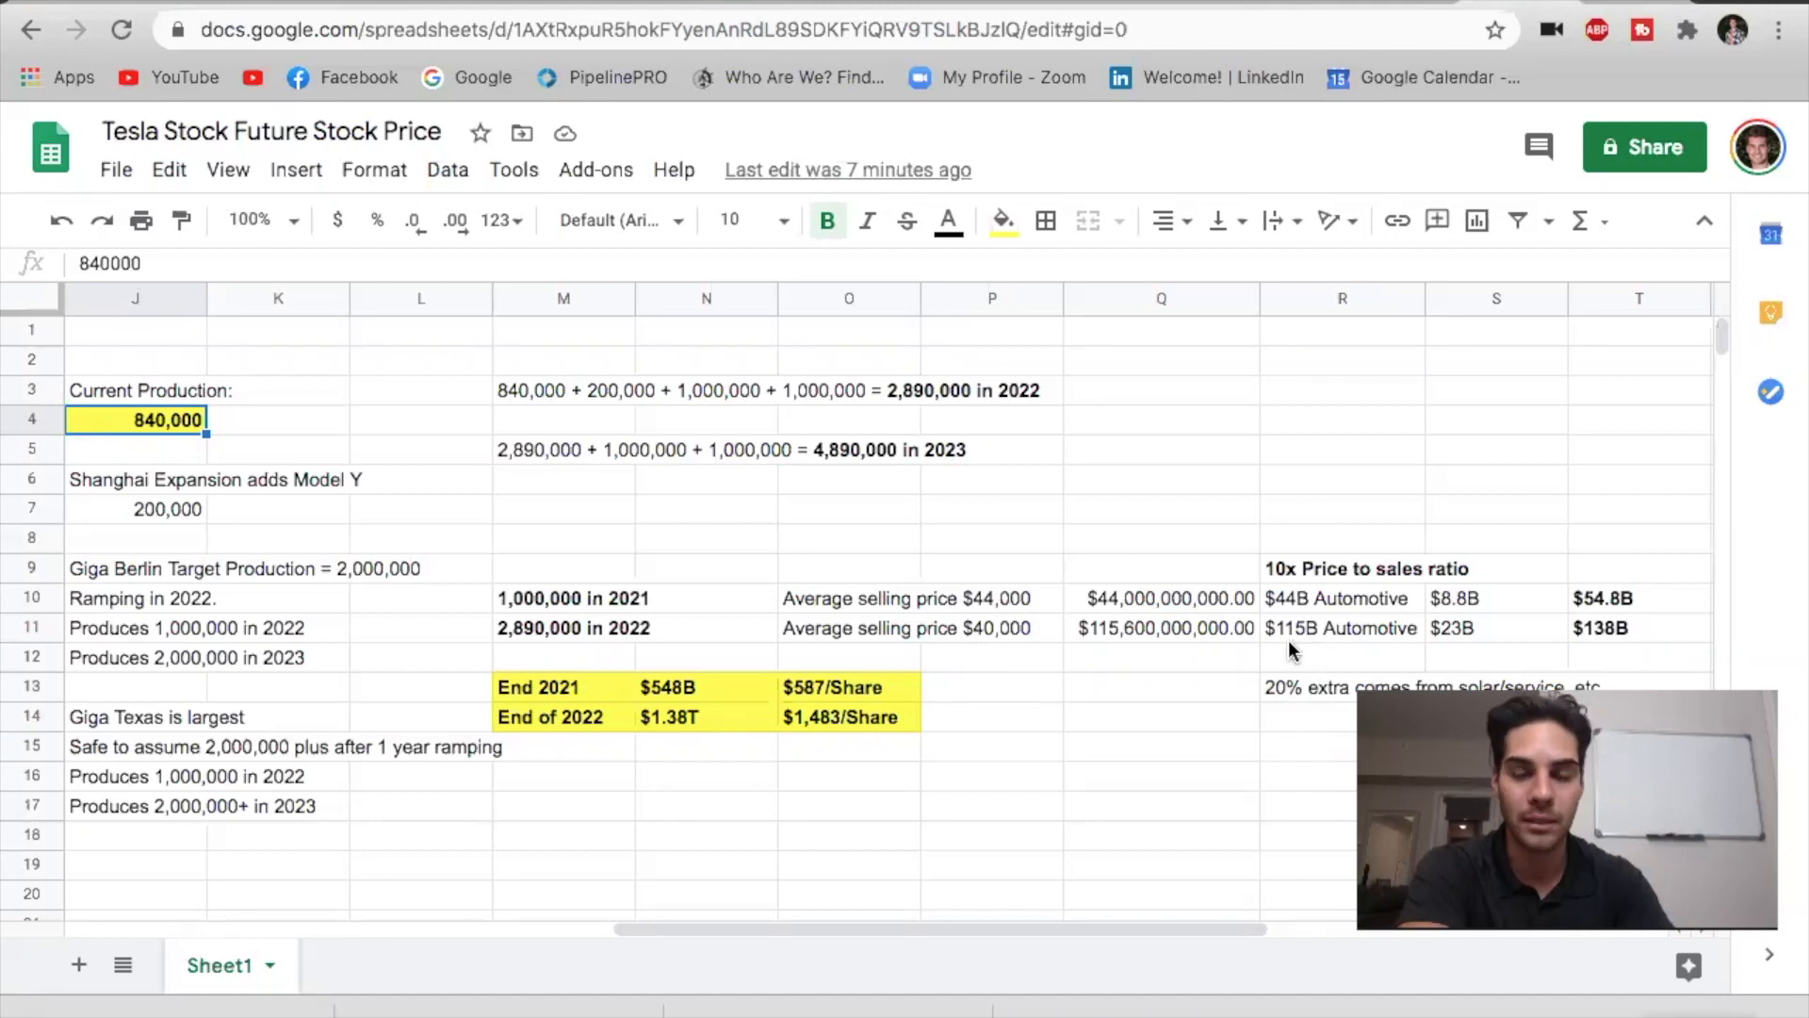
pyautogui.moveTo(1468, 641)
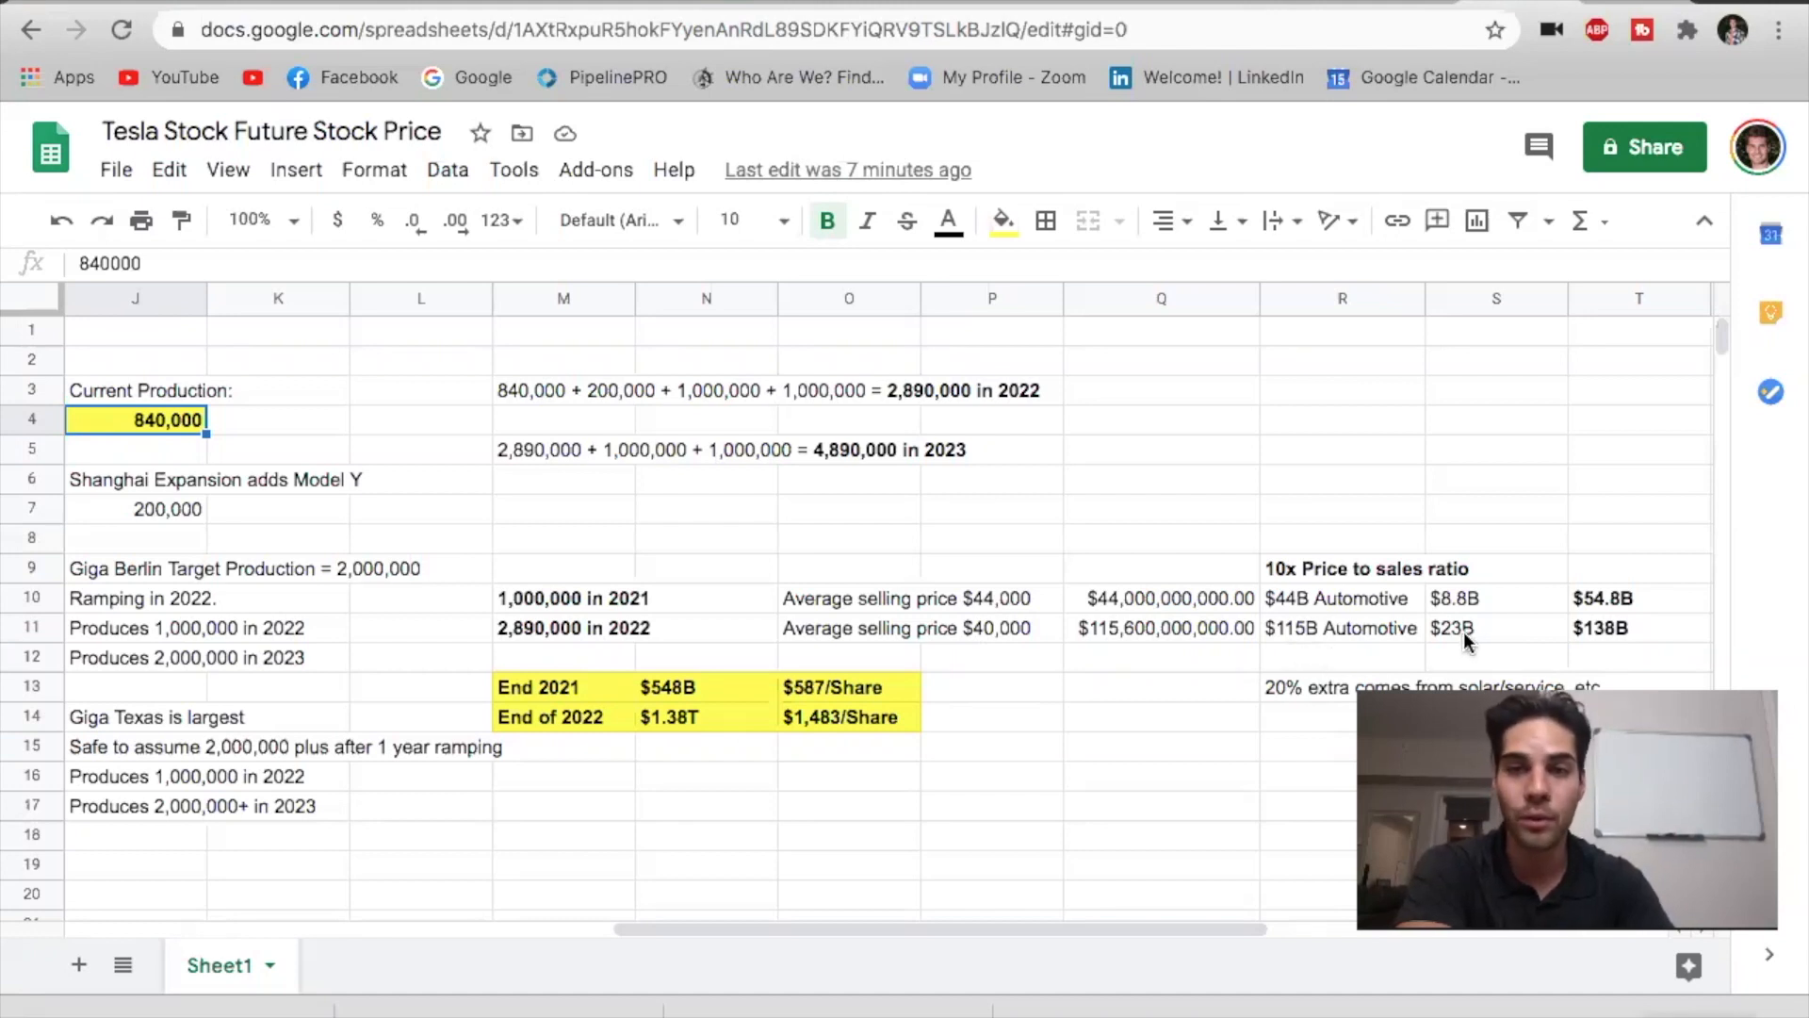
pyautogui.moveTo(1529, 631)
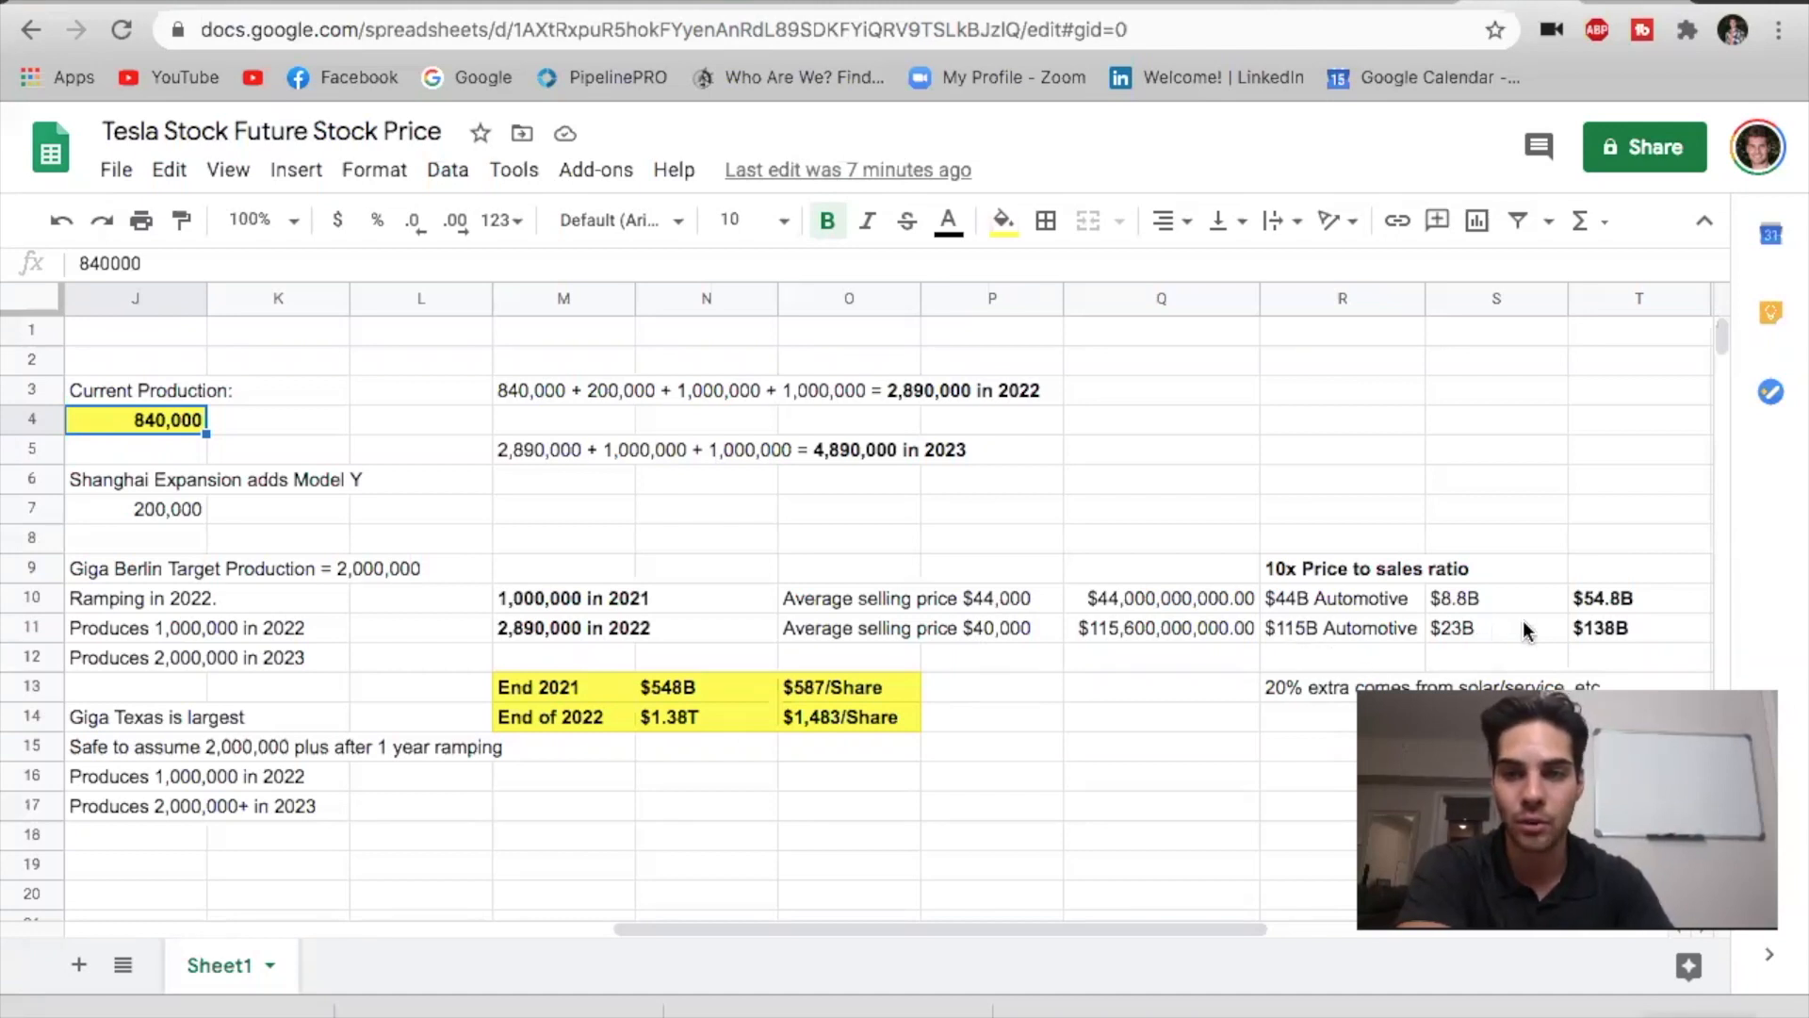
pyautogui.moveTo(1613, 648)
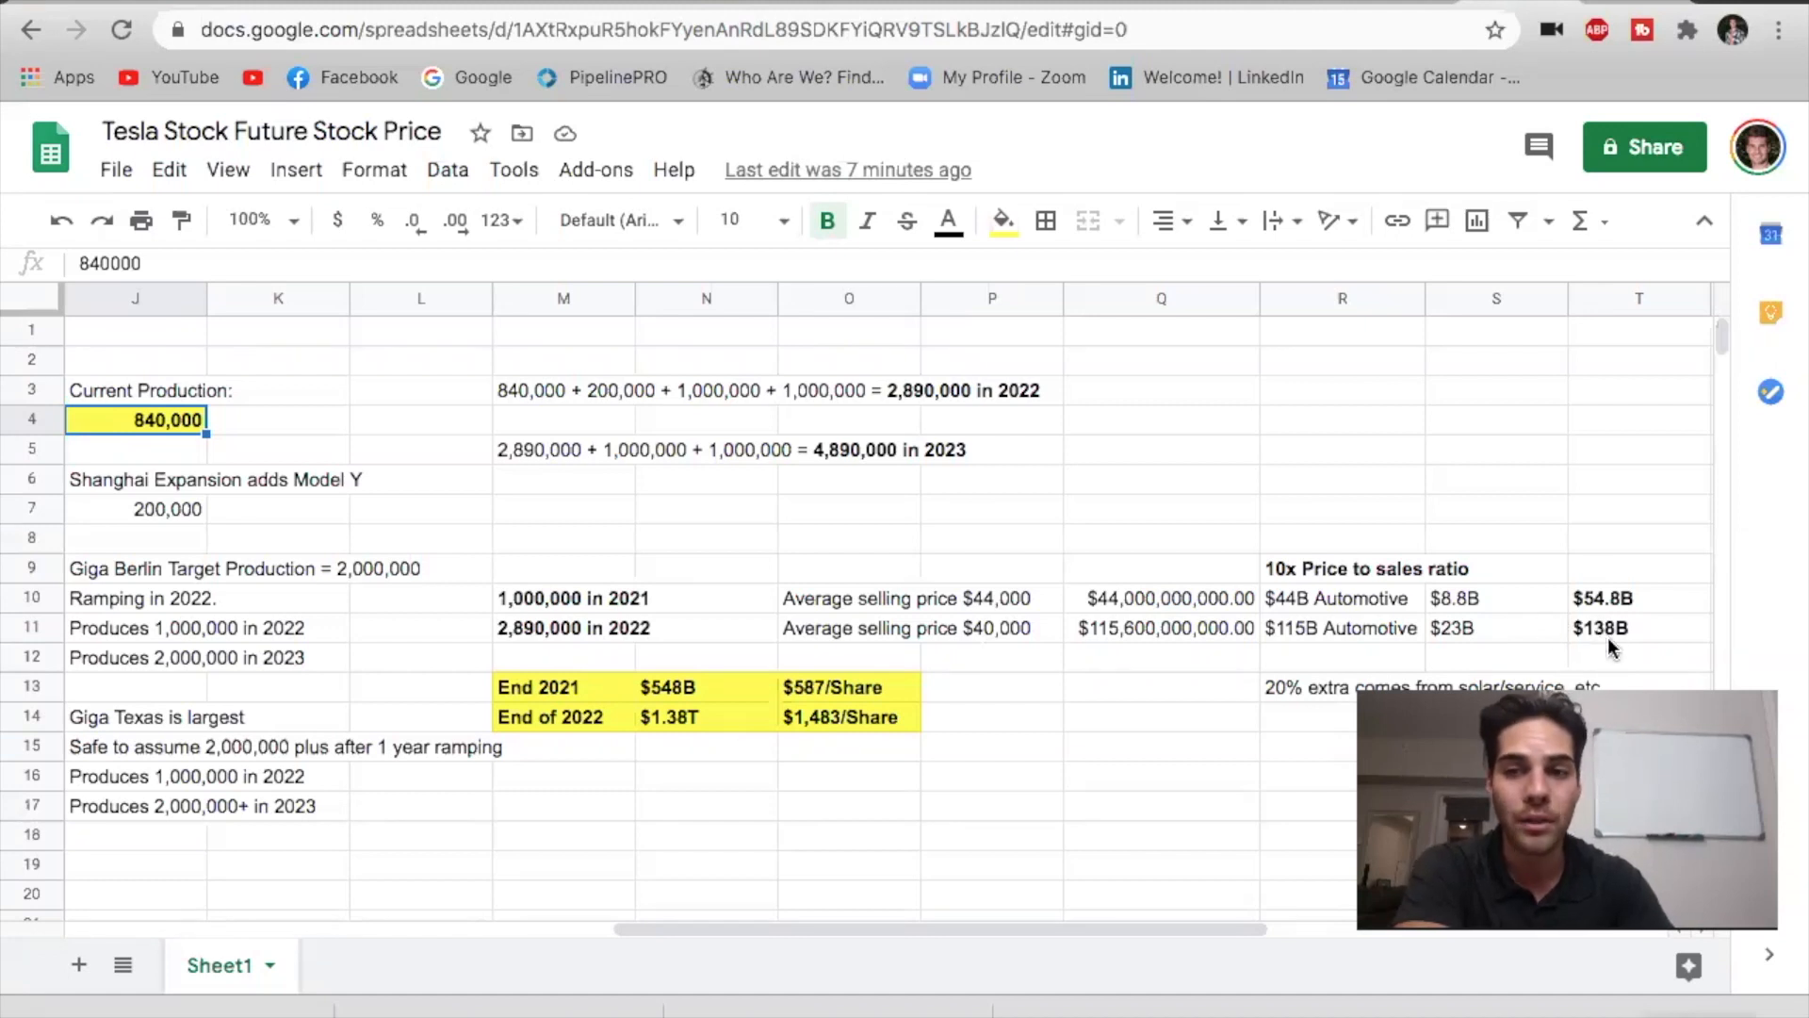
pyautogui.moveTo(995, 729)
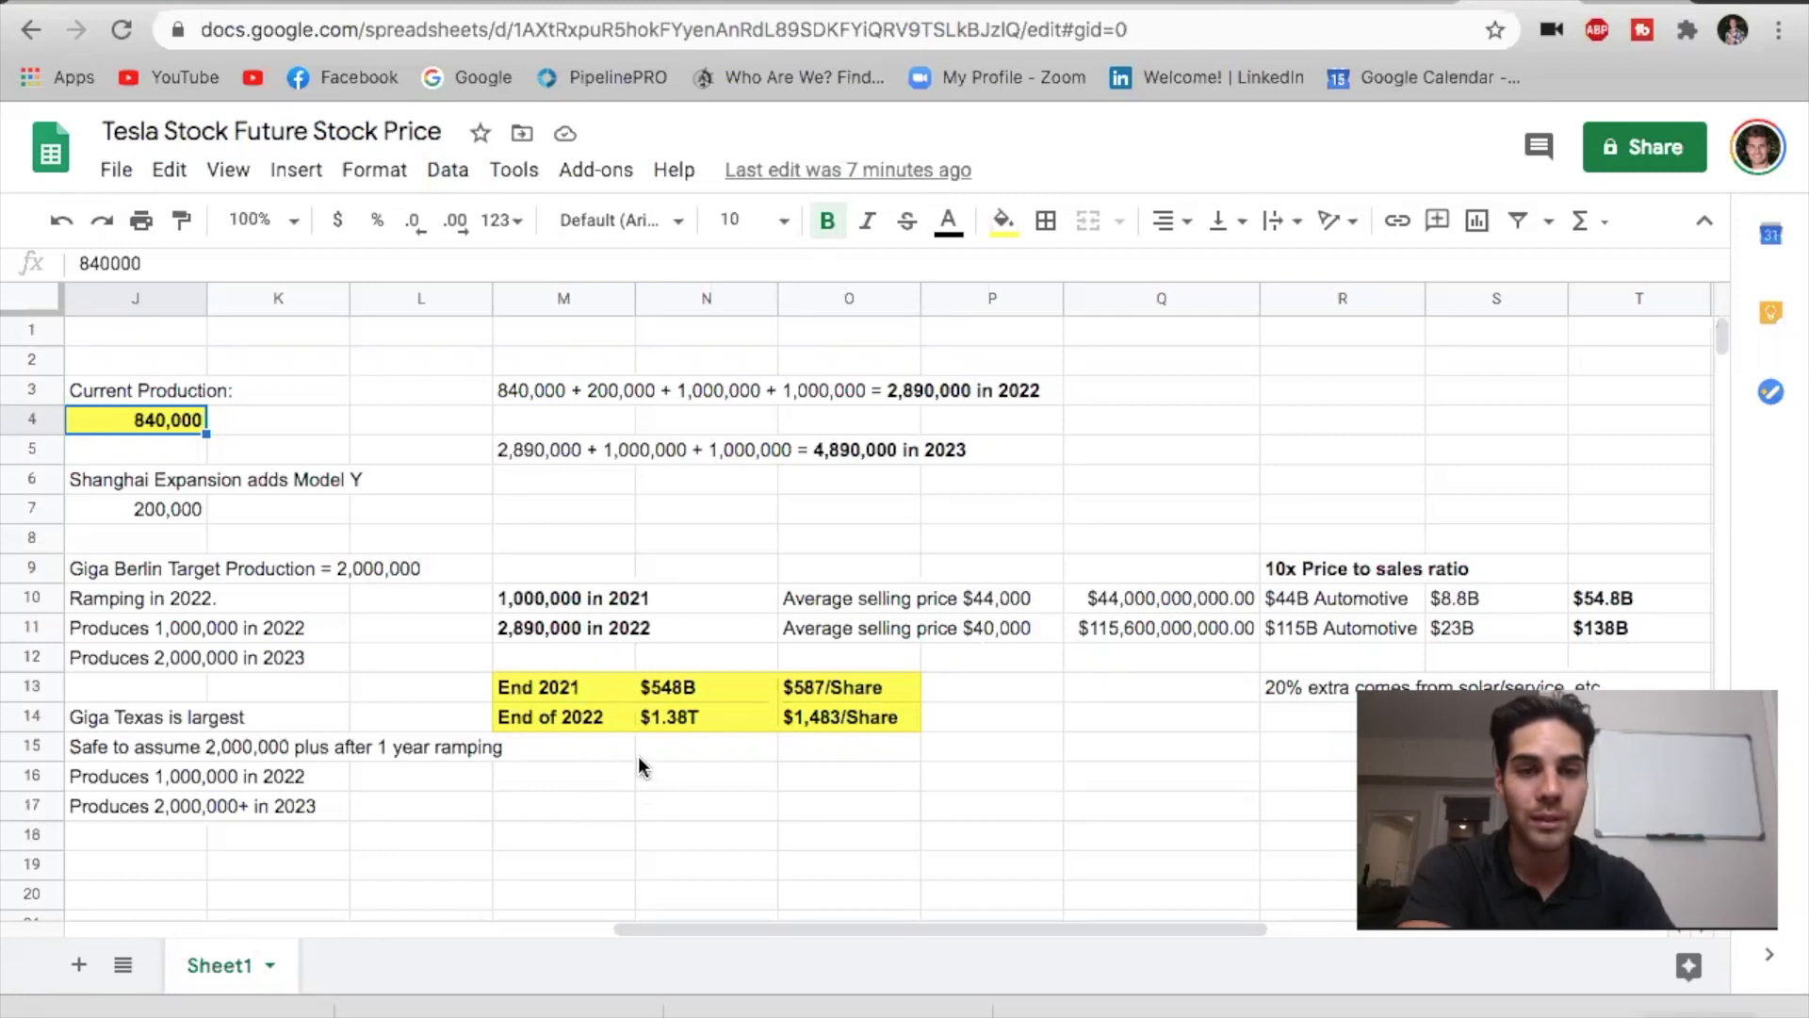
pyautogui.moveTo(710, 733)
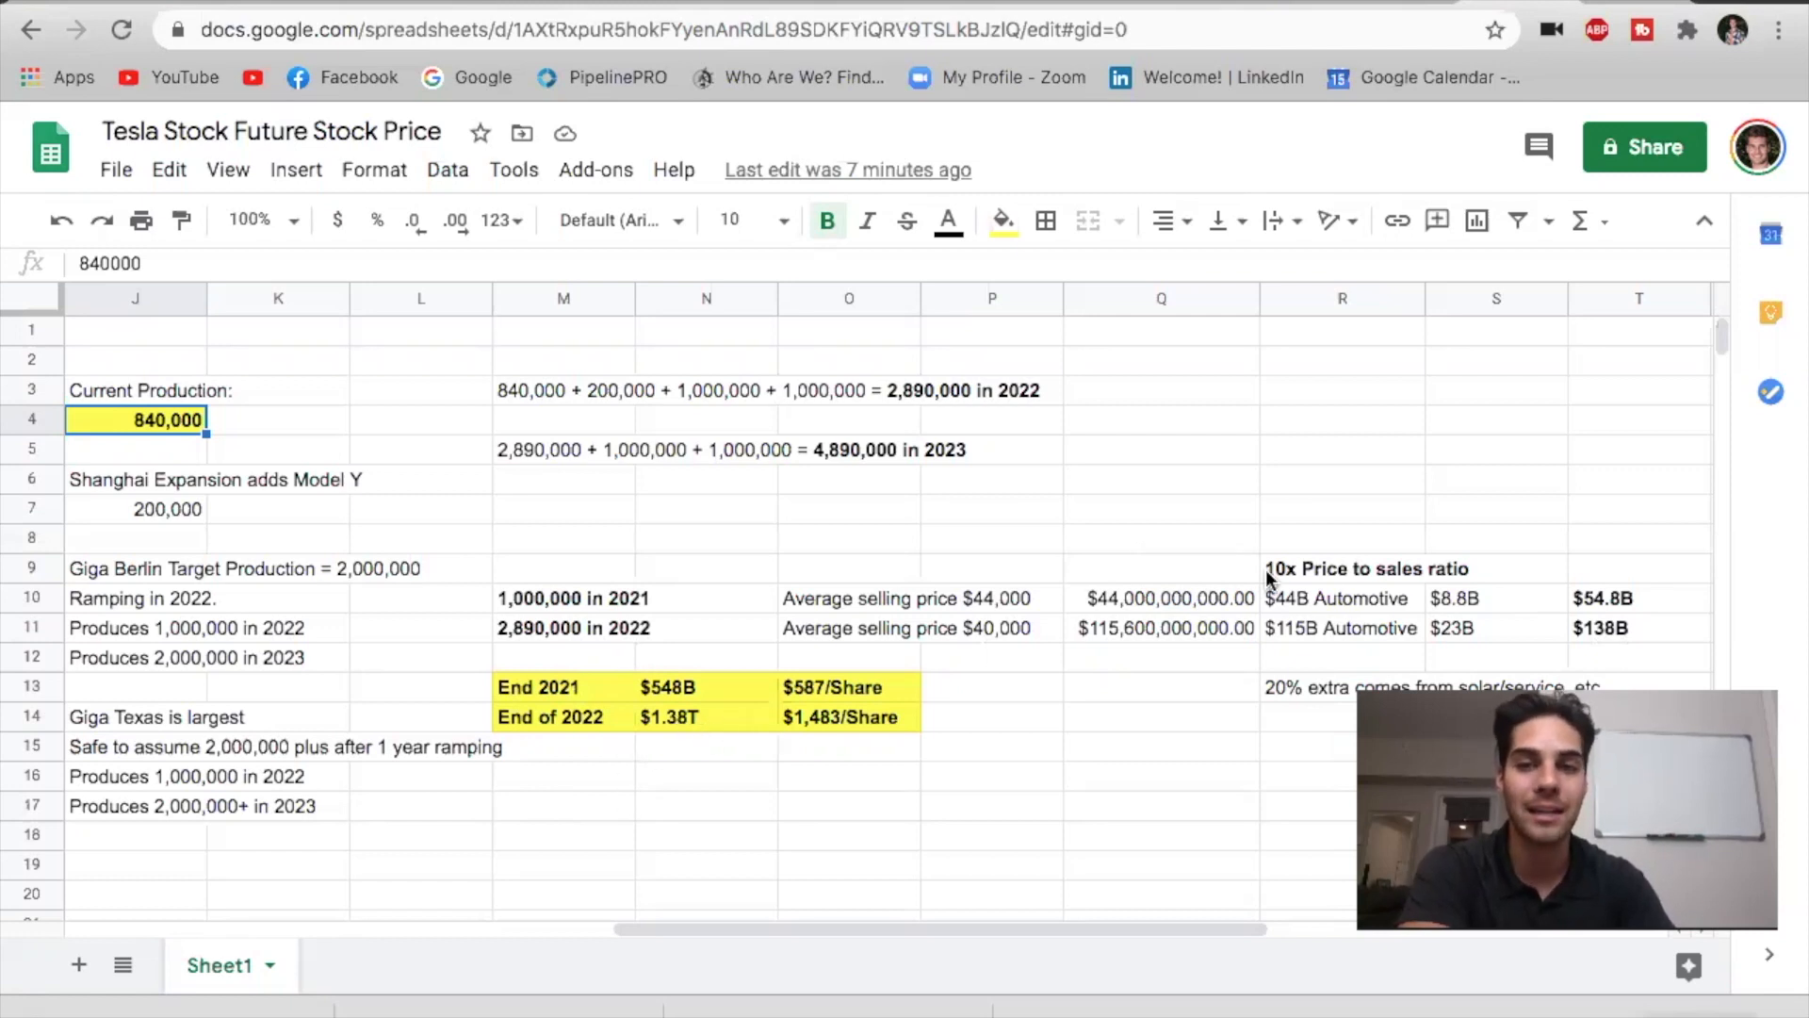
pyautogui.moveTo(1221, 552)
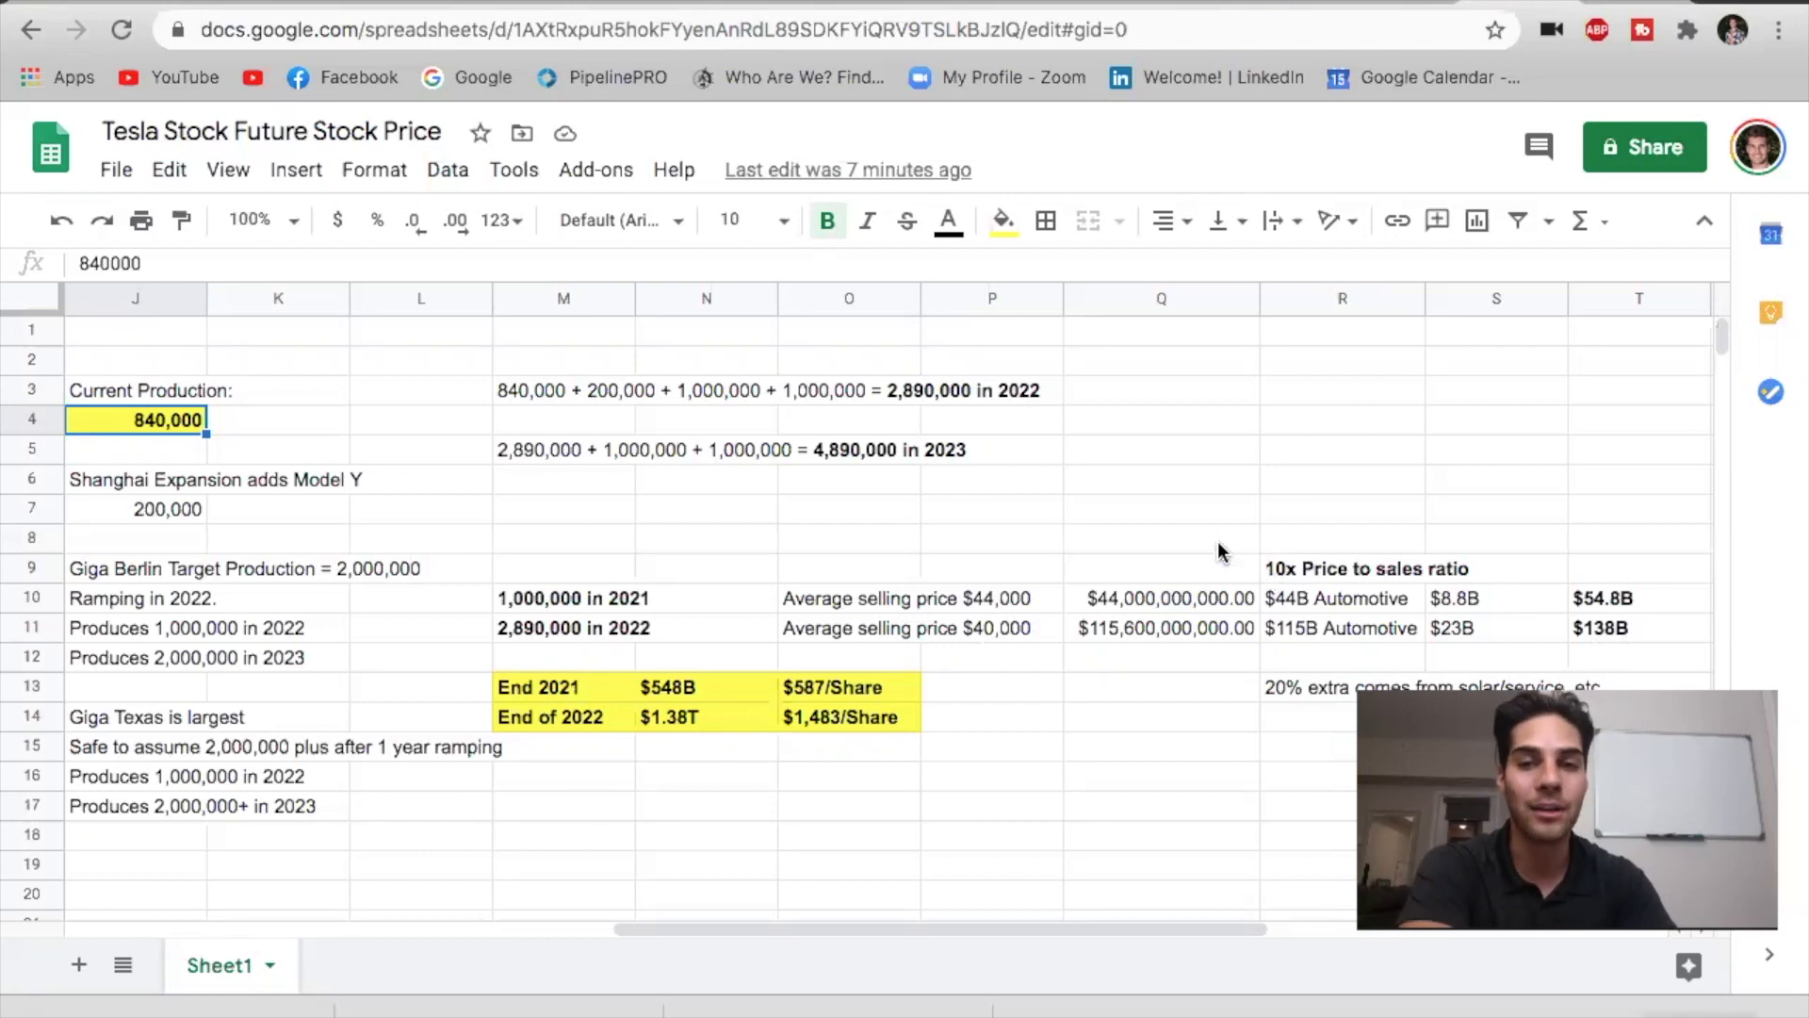
pyautogui.moveTo(1269, 615)
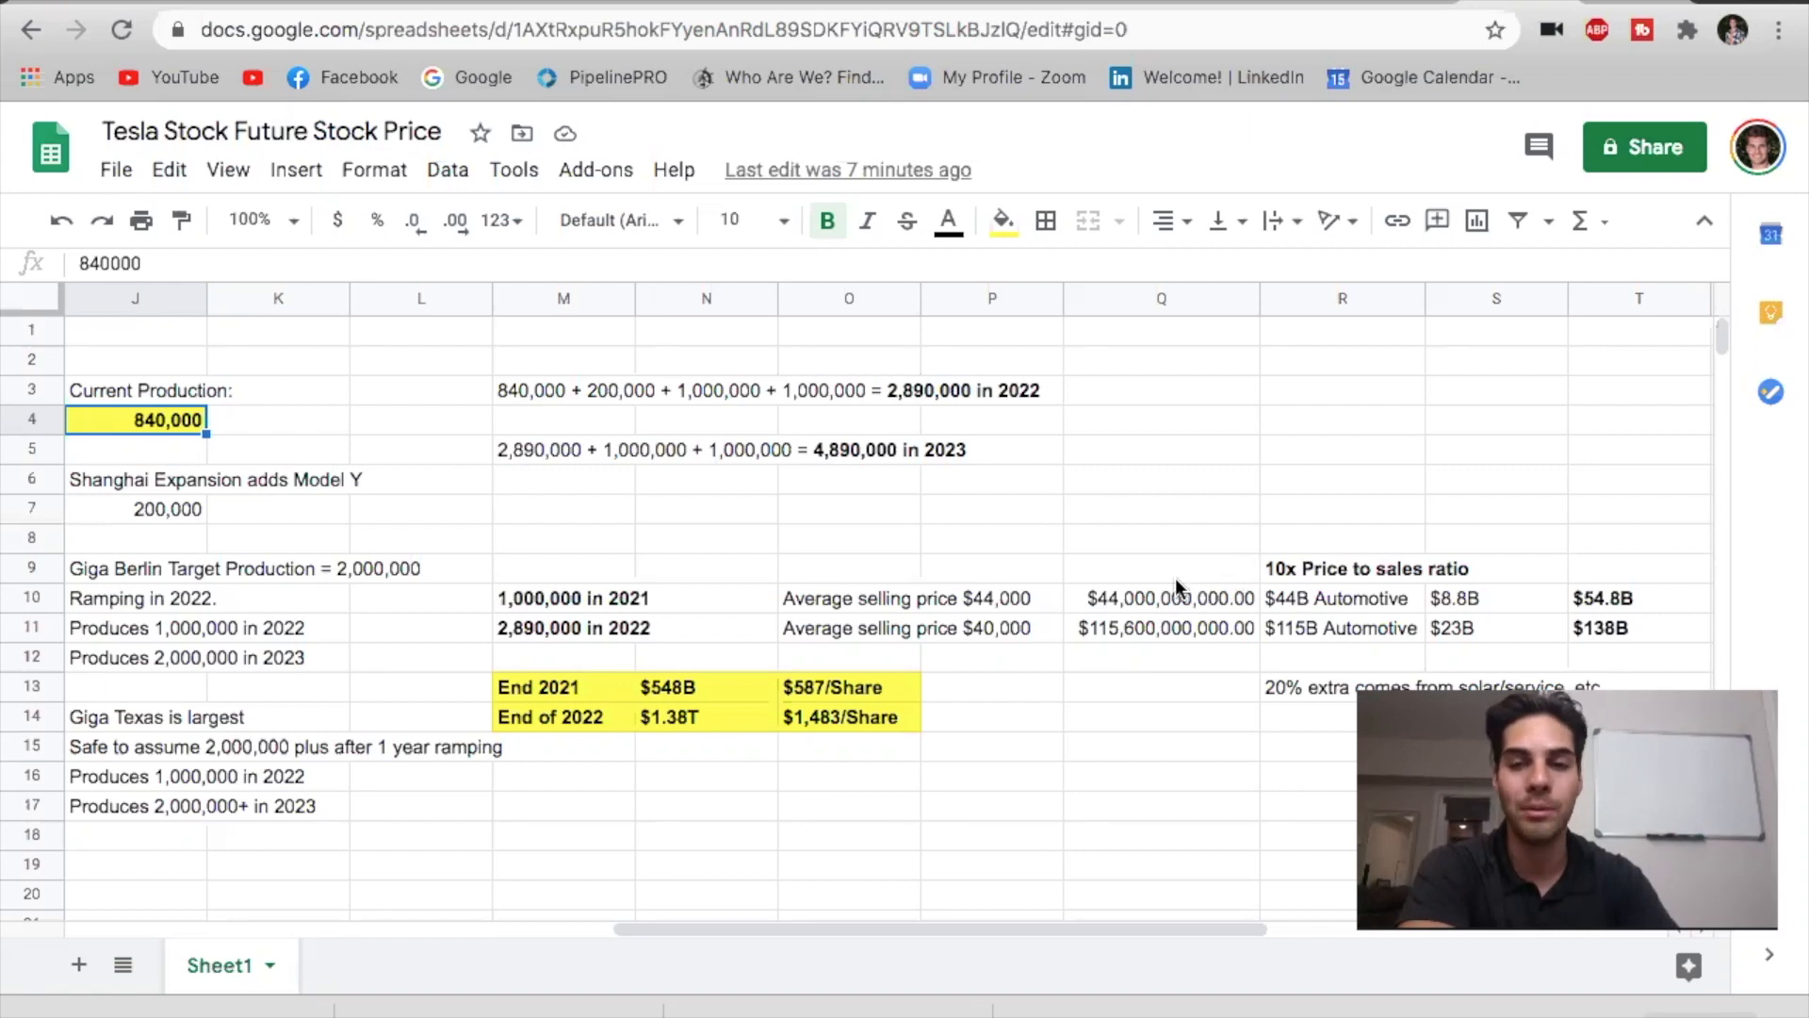
pyautogui.moveTo(526, 646)
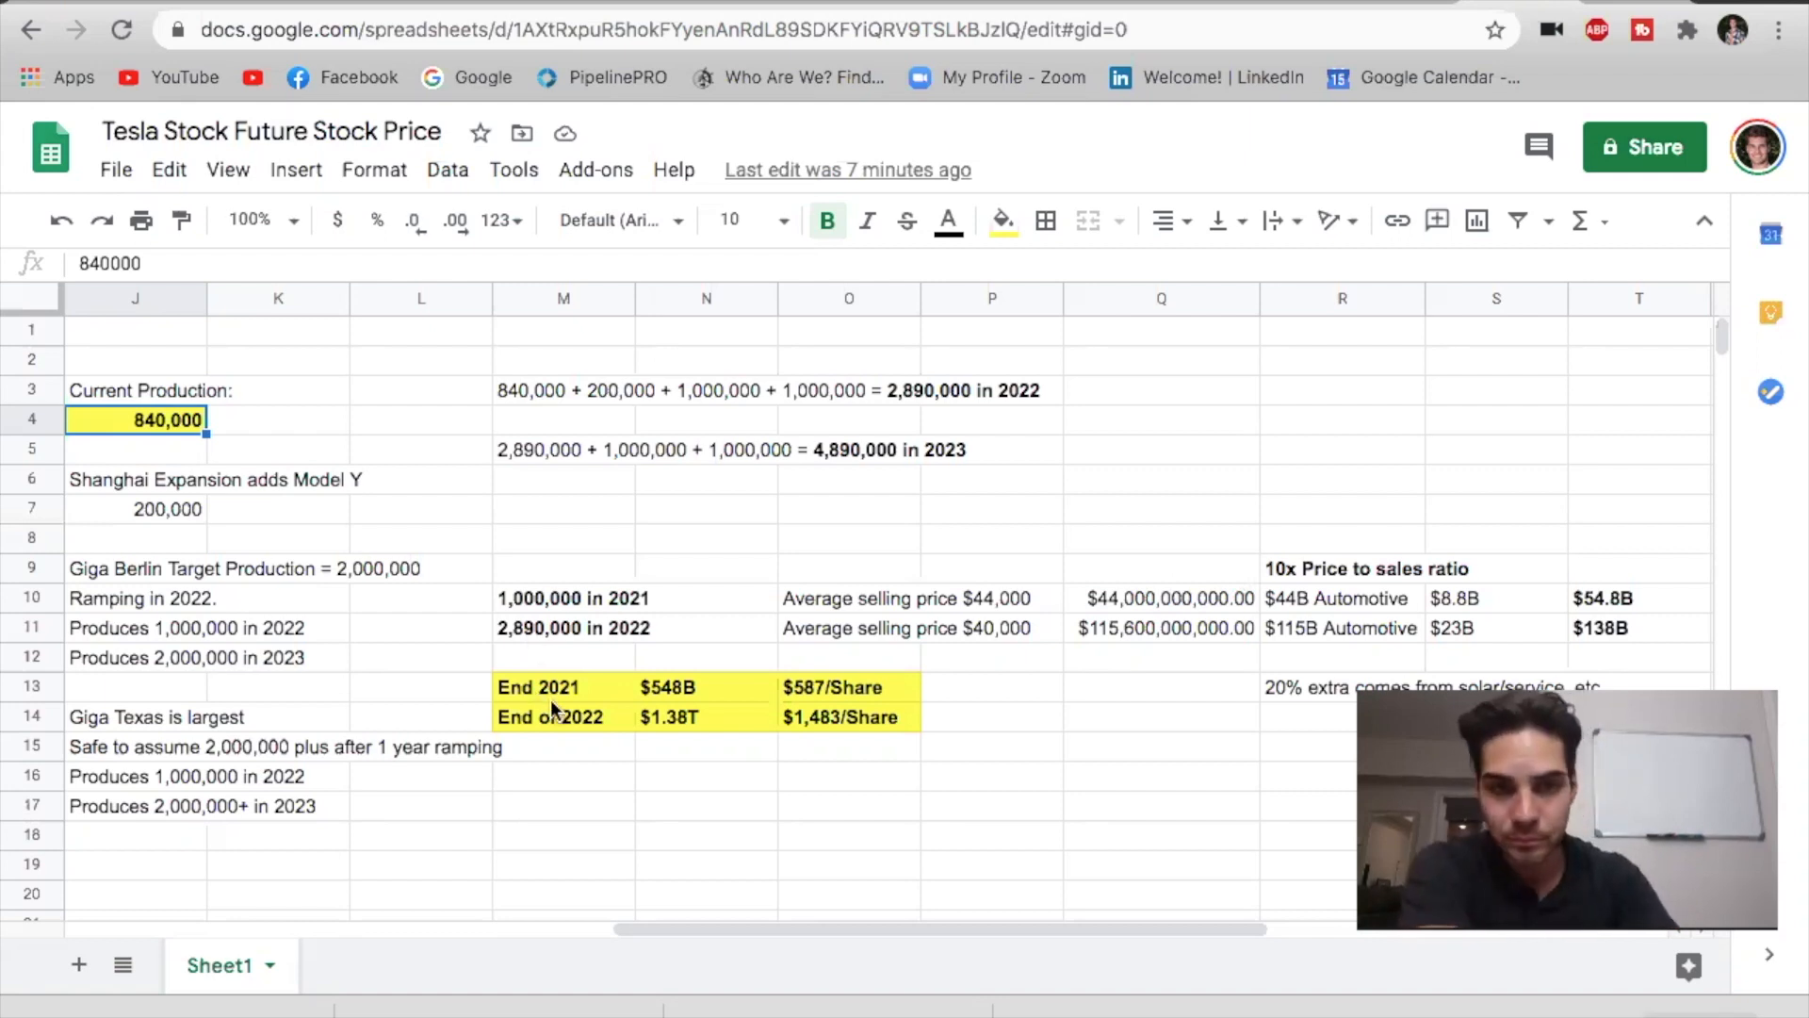
pyautogui.moveTo(778, 740)
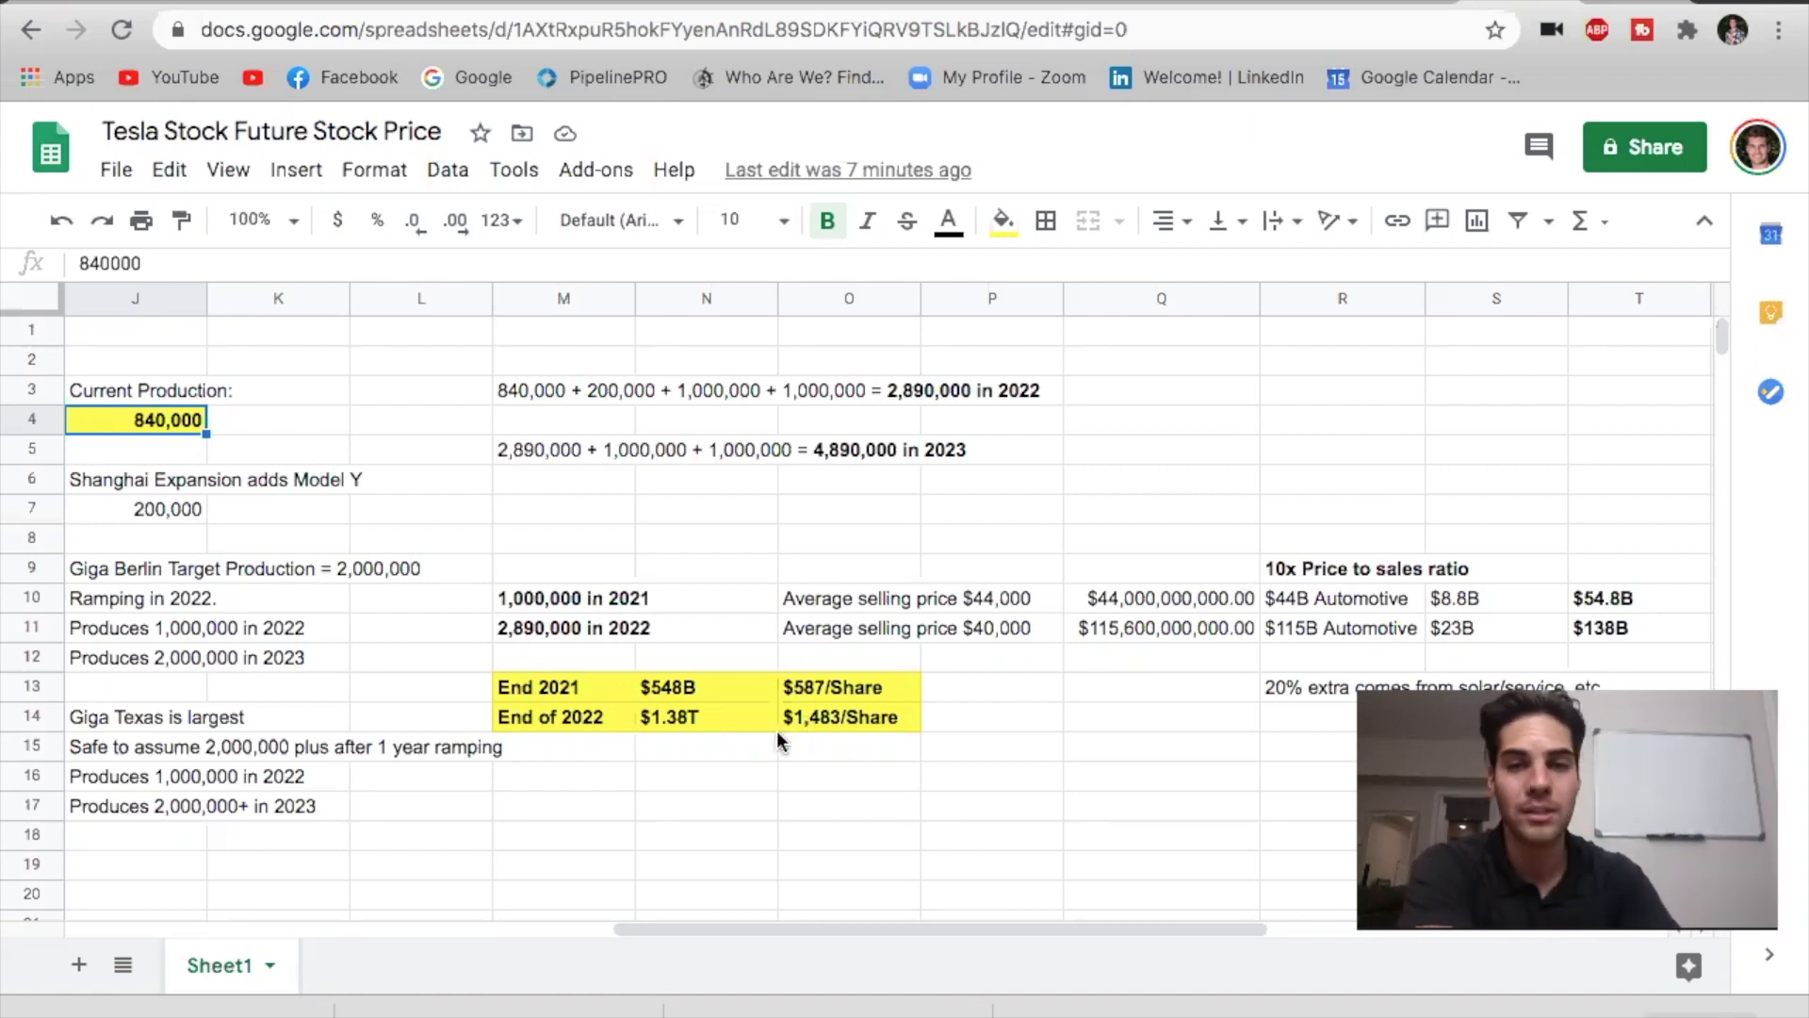
pyautogui.moveTo(856, 737)
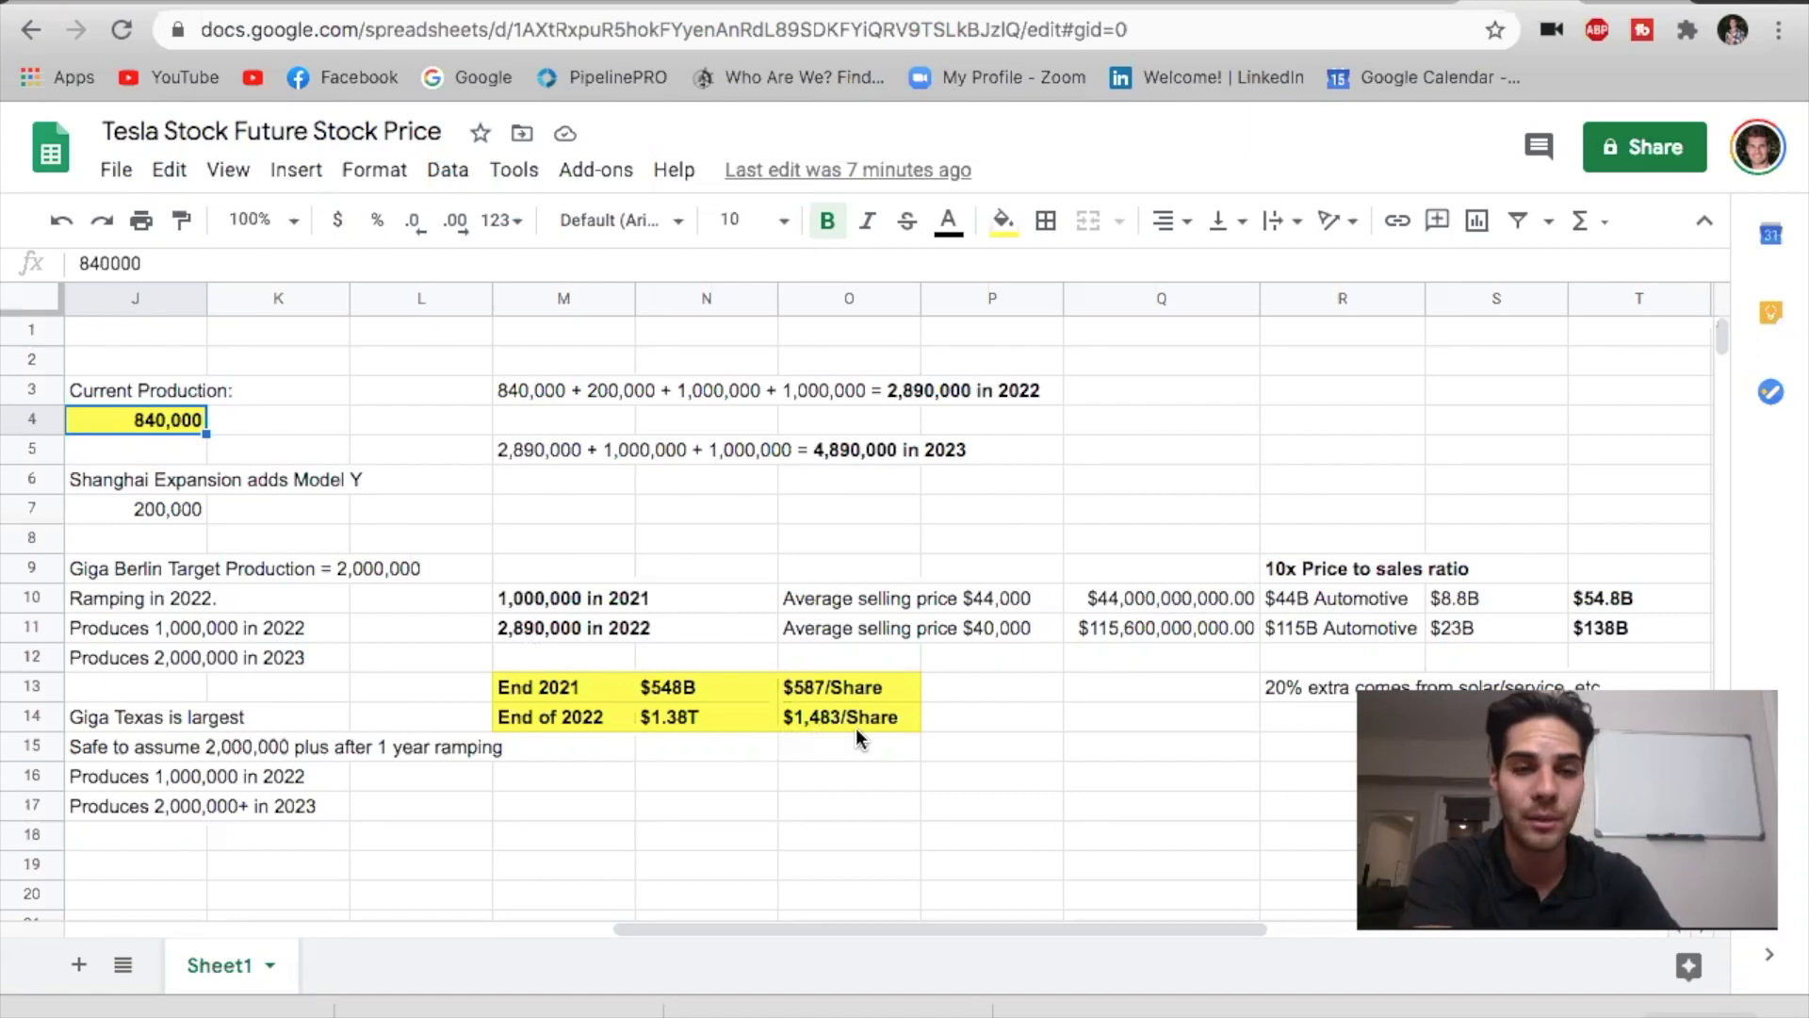
pyautogui.moveTo(577, 731)
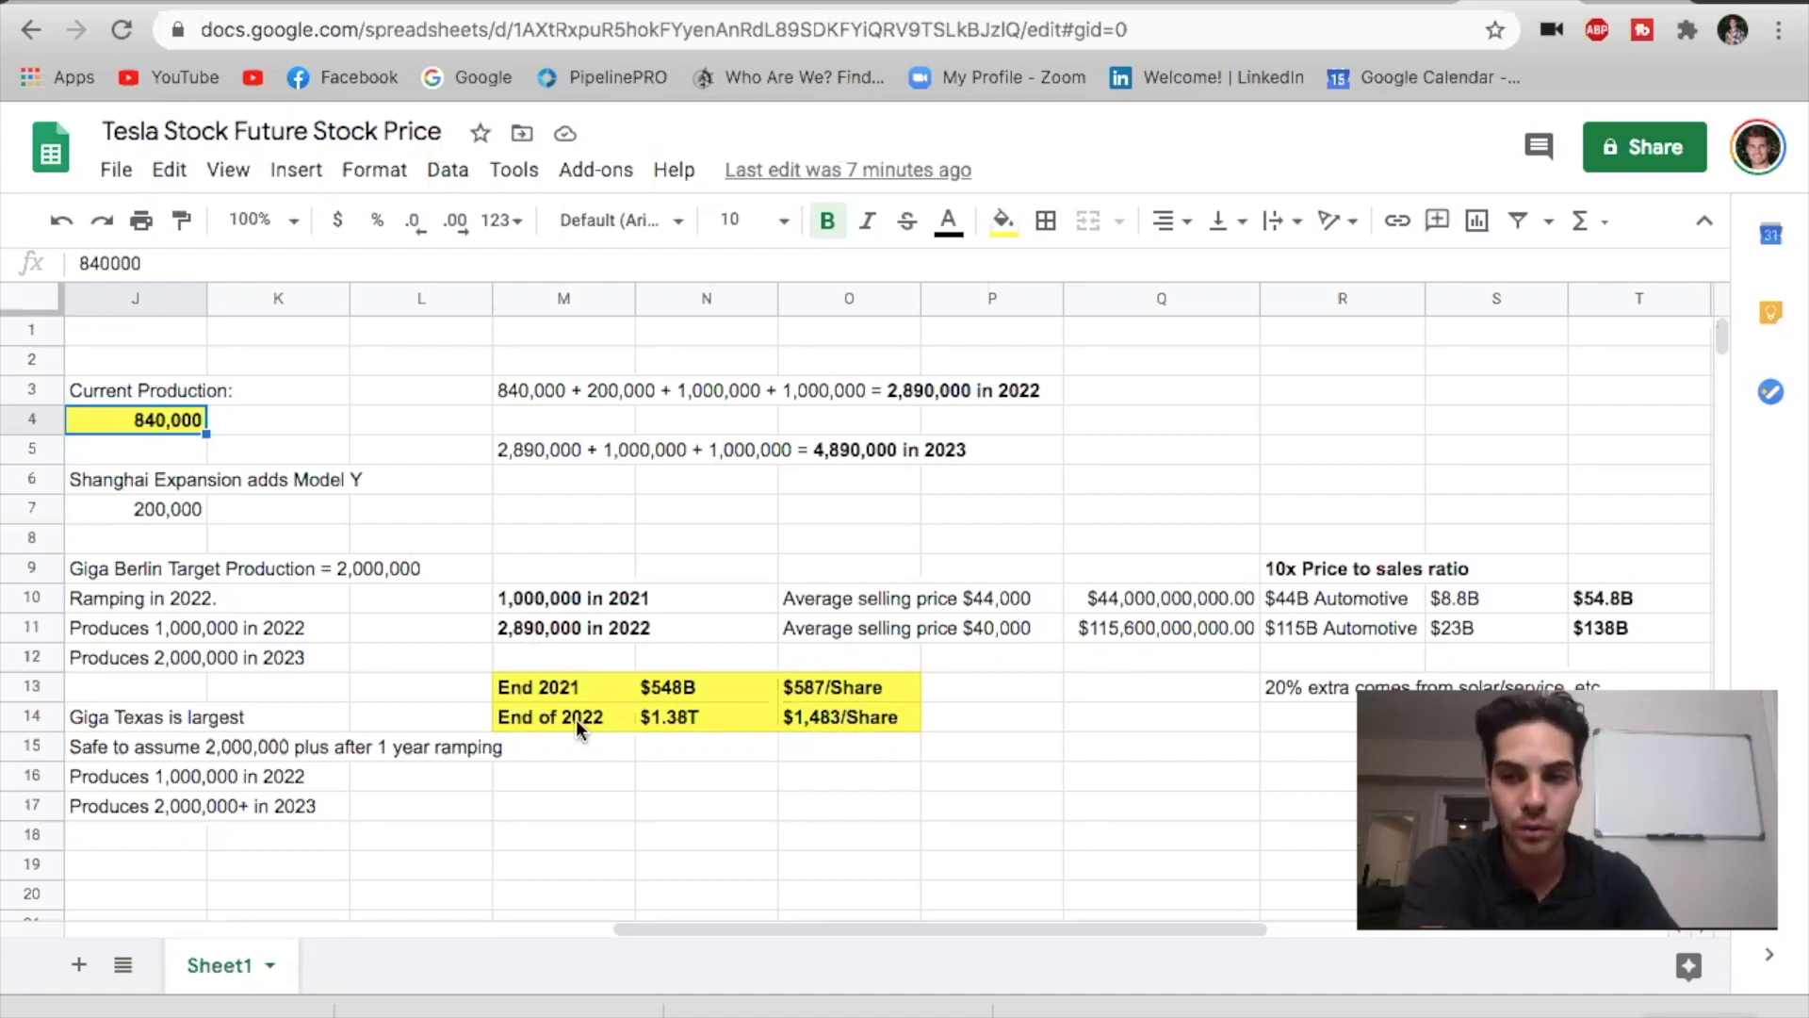
pyautogui.moveTo(803, 701)
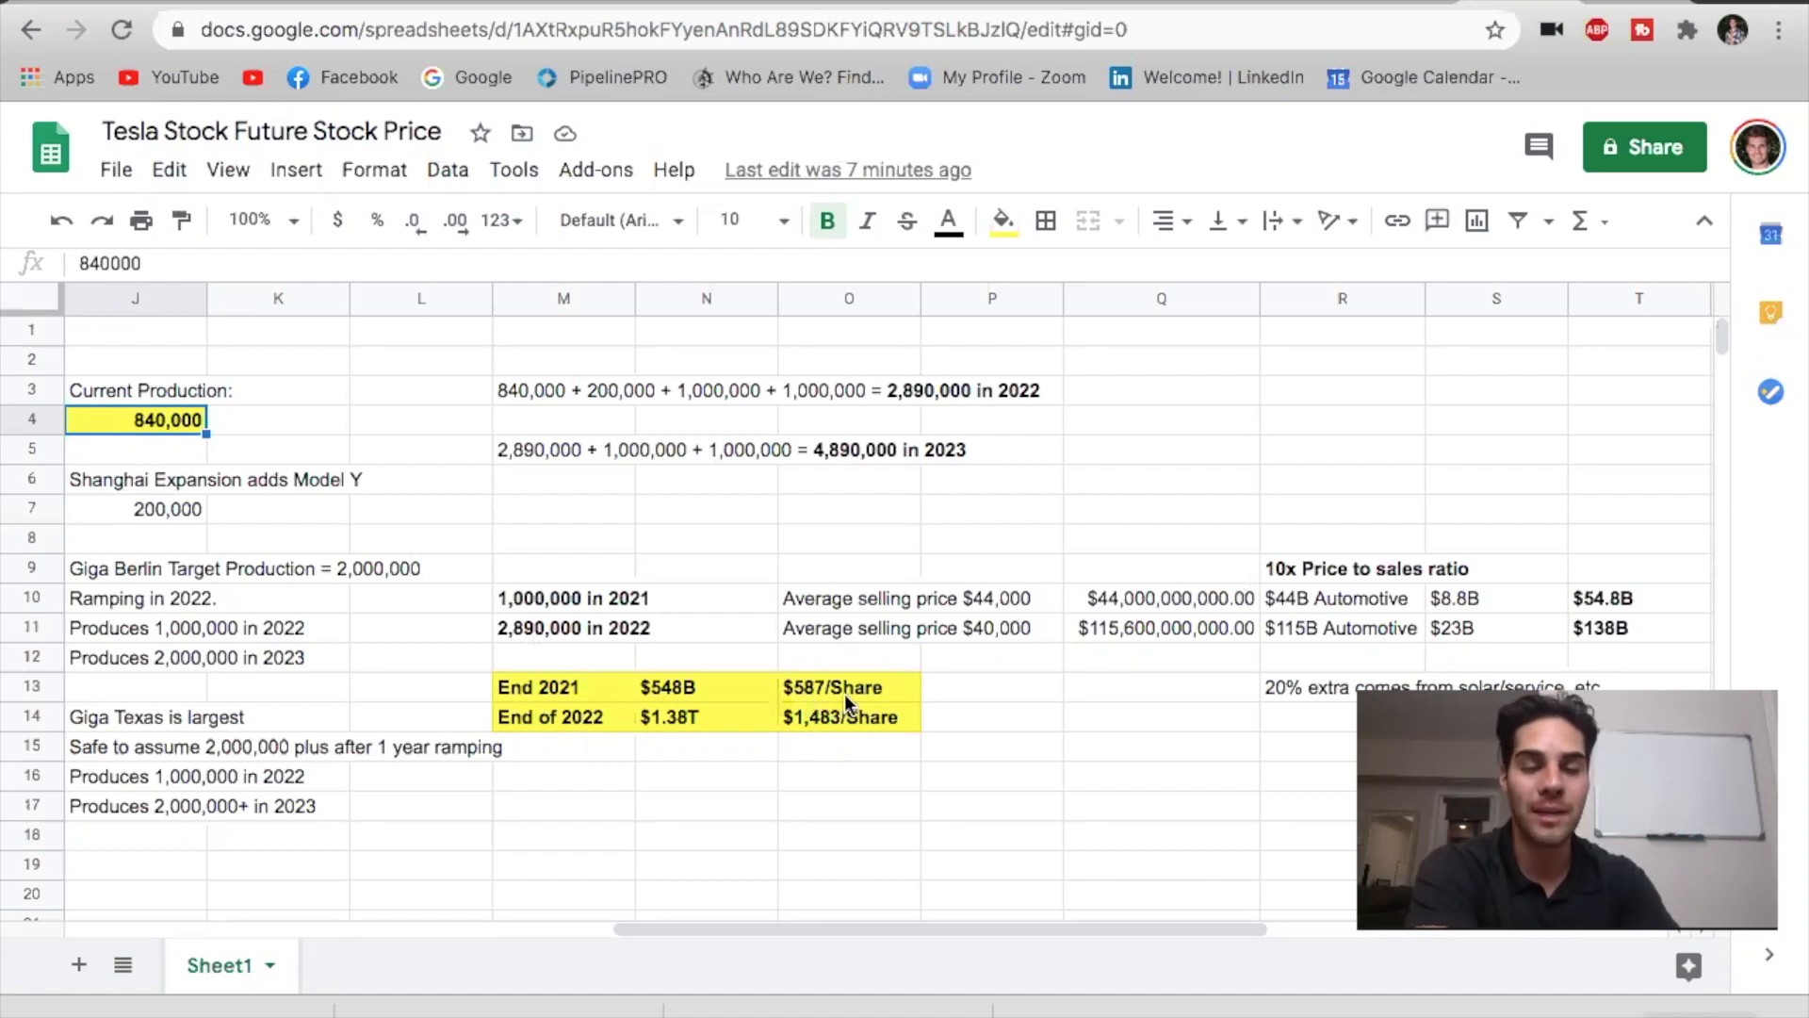
pyautogui.moveTo(722, 705)
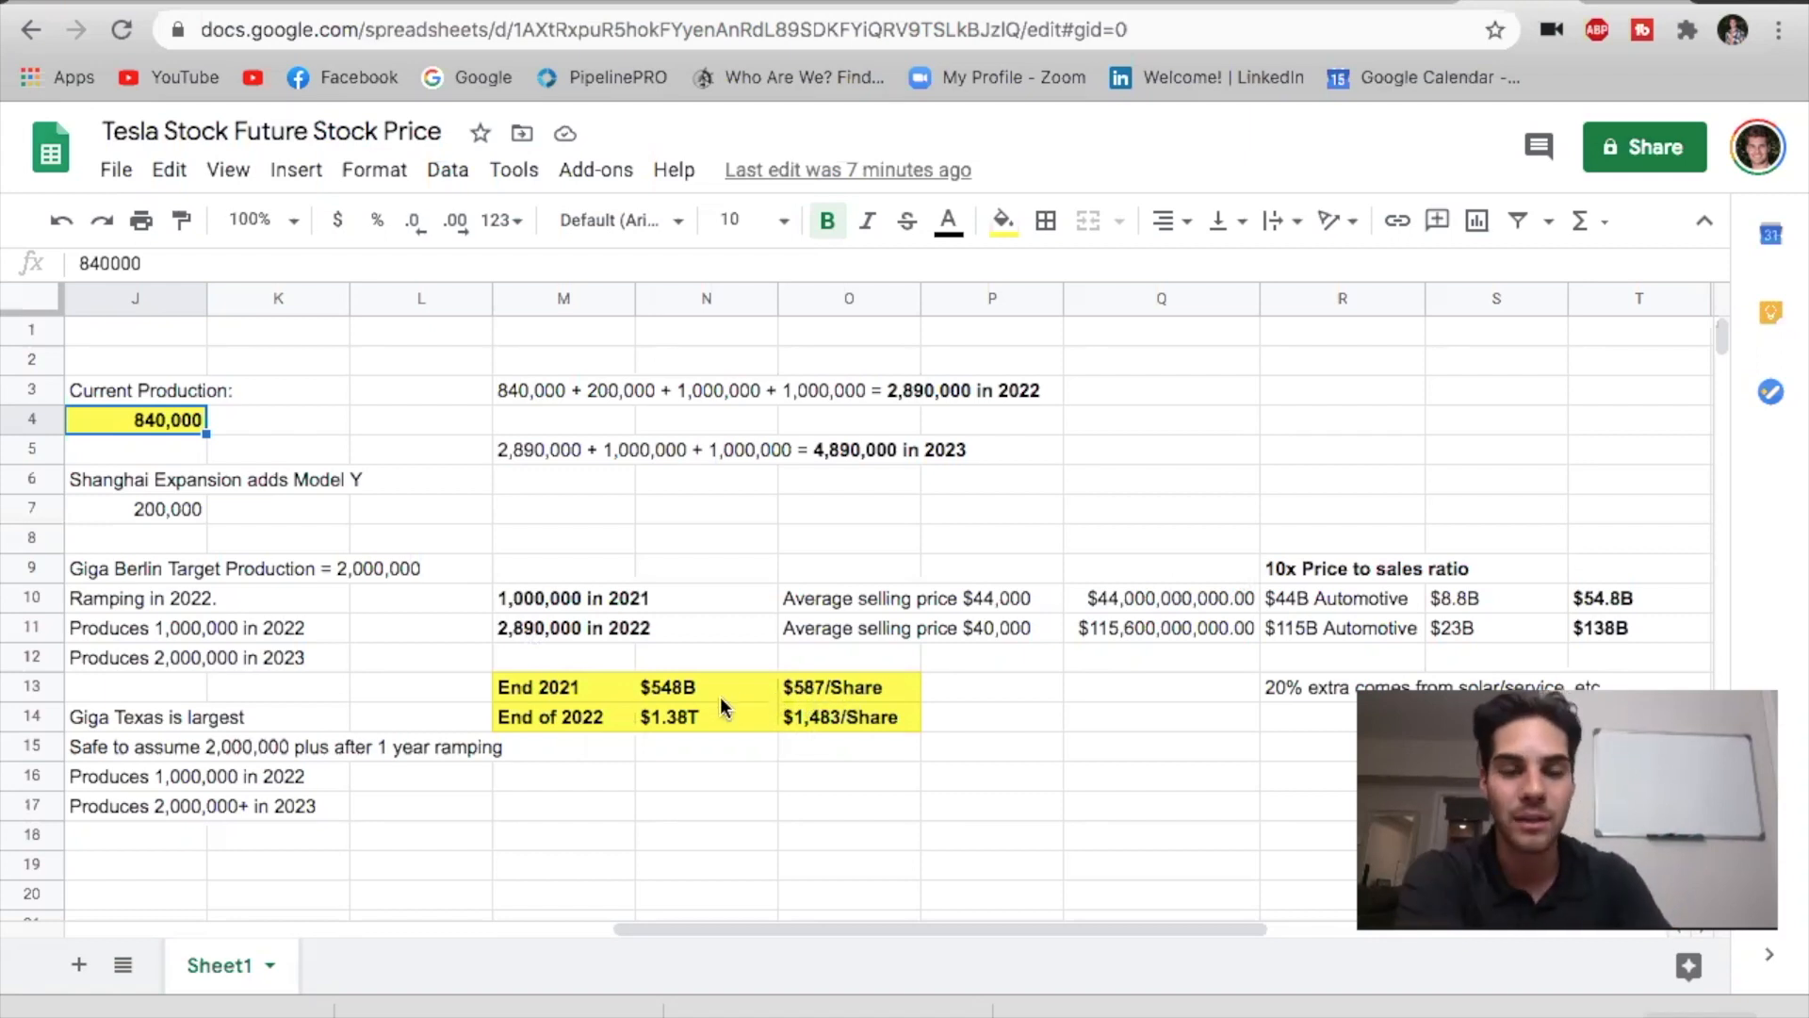
pyautogui.moveTo(820, 692)
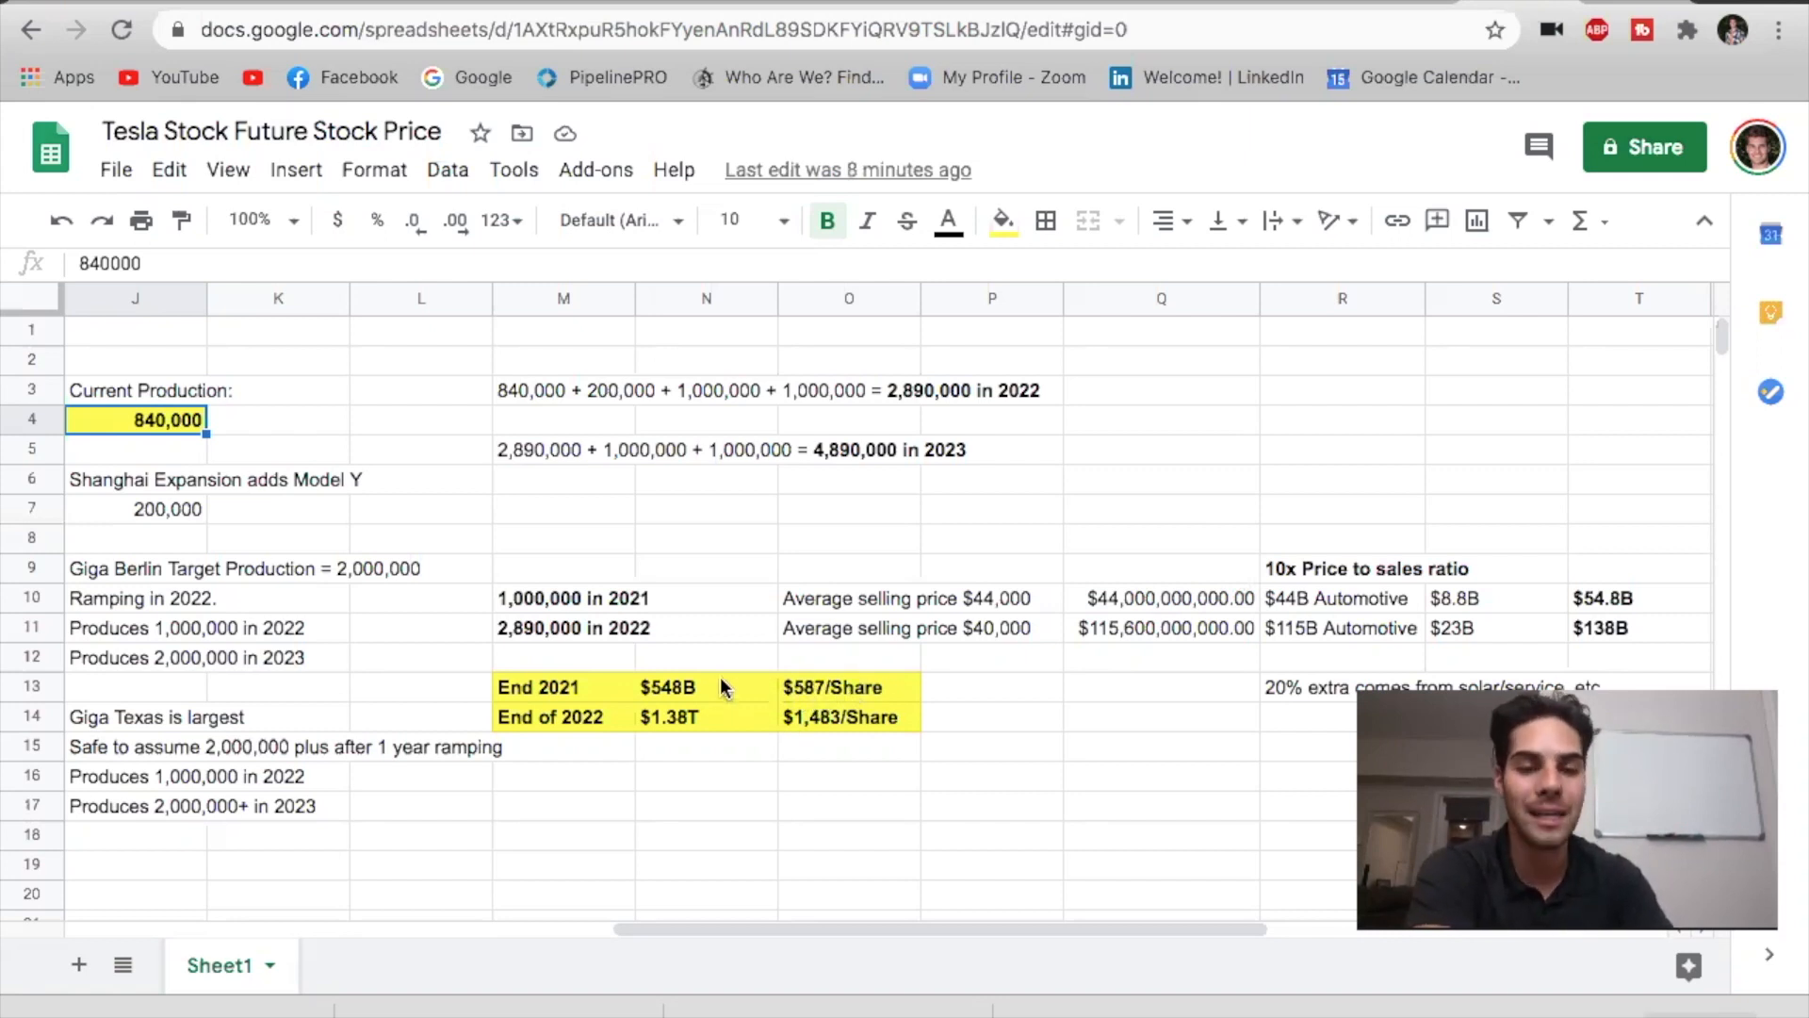
pyautogui.moveTo(566, 652)
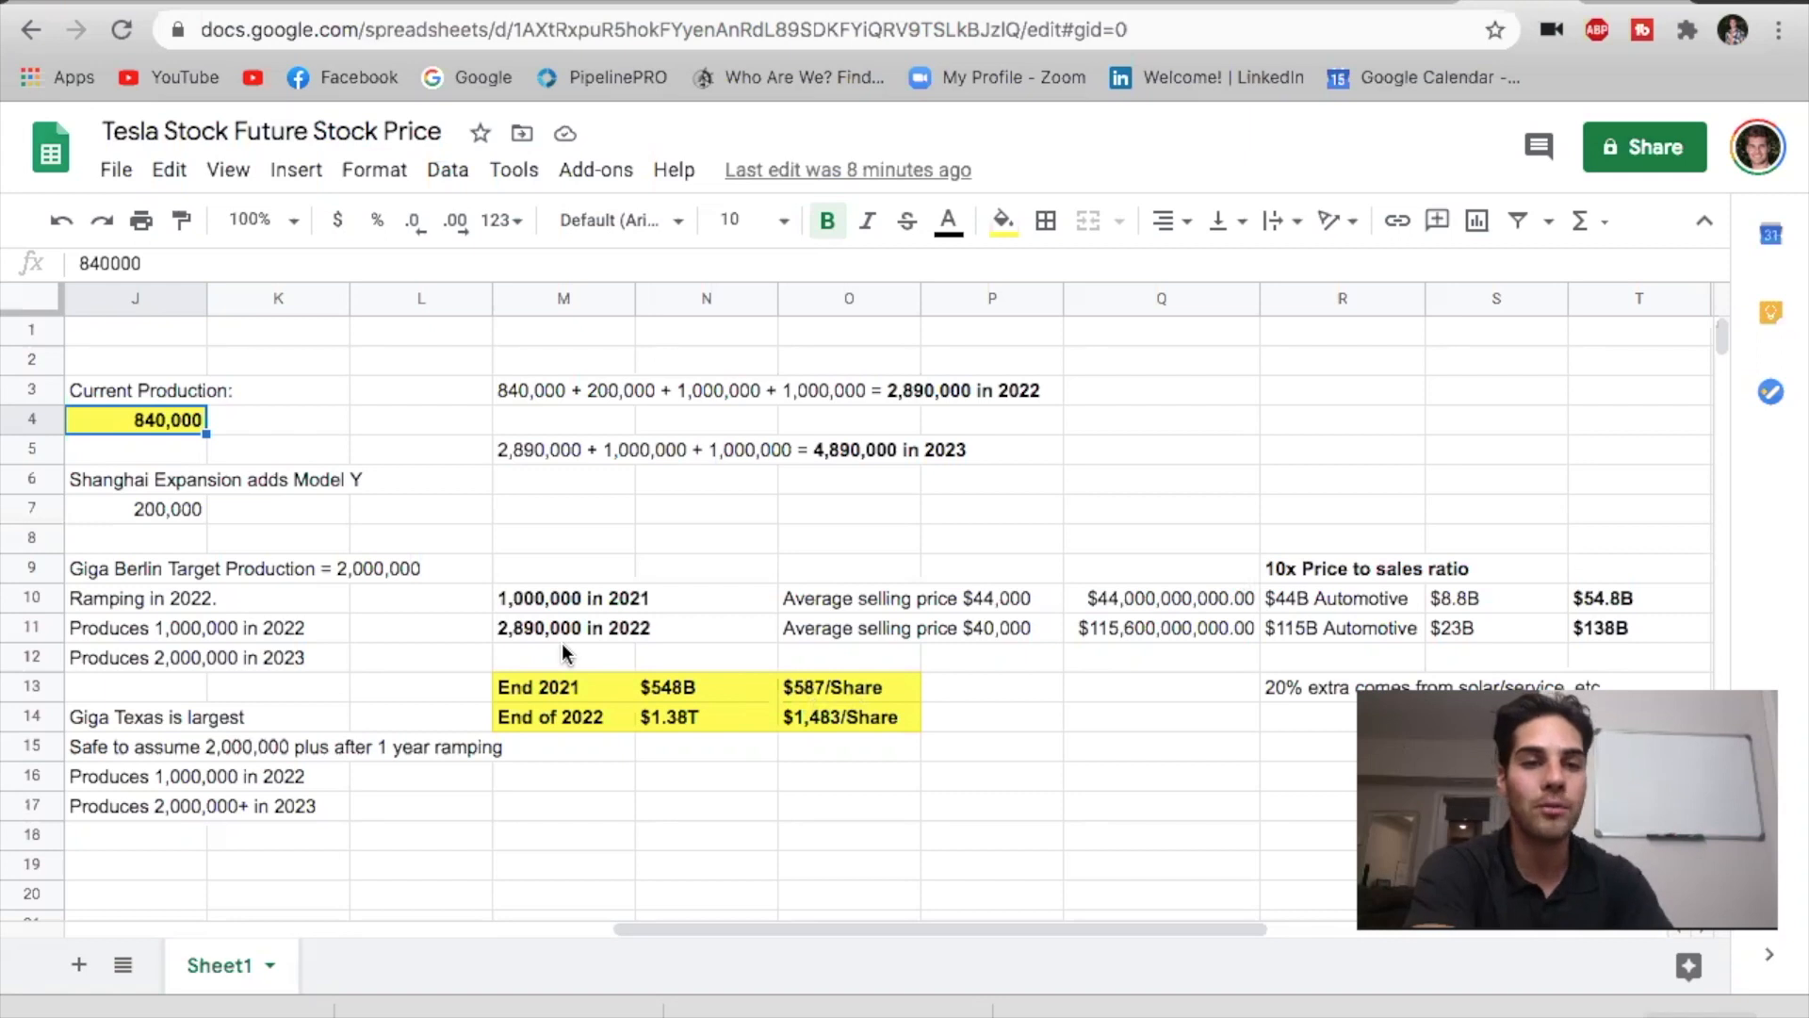
pyautogui.moveTo(634, 652)
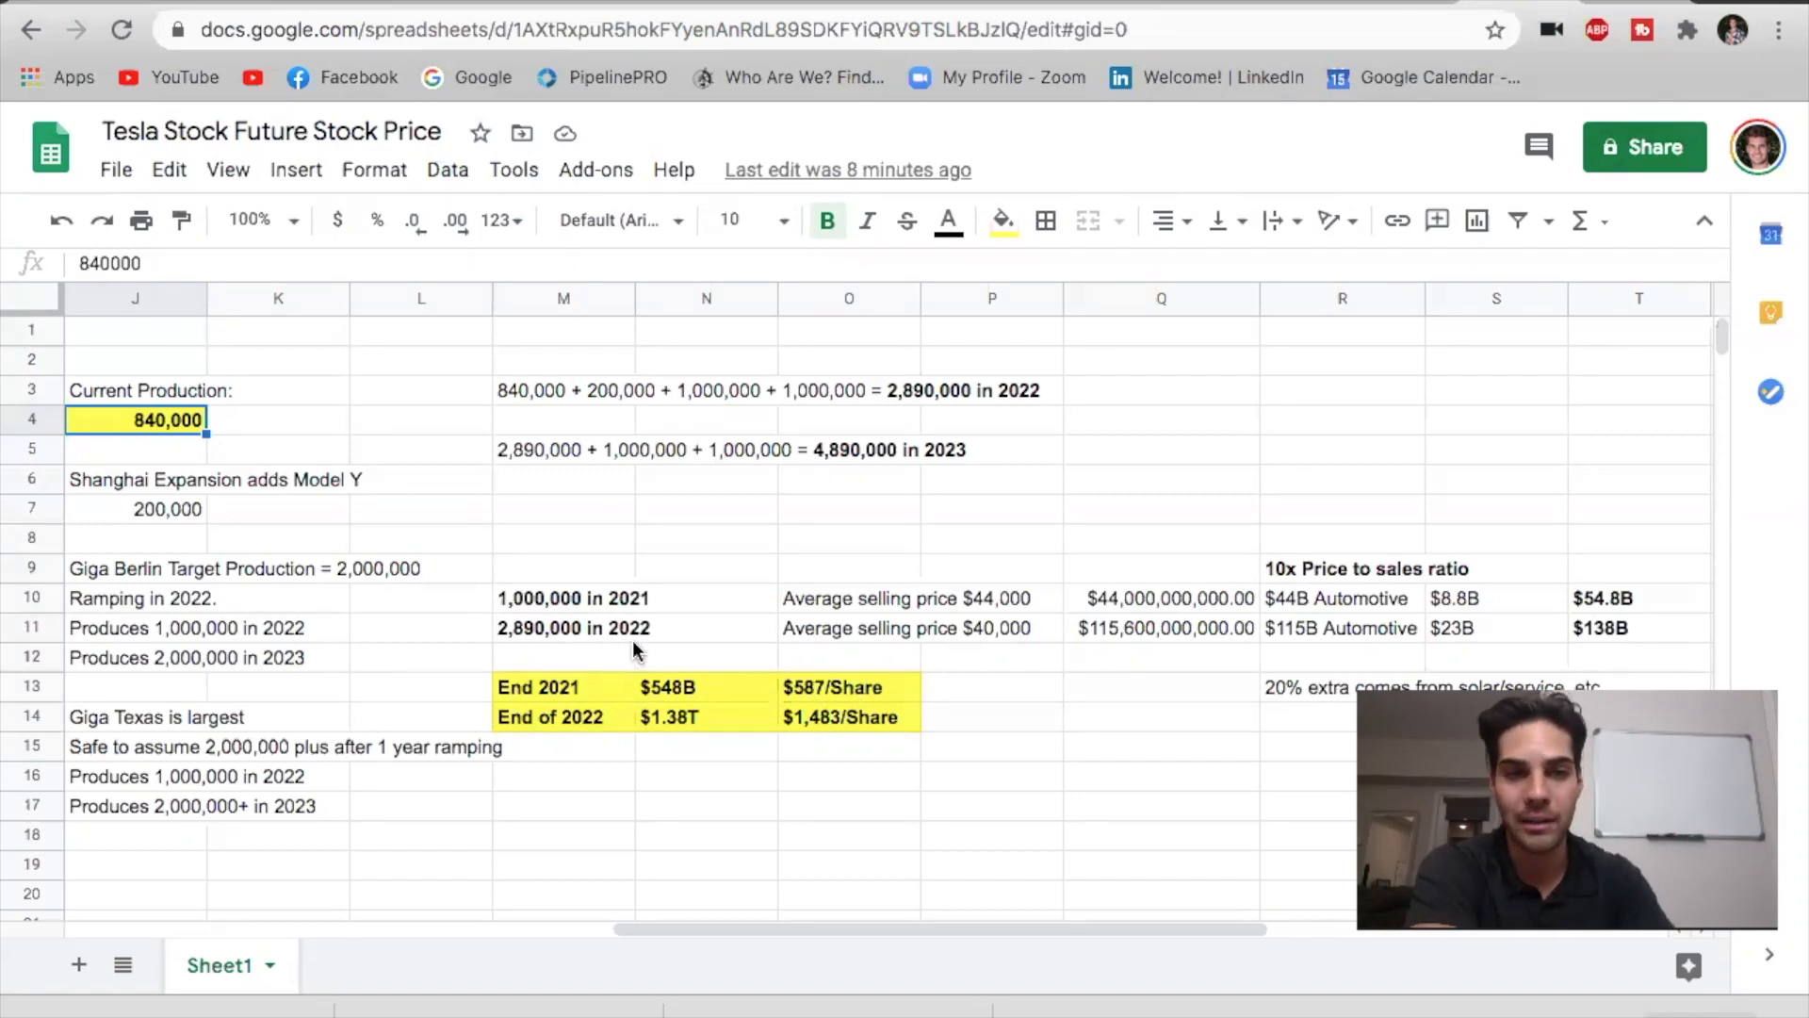
pyautogui.moveTo(876, 650)
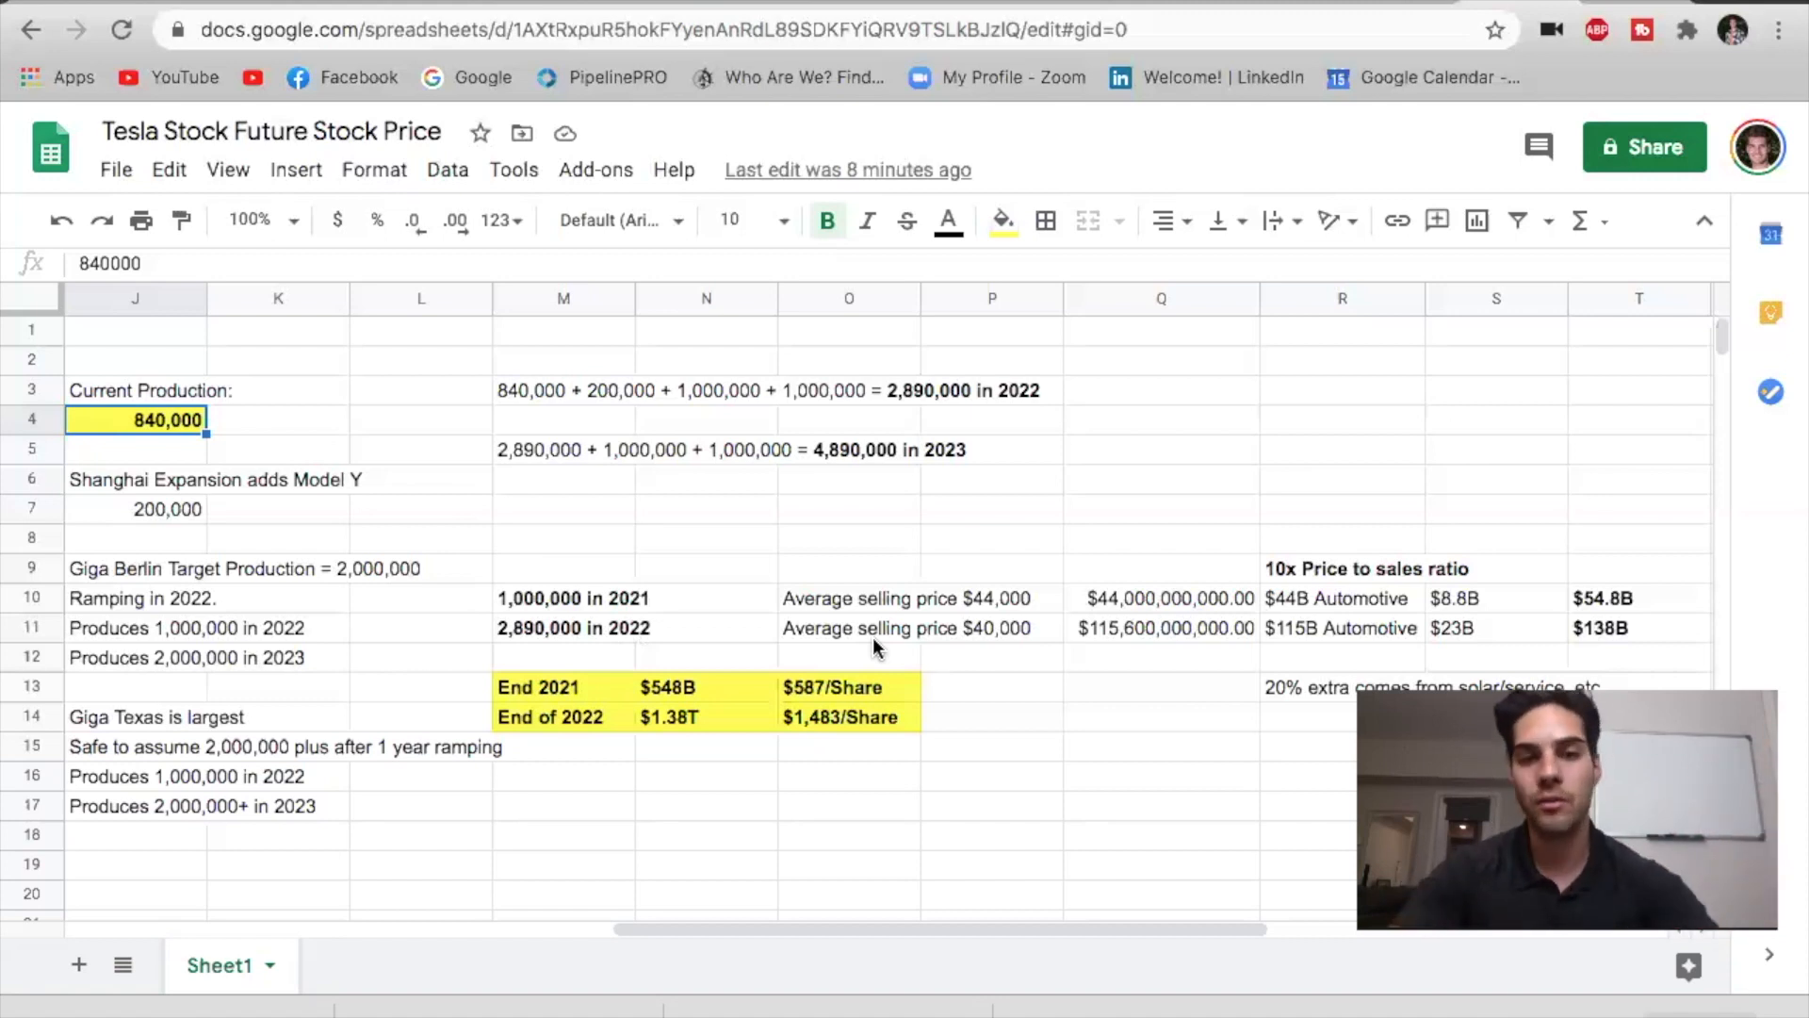
pyautogui.moveTo(554, 638)
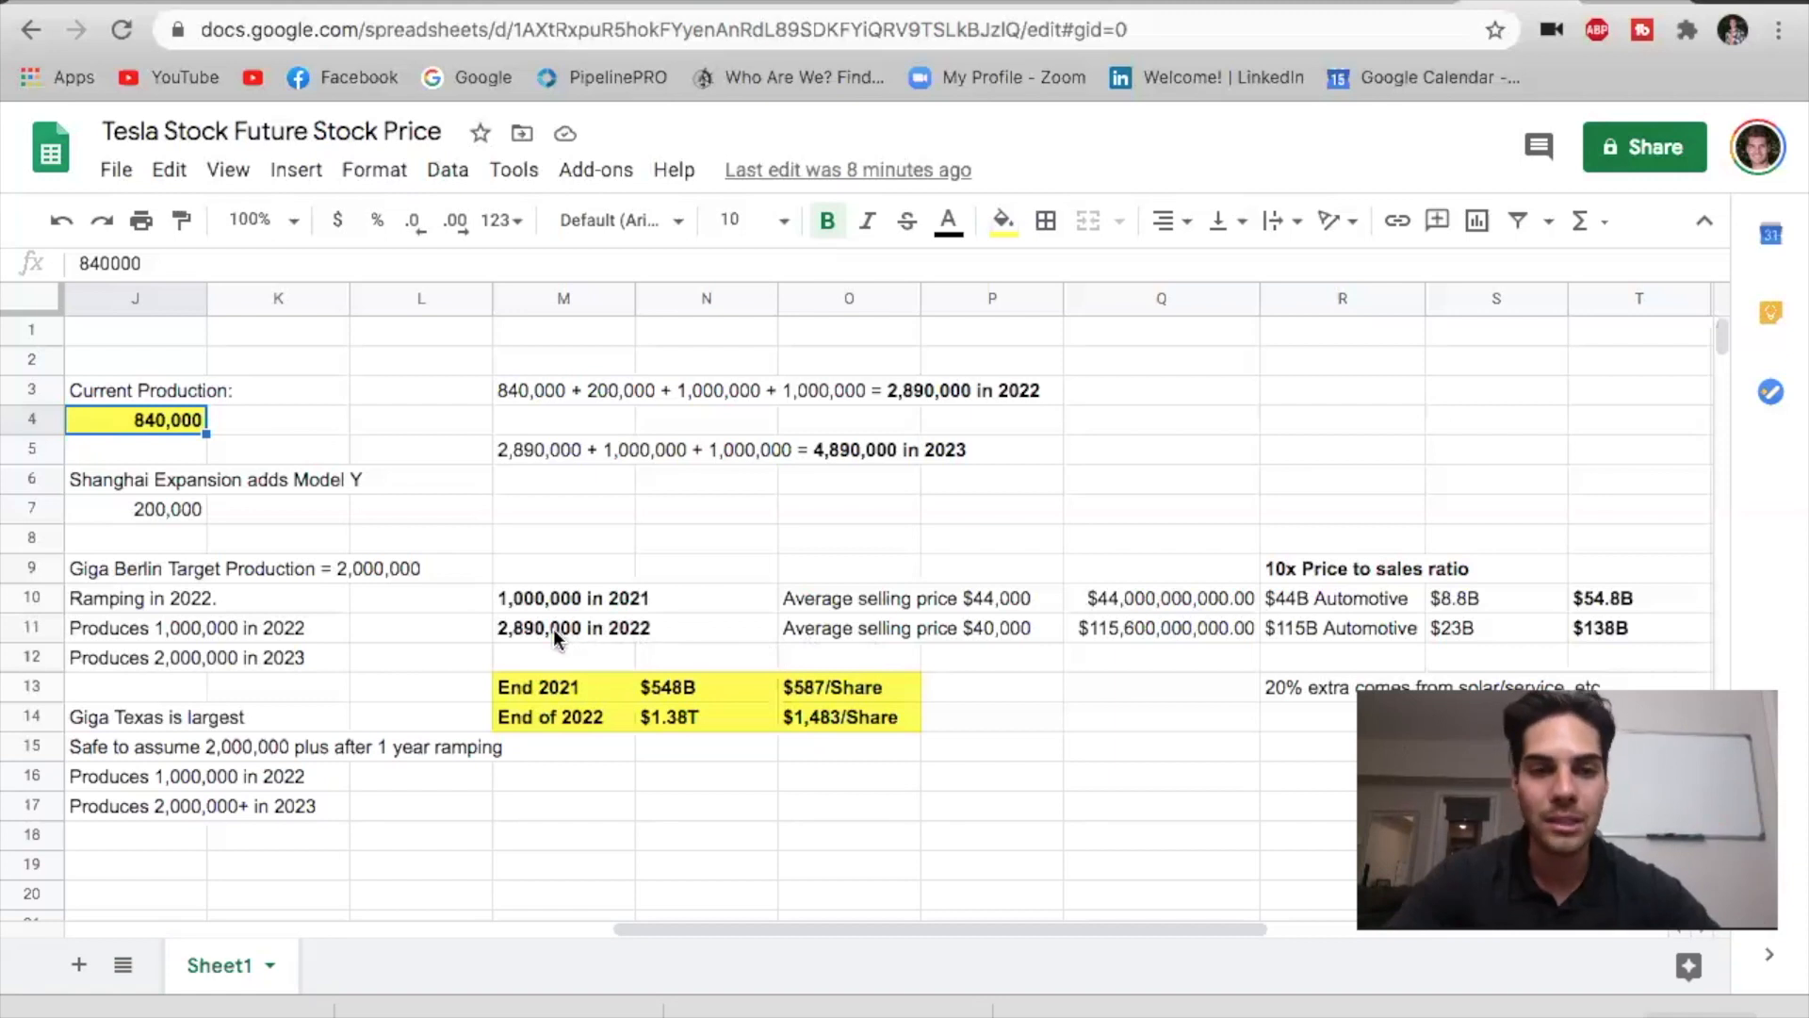
pyautogui.moveTo(537, 656)
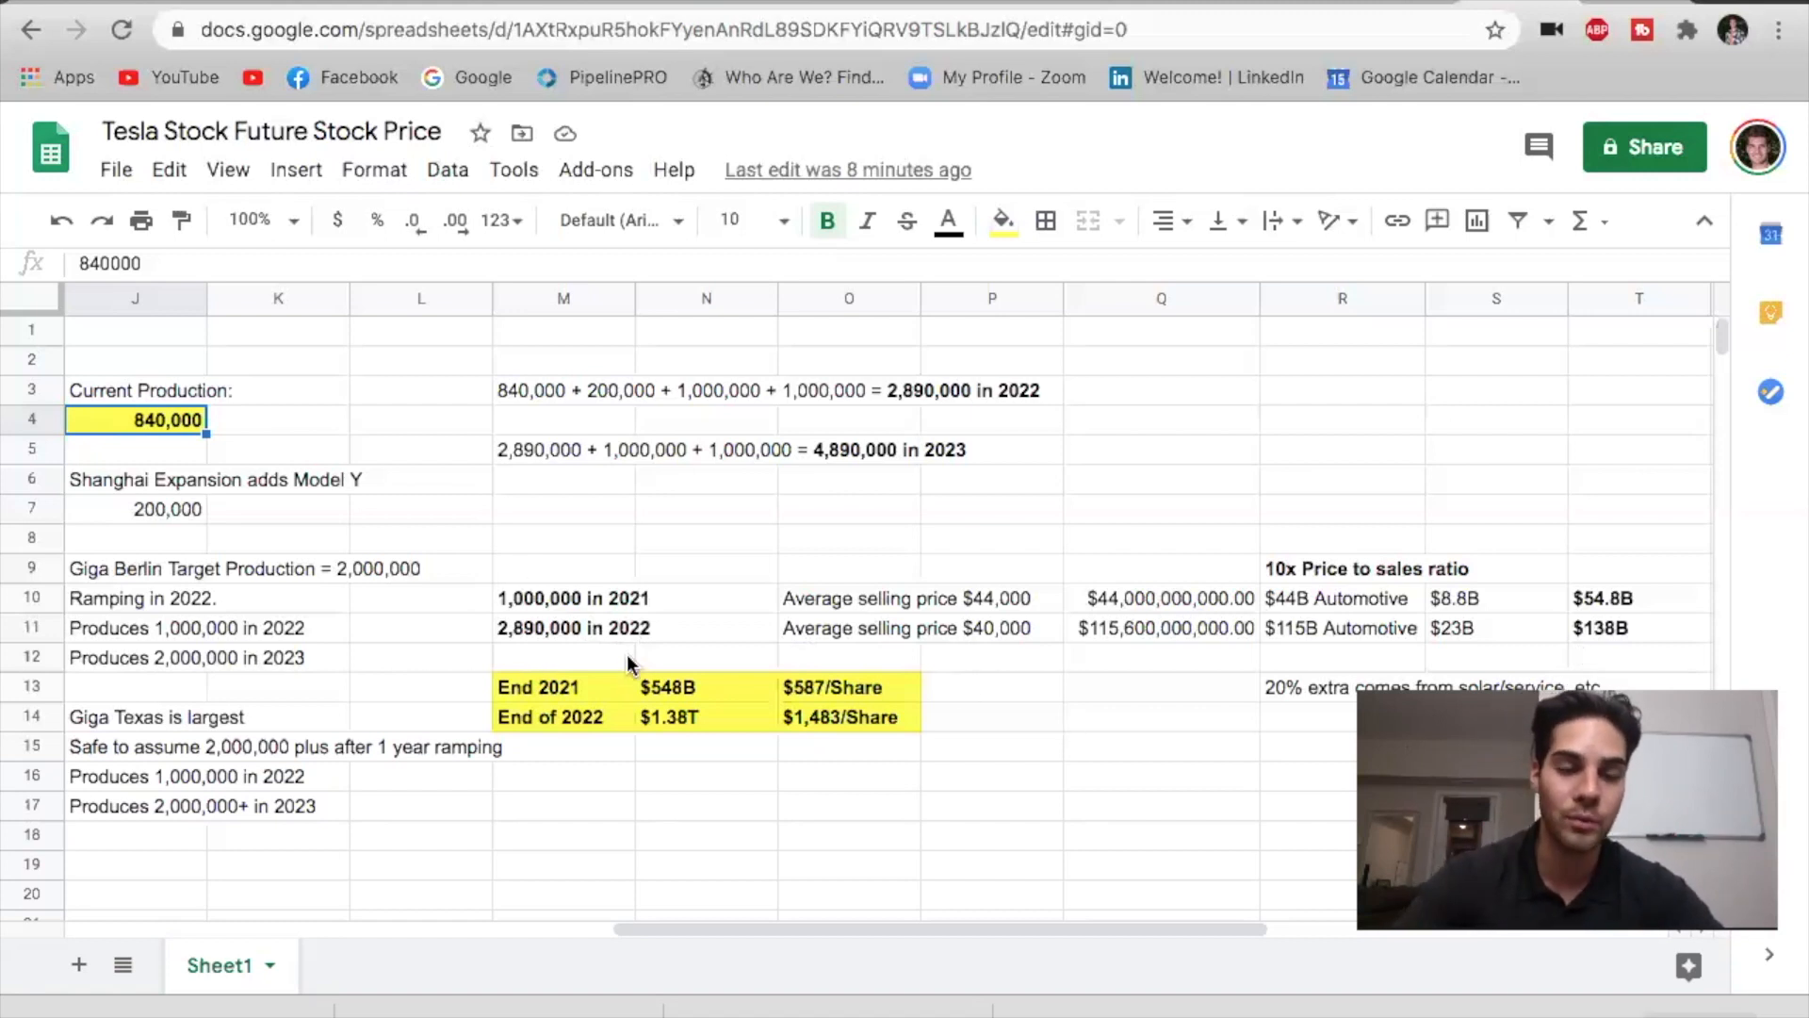
pyautogui.moveTo(773, 750)
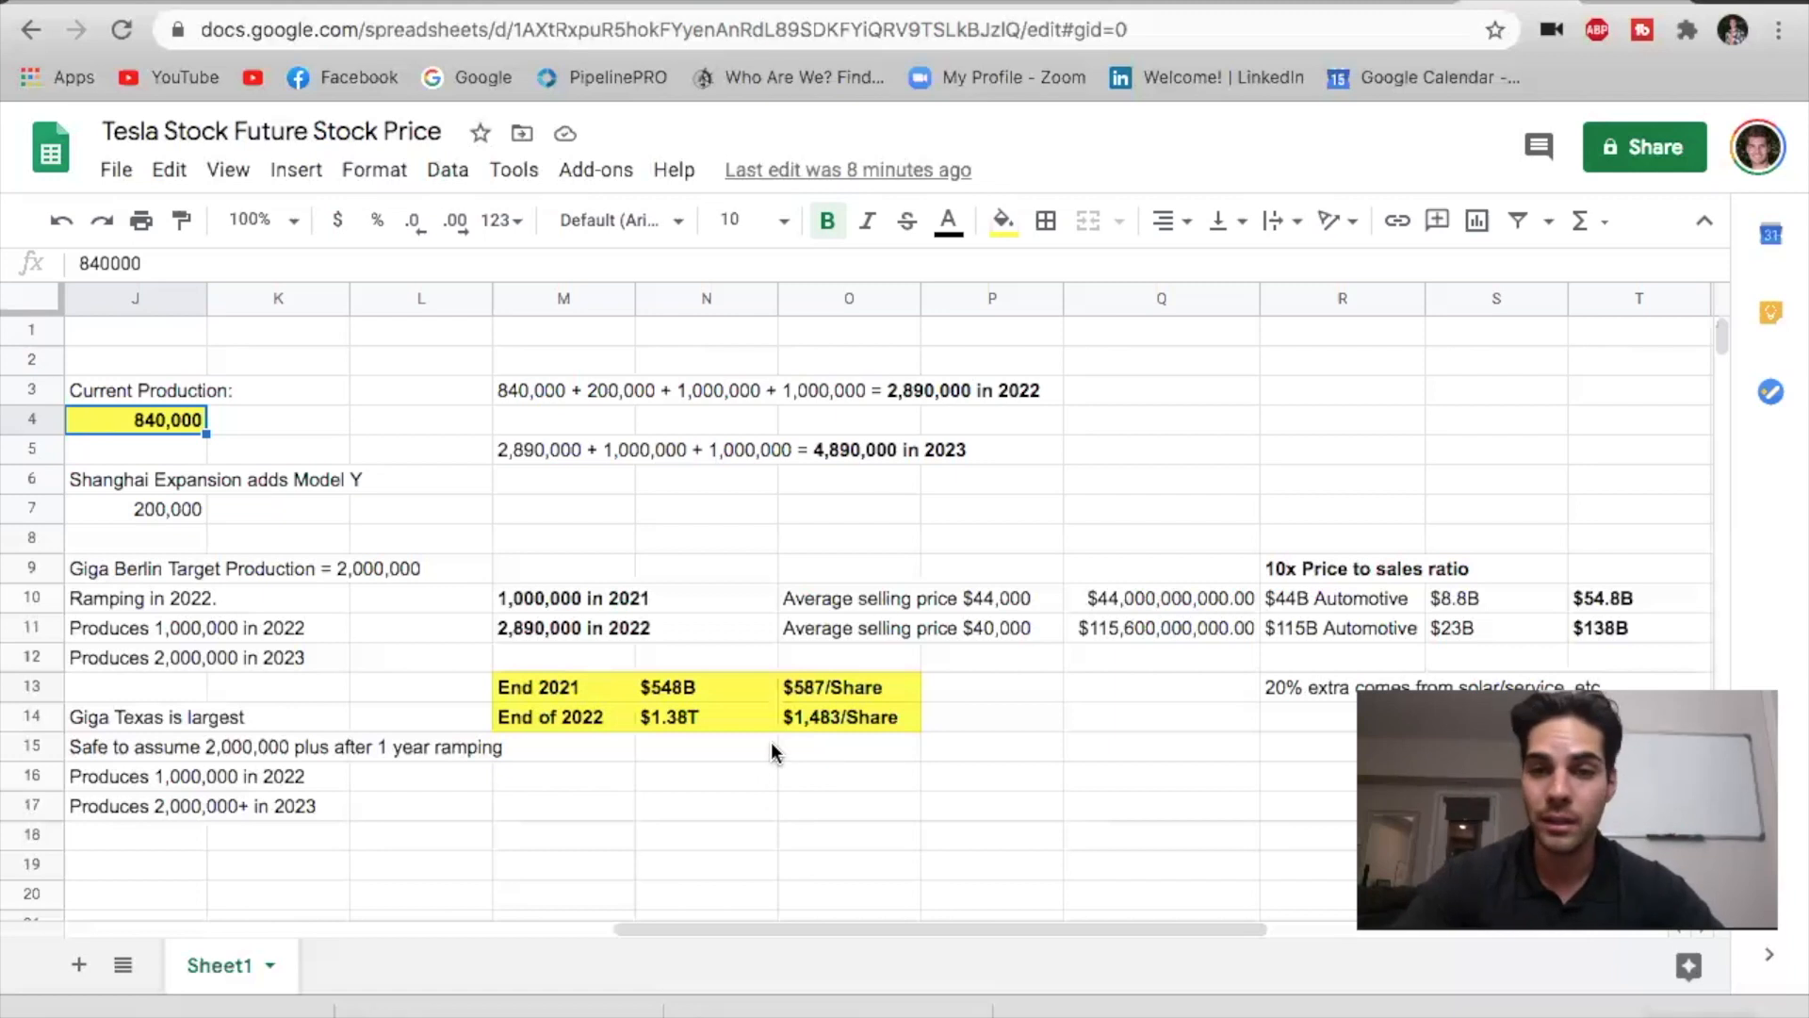
pyautogui.moveTo(676, 736)
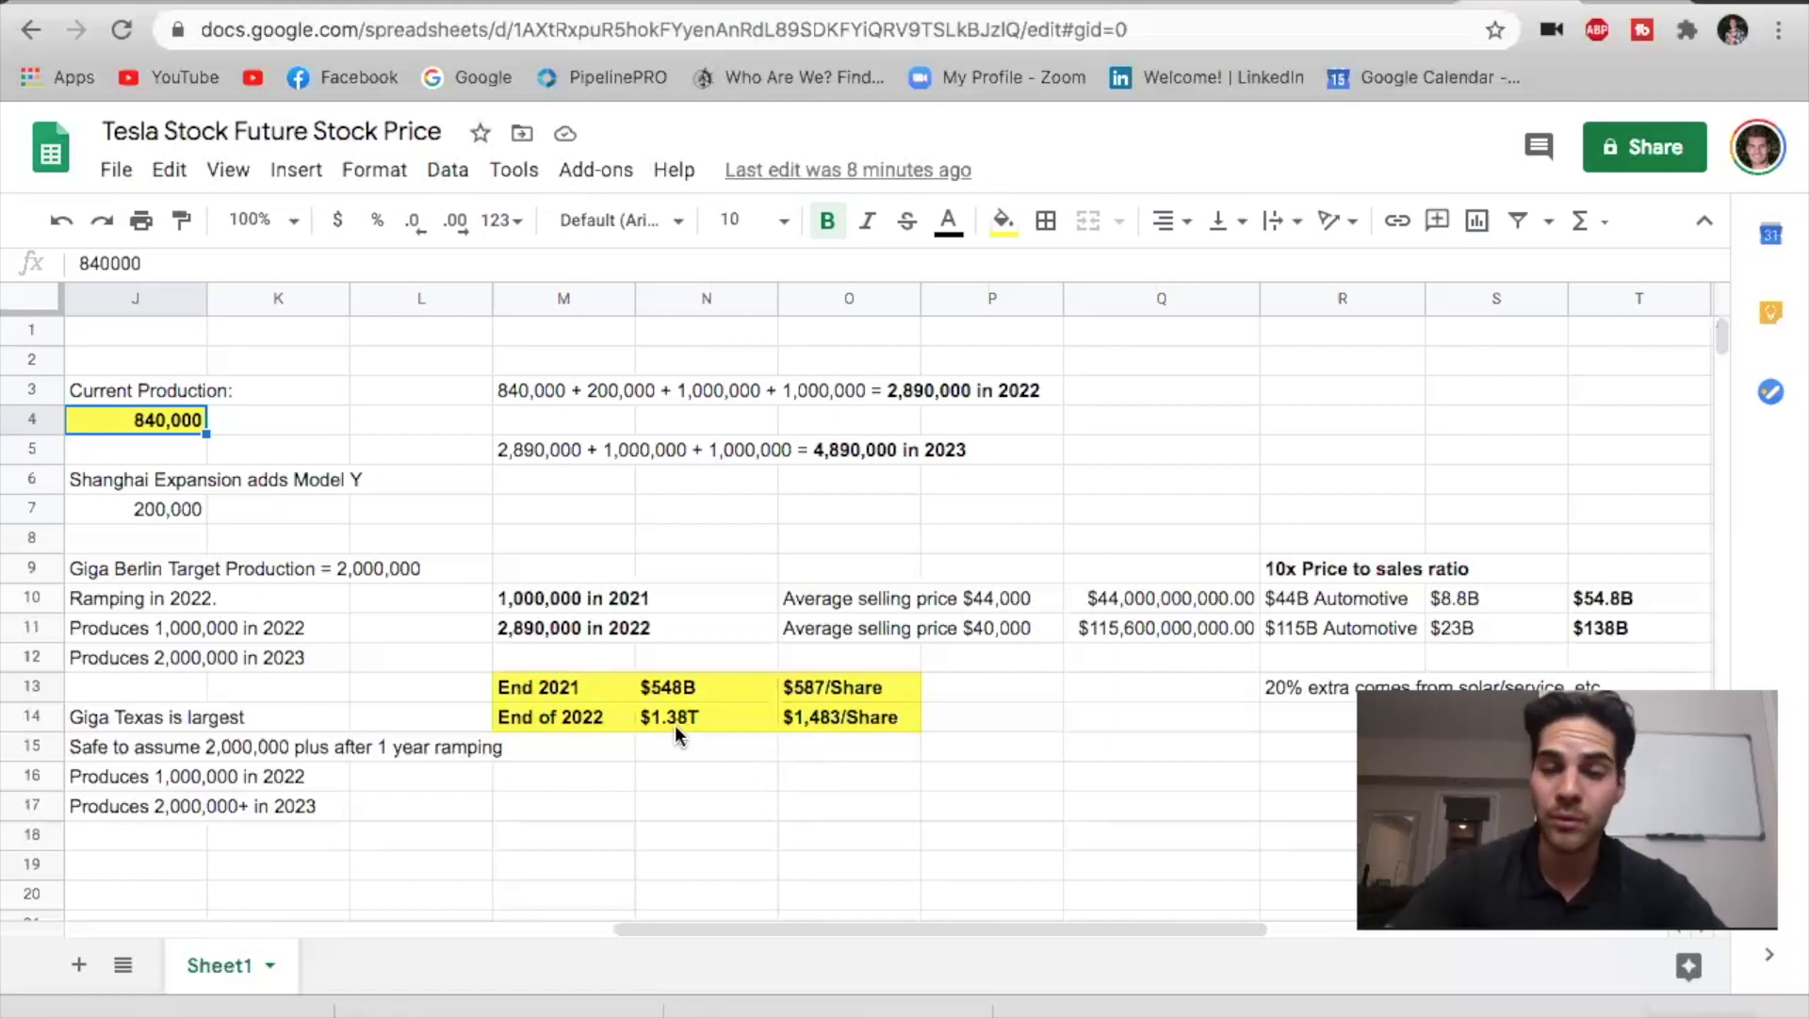
pyautogui.moveTo(1269, 529)
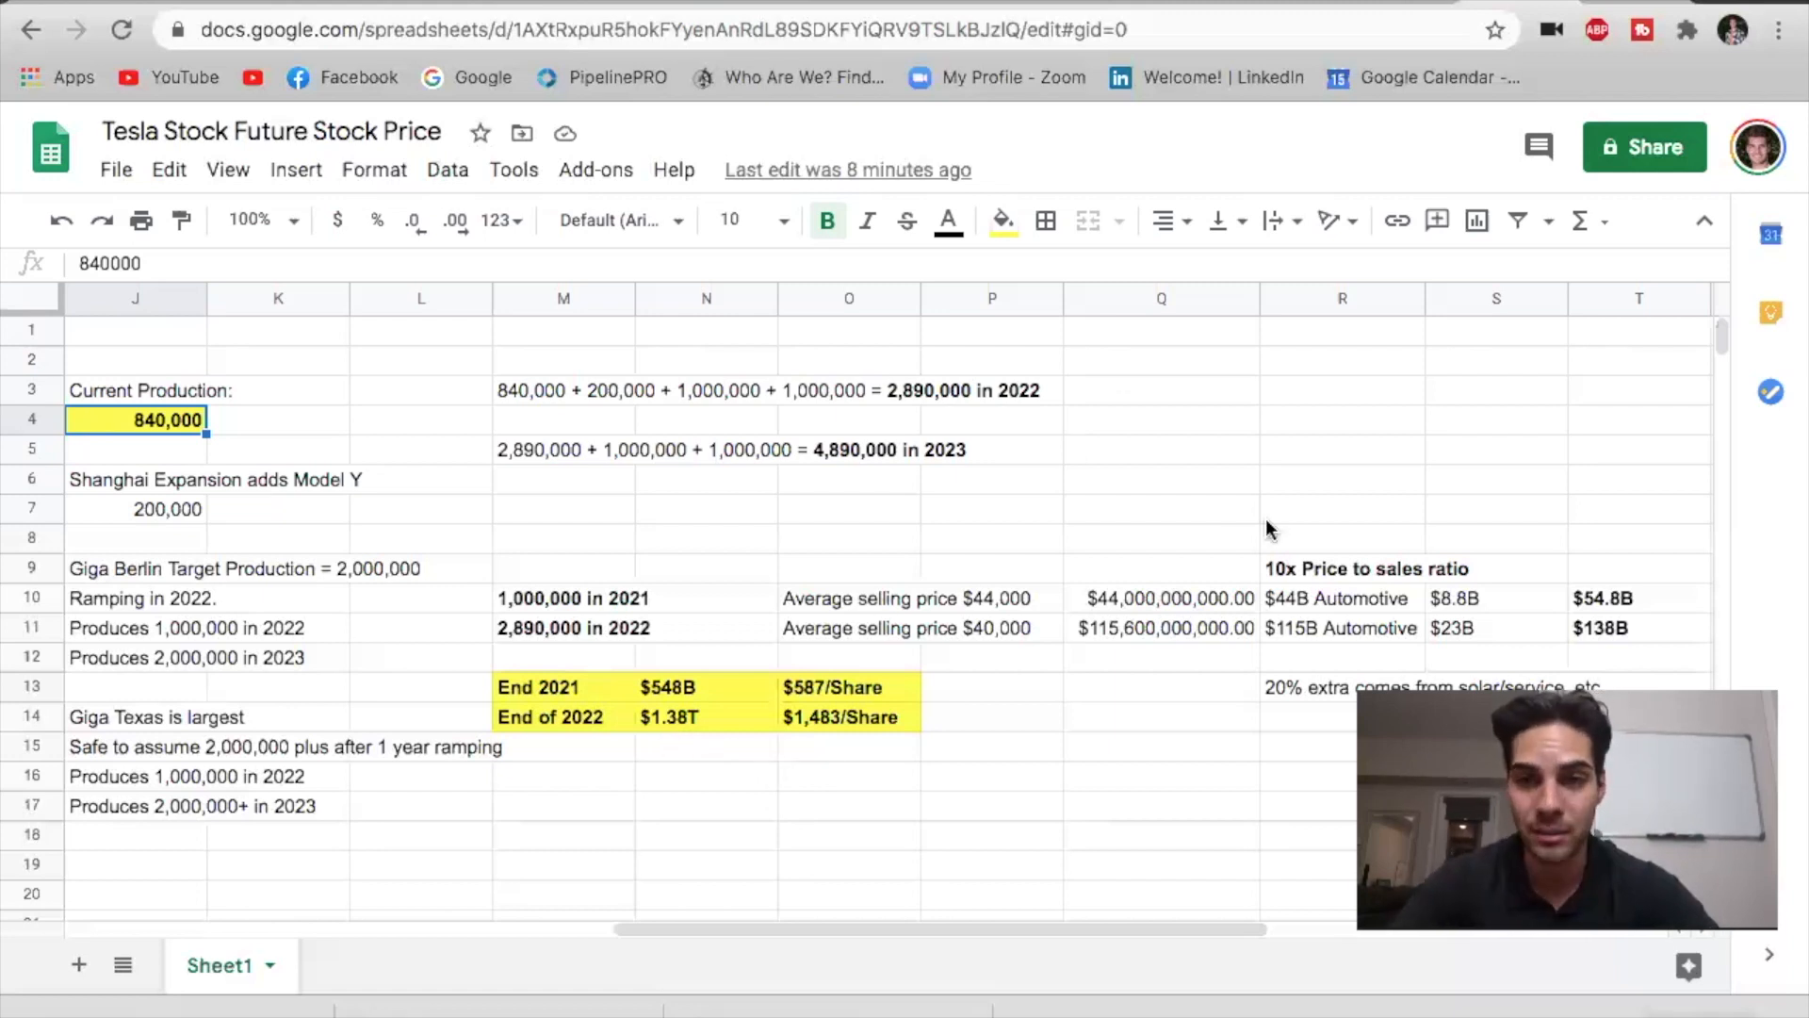
pyautogui.moveTo(650, 769)
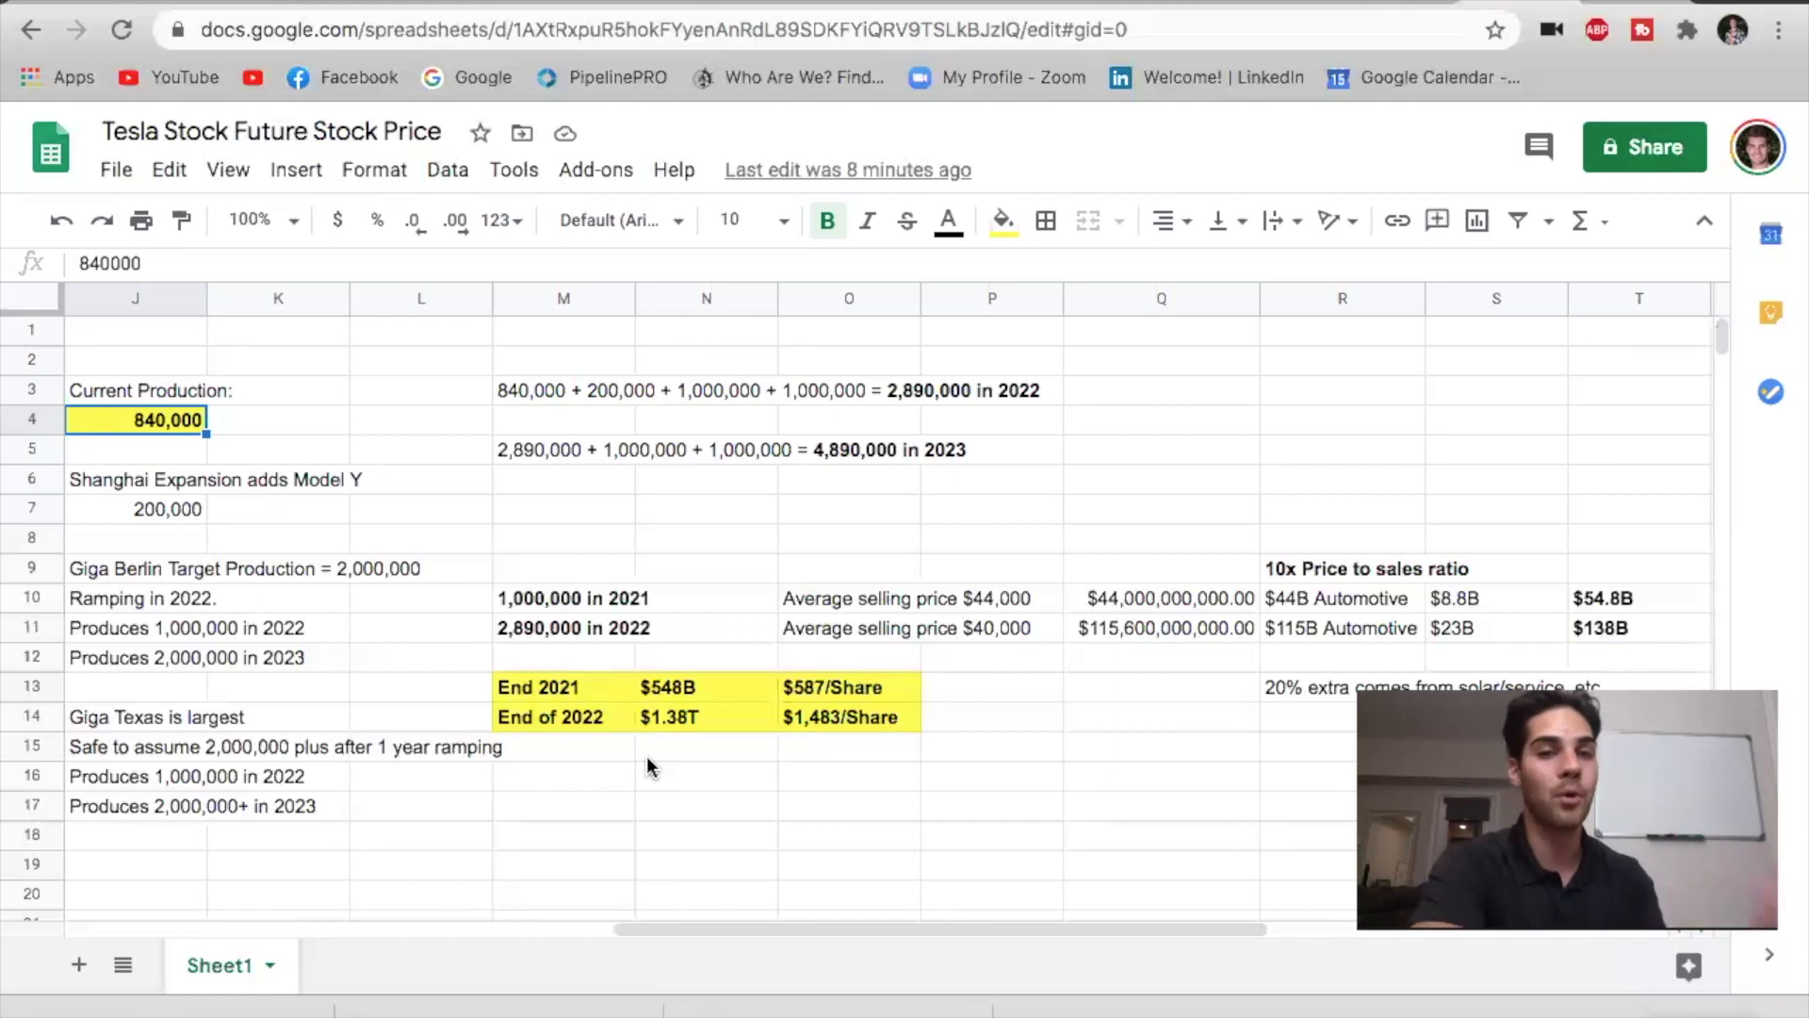
pyautogui.moveTo(799, 716)
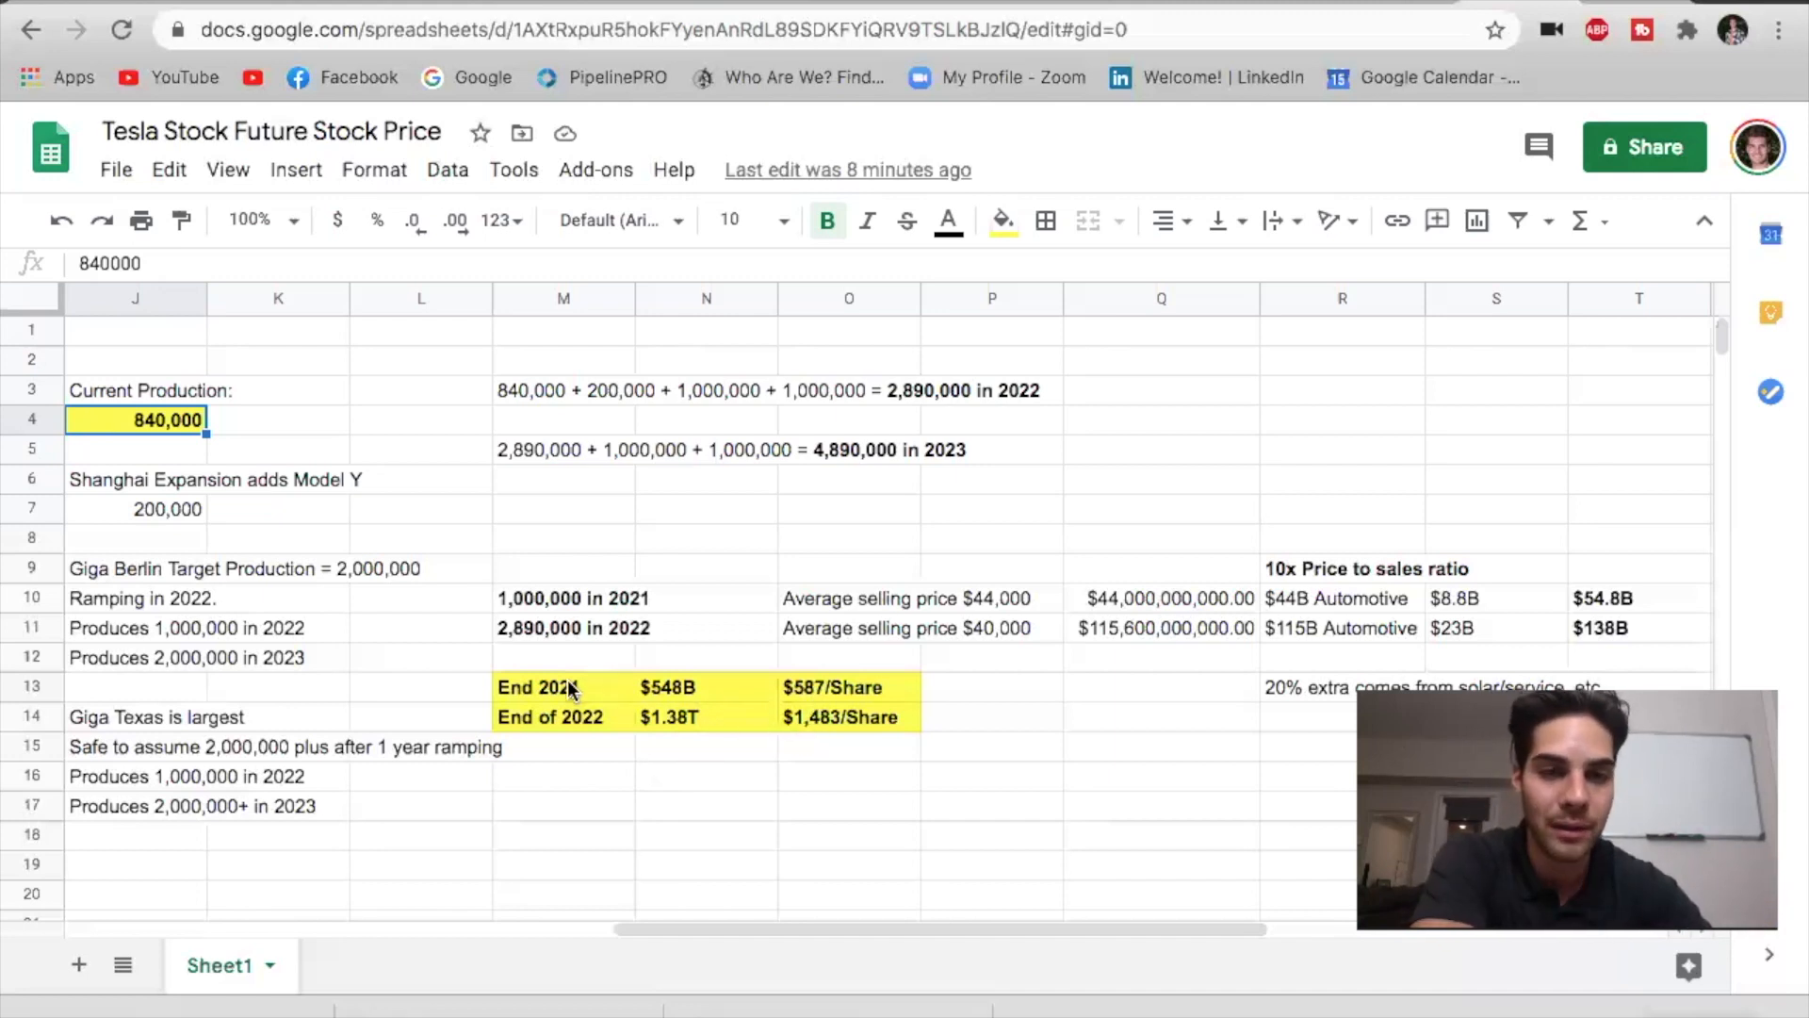
pyautogui.moveTo(611, 741)
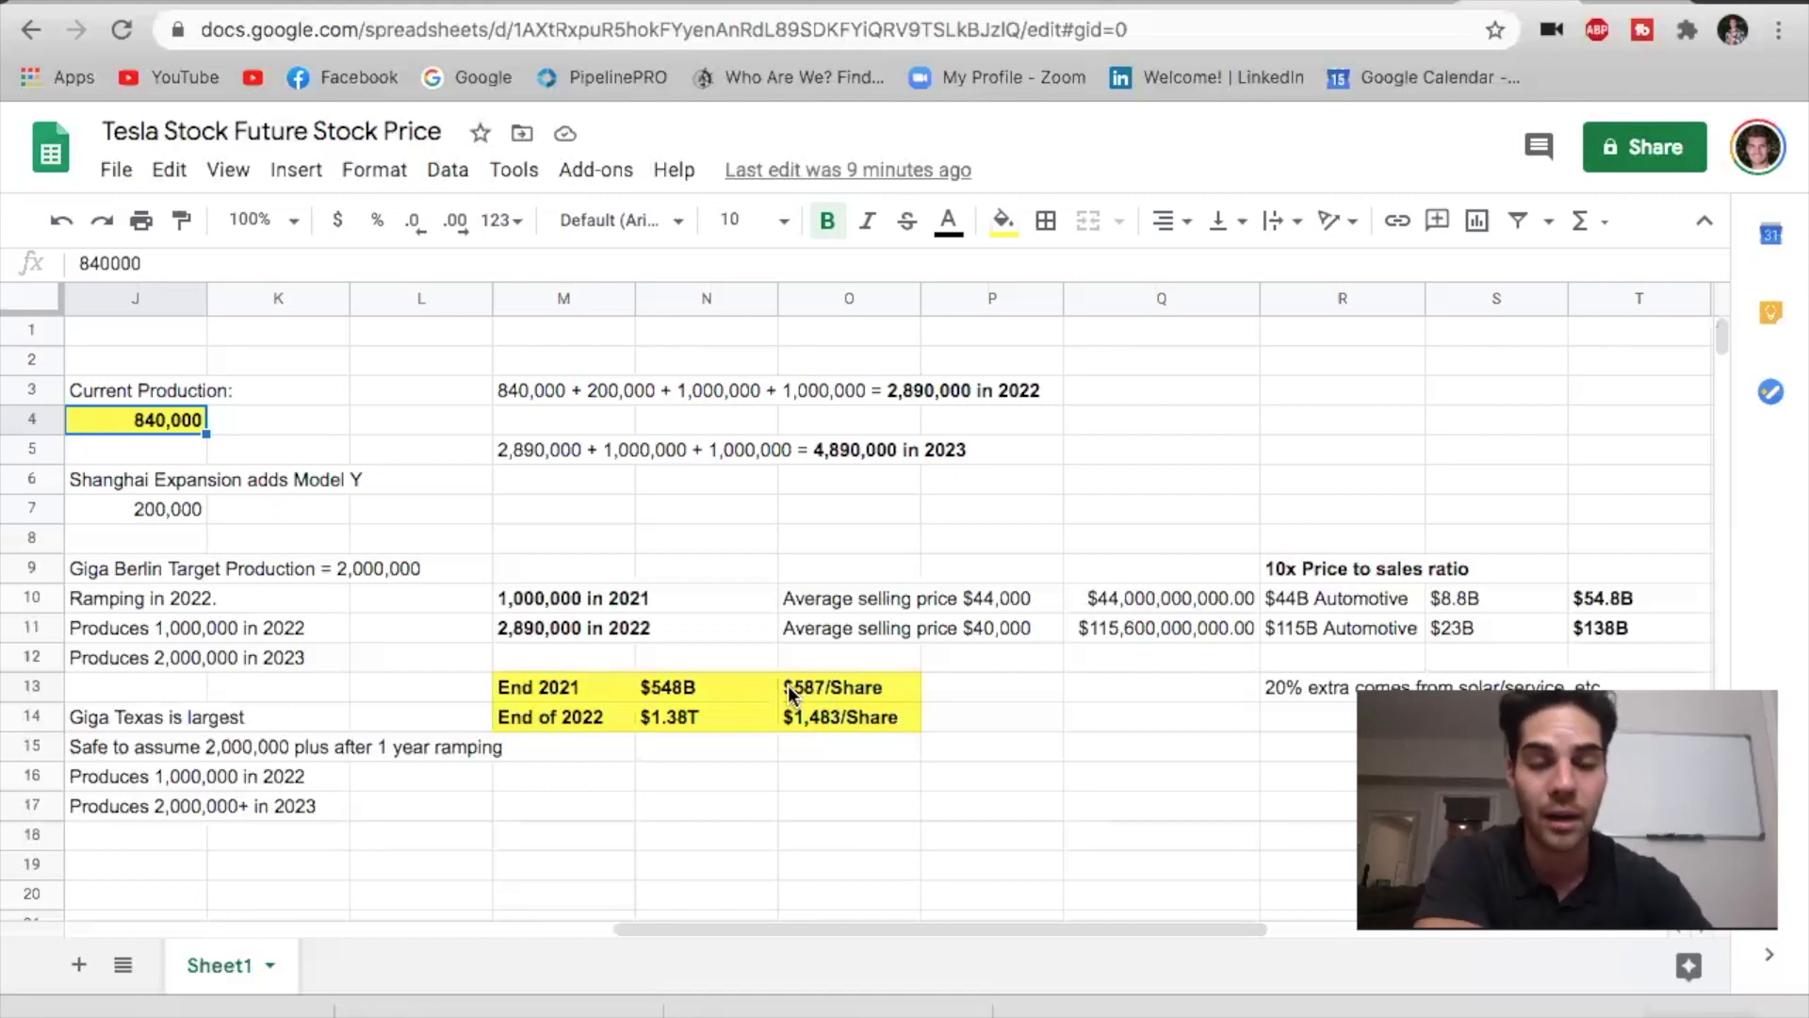
pyautogui.moveTo(572, 689)
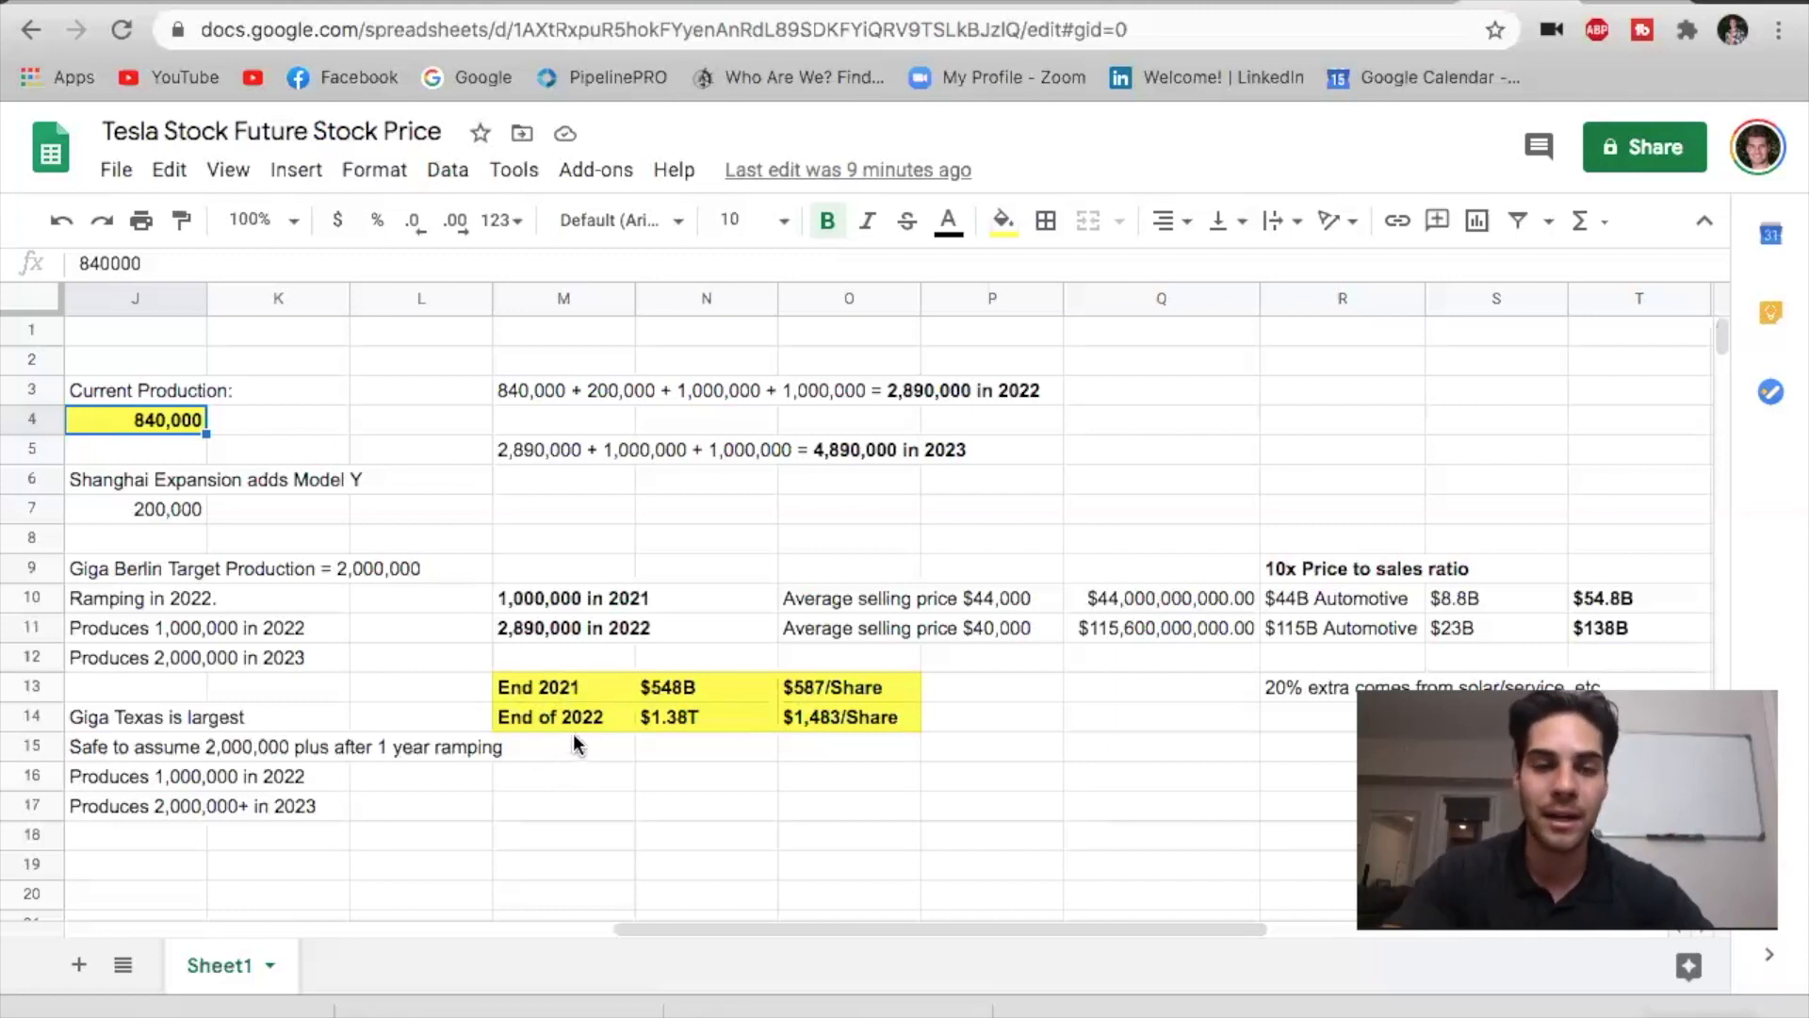
pyautogui.moveTo(727, 720)
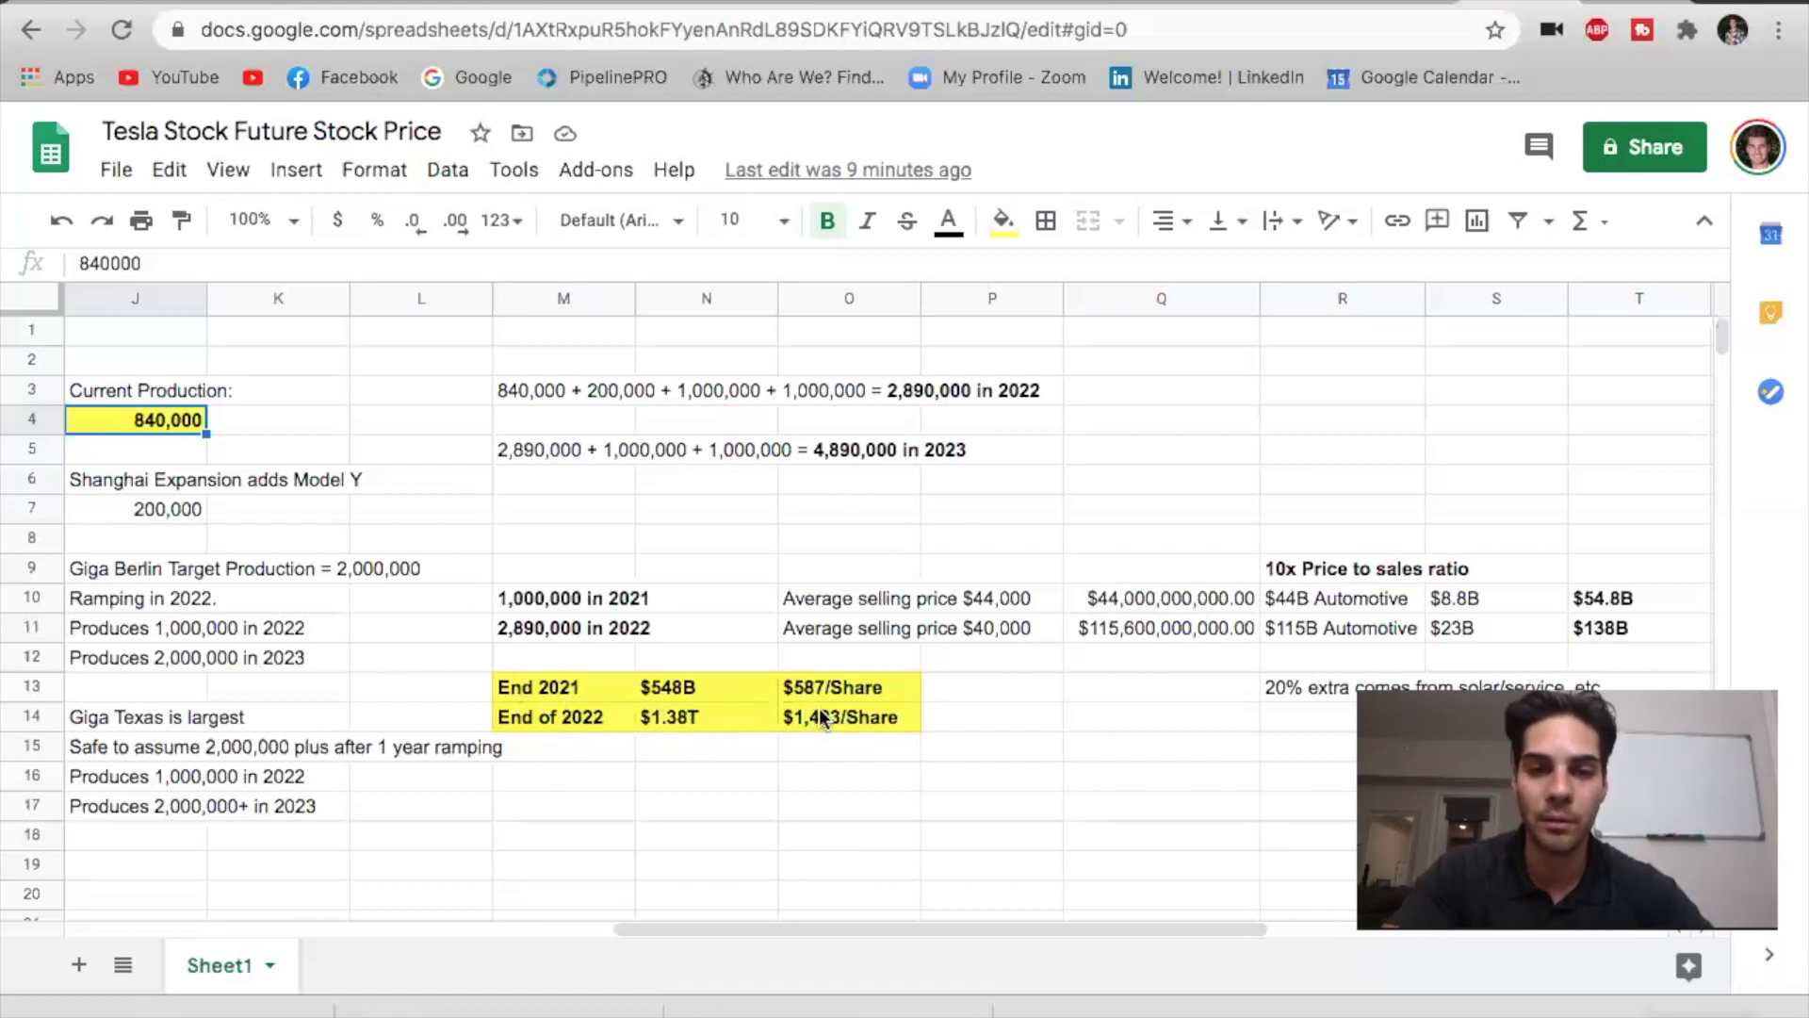
pyautogui.moveTo(739, 722)
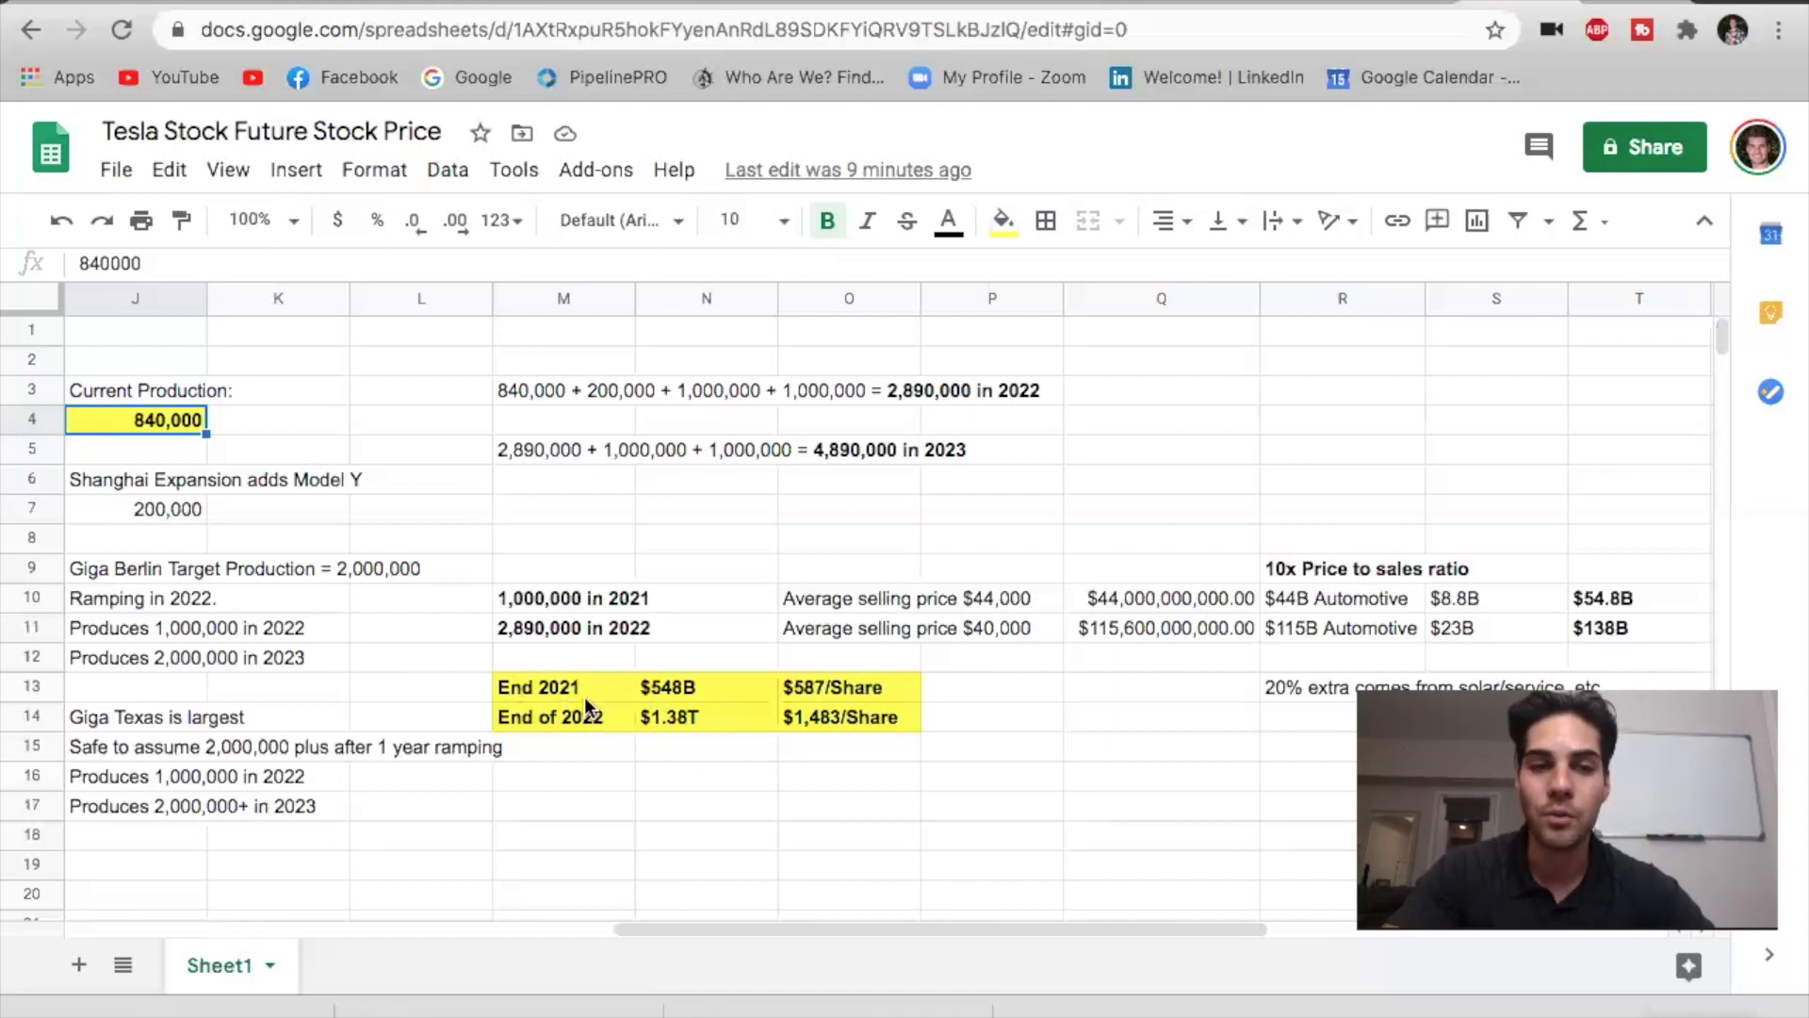
pyautogui.moveTo(790, 703)
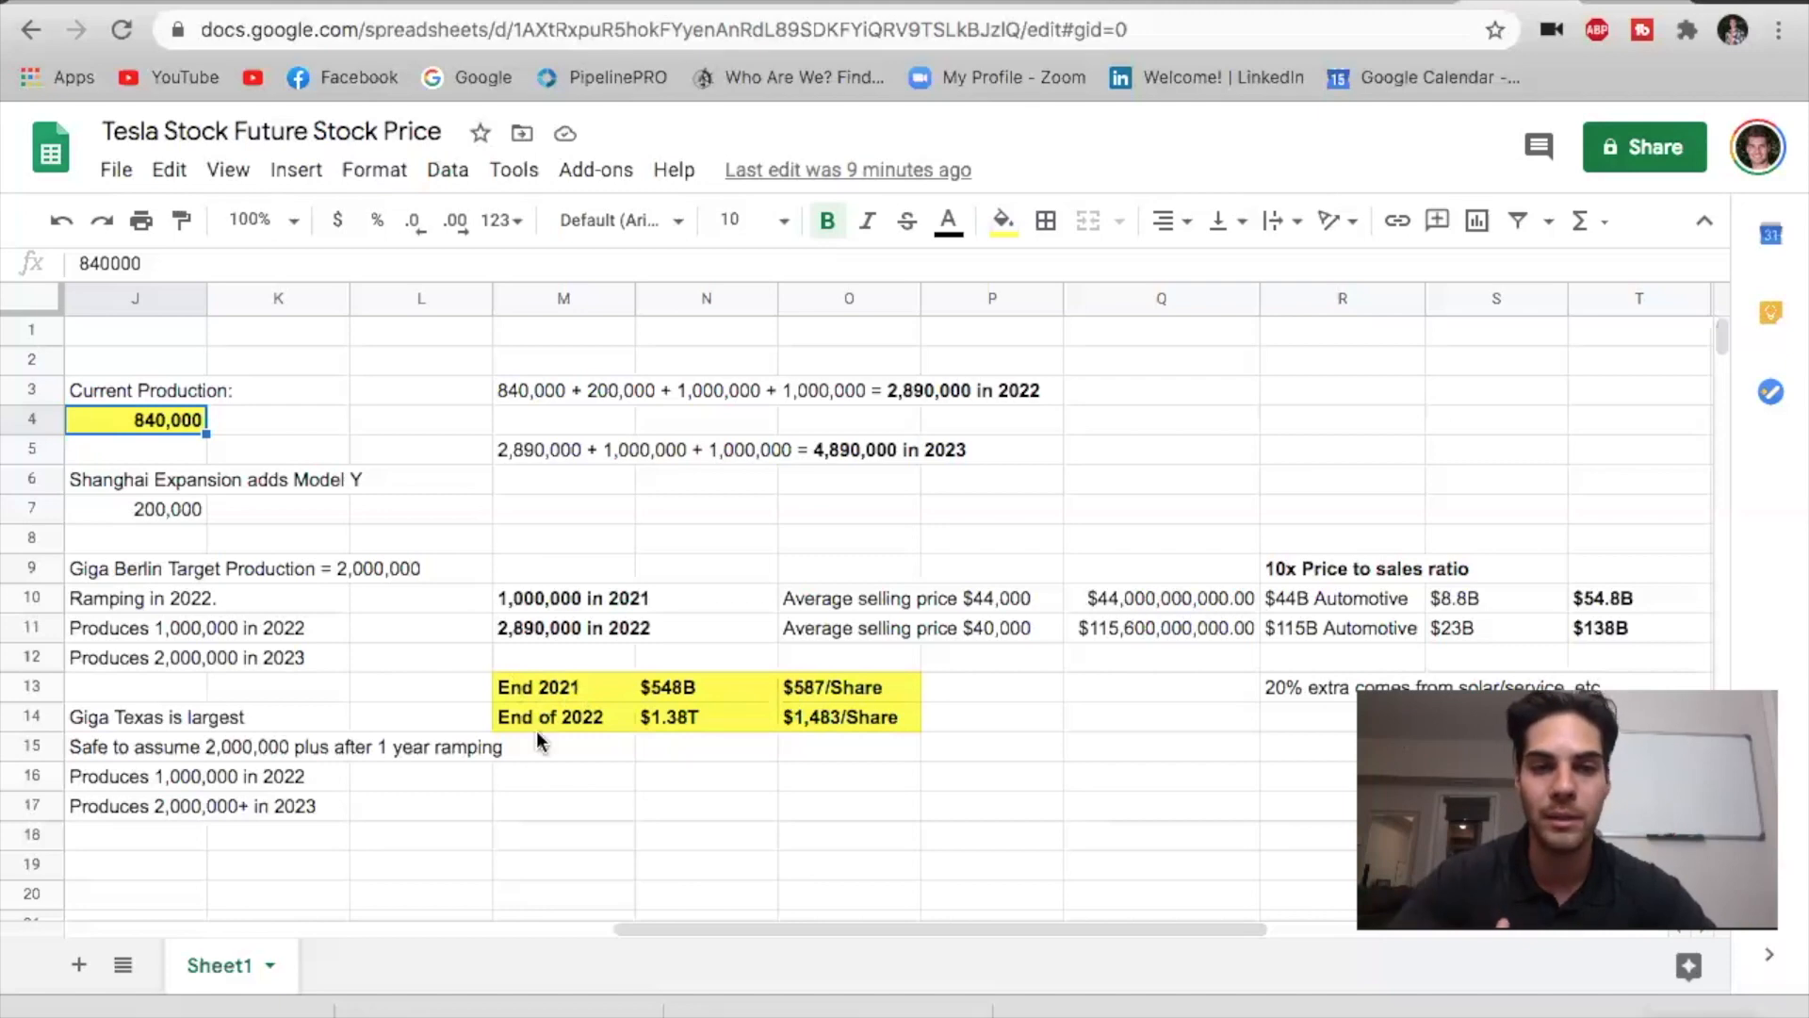
pyautogui.moveTo(574, 746)
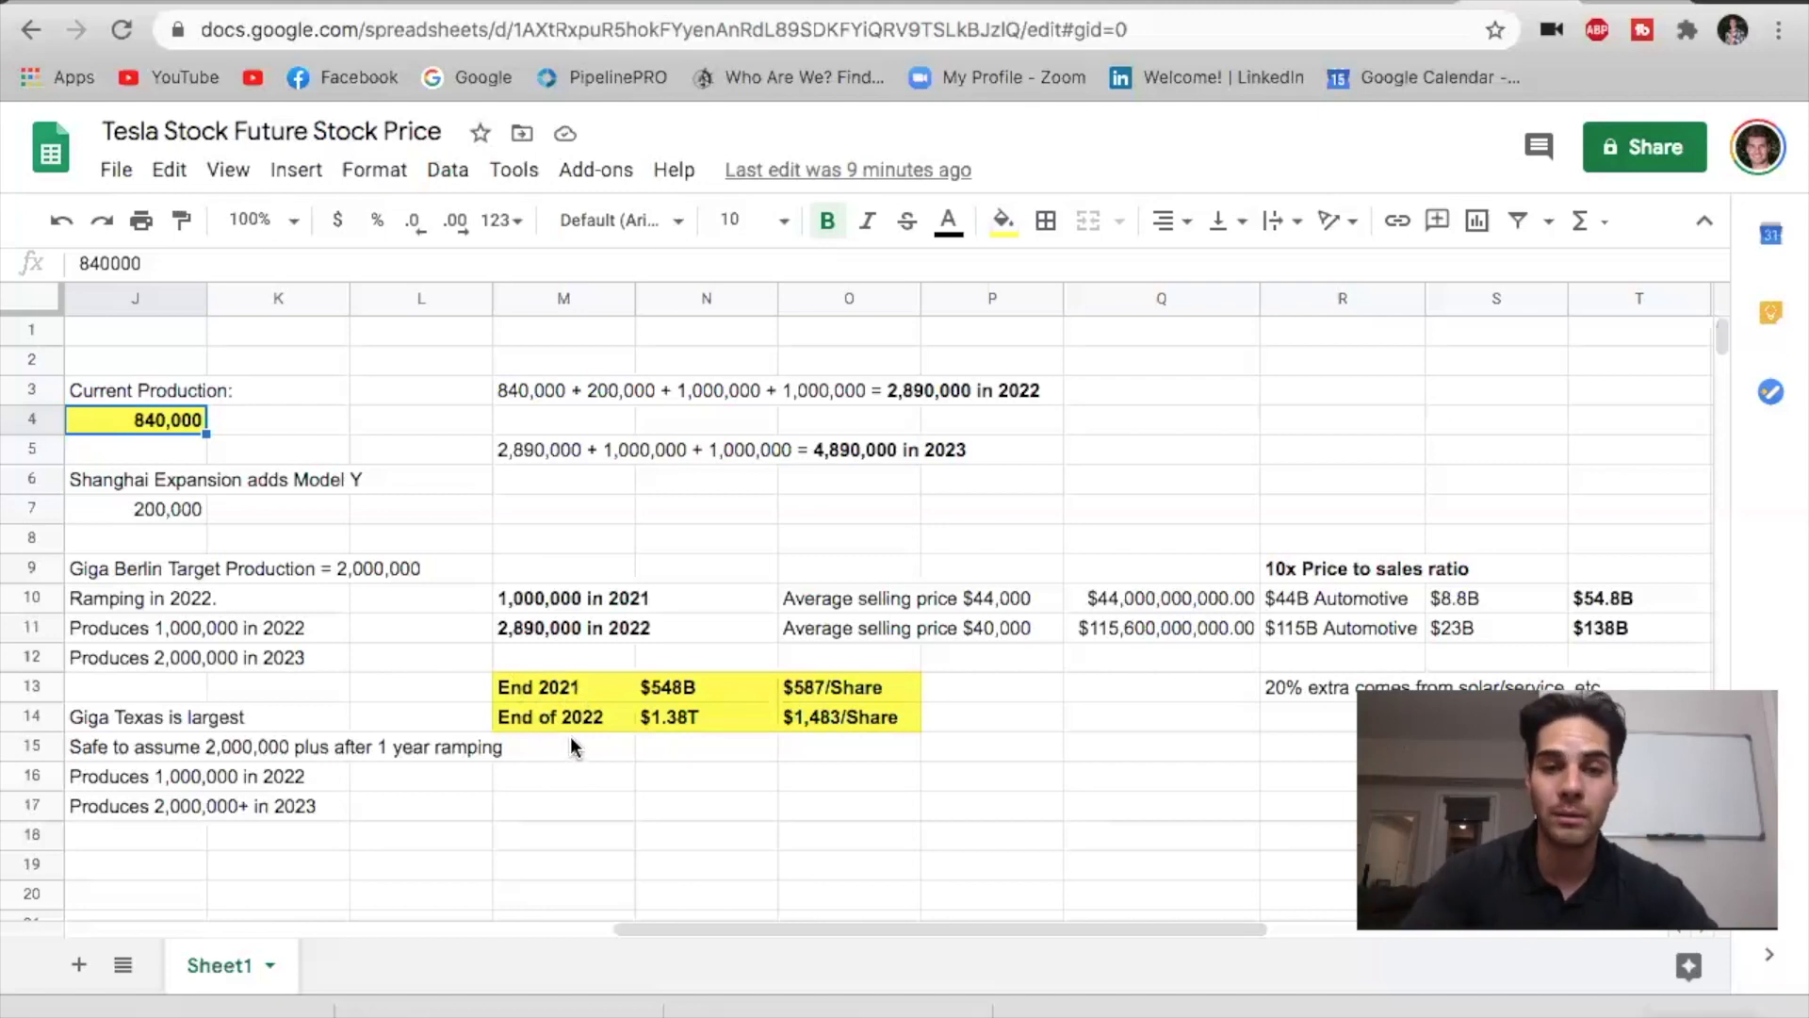